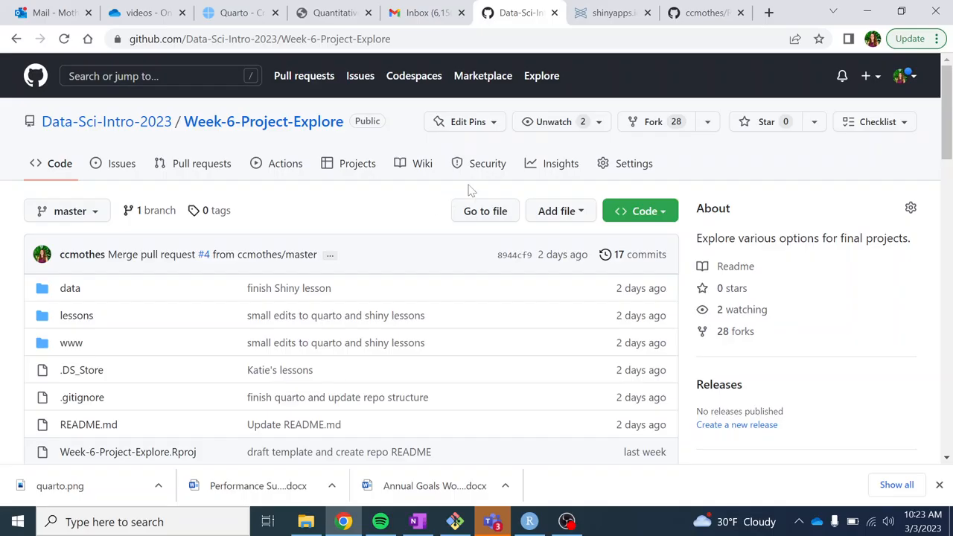
mouse_move(422, 163)
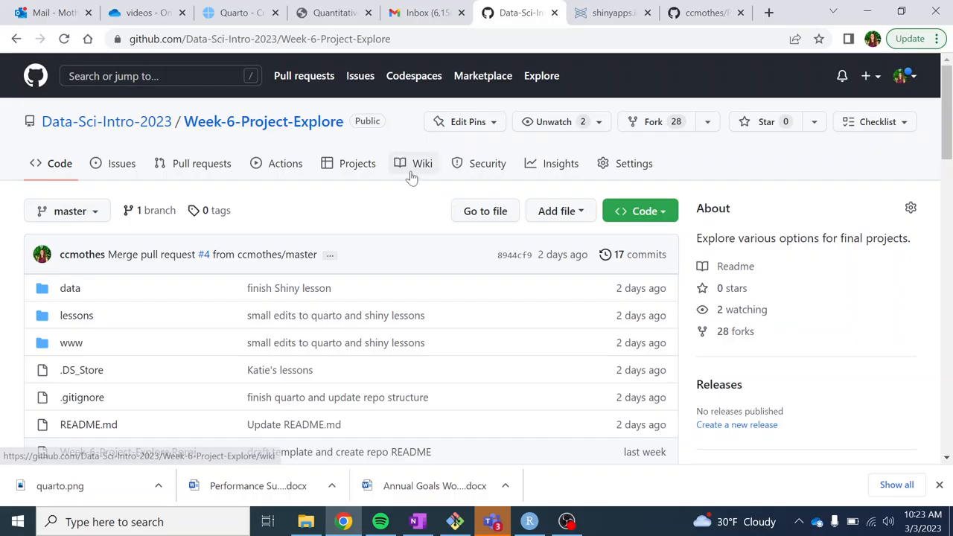
mouse_move(215, 227)
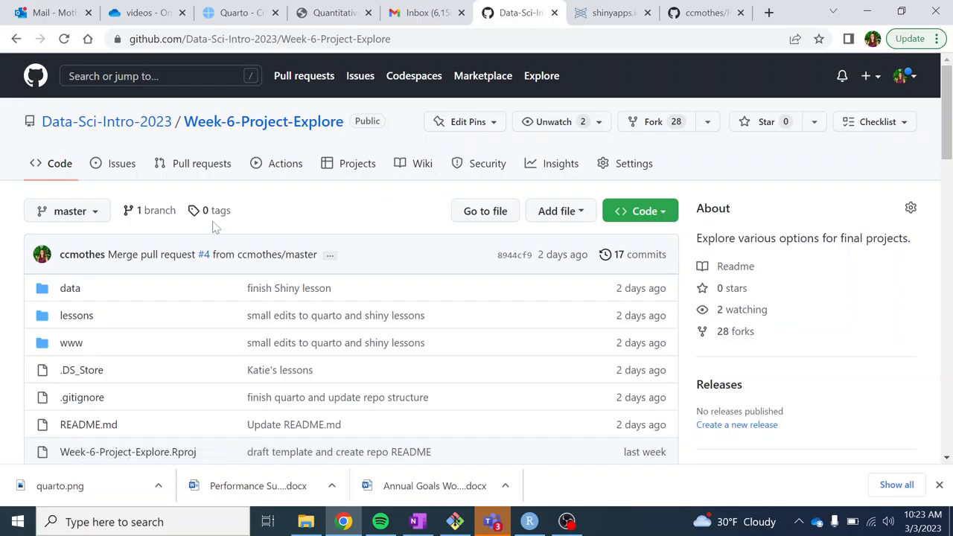
Scroll the Week-6-Project-Explore repository file list and open the lessons folder.
scroll(down, 3)
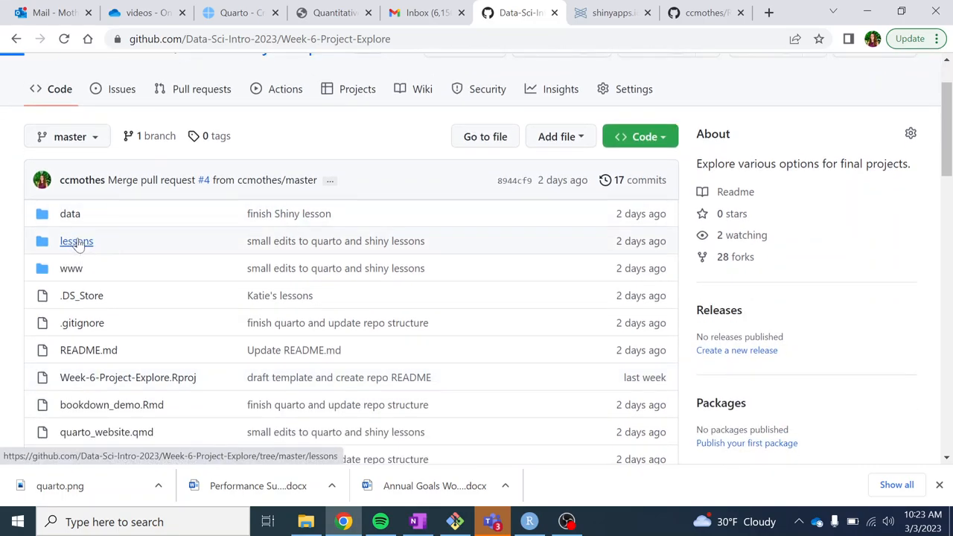
click(76, 241)
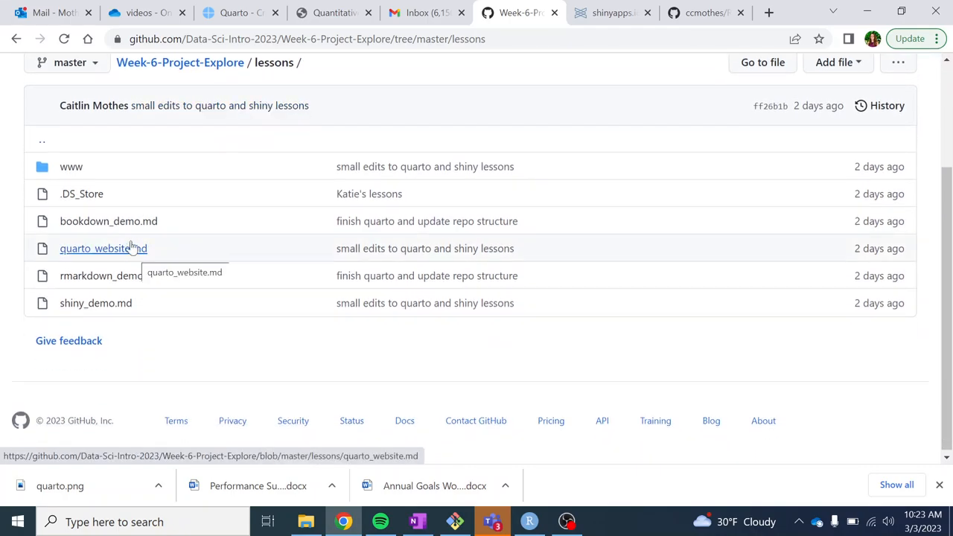
mouse_move(96, 303)
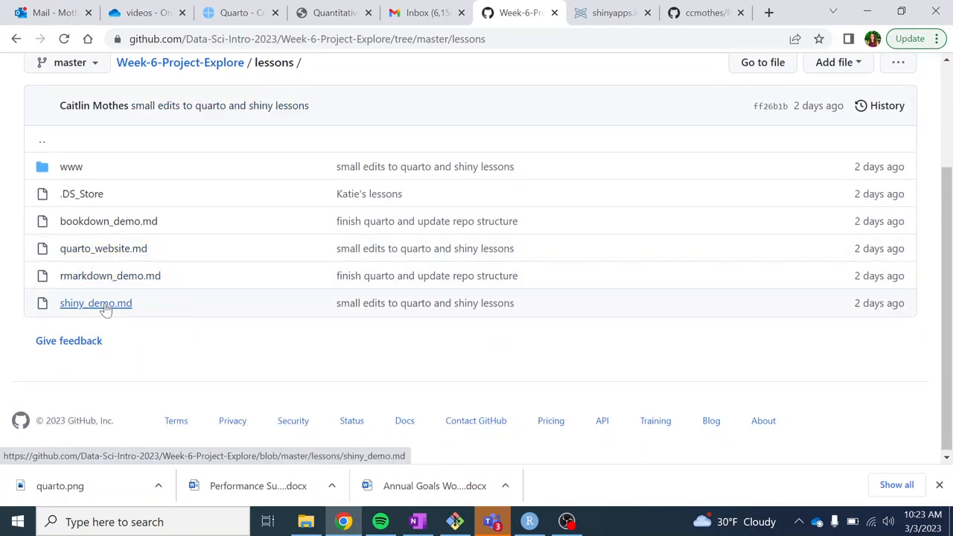
Open shiny_demo.md and read down through the Shiny introduction and app.R components section.
click(95, 303)
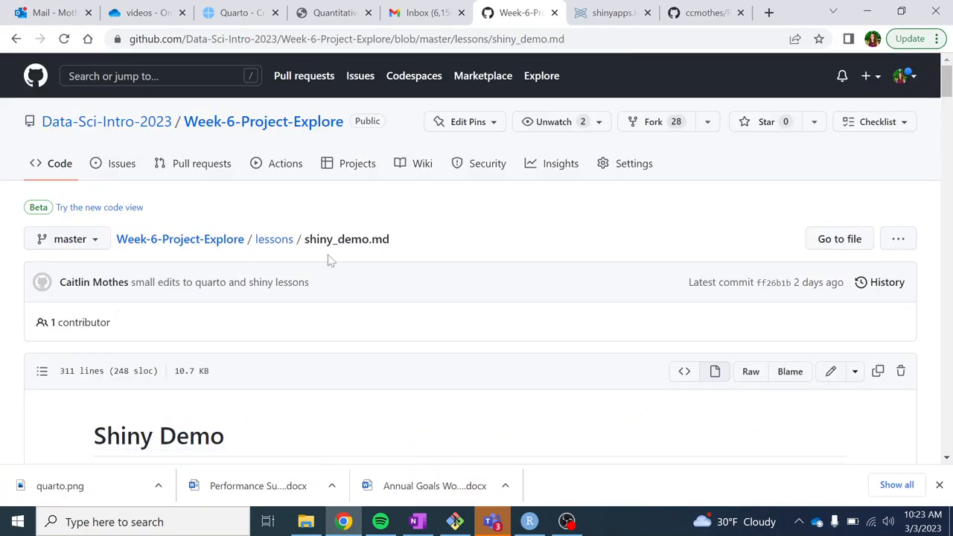
scroll(down, 3)
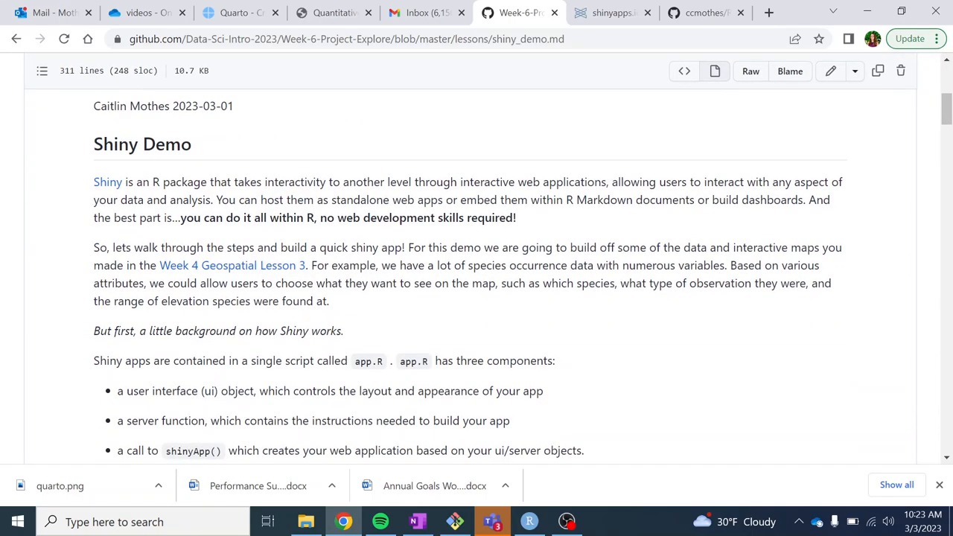
mouse_move(421, 234)
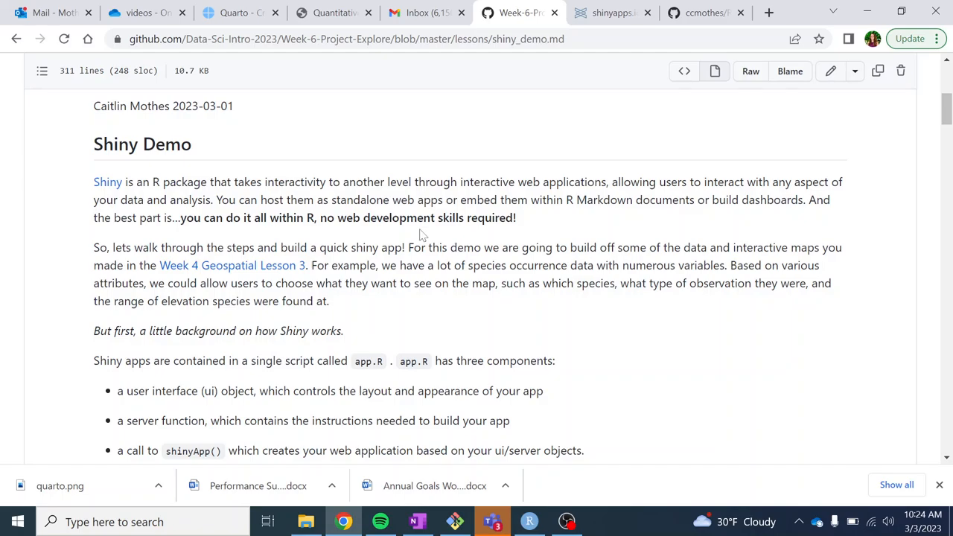
mouse_move(525, 227)
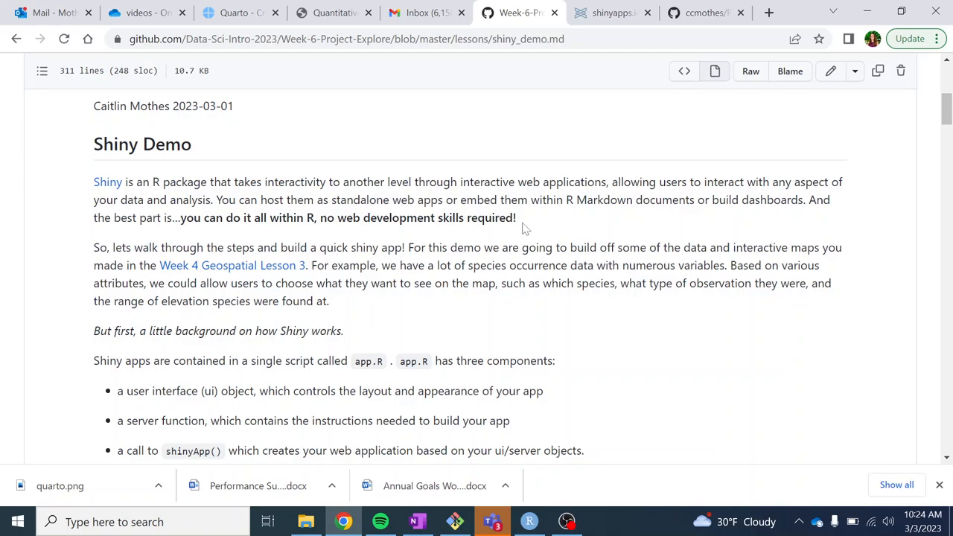
scroll(down, 3)
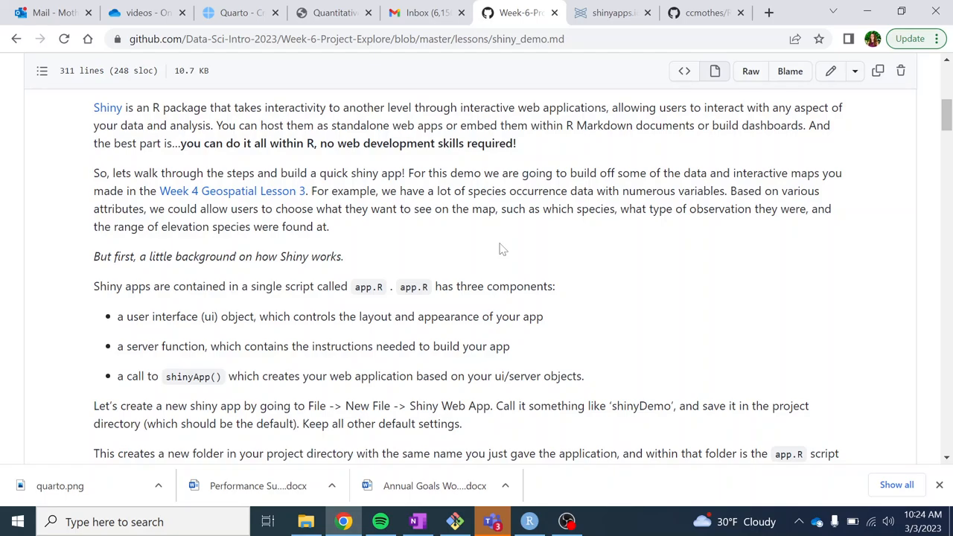
mouse_move(508, 248)
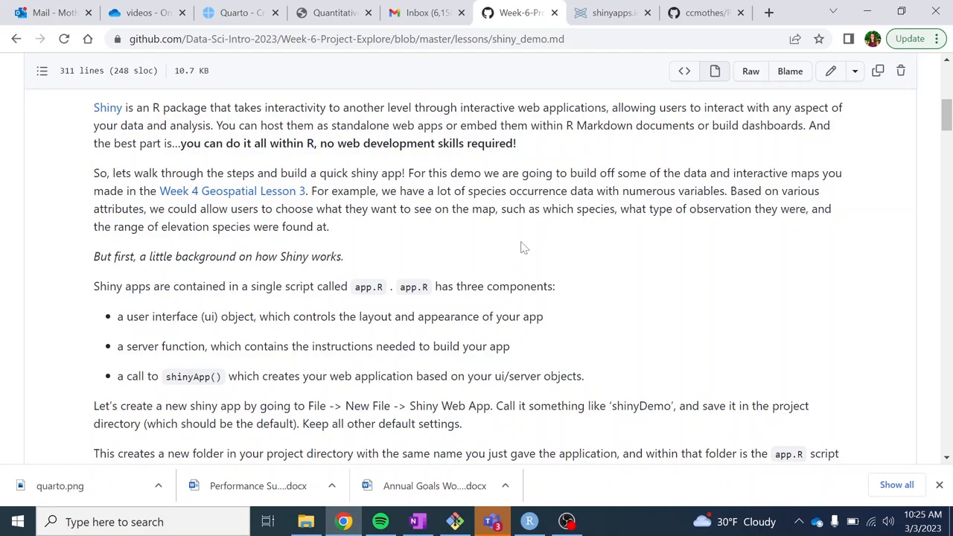
mouse_move(368, 244)
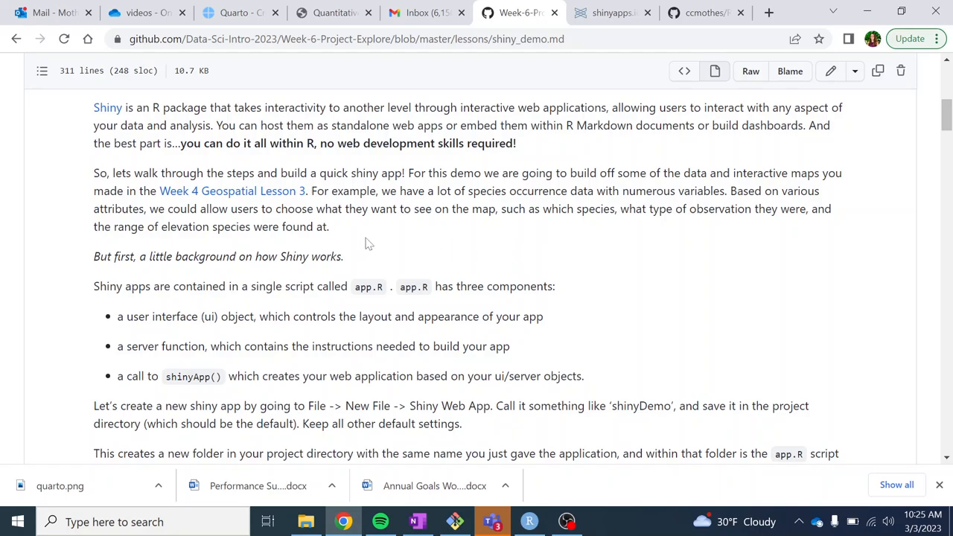
mouse_move(400, 239)
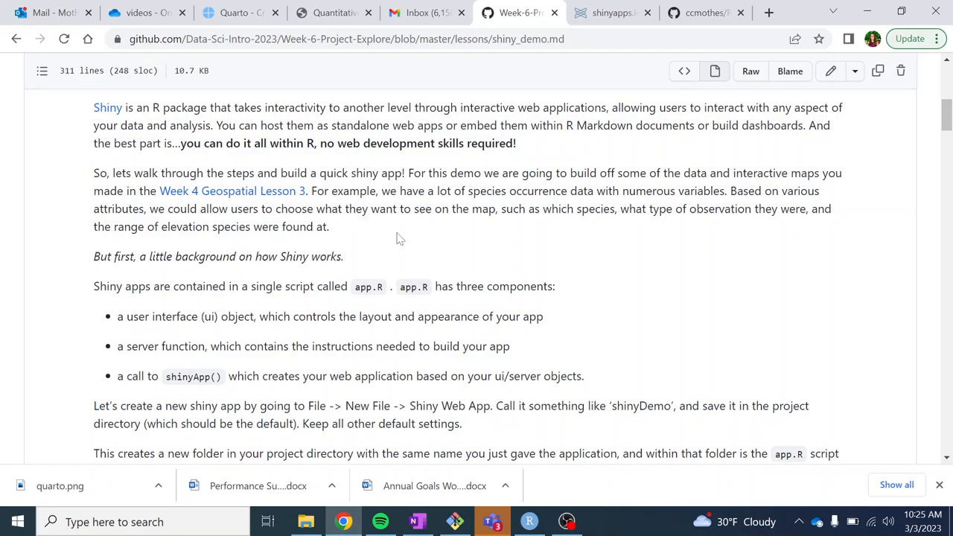
scroll(down, 3)
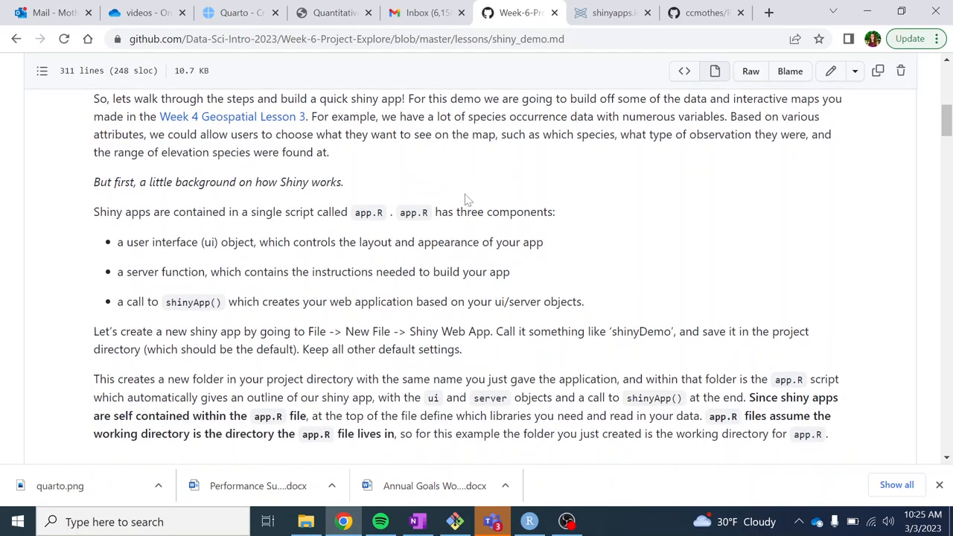
mouse_move(445, 195)
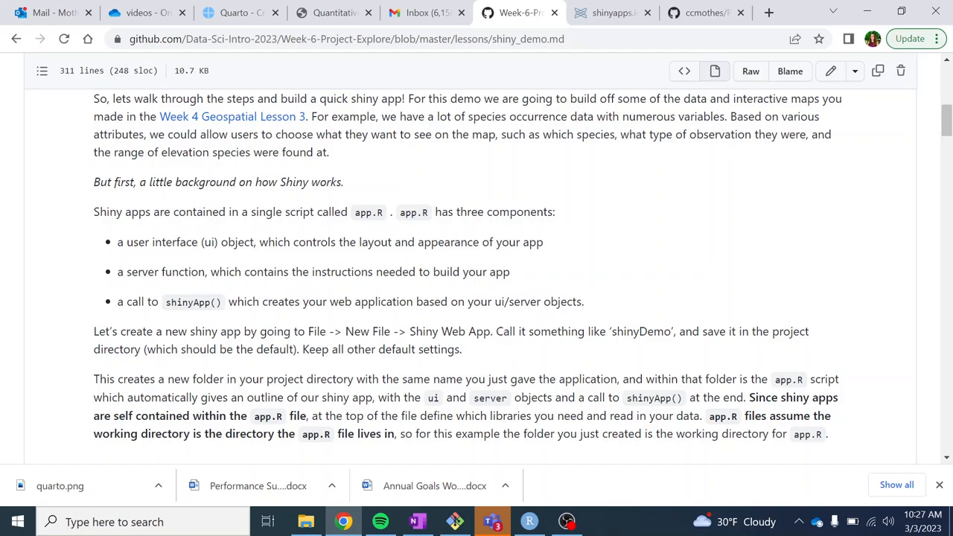
mouse_move(516, 273)
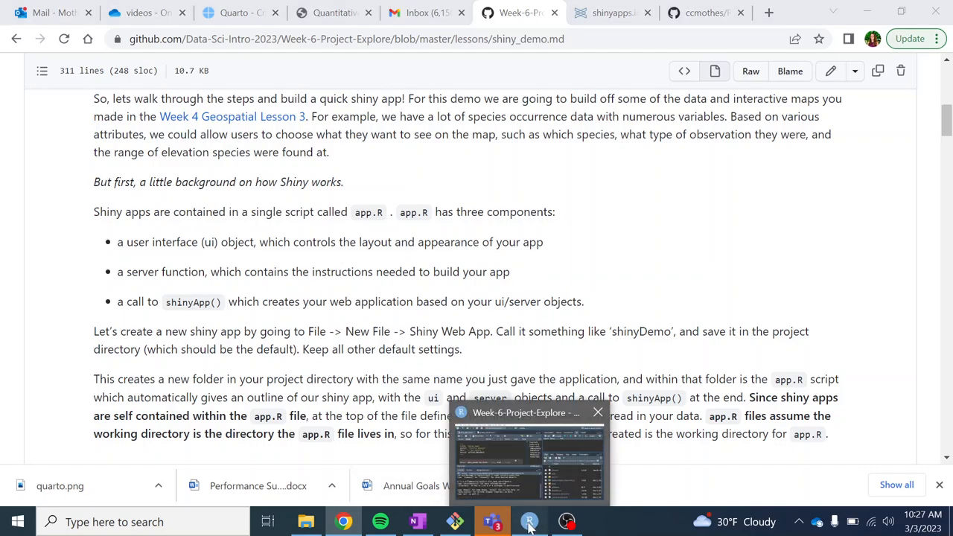
Bring the Week-6-Project-Explore RStudio window forward and show the File menu's New File options.
click(529, 521)
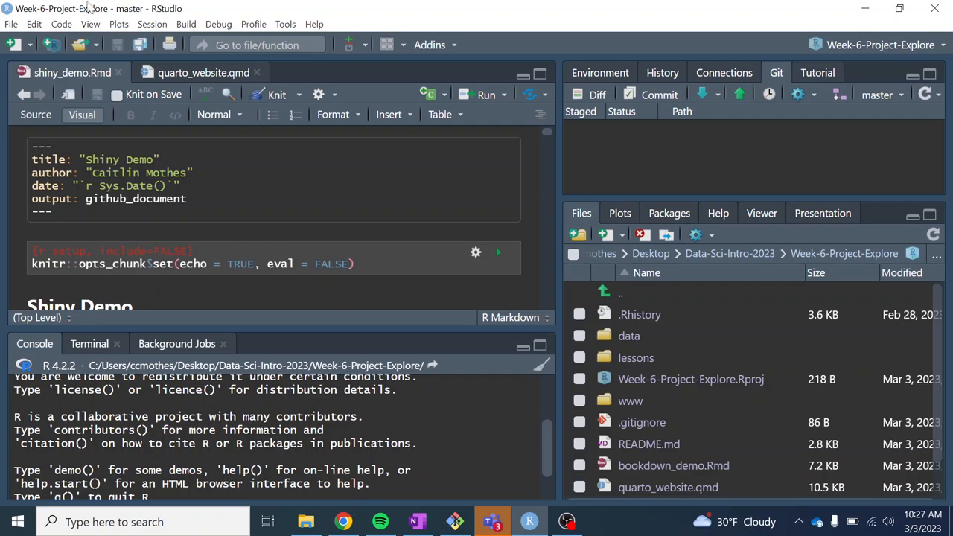
click(11, 24)
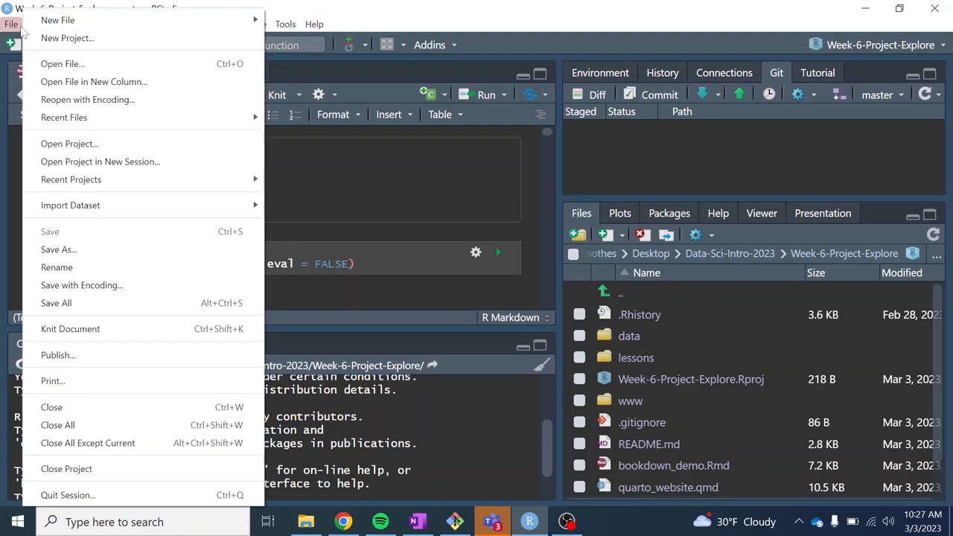
mouse_move(57, 20)
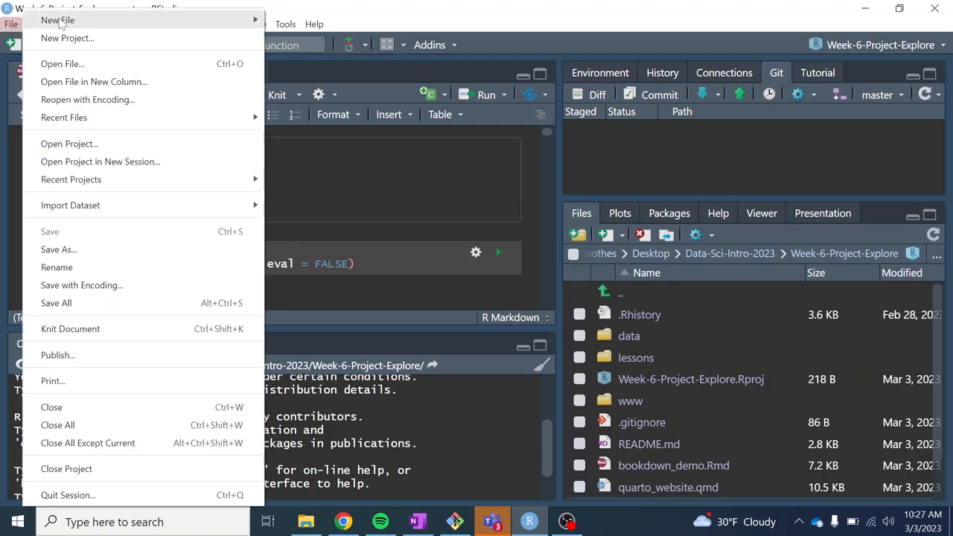
mouse_move(57, 20)
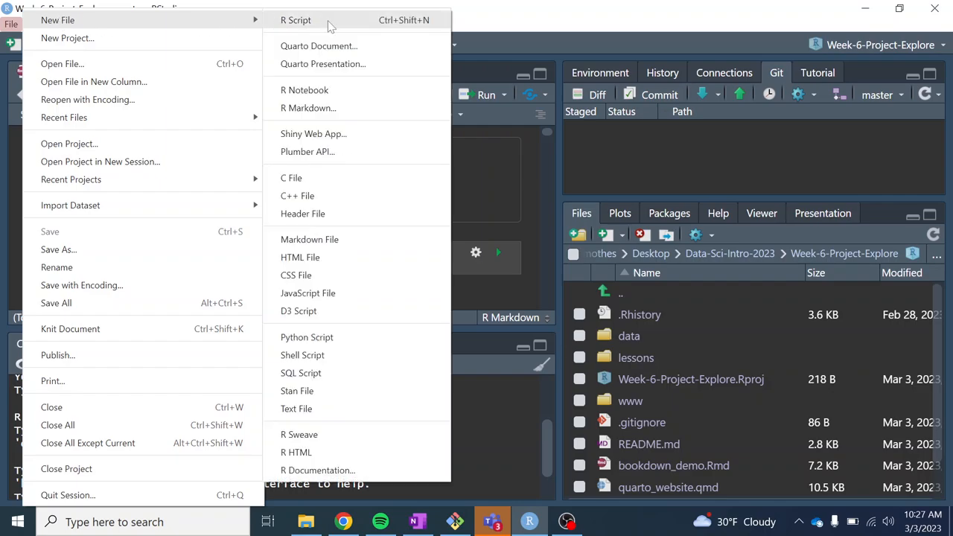
mouse_move(350, 124)
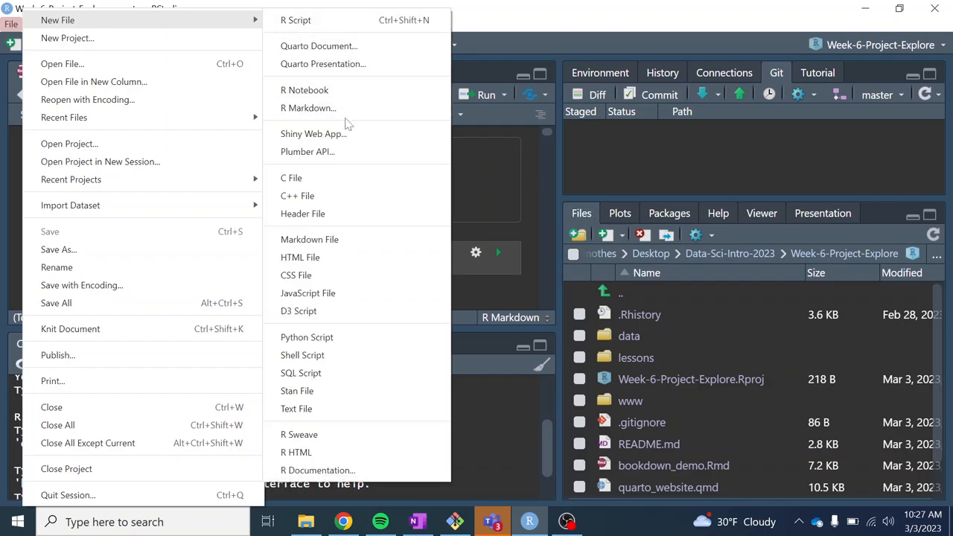
Create a Shiny Web App named 'shinyDemo' as a single app.R file, choosing its directory.
click(313, 134)
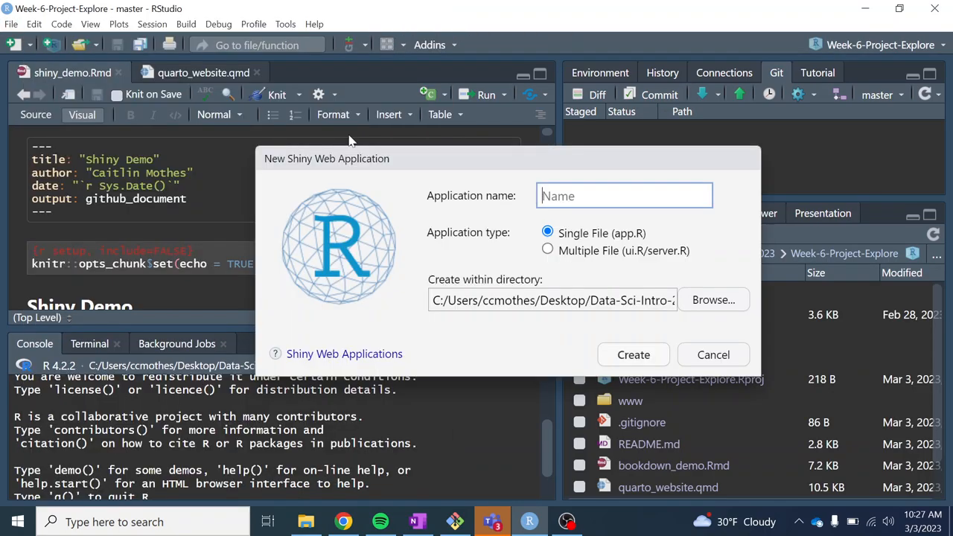
mouse_move(605, 227)
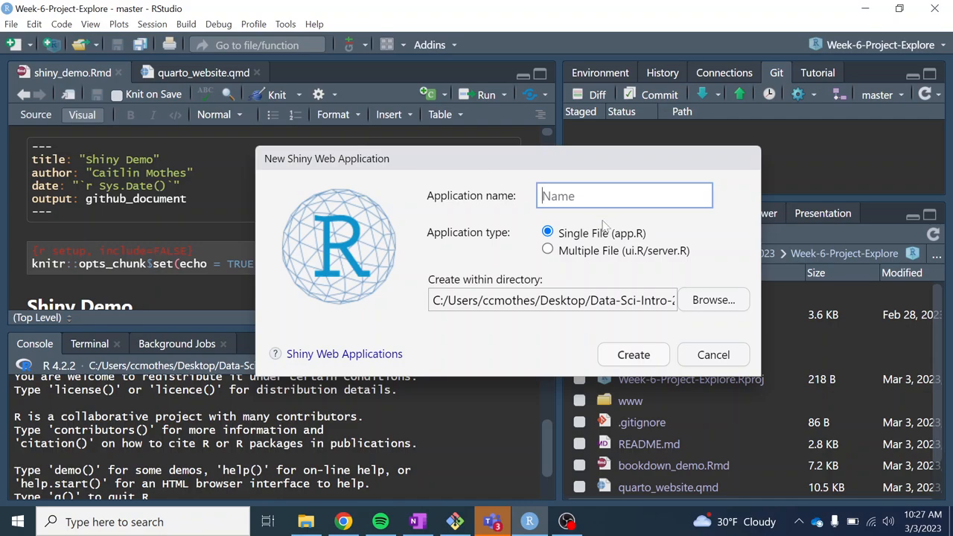
mouse_move(567, 218)
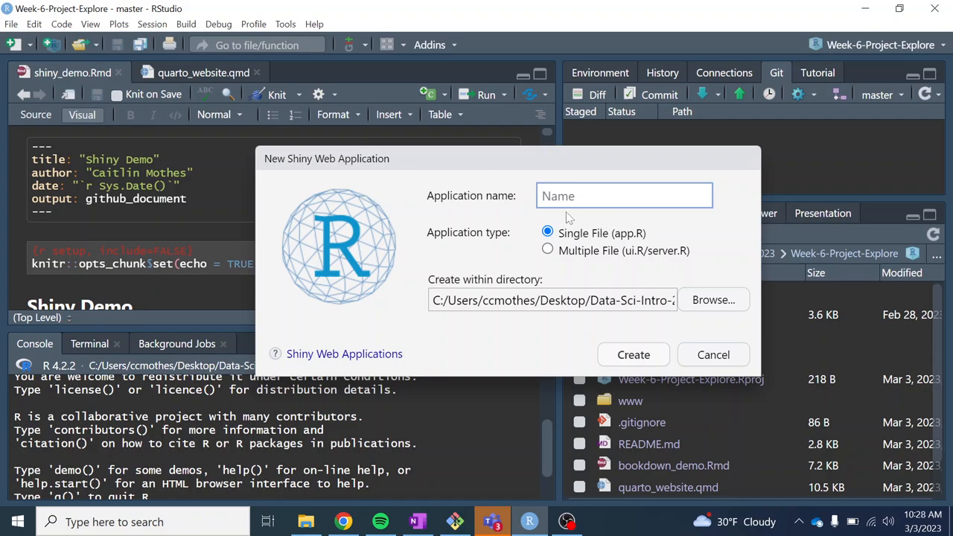
text(shiny)
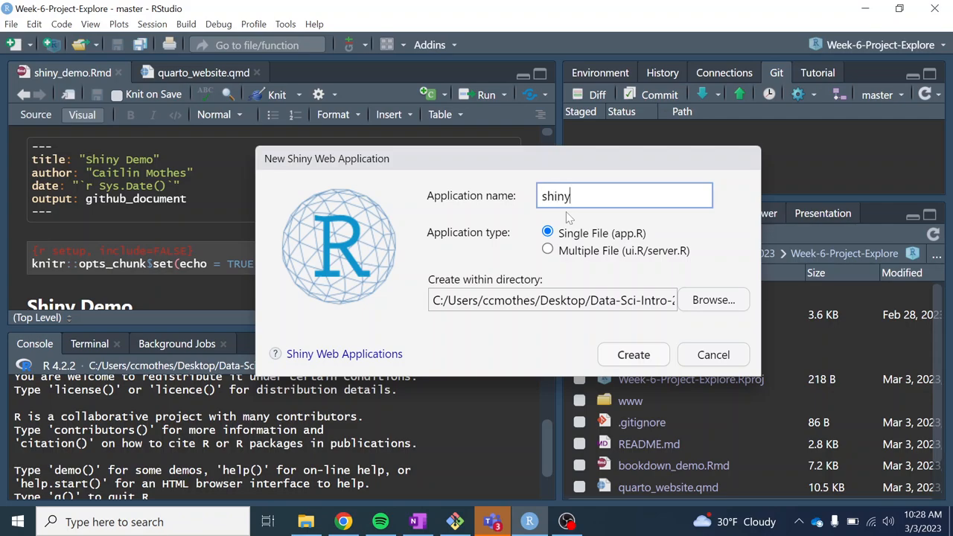
text(Demo)
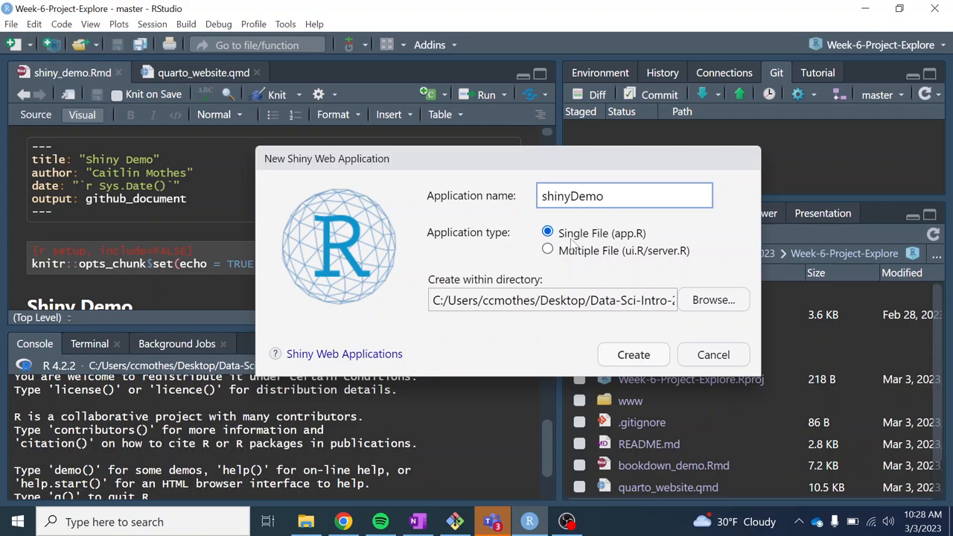
click(625, 196)
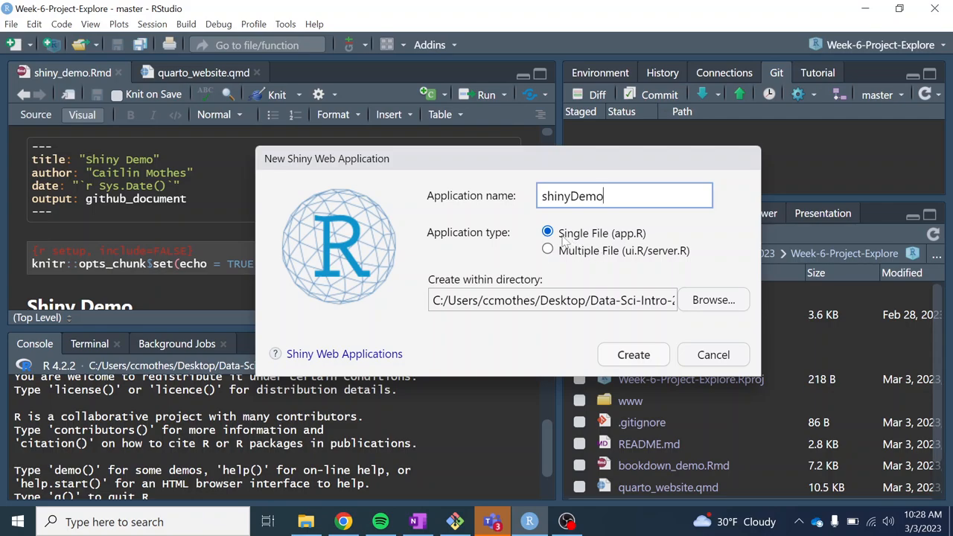
mouse_move(712, 299)
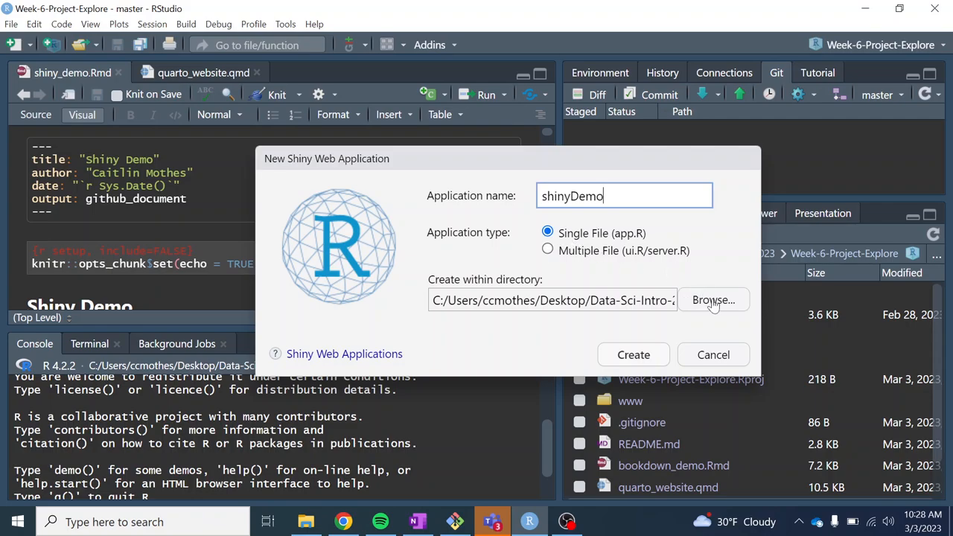
click(713, 300)
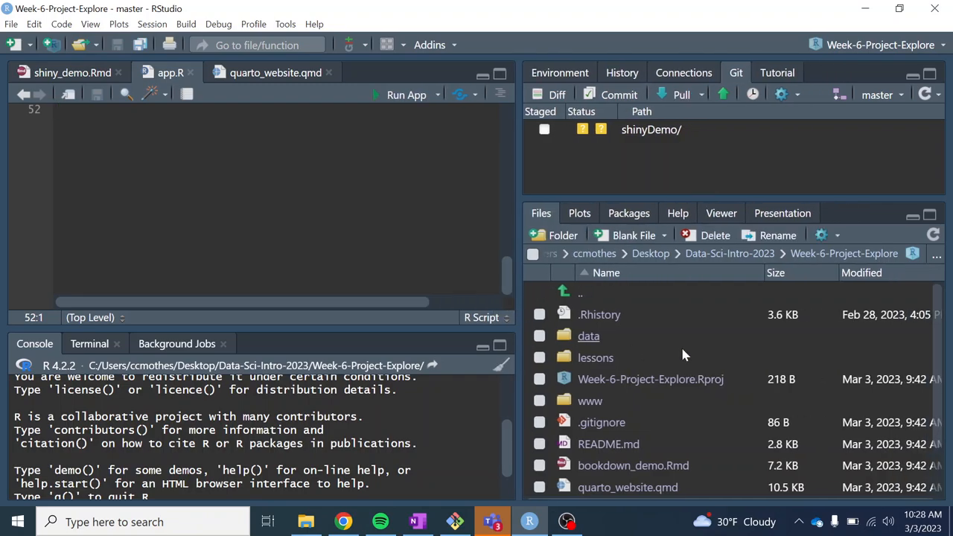
Open the shinyDemo folder, close quarto_website.qmd, and scroll through app.R's Old Faithful template.
scroll(down, 3)
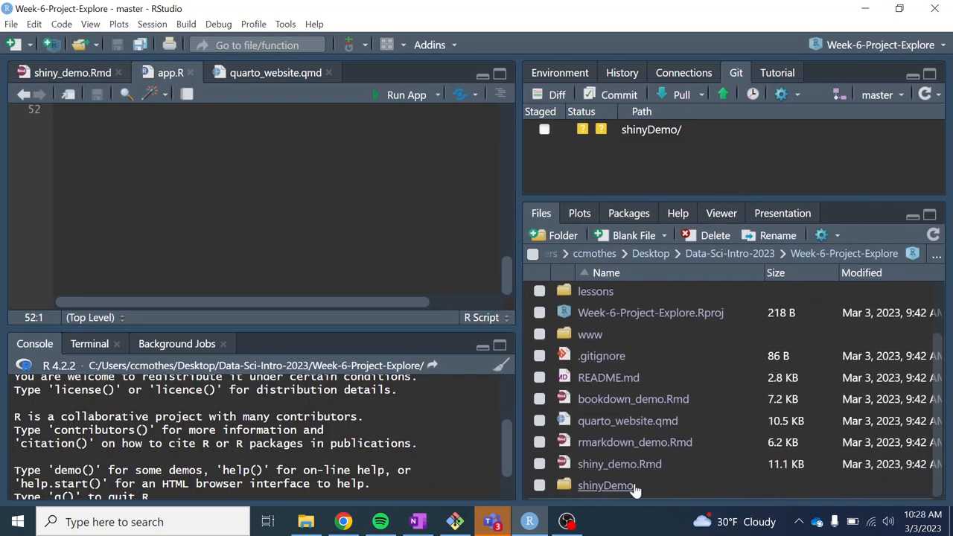
mouse_move(609, 486)
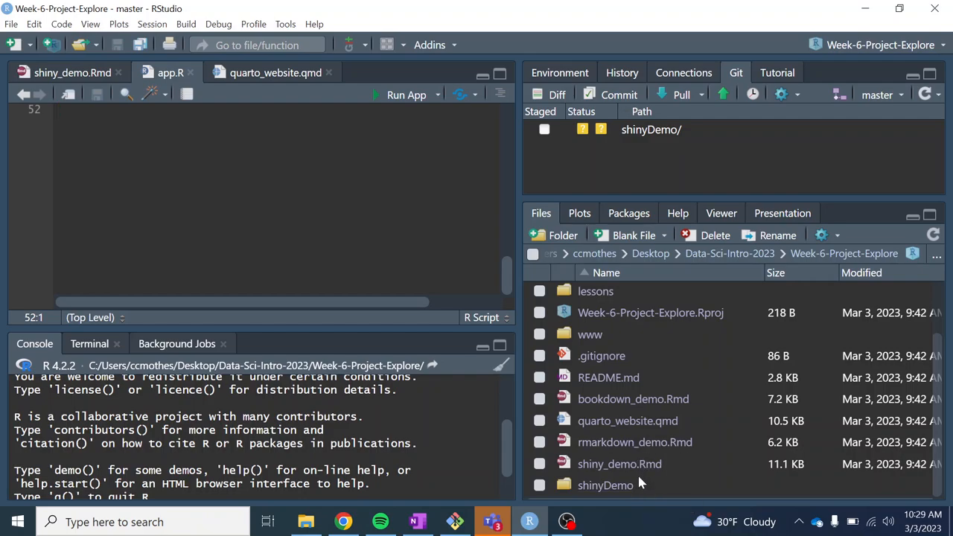
double_click(606, 485)
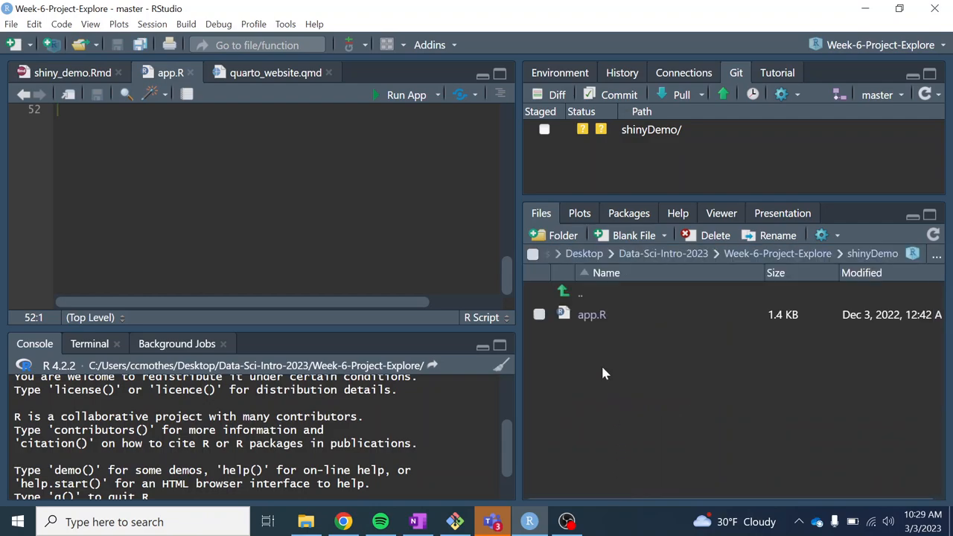
mouse_move(589, 317)
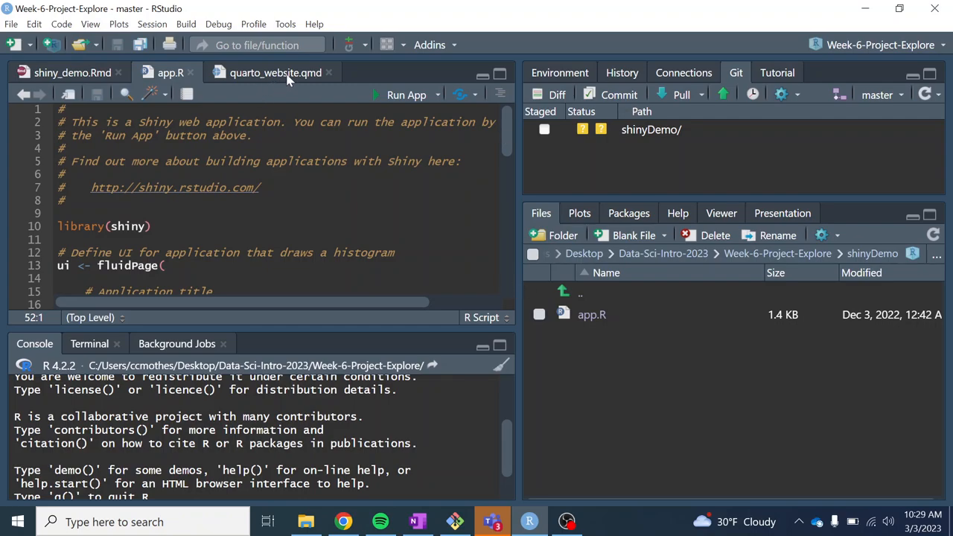
click(328, 73)
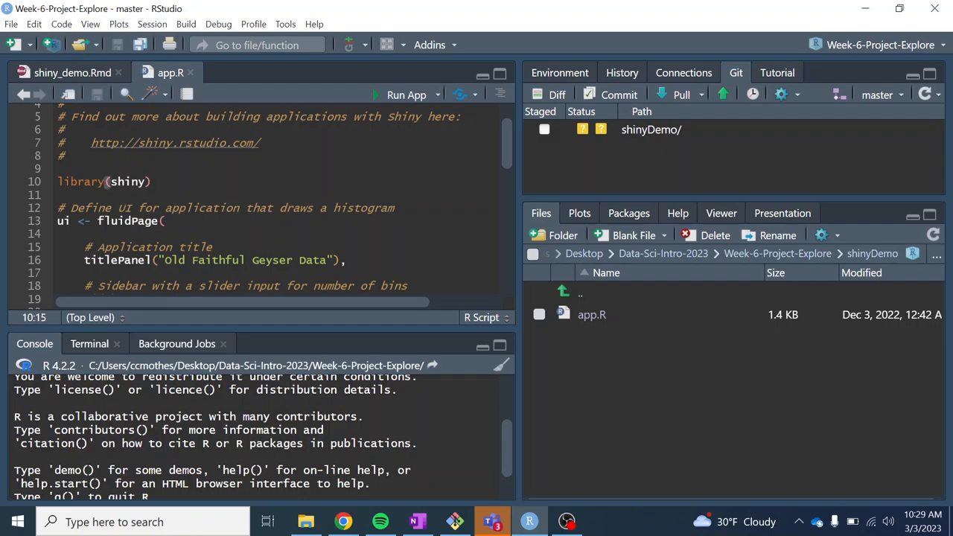
mouse_move(282, 326)
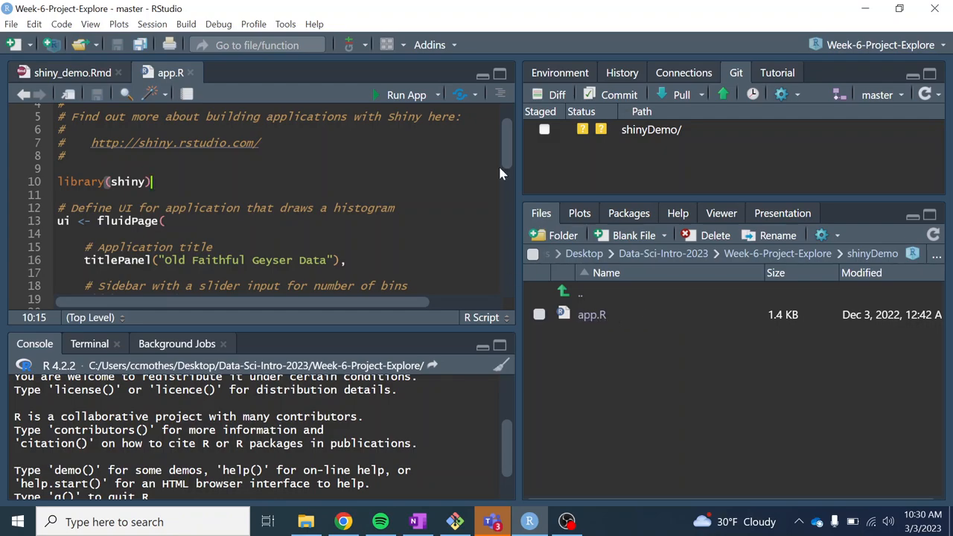
mouse_move(505, 165)
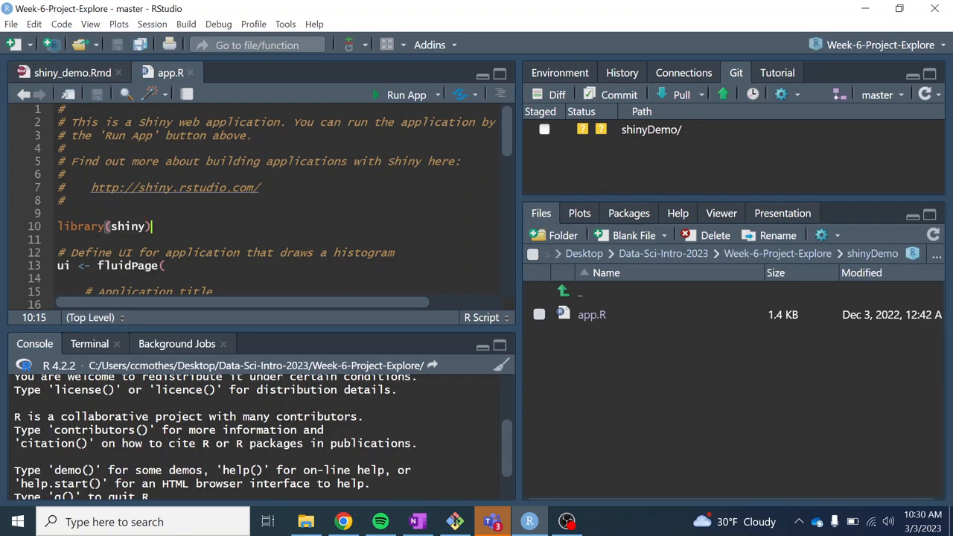
scroll(down, 3)
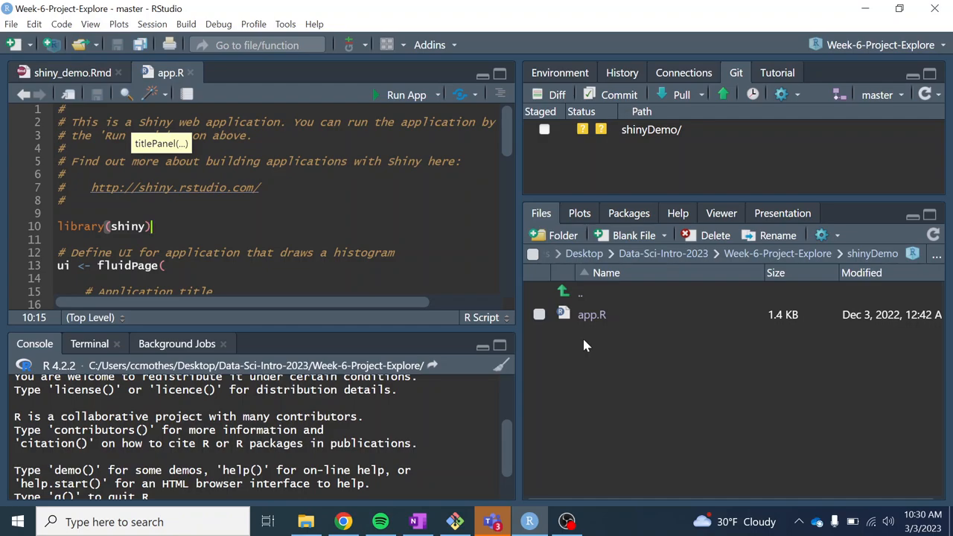
scroll(down, 3)
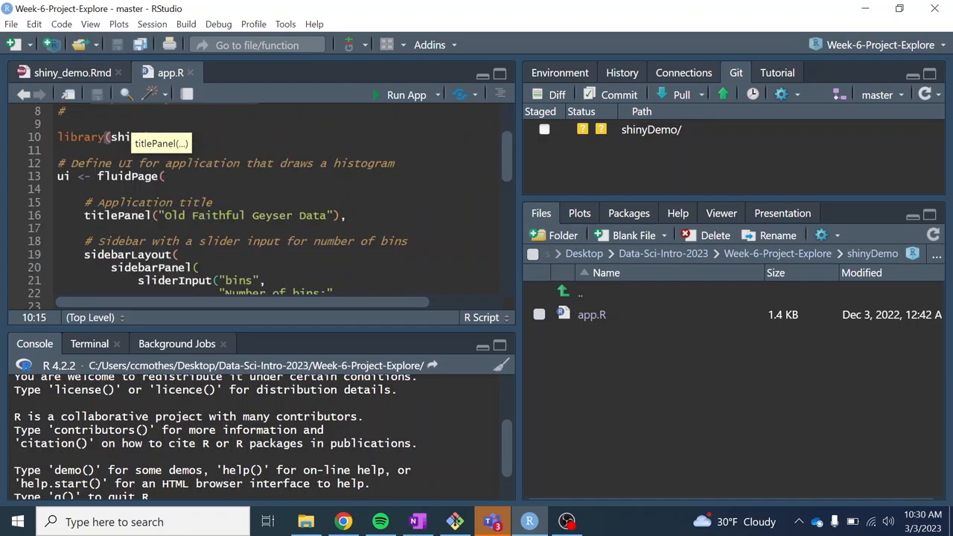
Scroll app.R to the server function and highlight its histogram rendering code.
scroll(down, 3)
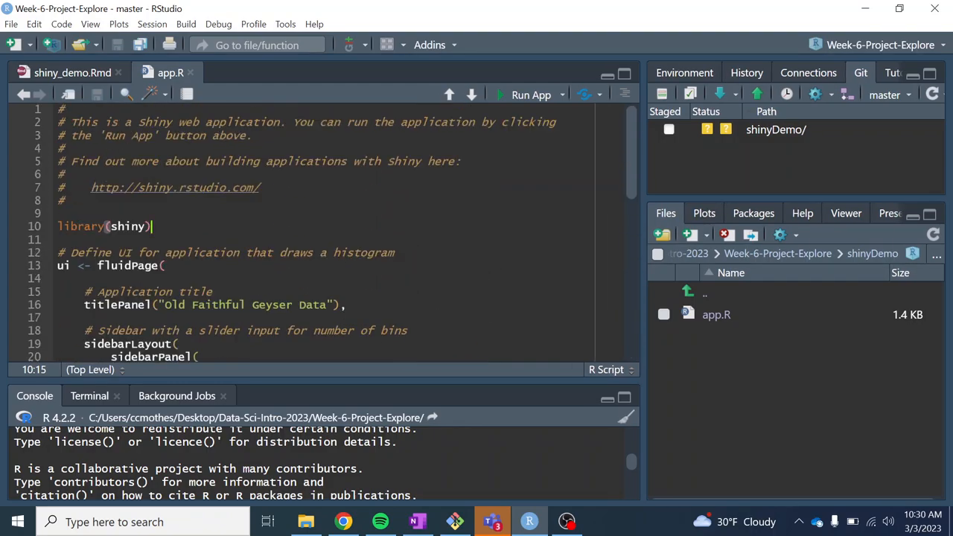
scroll(down, 3)
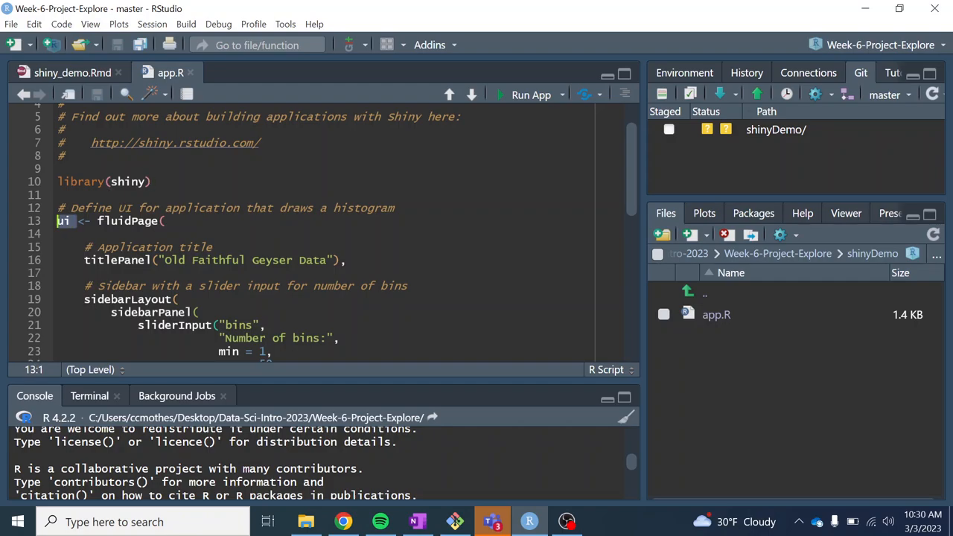
scroll(down, 3)
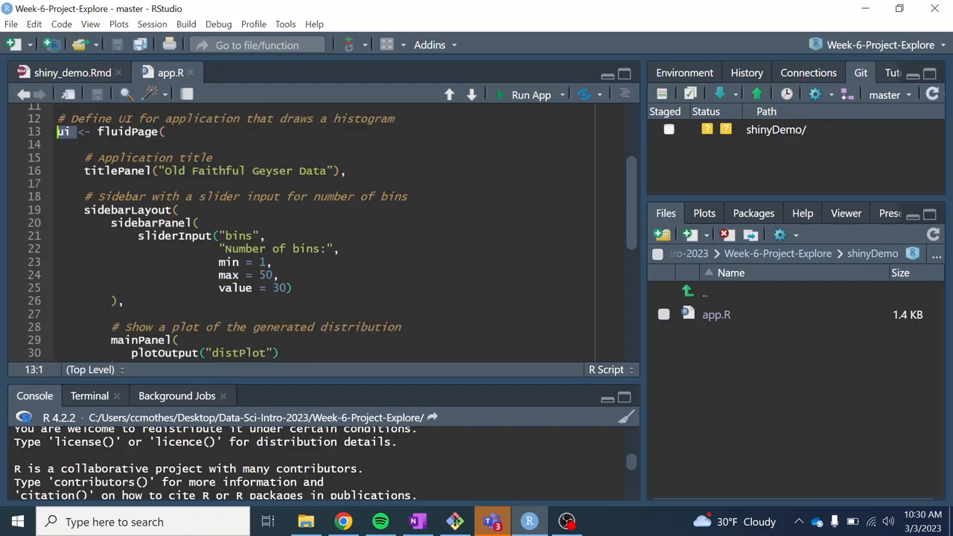
scroll(down, 3)
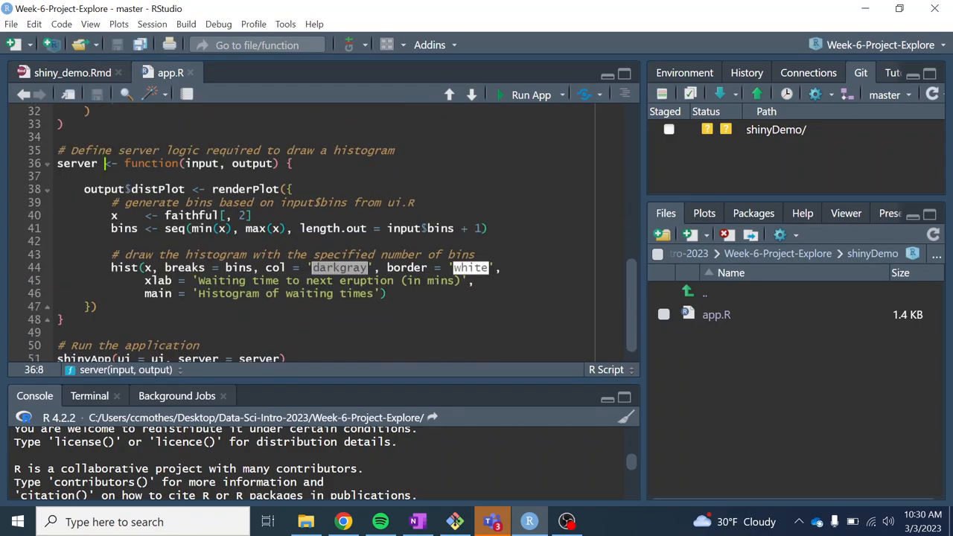
double_click(77, 163)
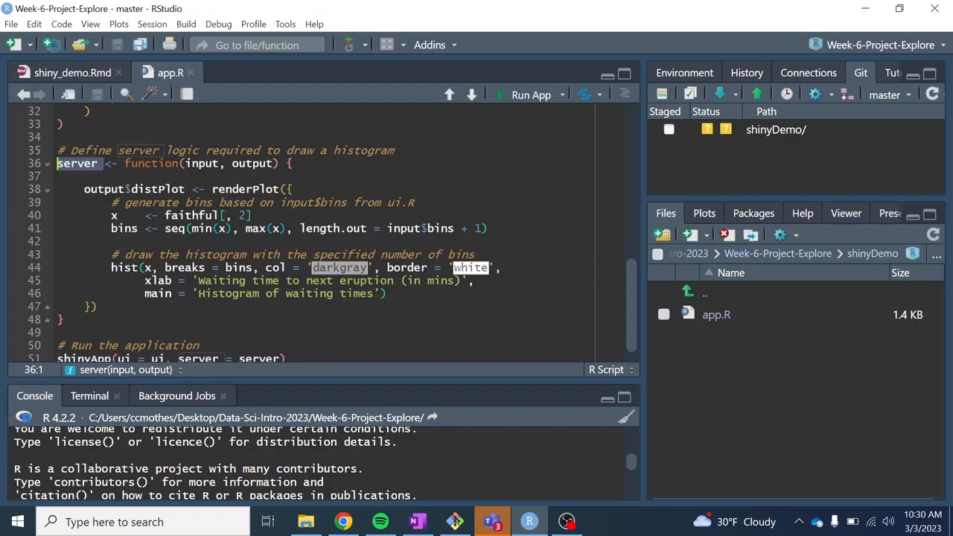
click(225, 164)
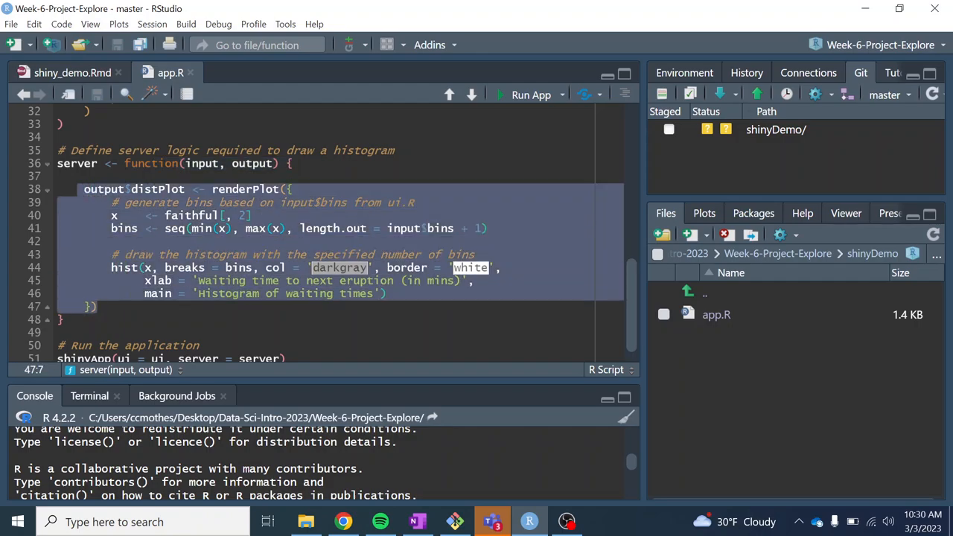
Scroll through the rest of app.R to the shinyApp call on its last line.
scroll(down, 3)
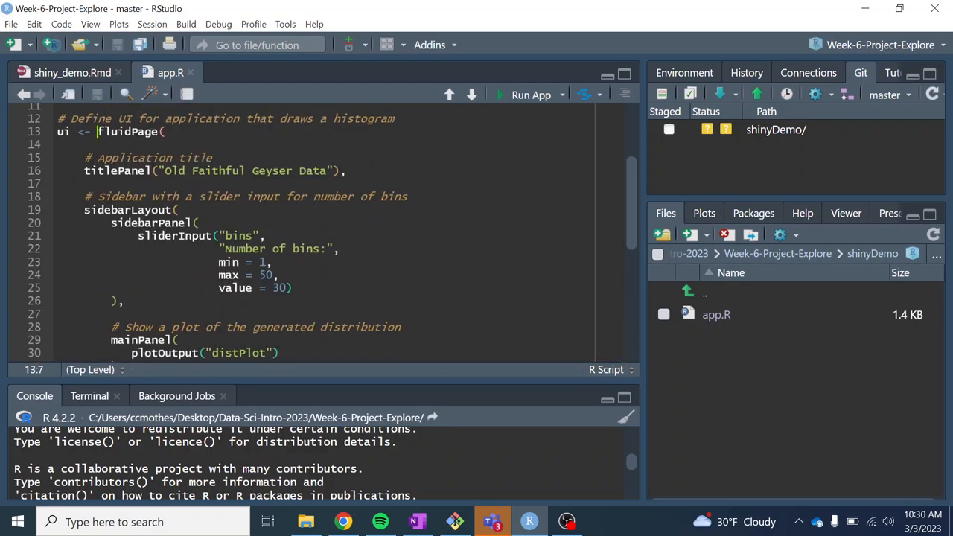
scroll(down, 3)
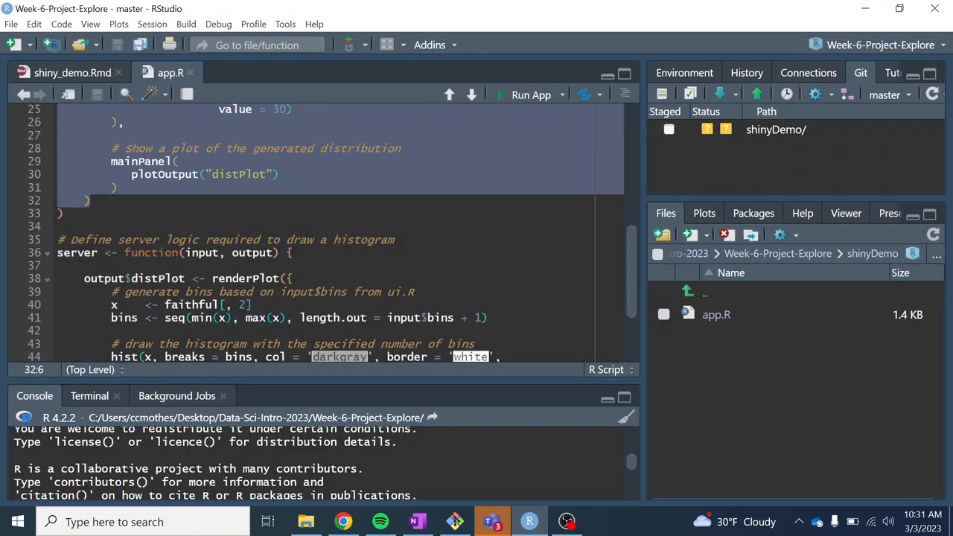
scroll(down, 3)
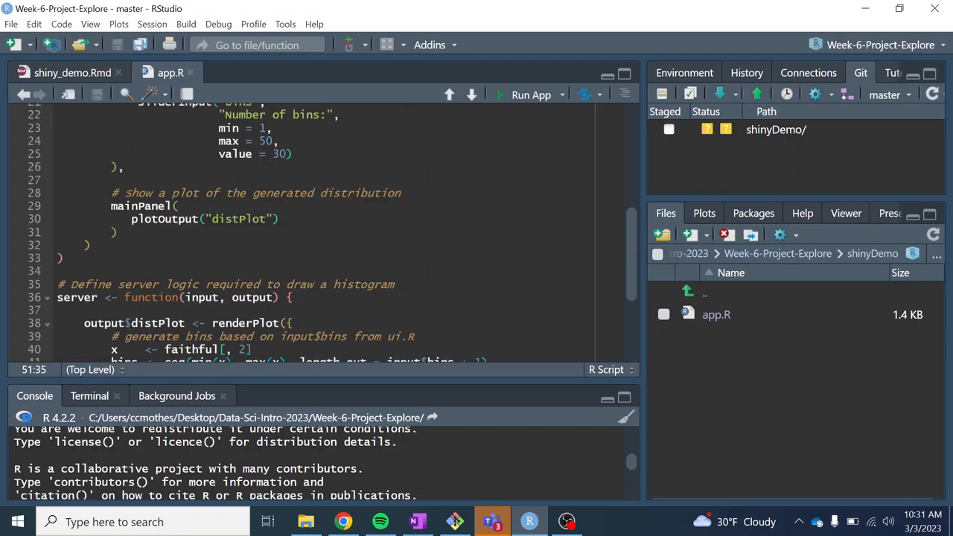
scroll(down, 3)
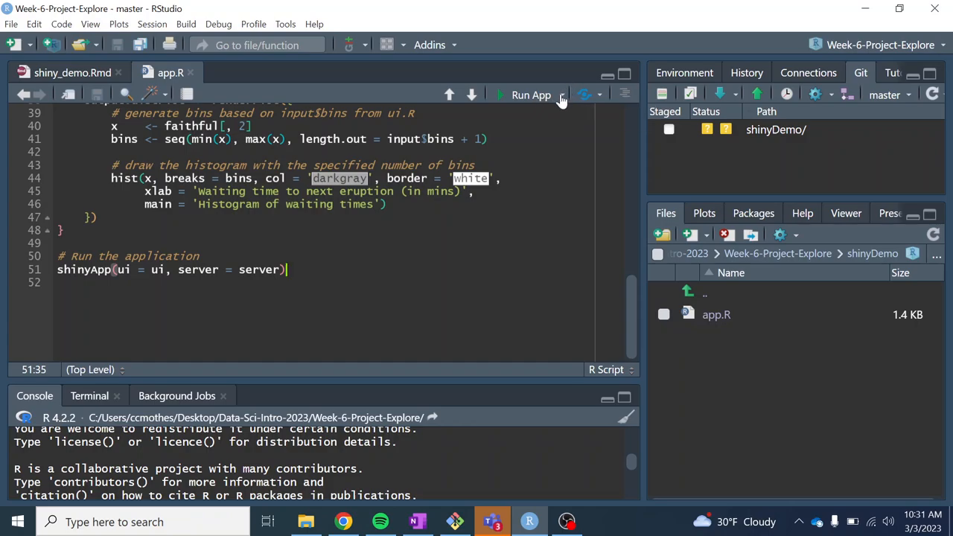
Check the Run App dropdown options, then run the shinyDemo Old Faithful app.
click(562, 95)
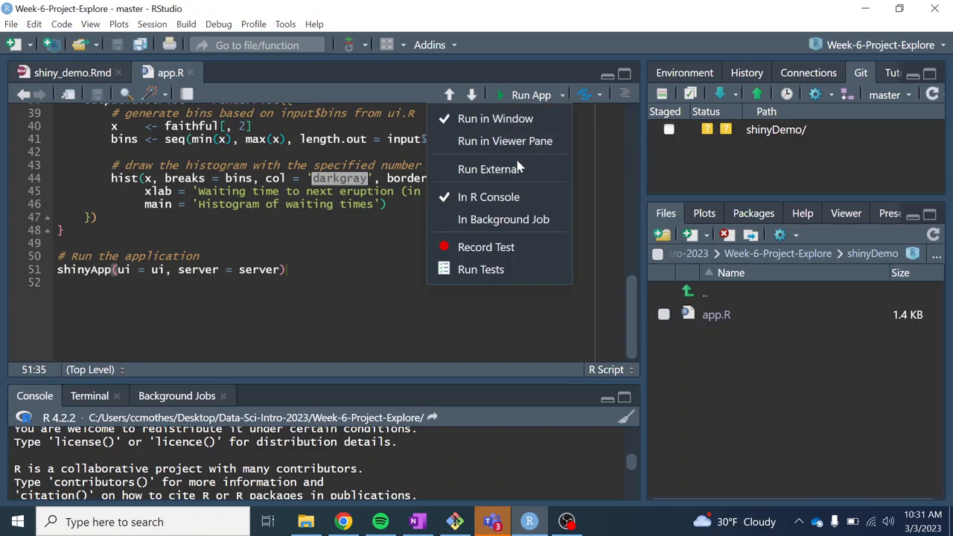
mouse_move(490, 170)
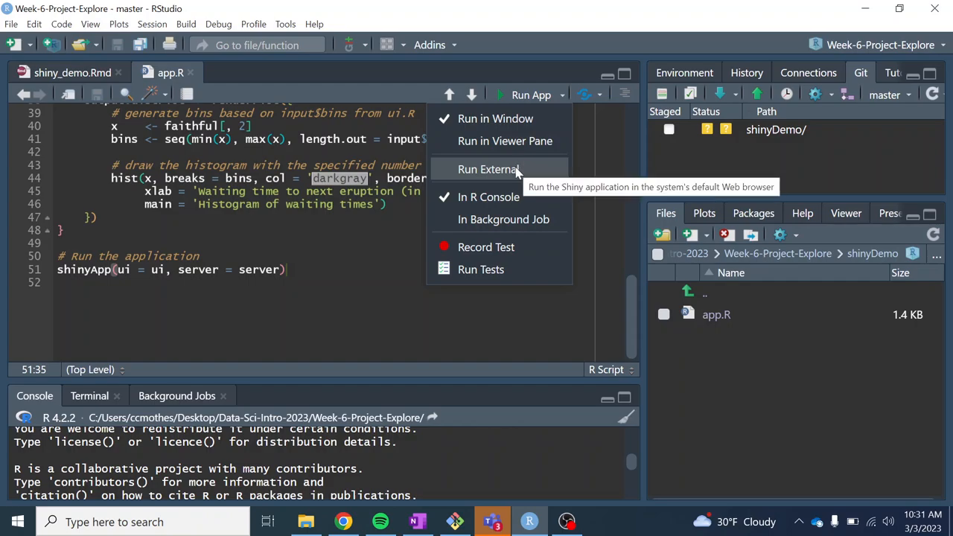
mouse_move(505, 141)
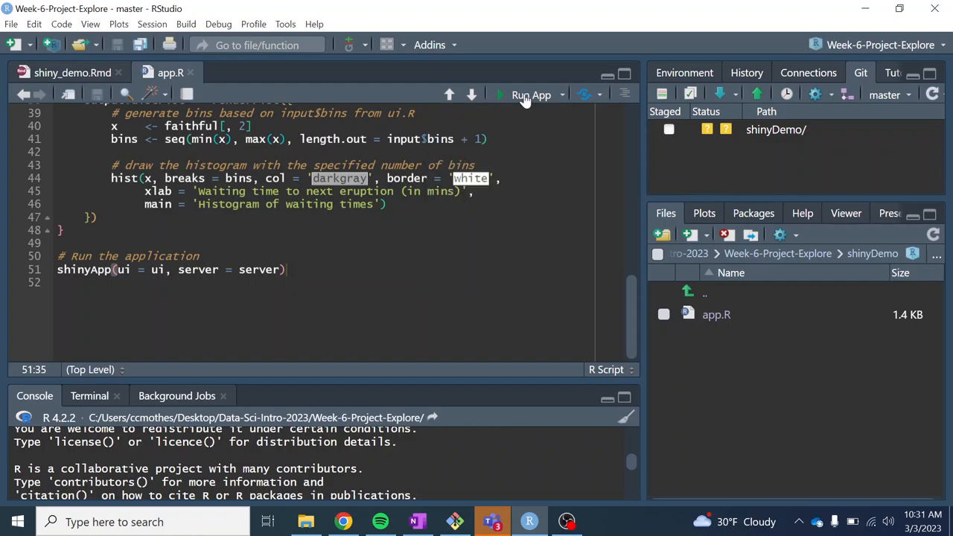
click(531, 94)
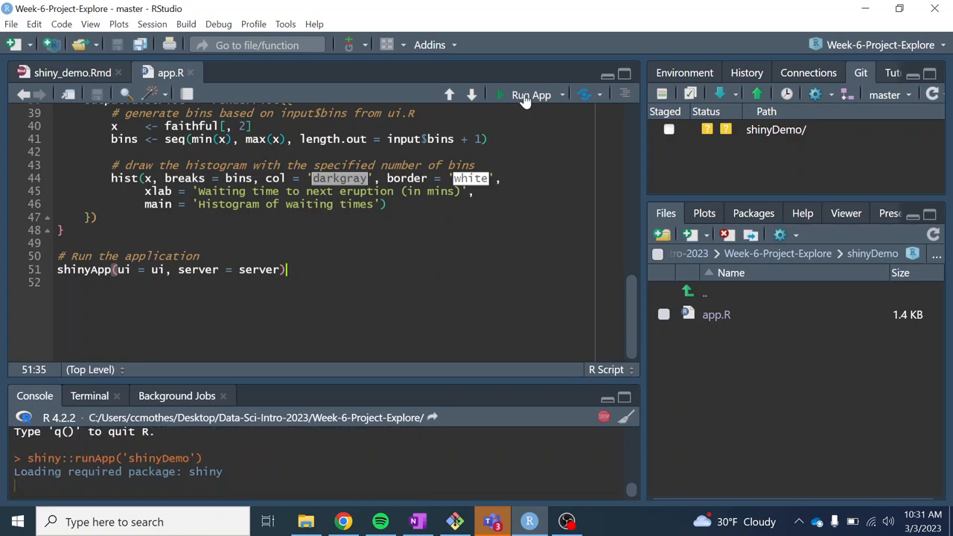
click(531, 94)
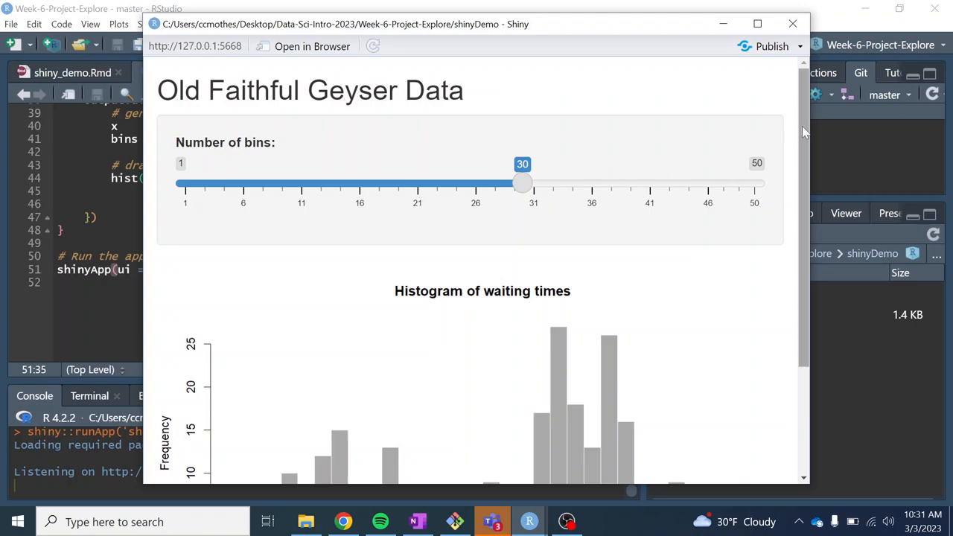
Drag the Number of bins slider through different values, ending at 19 bins.
scroll(down, 3)
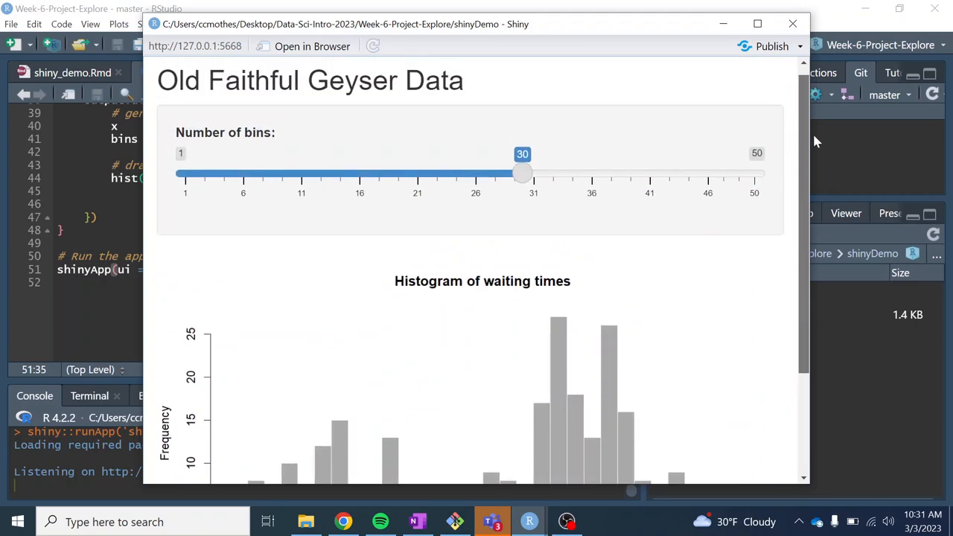
scroll(down, 3)
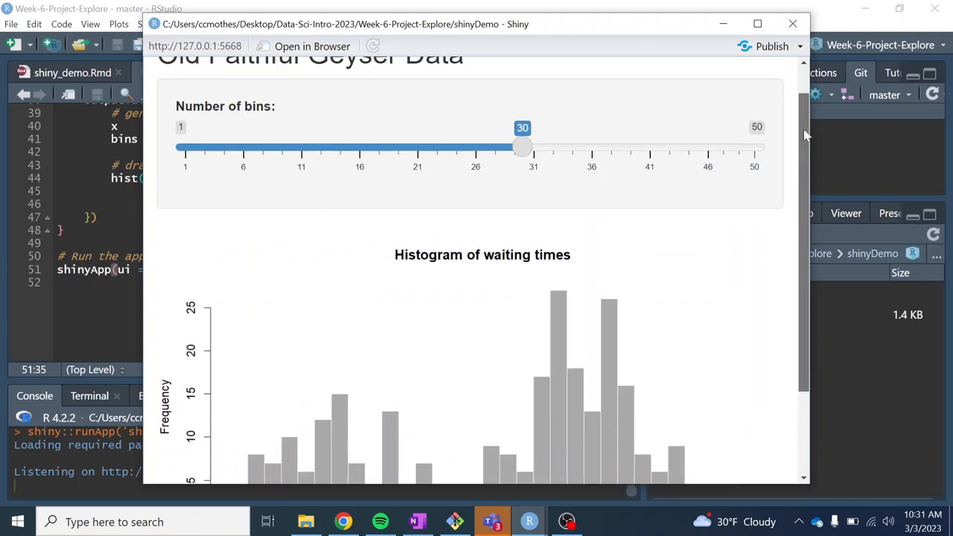
drag(521, 147, 464, 182)
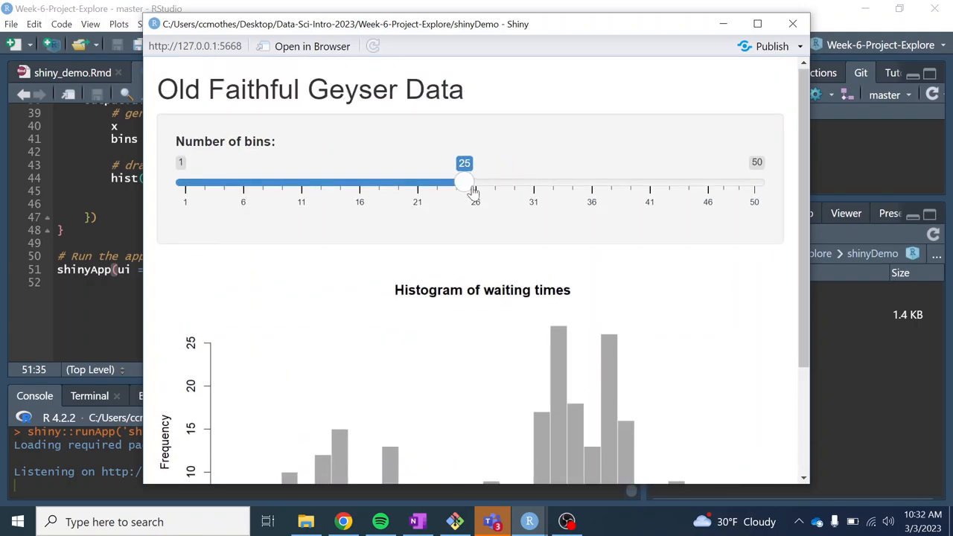
scroll(down, 3)
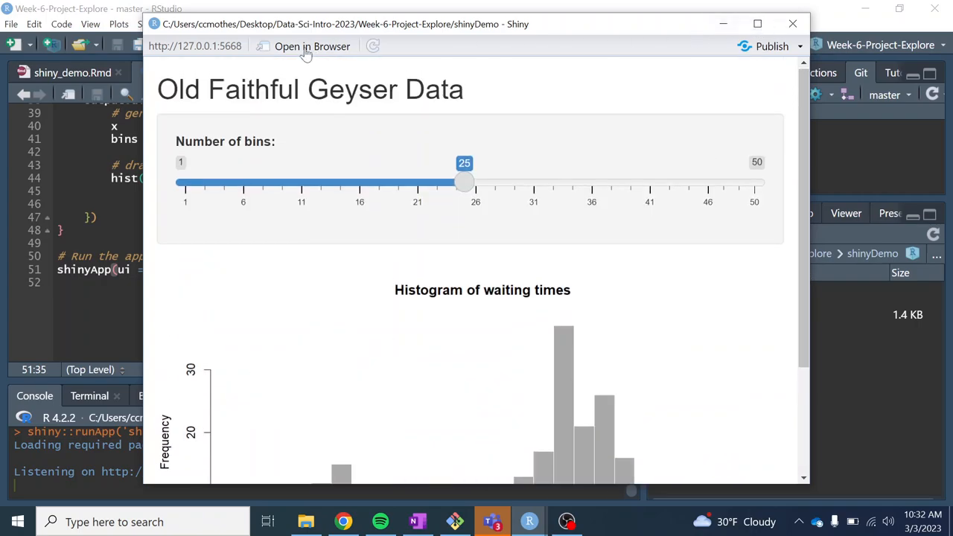
mouse_move(262, 46)
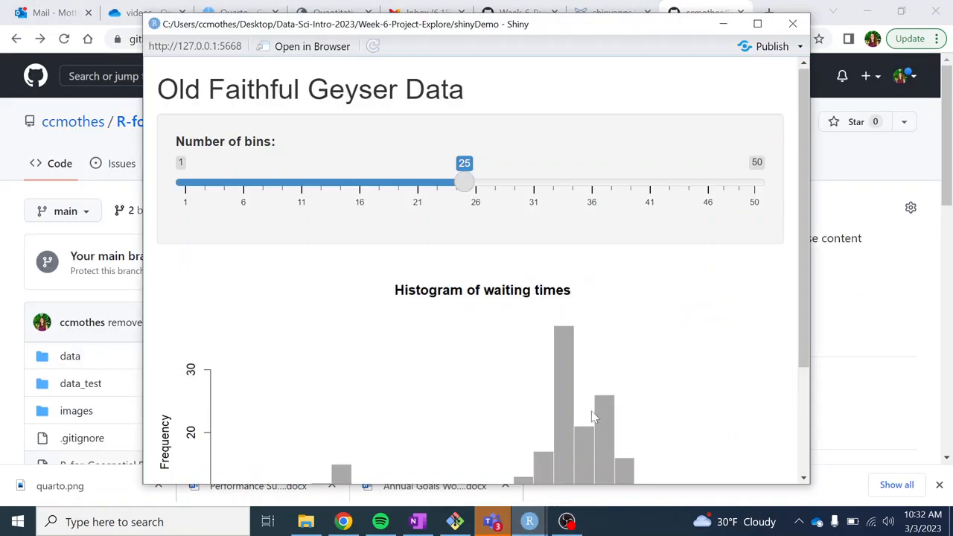
mouse_move(792, 24)
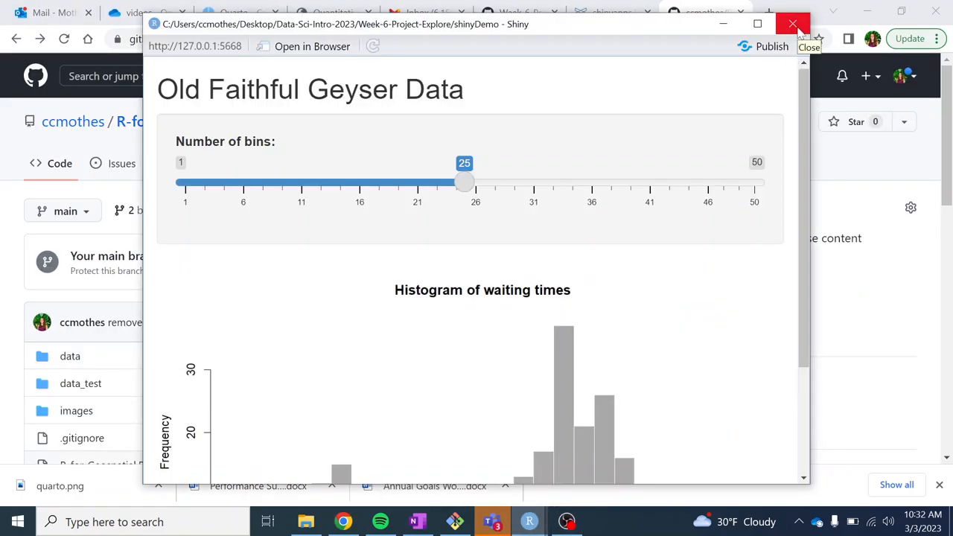
click(794, 24)
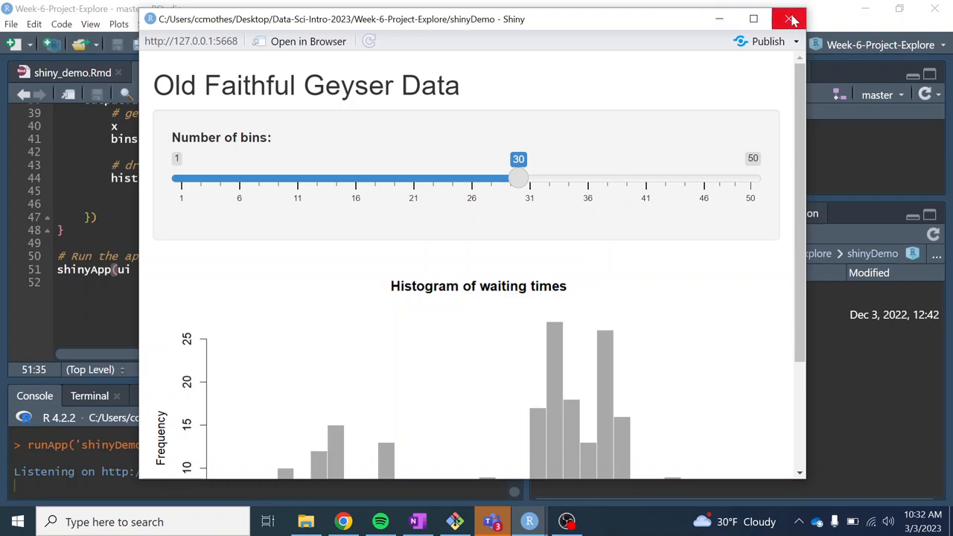
drag(518, 178, 391, 178)
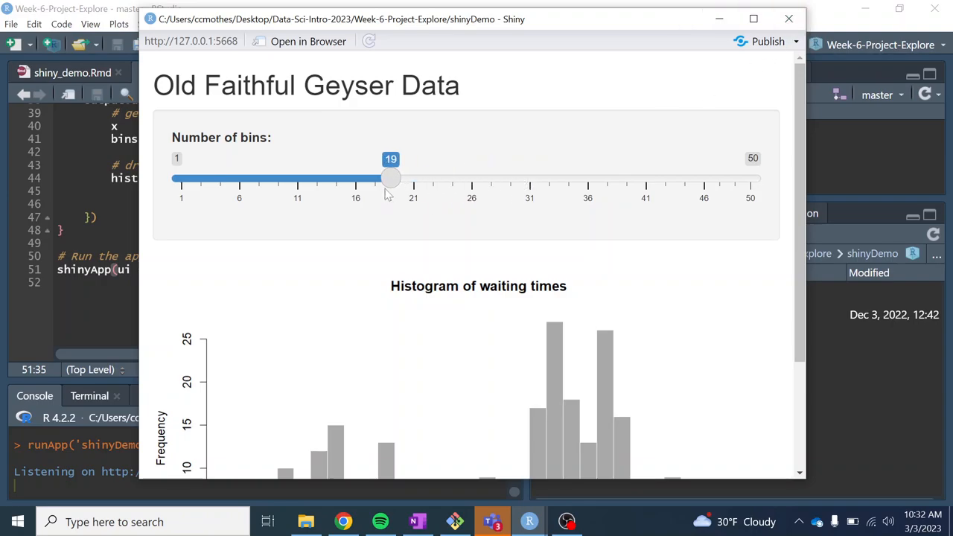
drag(391, 178, 483, 178)
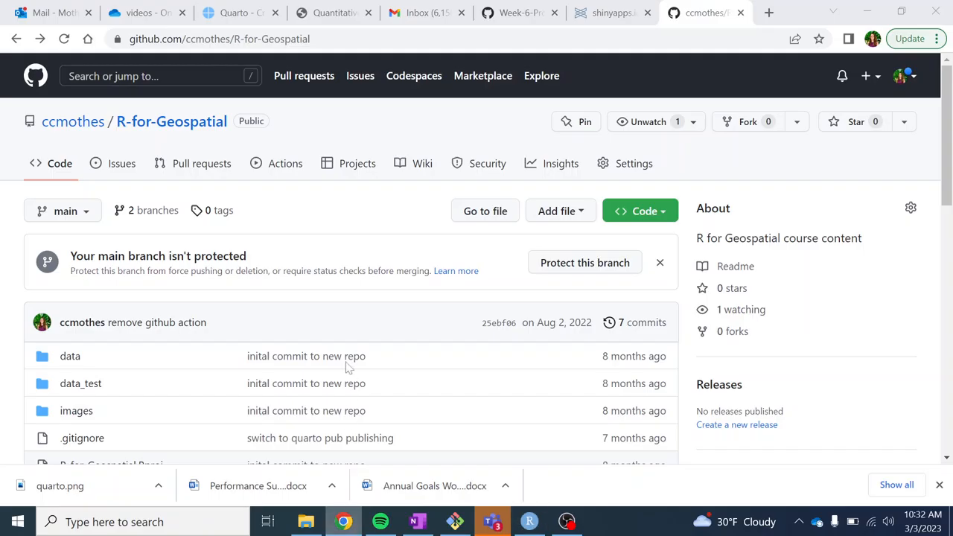
Scroll shiny_demo.md to 'Create a shiny app for Colorado species occurrence data', then return to RStudio.
click(519, 13)
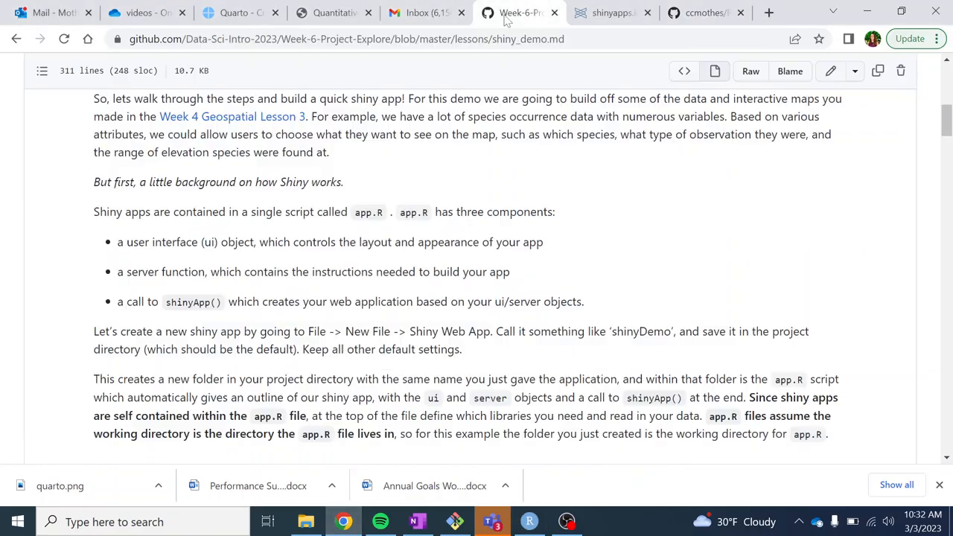
mouse_move(469, 193)
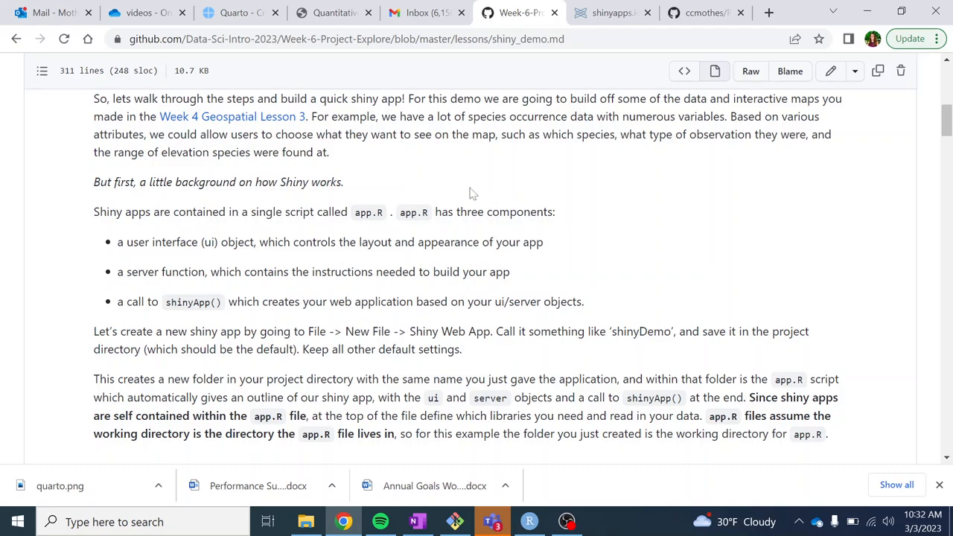
mouse_move(483, 204)
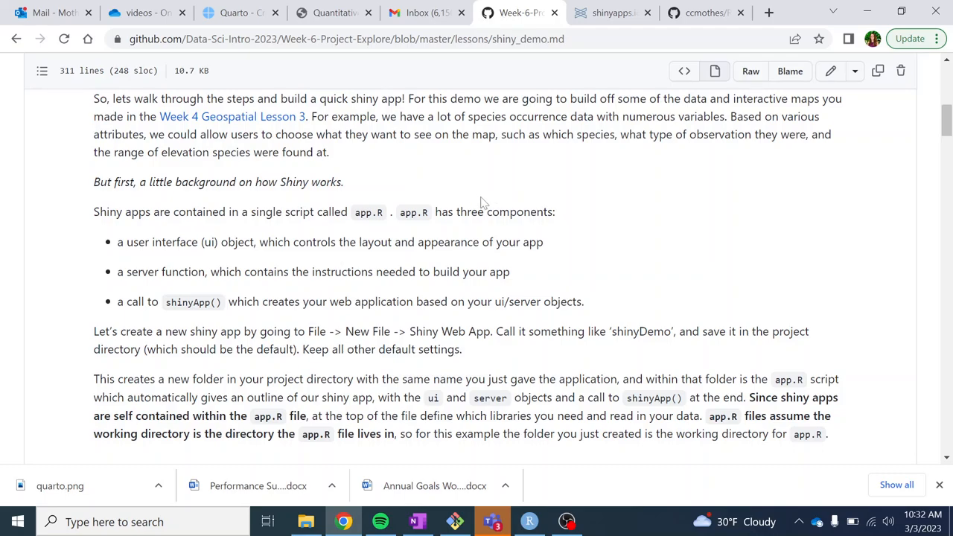
scroll(down, 3)
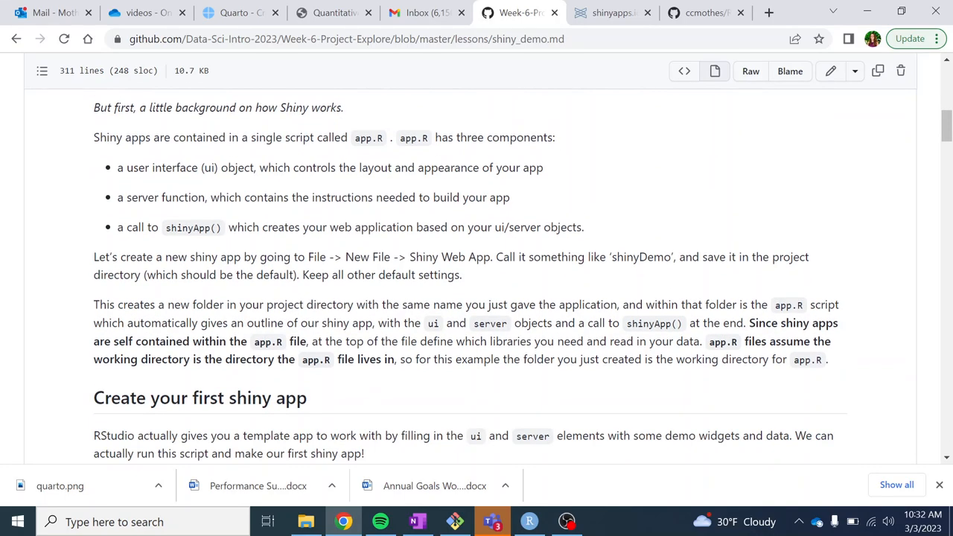
scroll(down, 3)
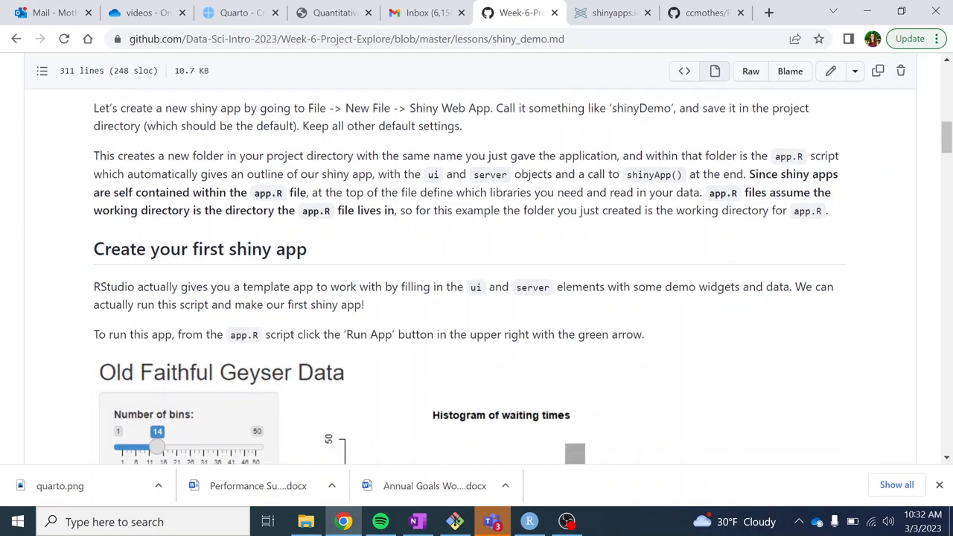
scroll(down, 3)
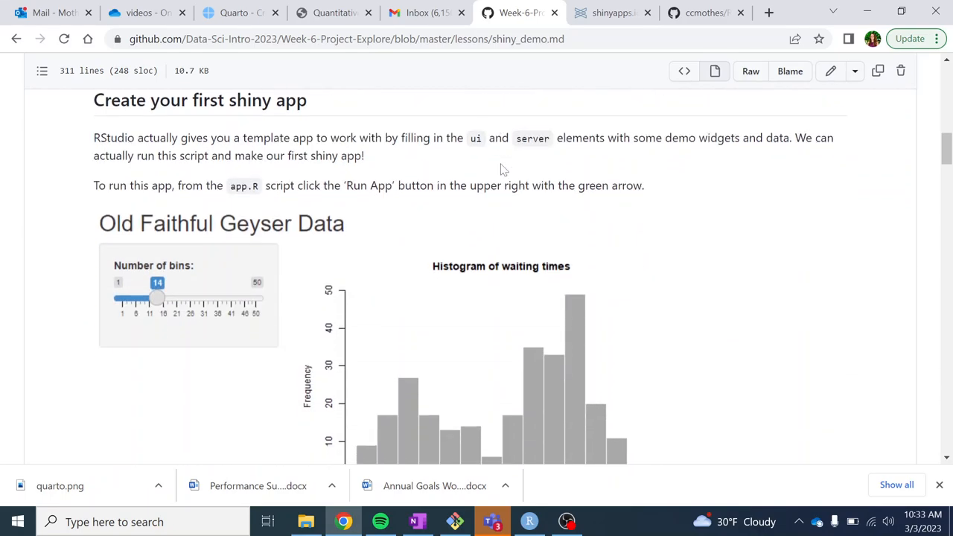
scroll(down, 3)
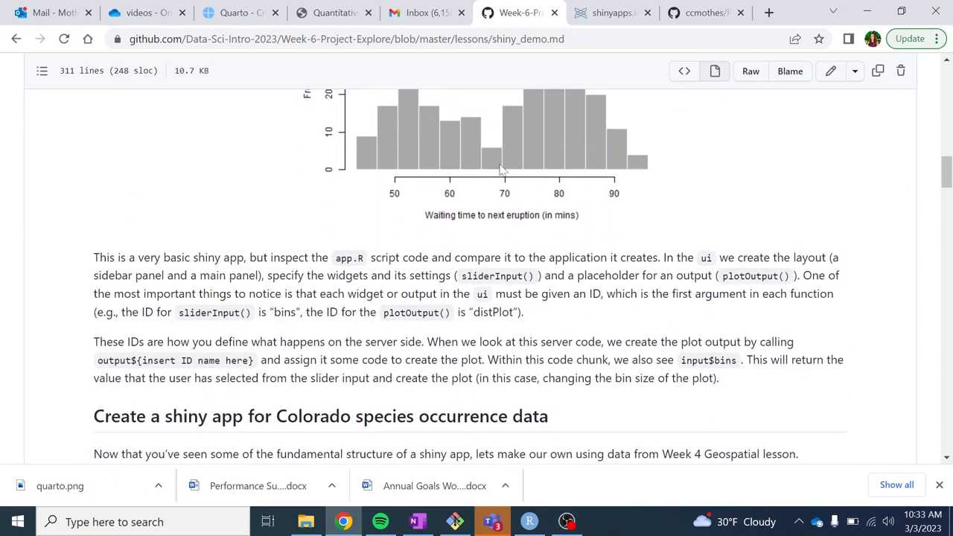
scroll(down, 3)
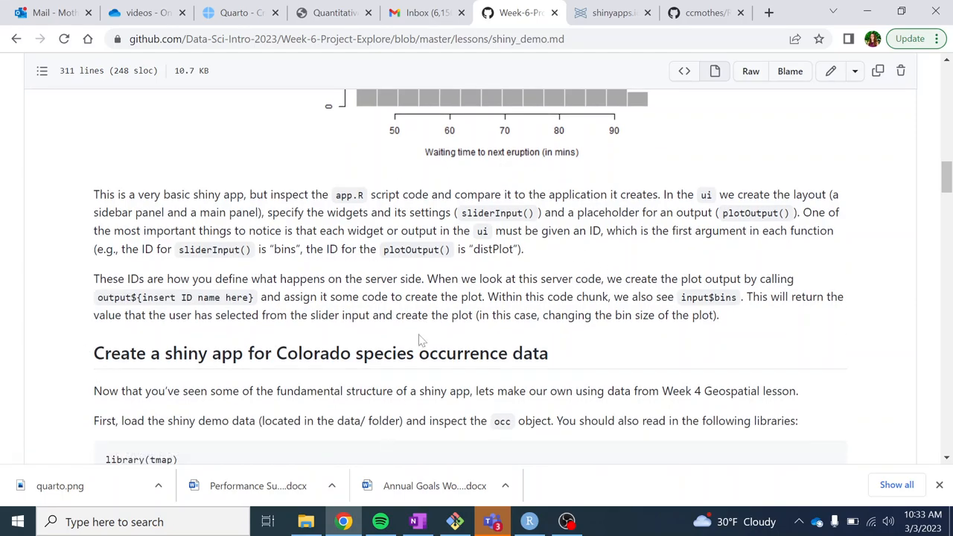
click(529, 521)
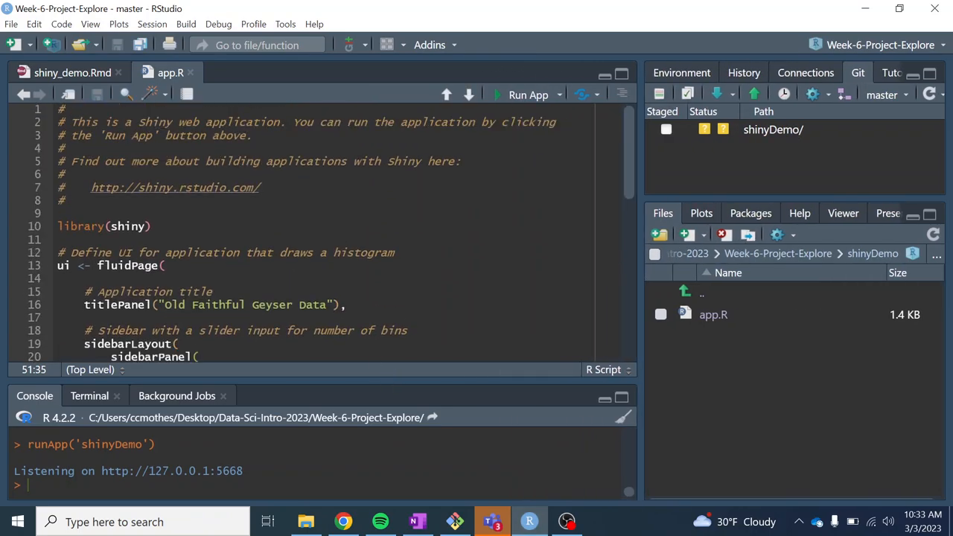
scroll(down, 3)
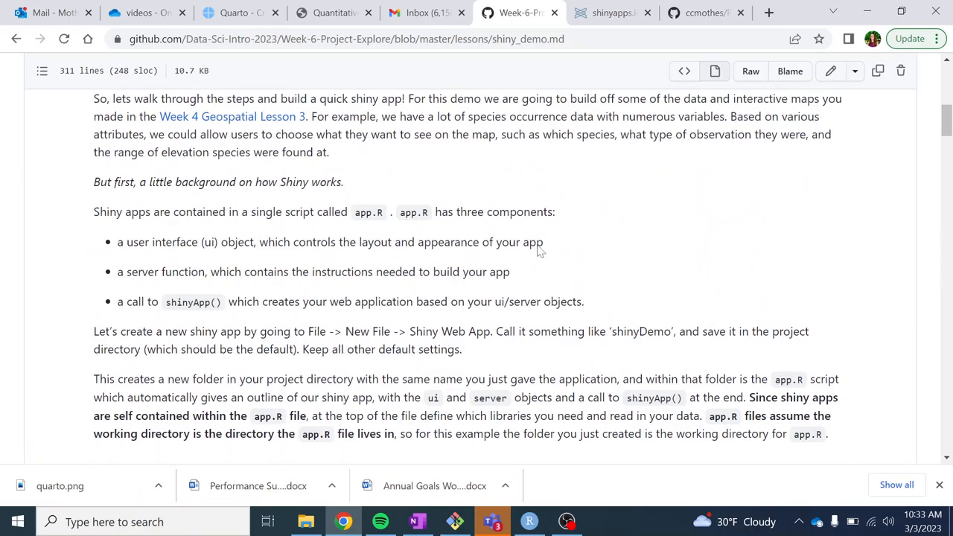
Scroll the shiny_demo.md lesson down to the Getting Started heading.
scroll(down, 3)
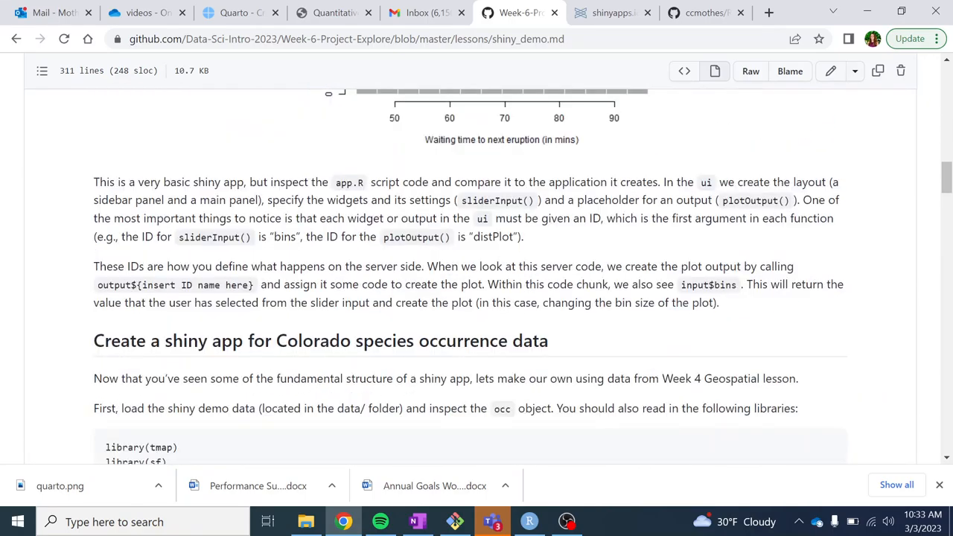
scroll(down, 3)
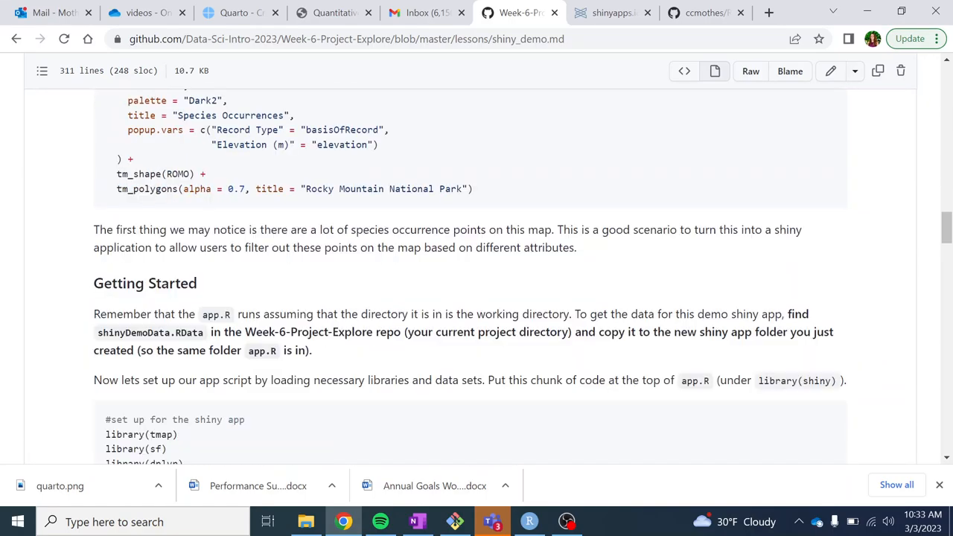
scroll(up, 3)
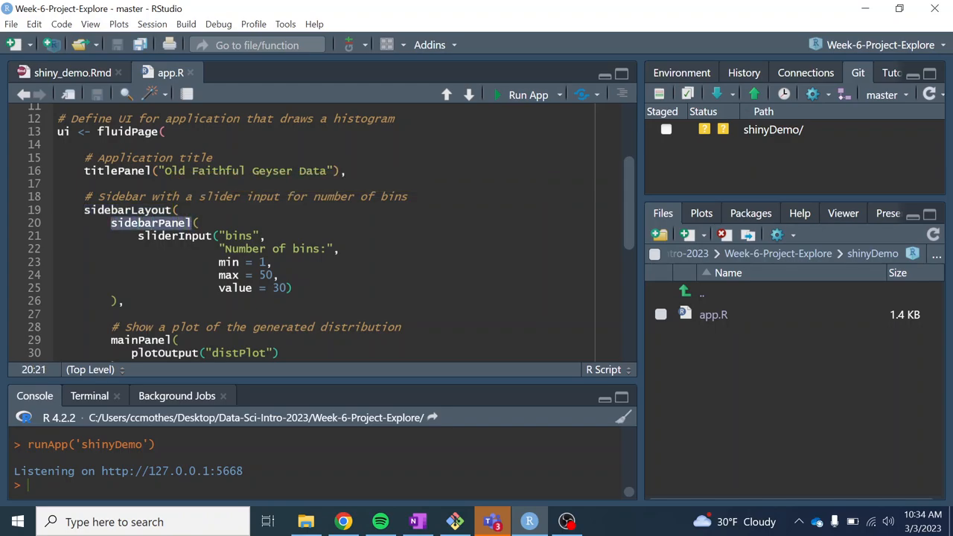
mouse_move(137, 237)
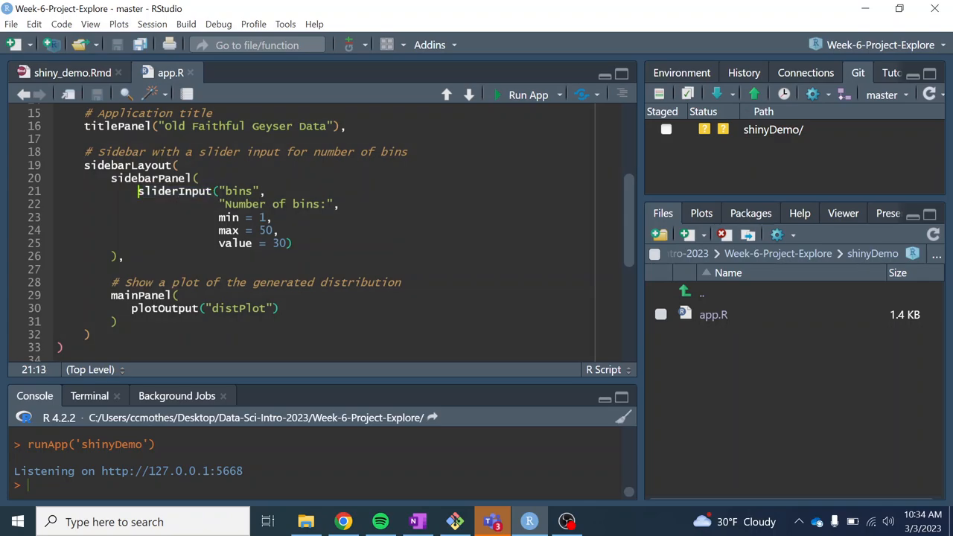
Name sliderInput's first argument explicitly, typing inuptID = before "bins".
double_click(174, 191)
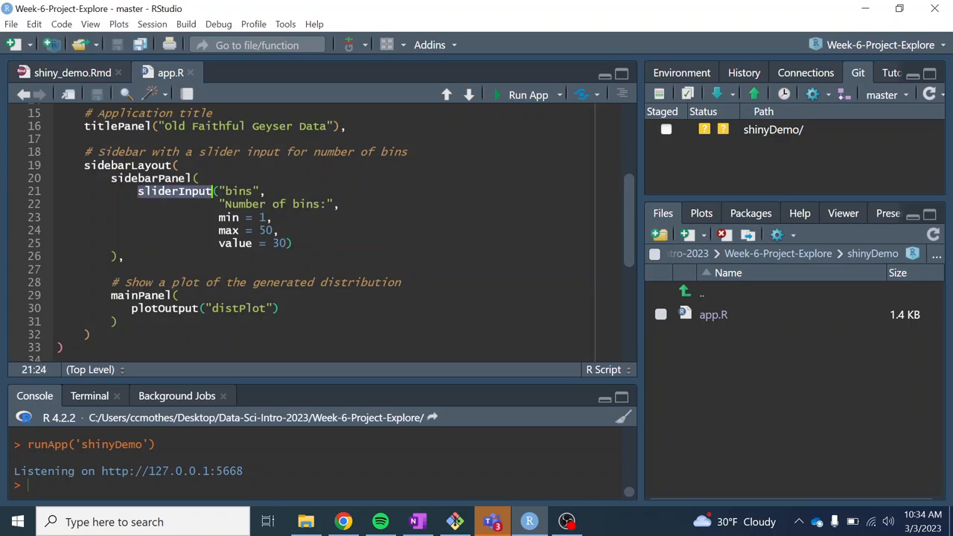
mouse_move(175, 191)
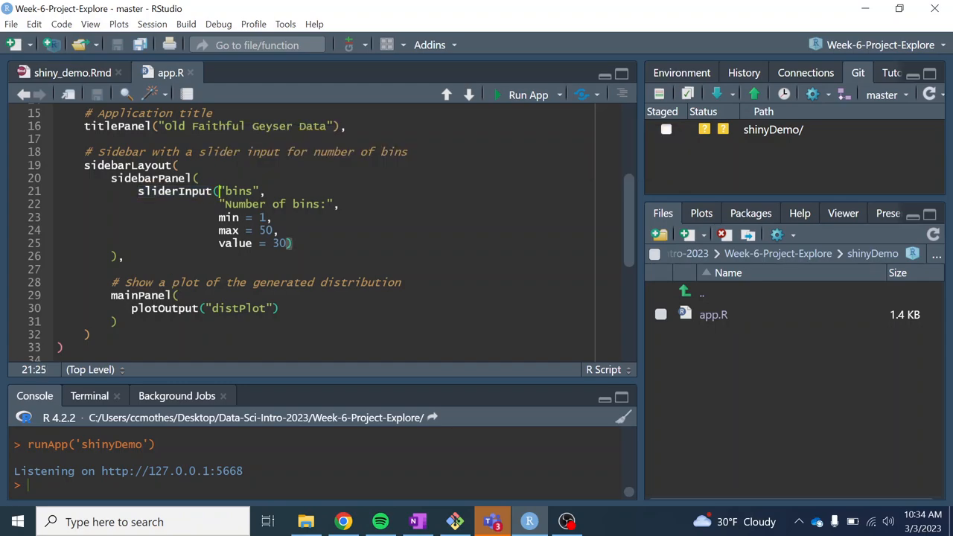
double_click(237, 191)
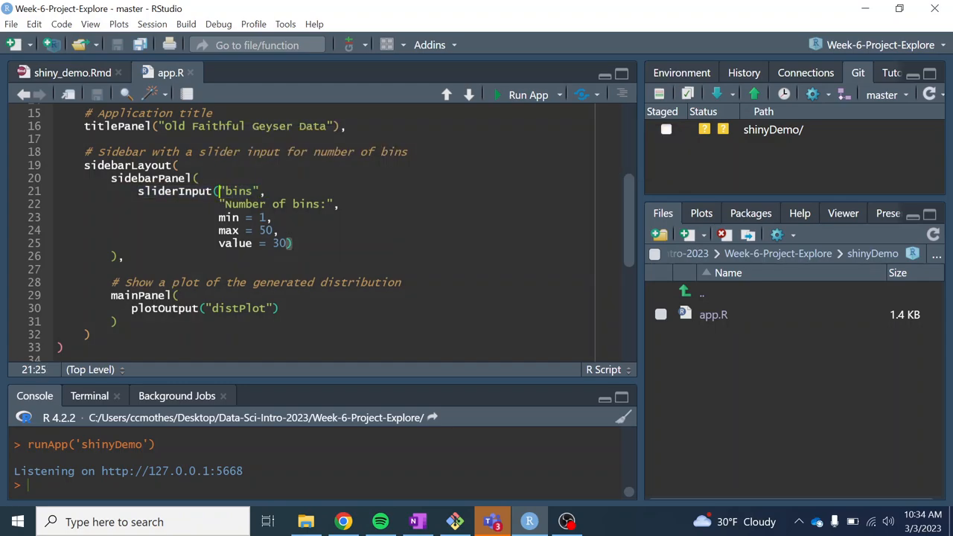
text(inputID =)
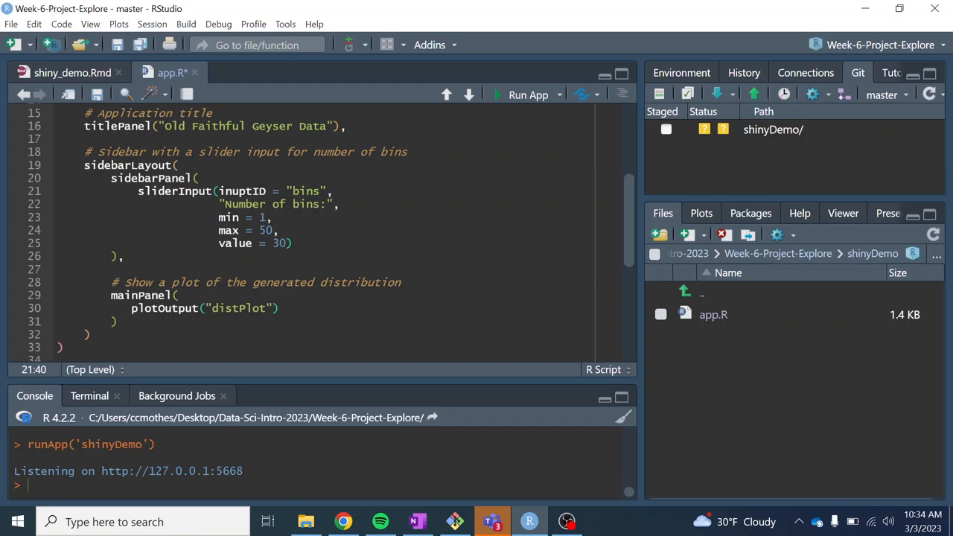
scroll(down, 3)
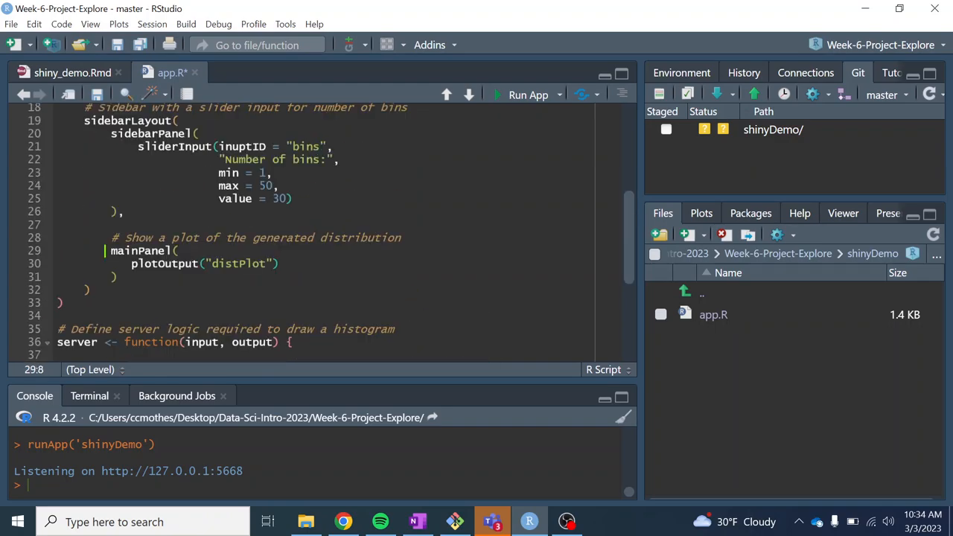
click(137, 264)
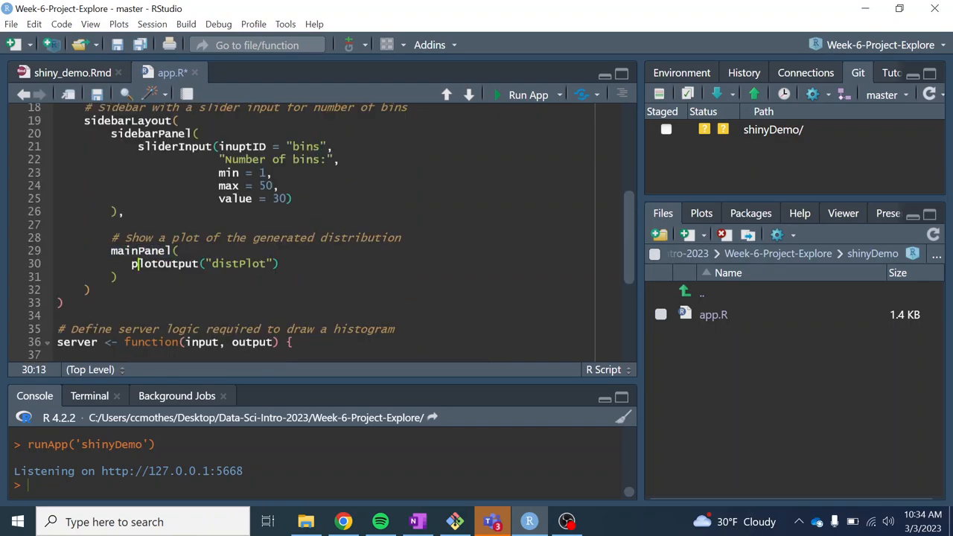
double_click(161, 263)
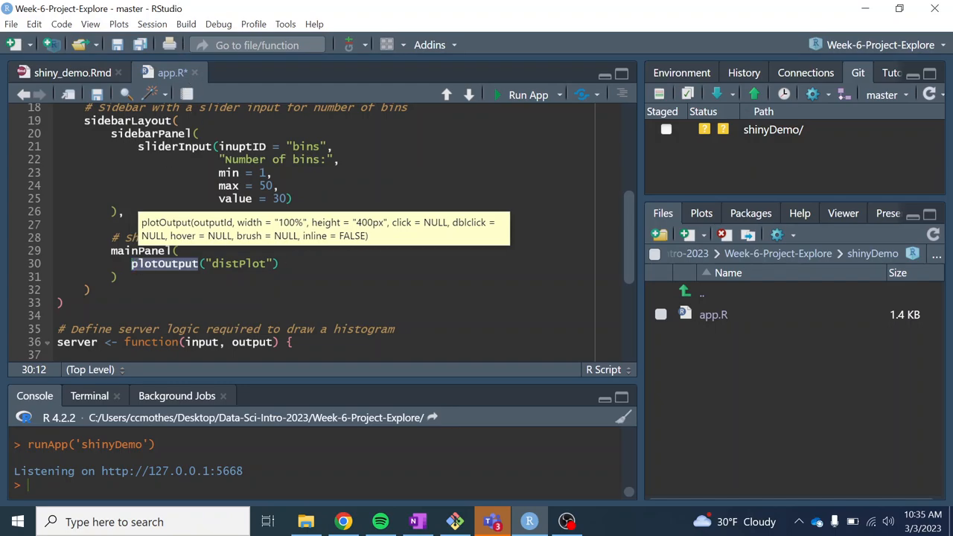
scroll(down, 3)
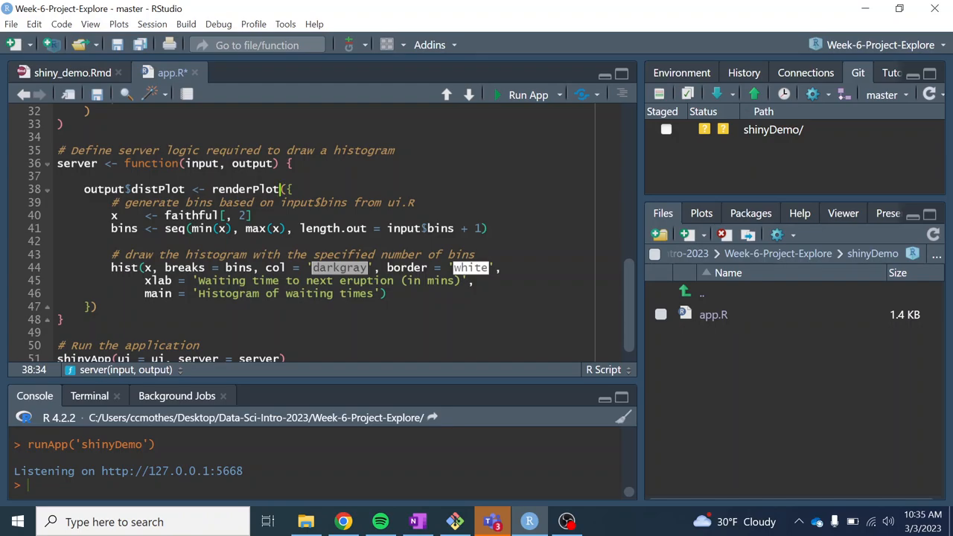
scroll(down, 3)
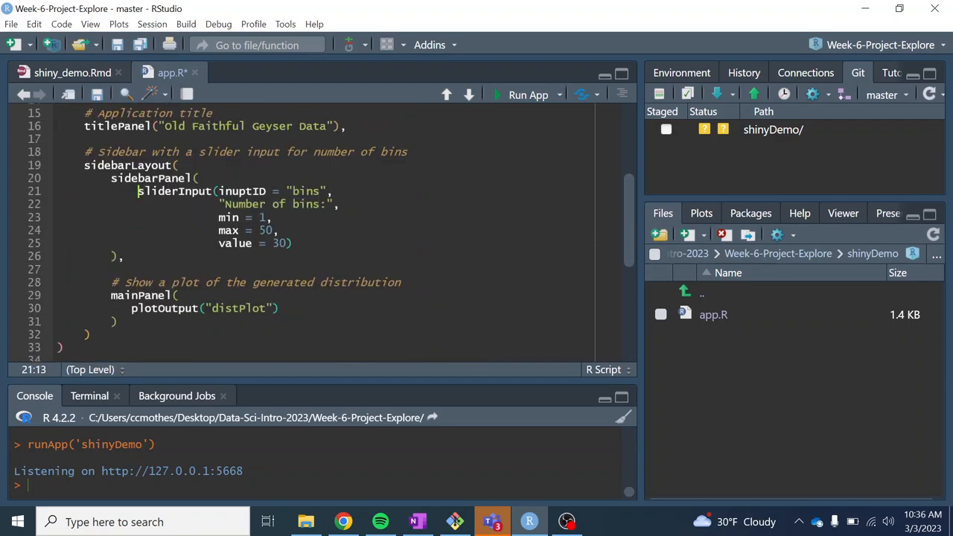
drag(137, 192, 294, 243)
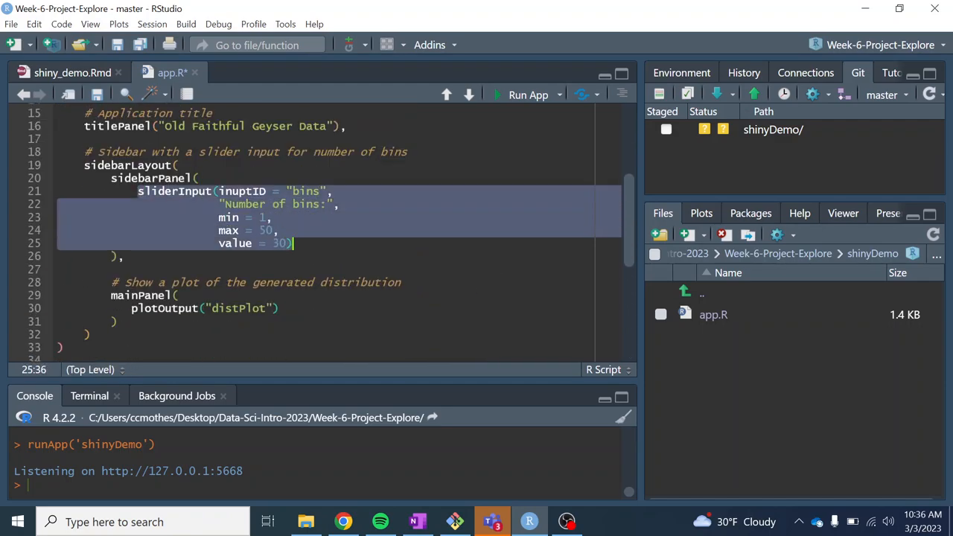
scroll(down, 3)
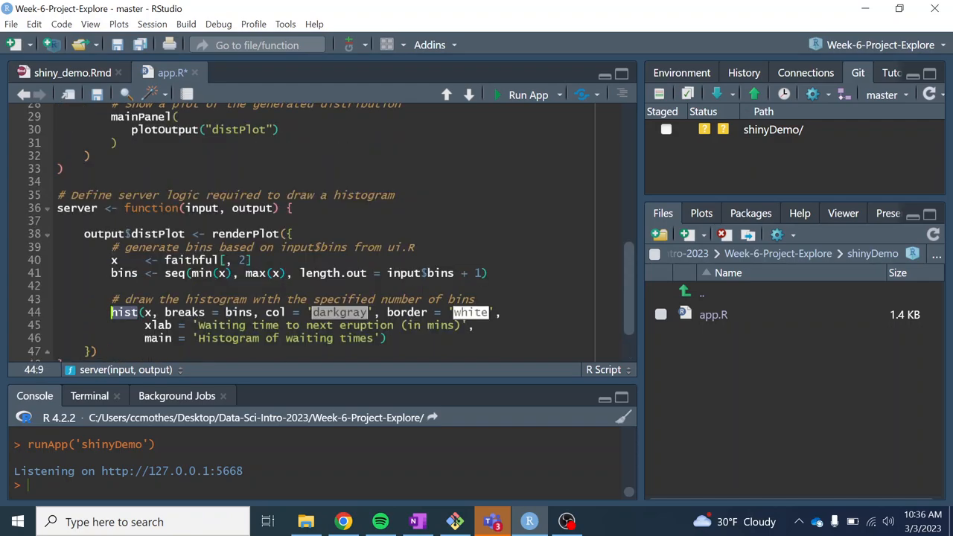
scroll(down, 3)
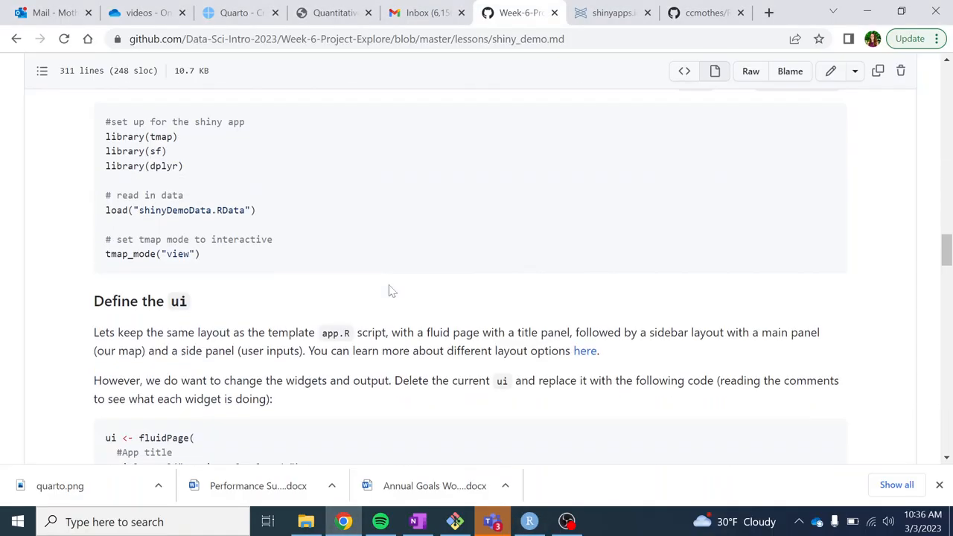
scroll(up, 3)
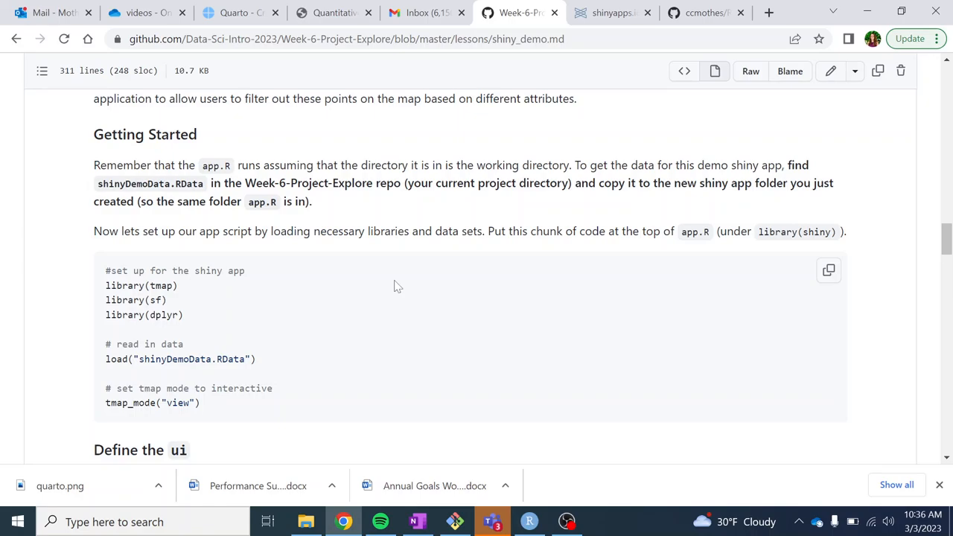
mouse_move(419, 267)
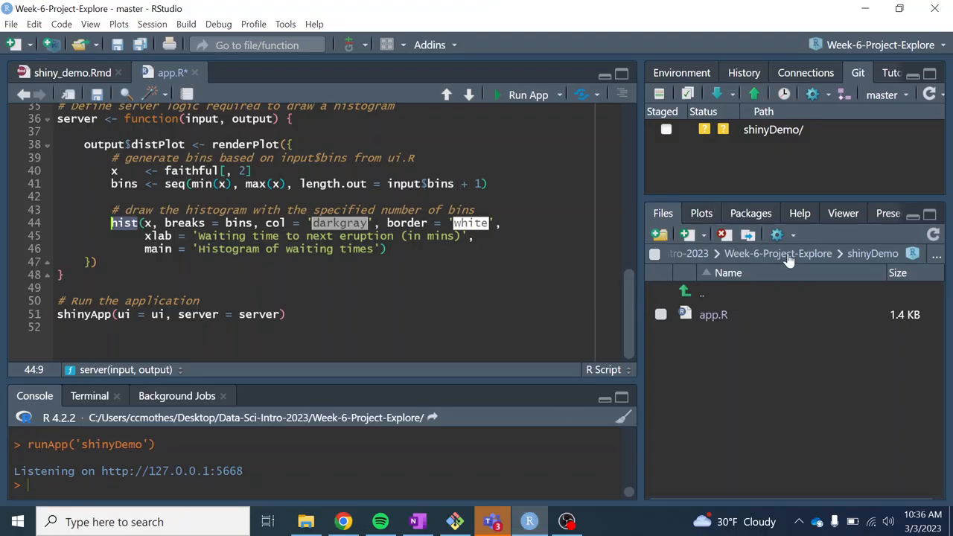
Select shinyDemoData.RData in the Week-6-Project-Explore data folder and start Copy To.
click(778, 253)
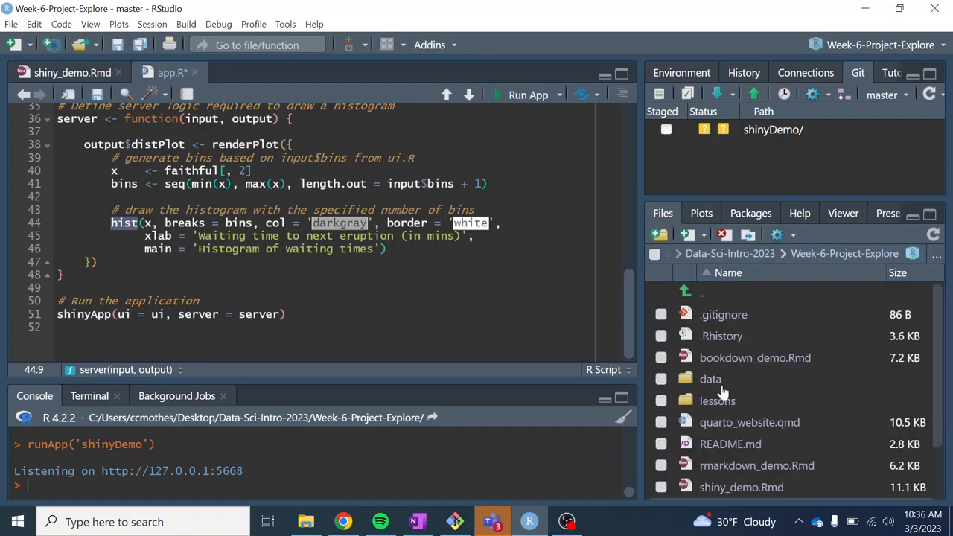
click(711, 380)
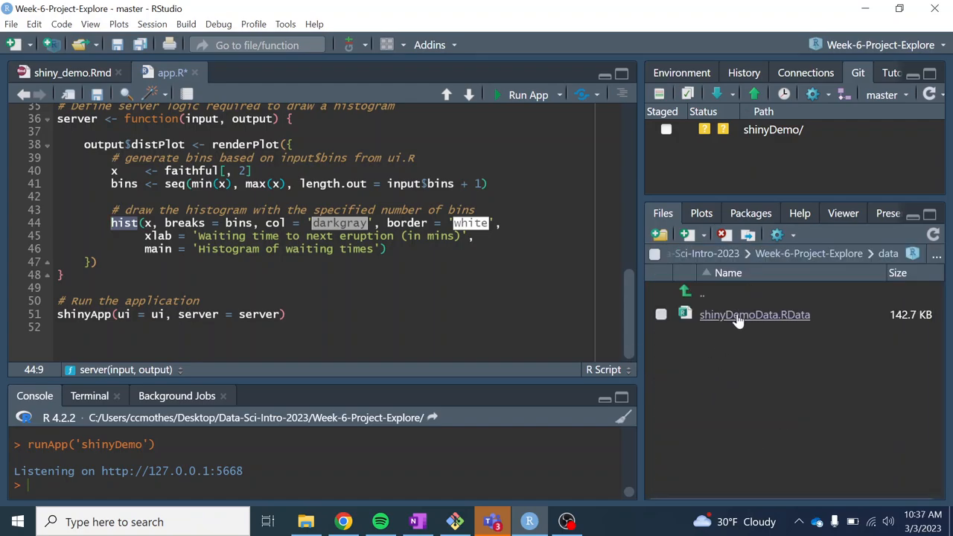
mouse_move(754, 314)
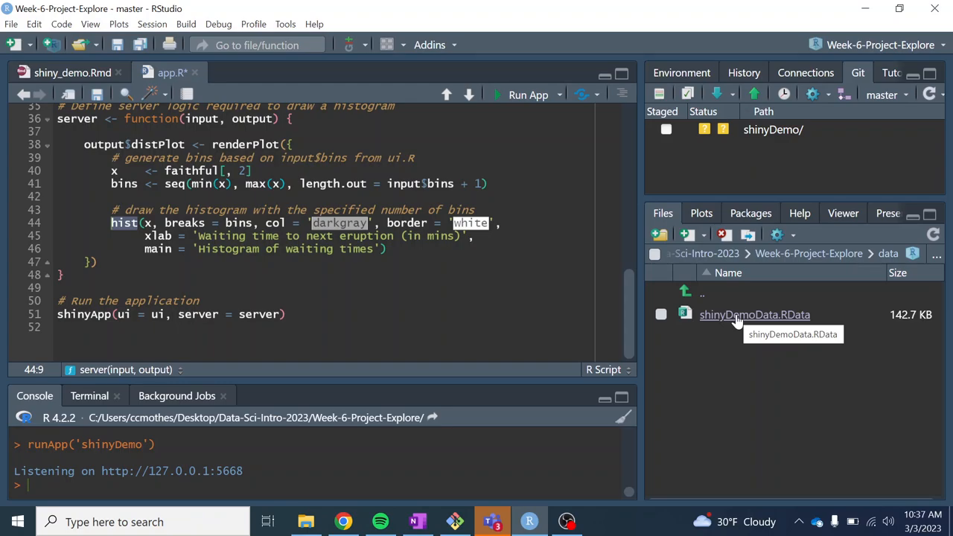
mouse_move(702, 324)
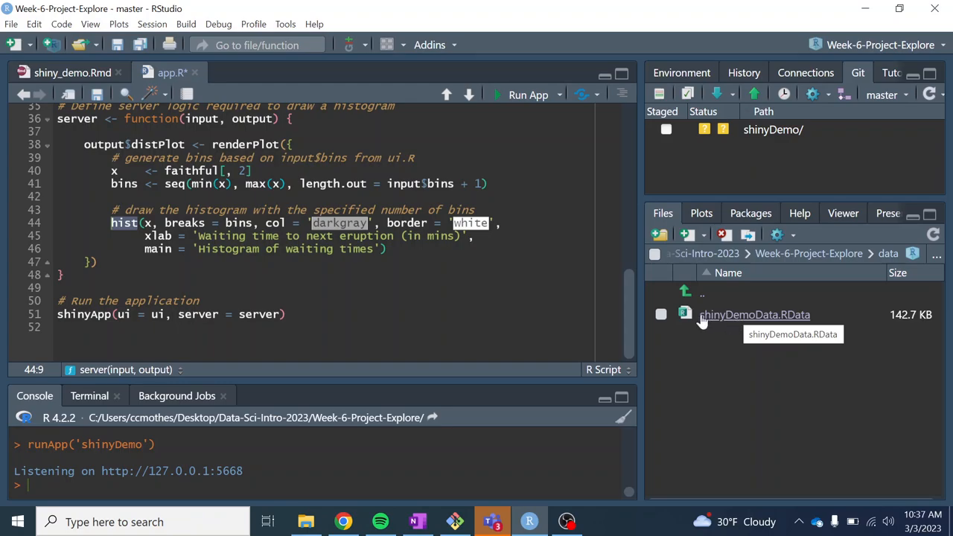
click(660, 314)
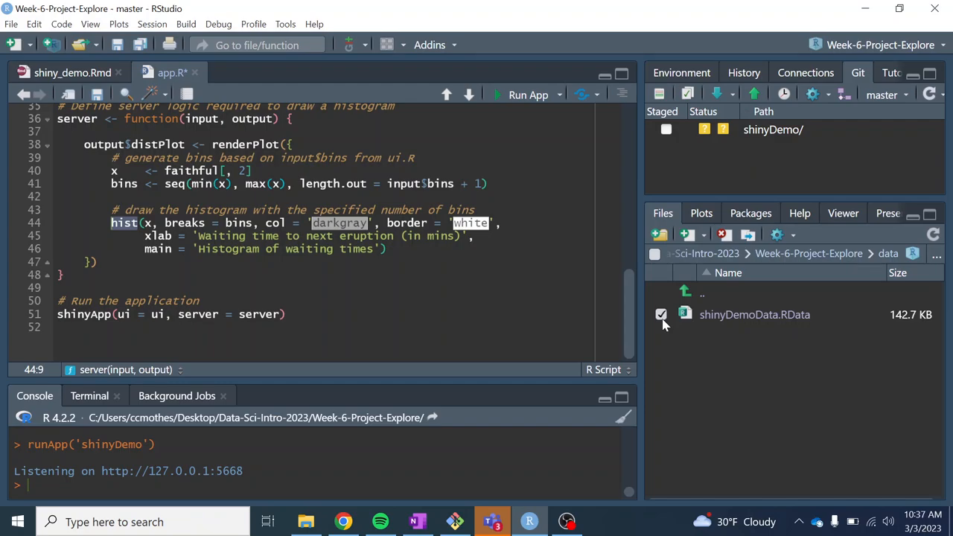
mouse_move(676, 325)
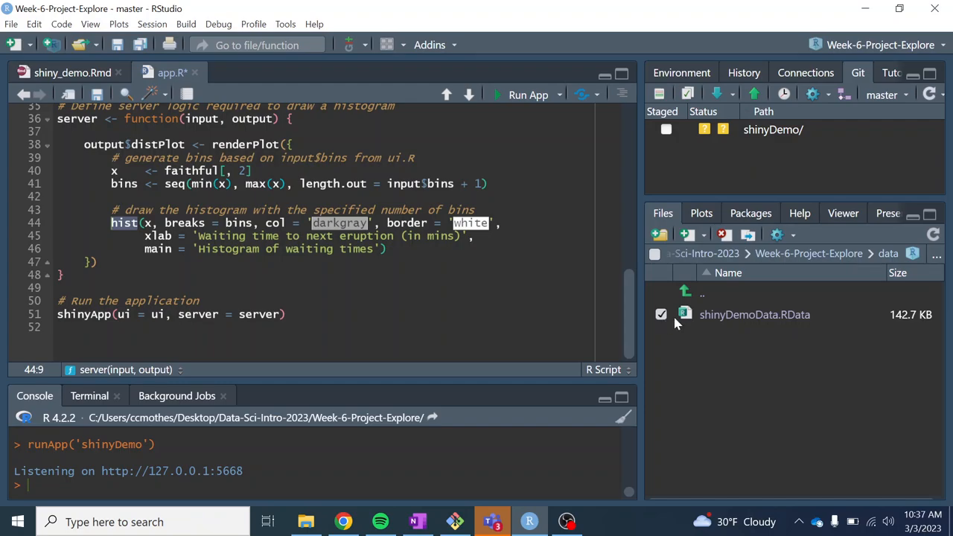
click(661, 314)
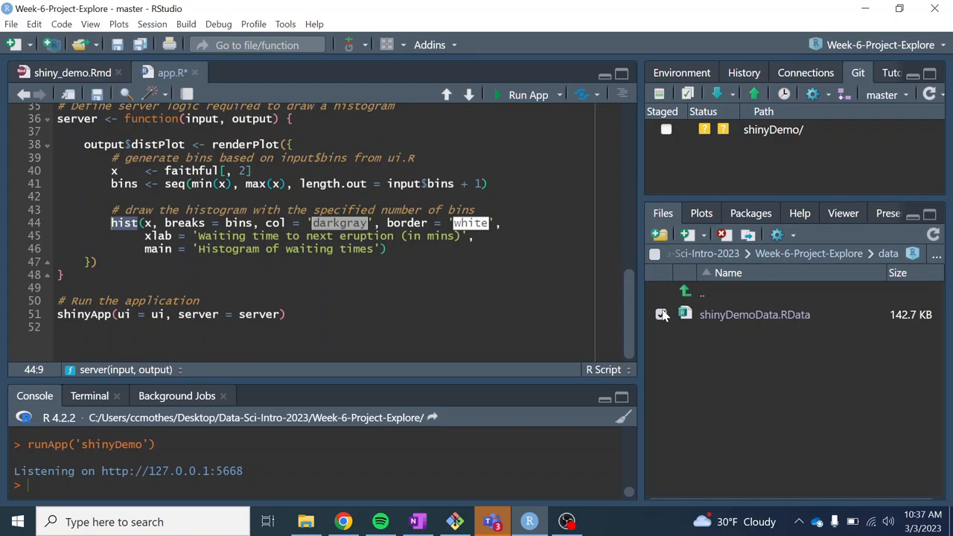
click(662, 314)
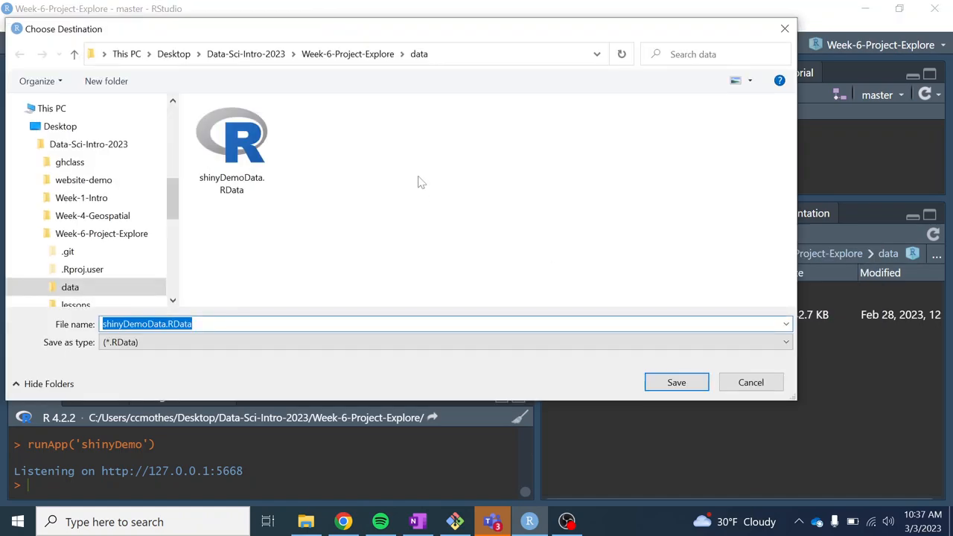
Save the data file copy into the Week-6-Project-Explore/shinyDemo folder.
click(348, 54)
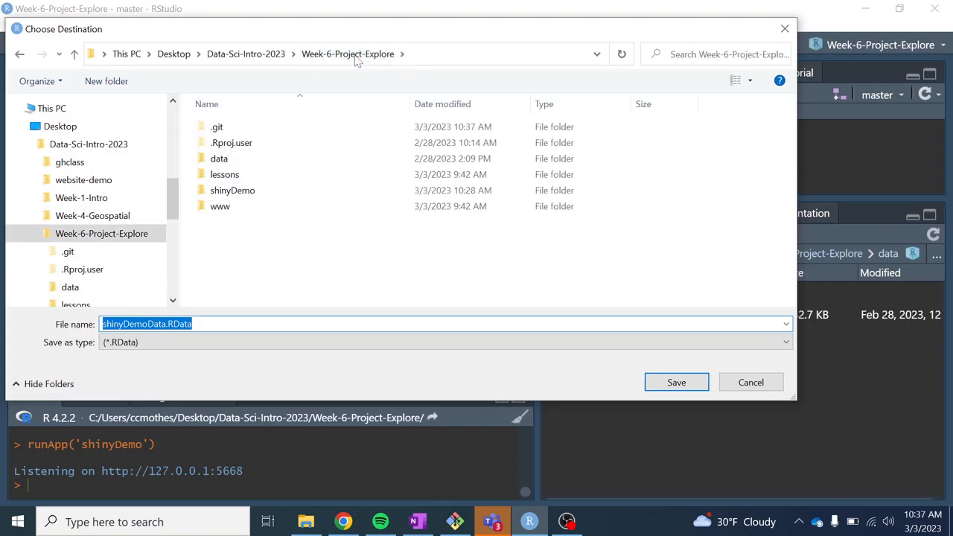
mouse_move(232, 190)
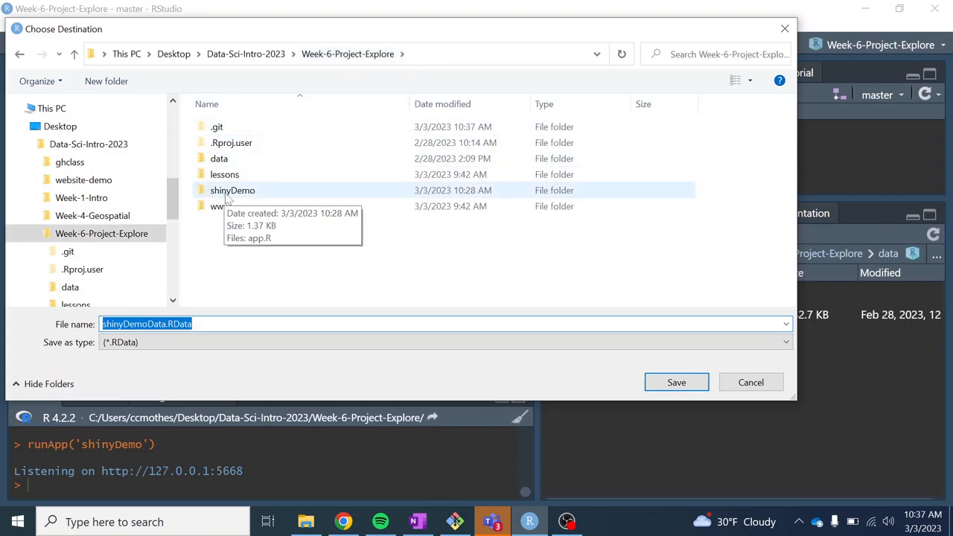
double_click(232, 190)
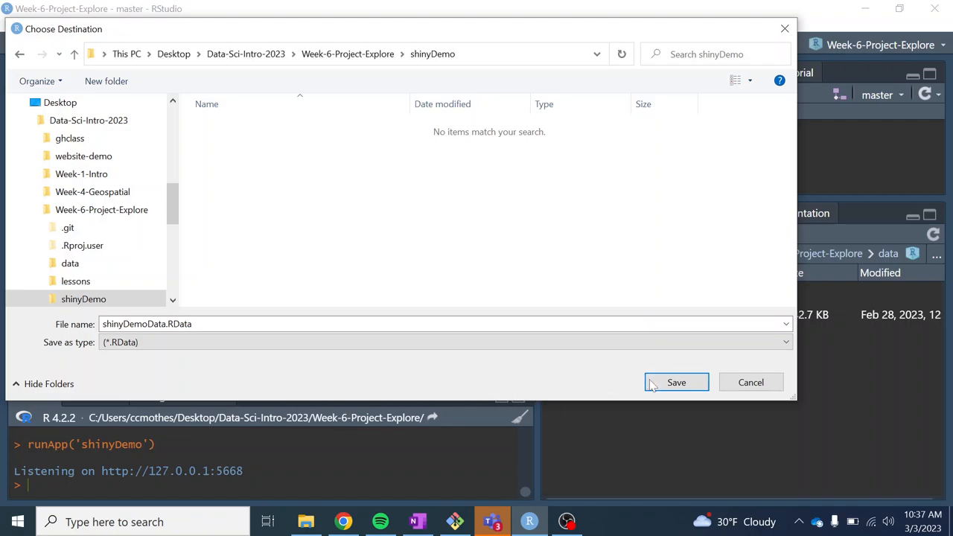
mouse_move(640, 398)
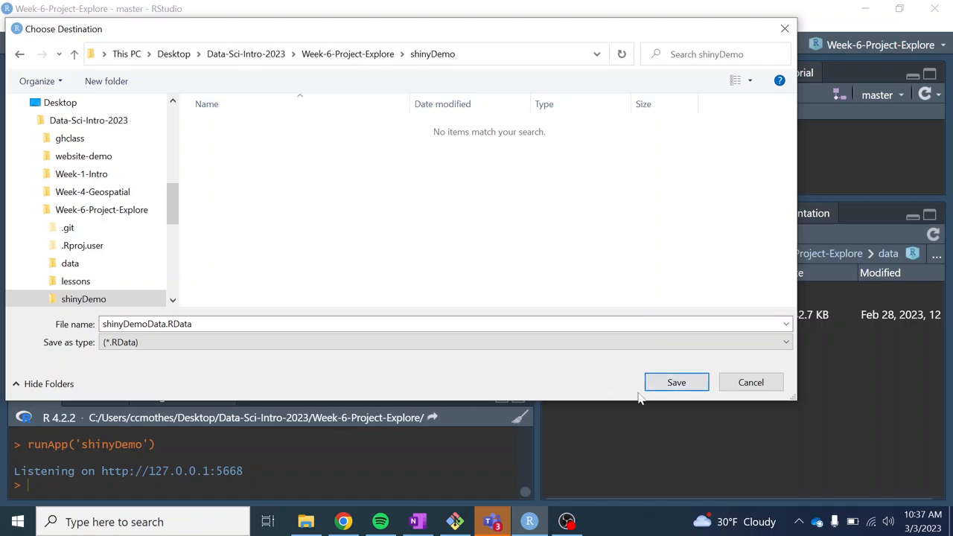
click(677, 383)
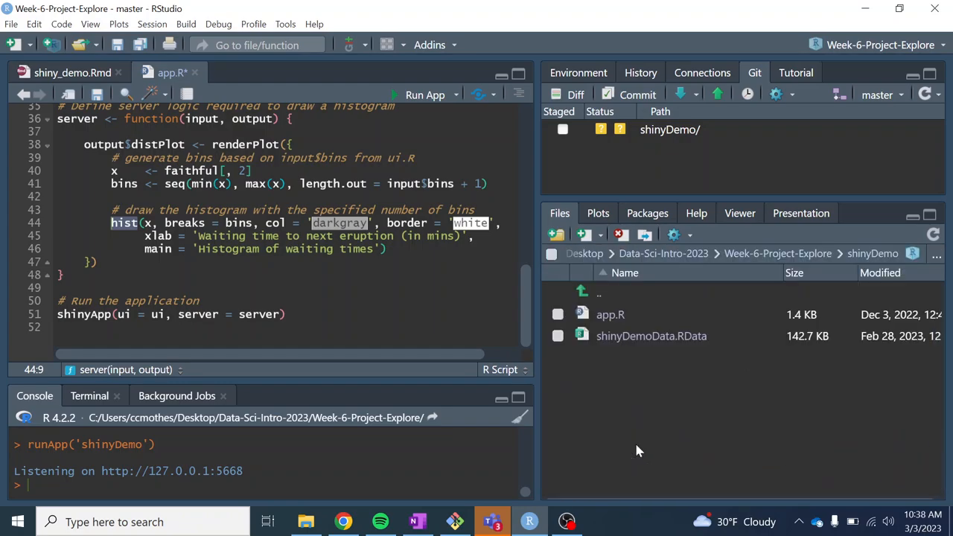
mouse_move(651, 336)
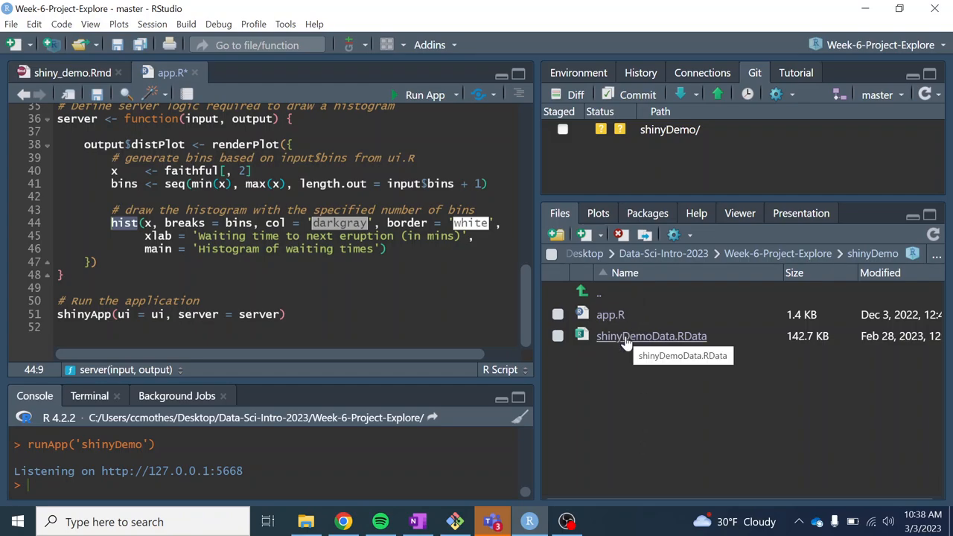
mouse_move(564, 325)
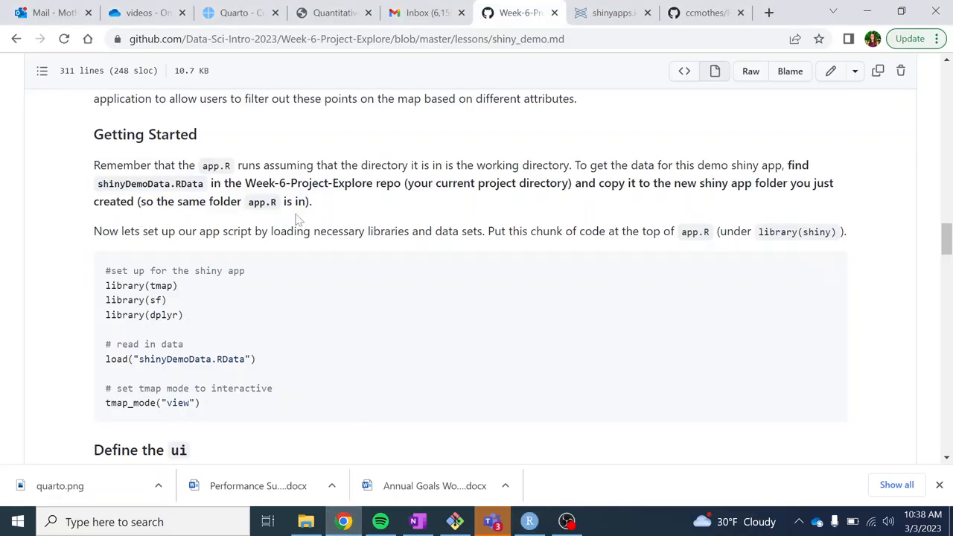
Copy the chunk loading tmap, sf, dplyr and shinyDemoData.RData, back in RStudio.
scroll(down, 3)
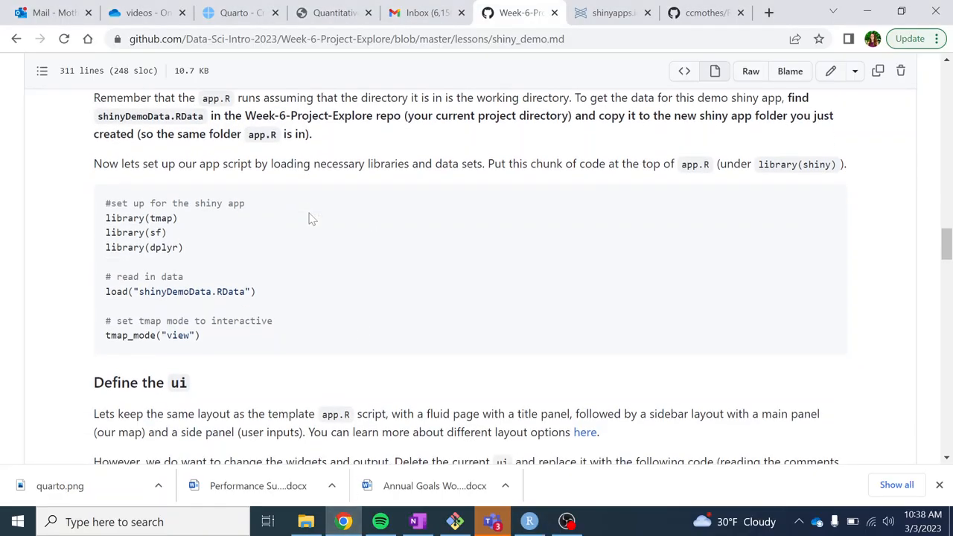
scroll(down, 3)
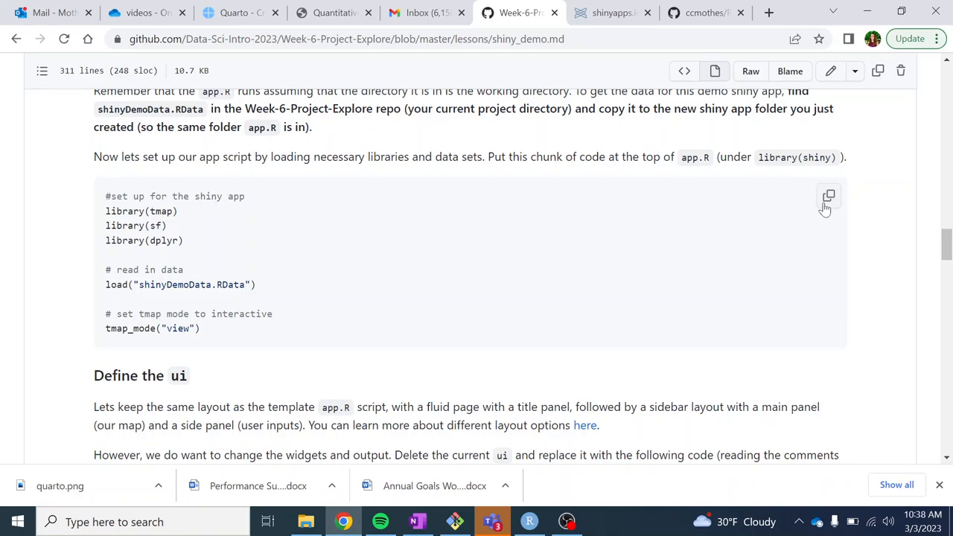
scroll(down, 3)
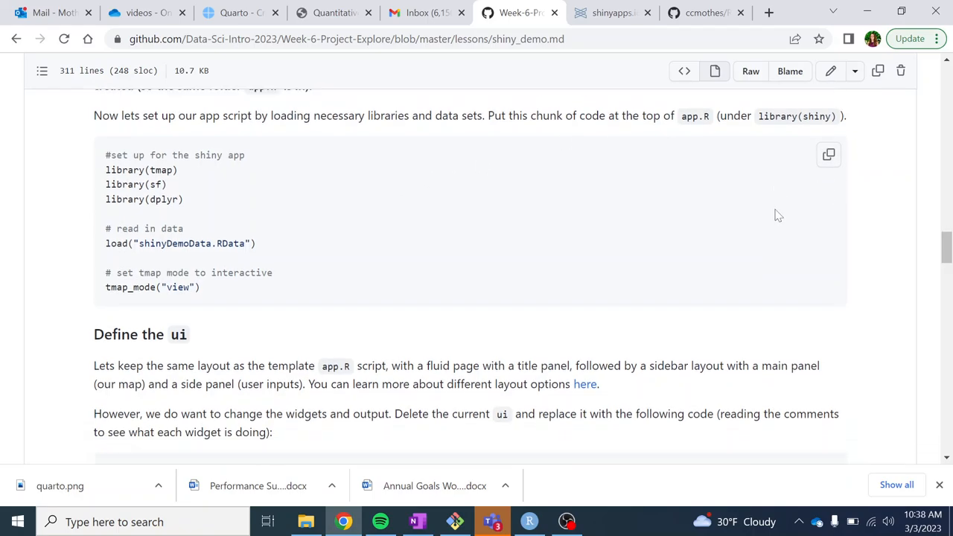
scroll(down, 3)
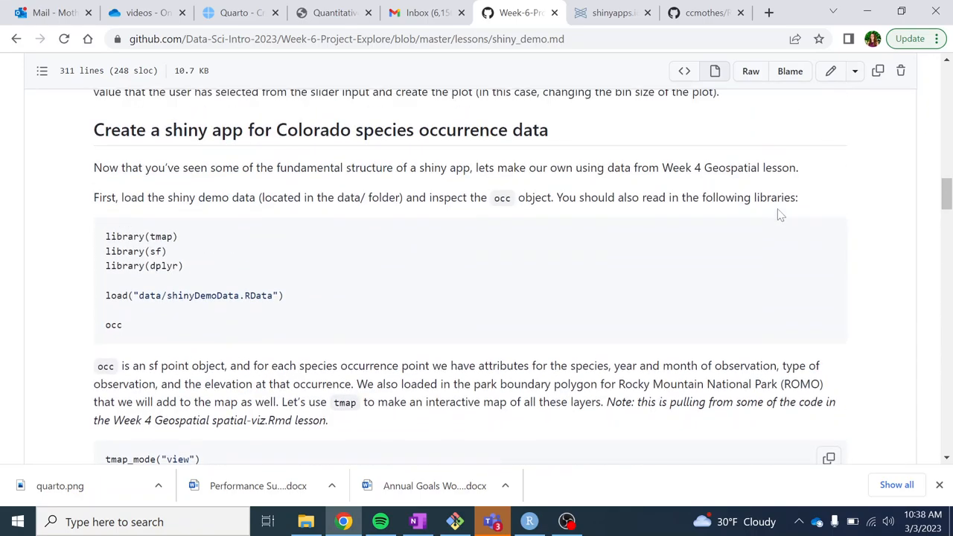
mouse_move(829, 240)
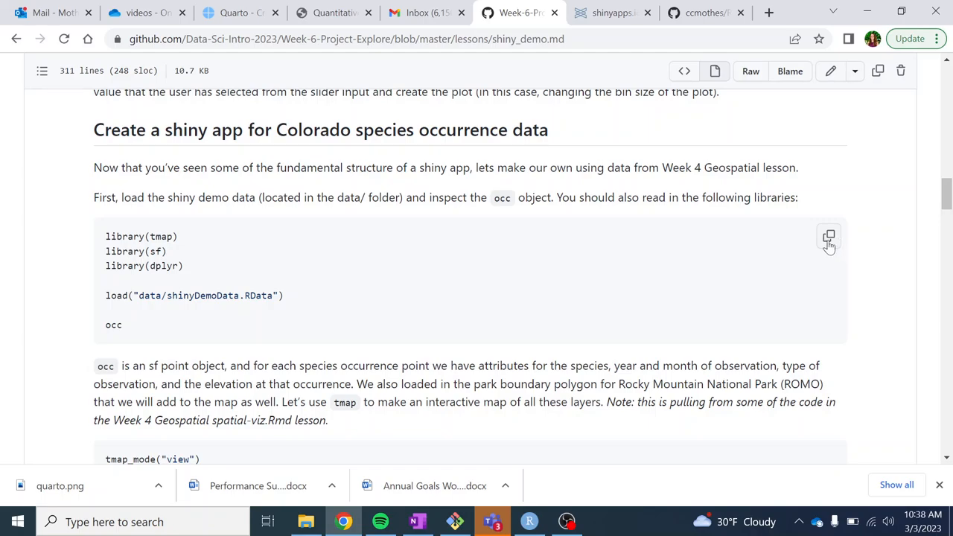
click(829, 237)
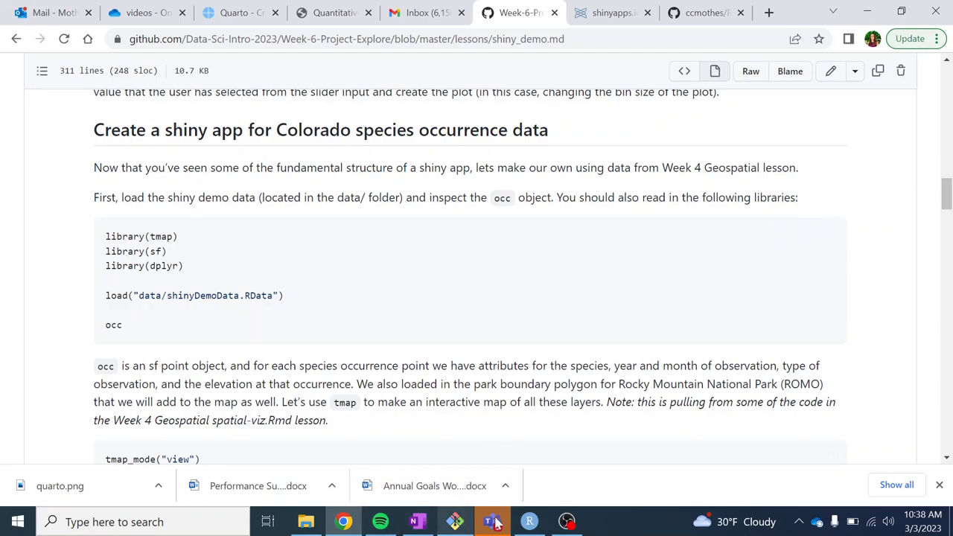
click(492, 522)
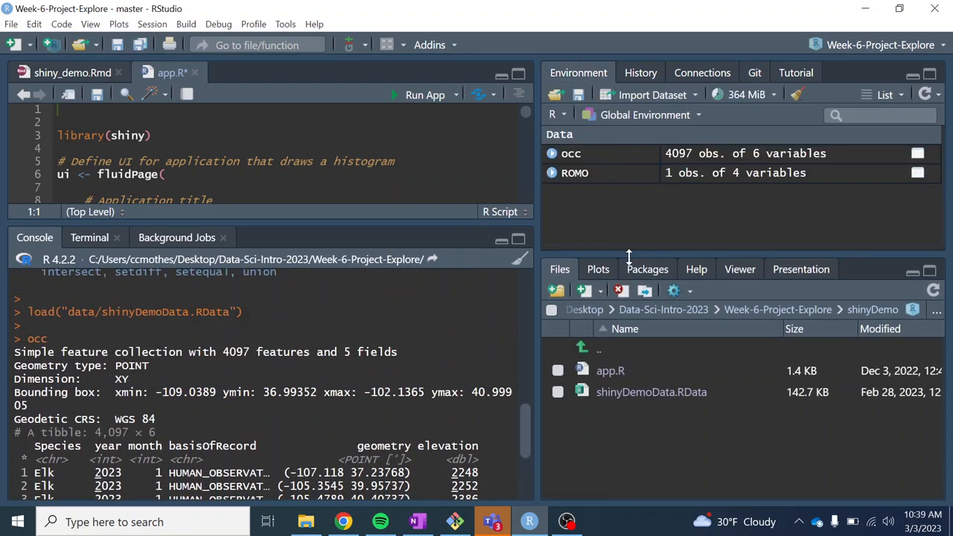
mouse_move(533, 198)
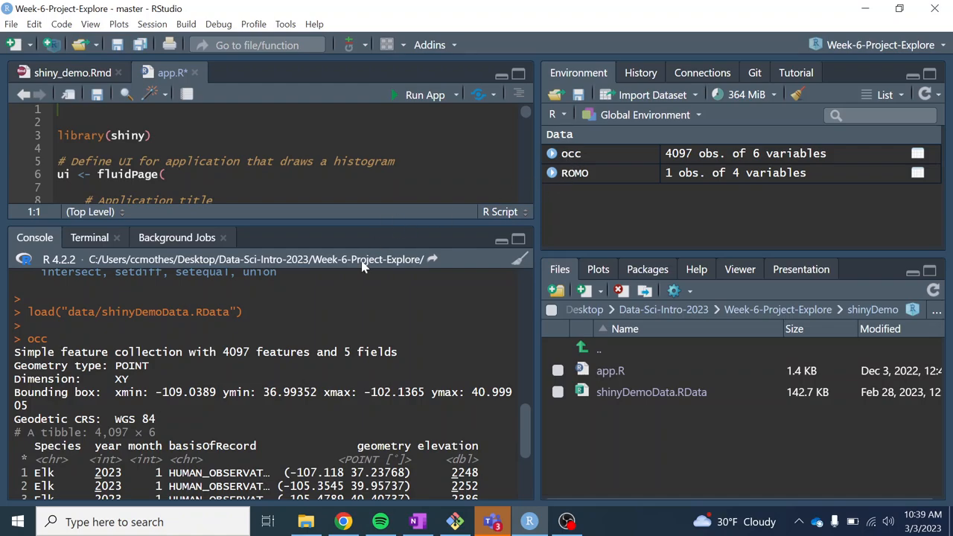
Scroll through the occ printout and begin typing unique(occ$ in the console.
scroll(down, 3)
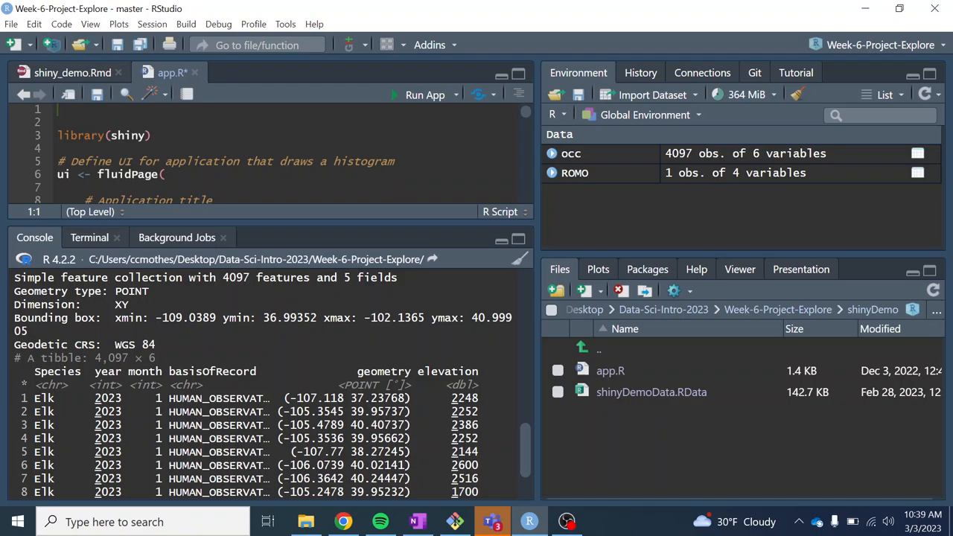
scroll(down, 3)
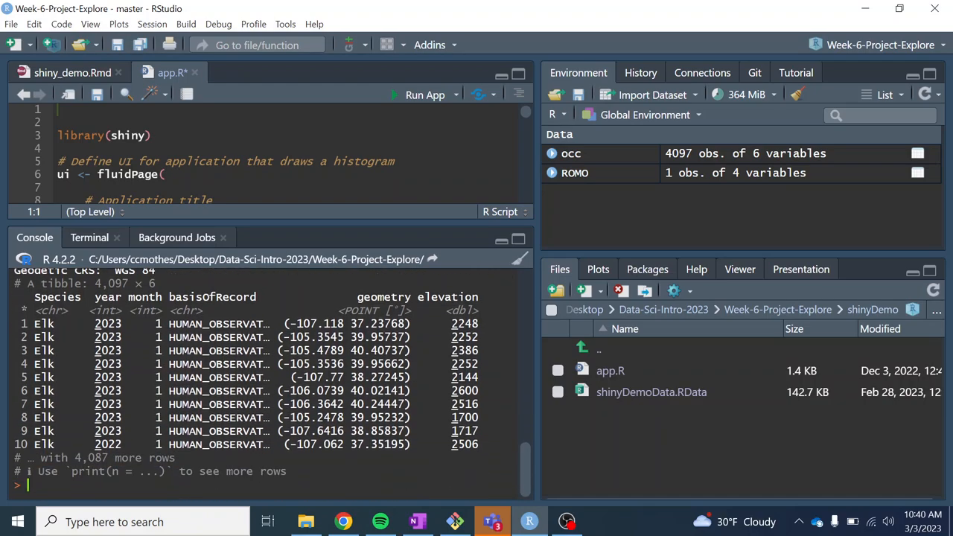
text(unique(o)
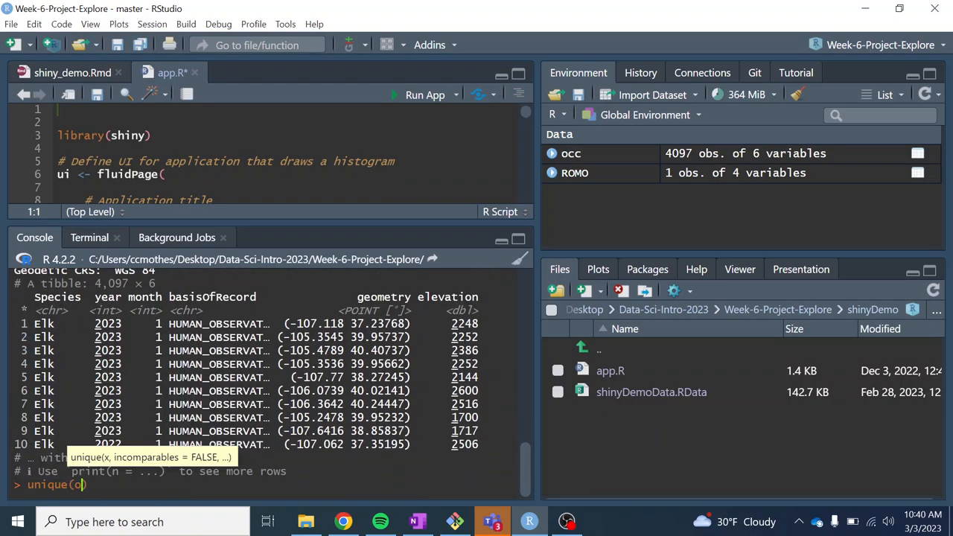
text(cc$)
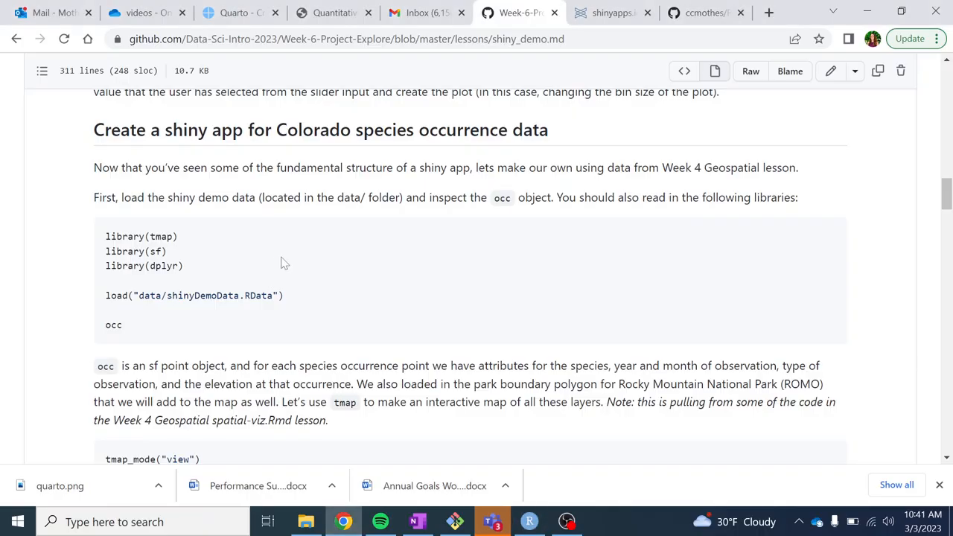
Scroll the lesson to the tmap_mode("view") and tm_shape code block.
scroll(down, 3)
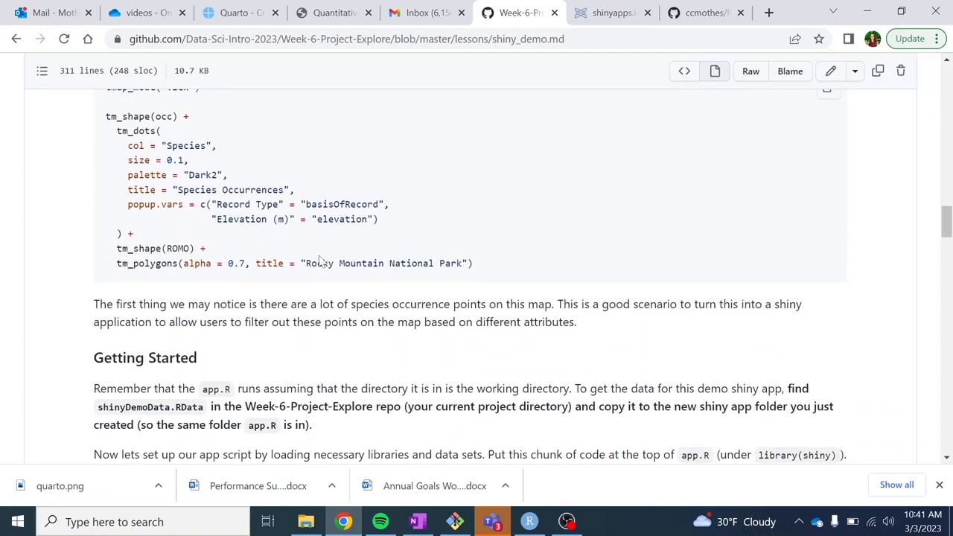
scroll(up, 3)
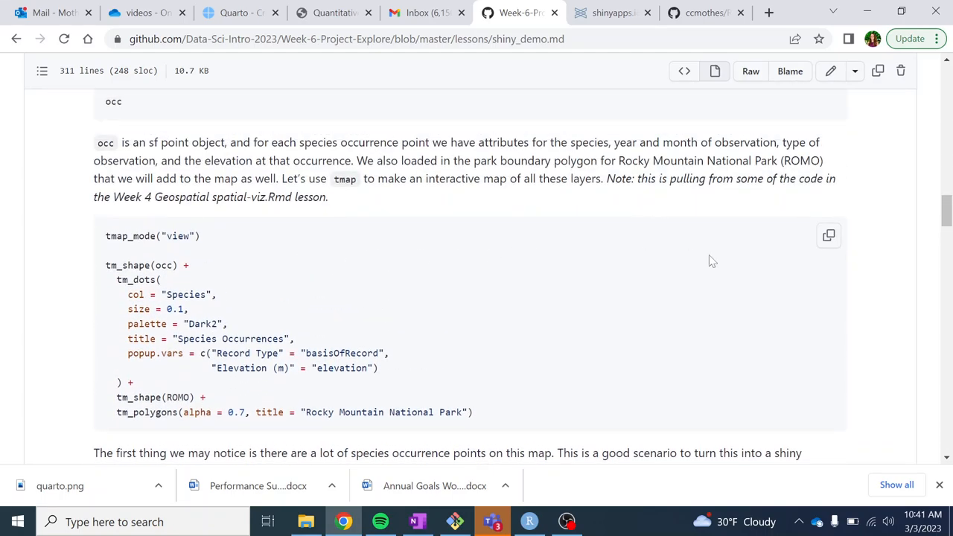
mouse_move(491, 485)
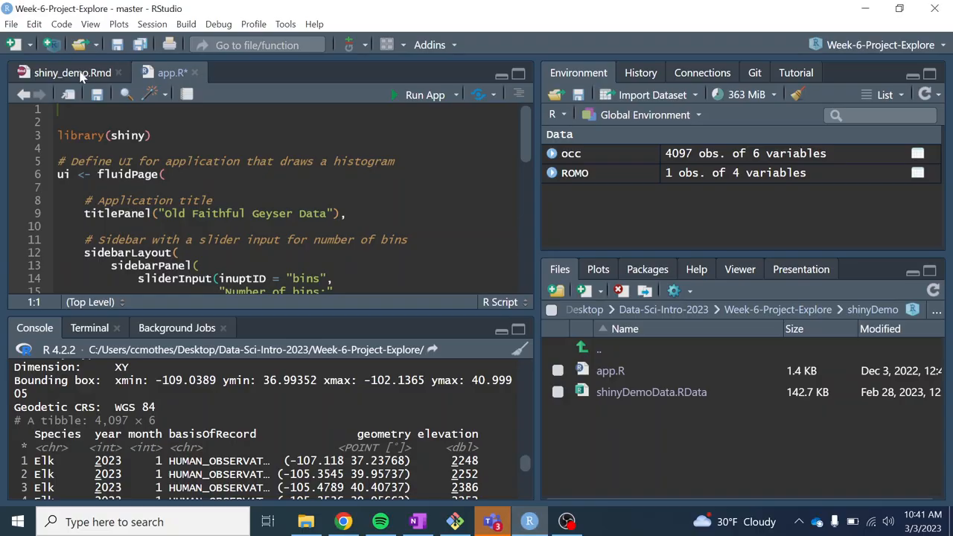
Run the shiny_demo.Rmd tmap chunk and view the occurrence map in the Zoom window.
click(82, 114)
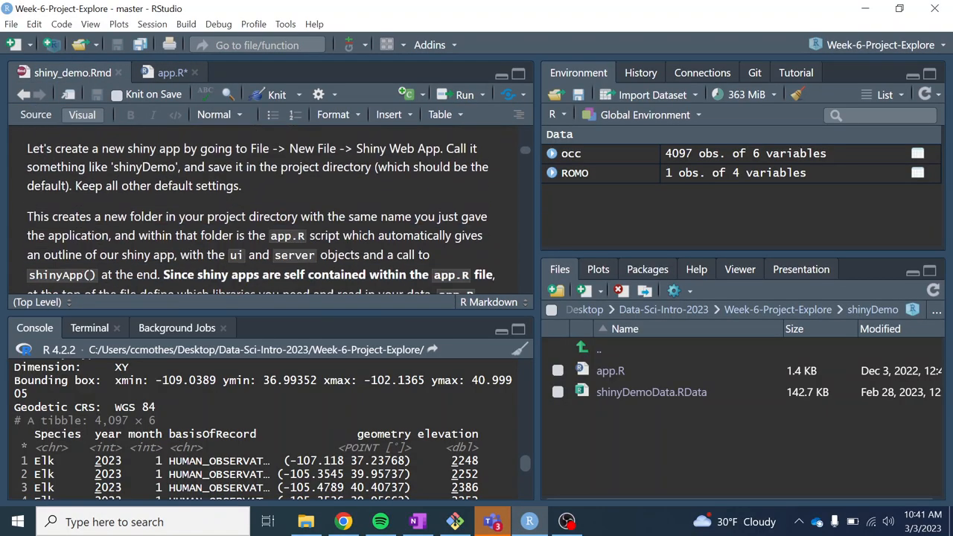
scroll(down, 3)
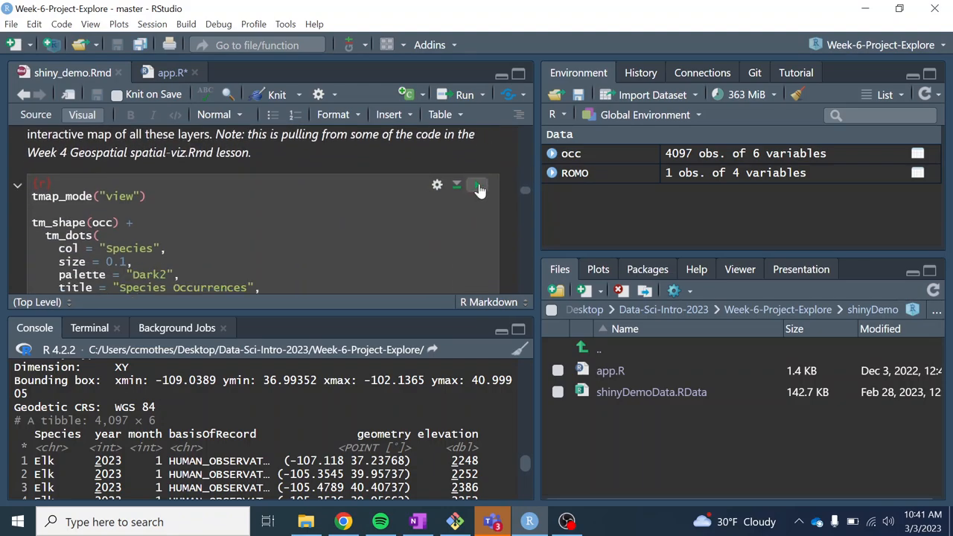
click(477, 185)
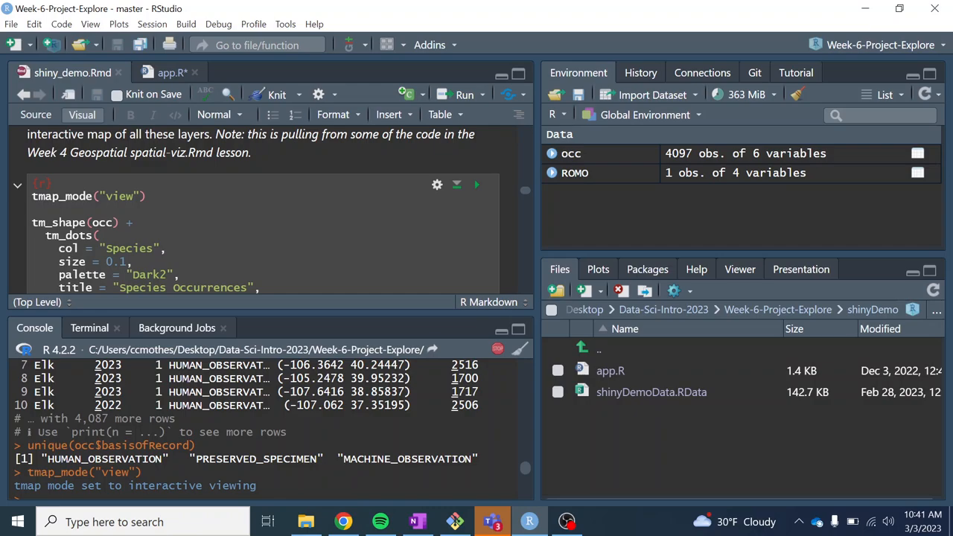
click(476, 184)
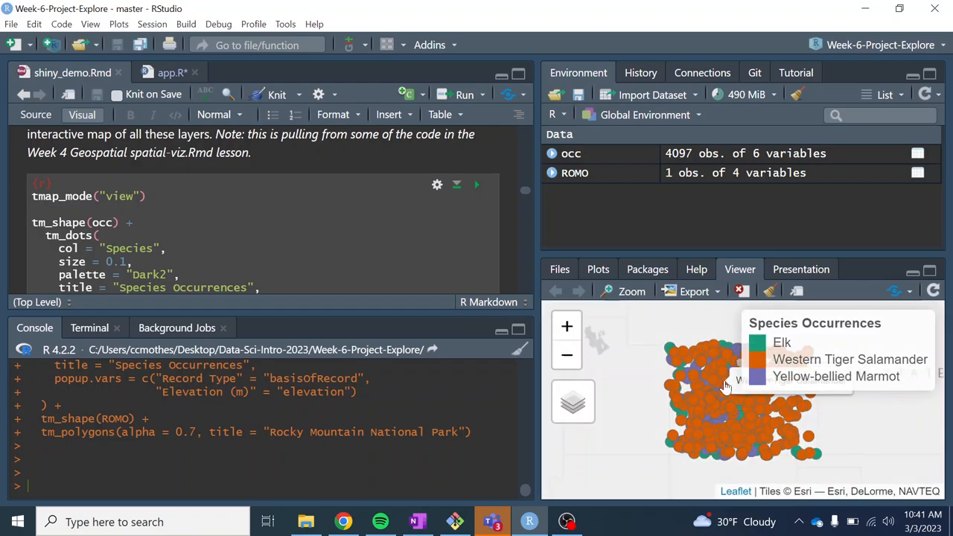
mouse_move(714, 386)
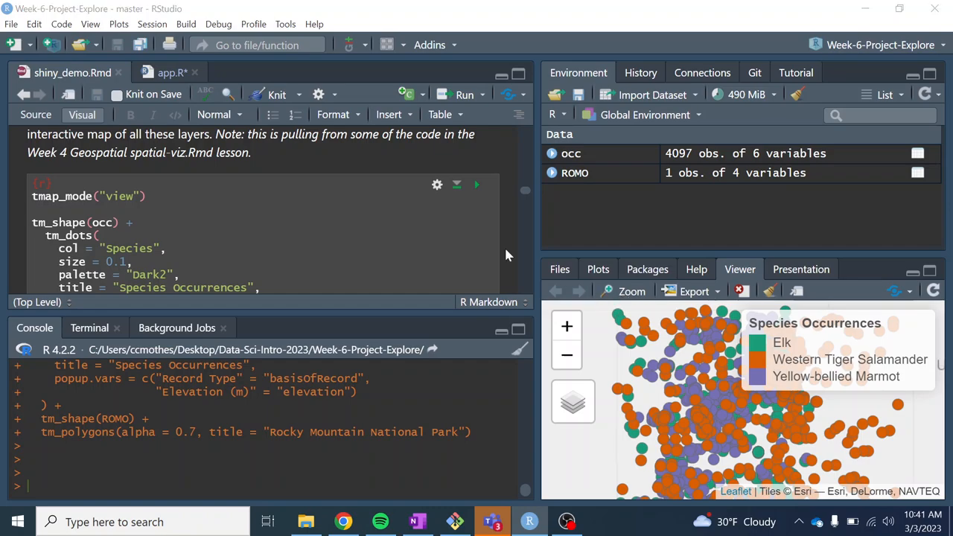
click(626, 291)
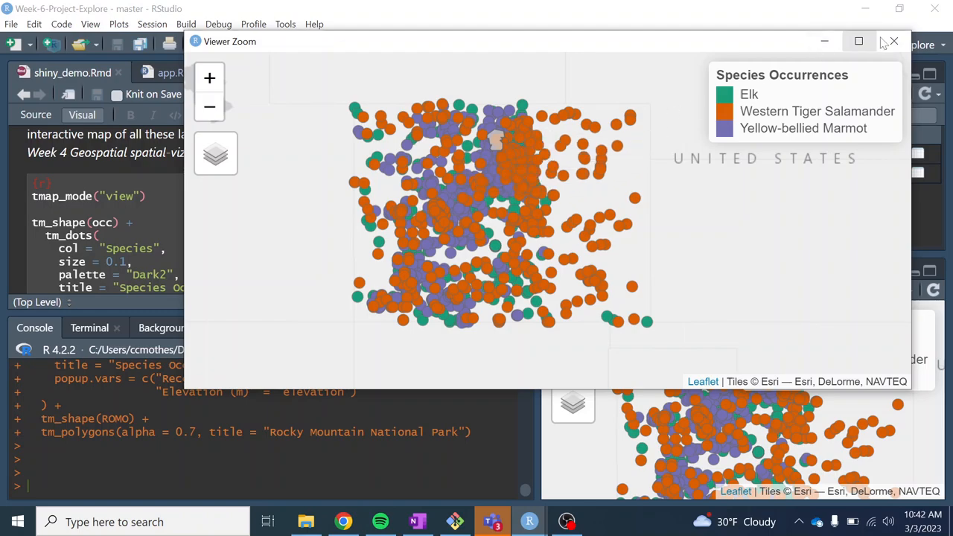
click(895, 41)
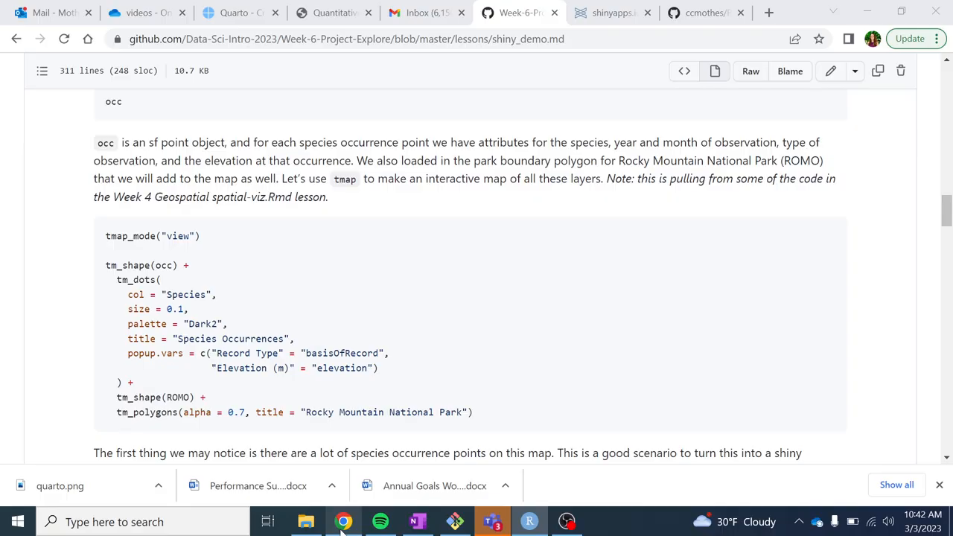
Scroll to Getting Started and copy its setup code block.
scroll(down, 3)
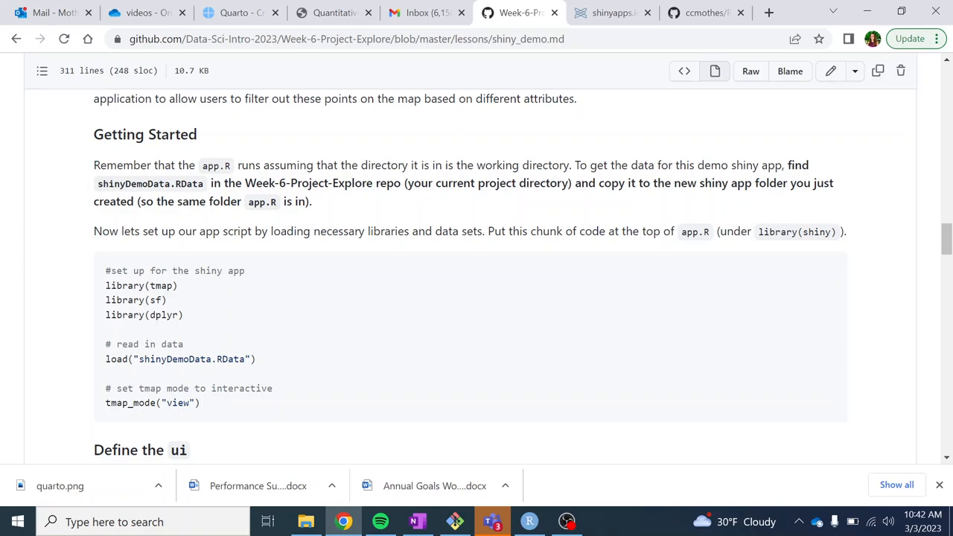
scroll(down, 3)
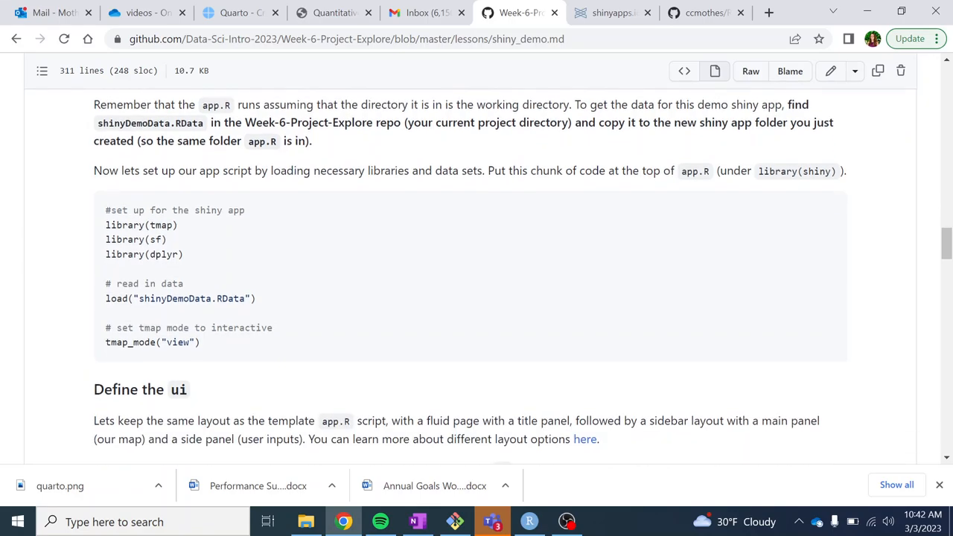
scroll(down, 3)
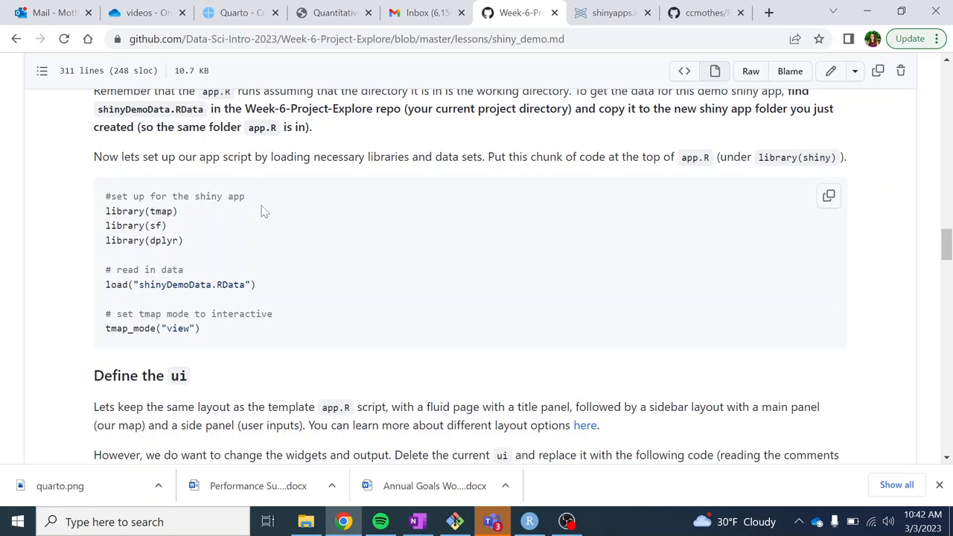
mouse_move(290, 271)
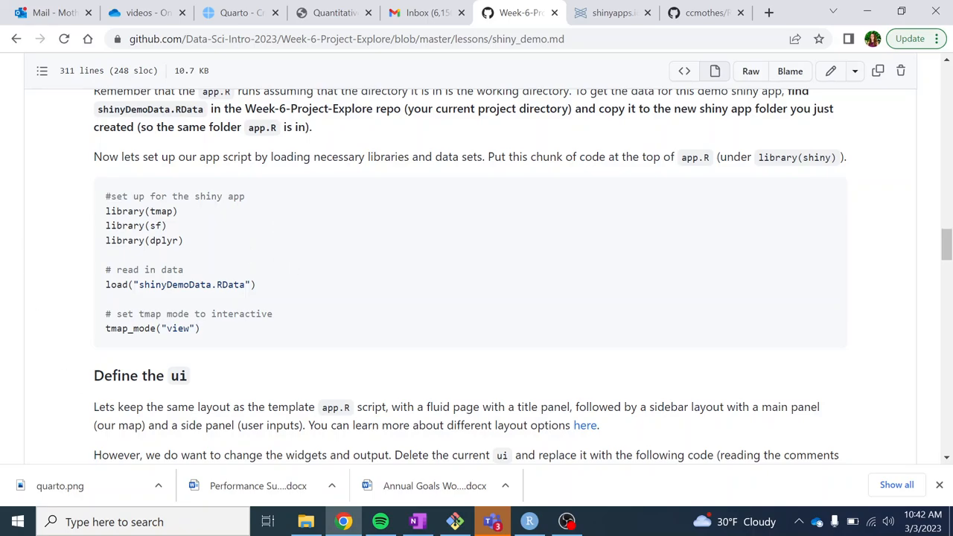
mouse_move(205, 333)
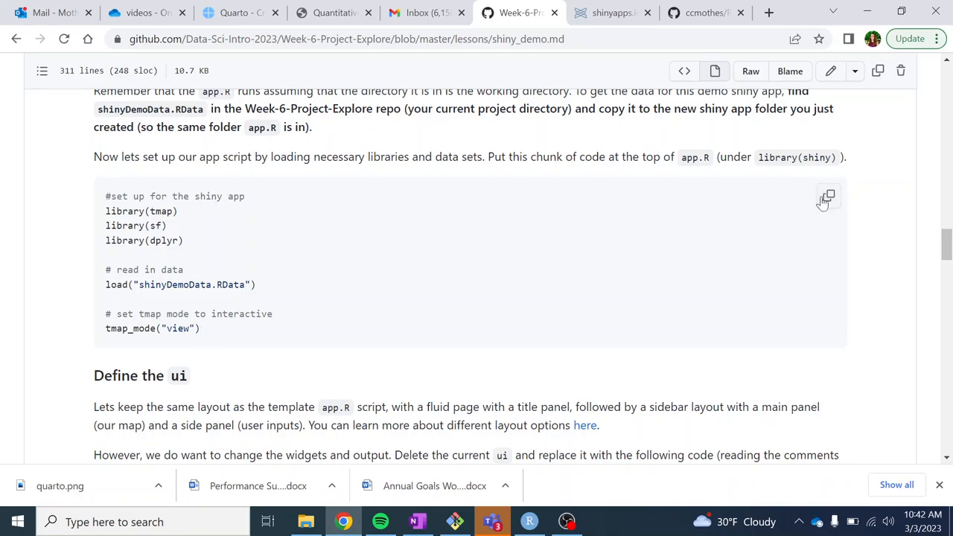
click(829, 197)
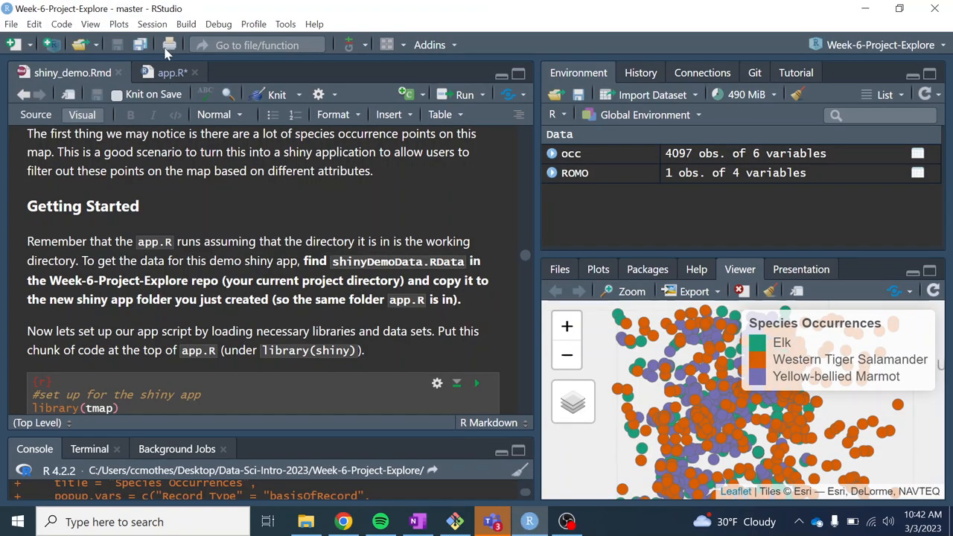
Switch to the app.R script to receive the setup code.
click(171, 72)
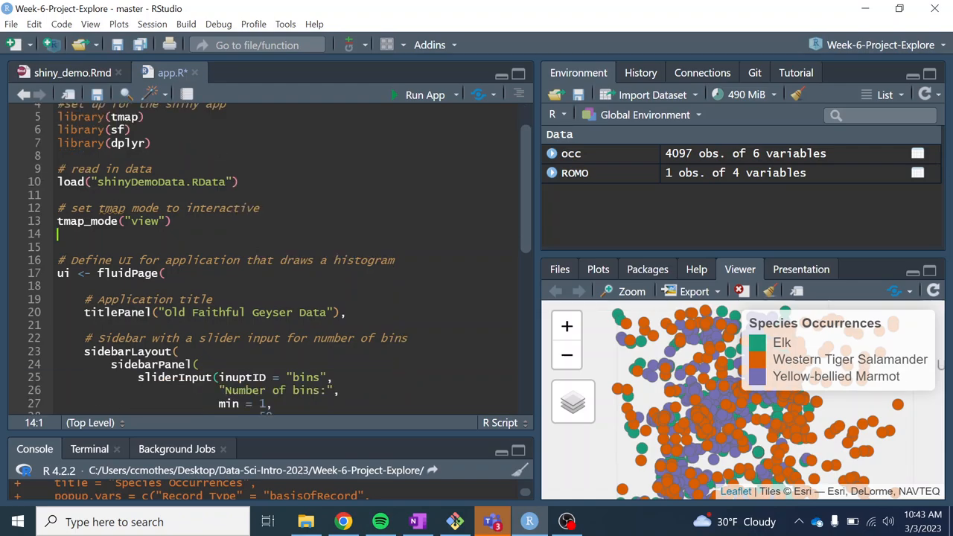
Scroll the lesson to Define the ui and follow its 'here' layout guide link.
click(343, 521)
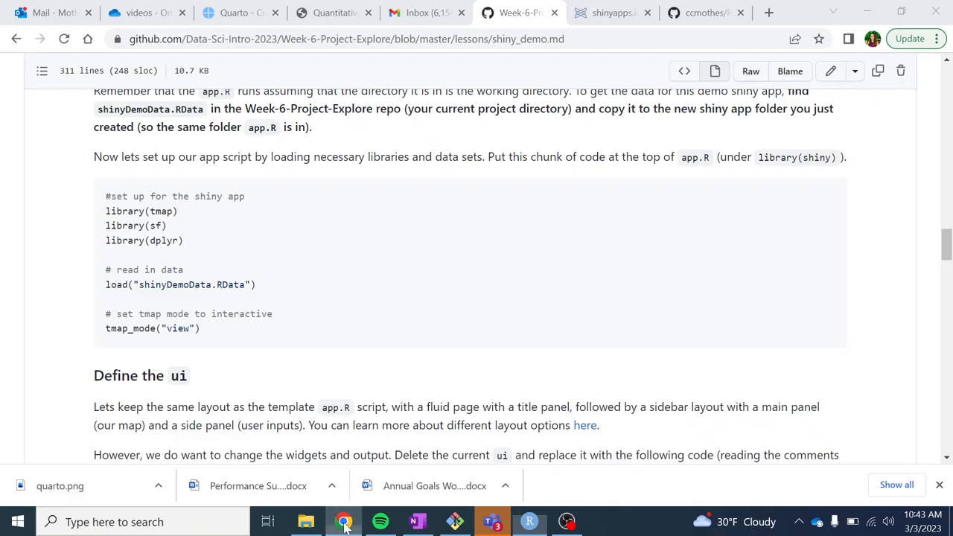
scroll(down, 3)
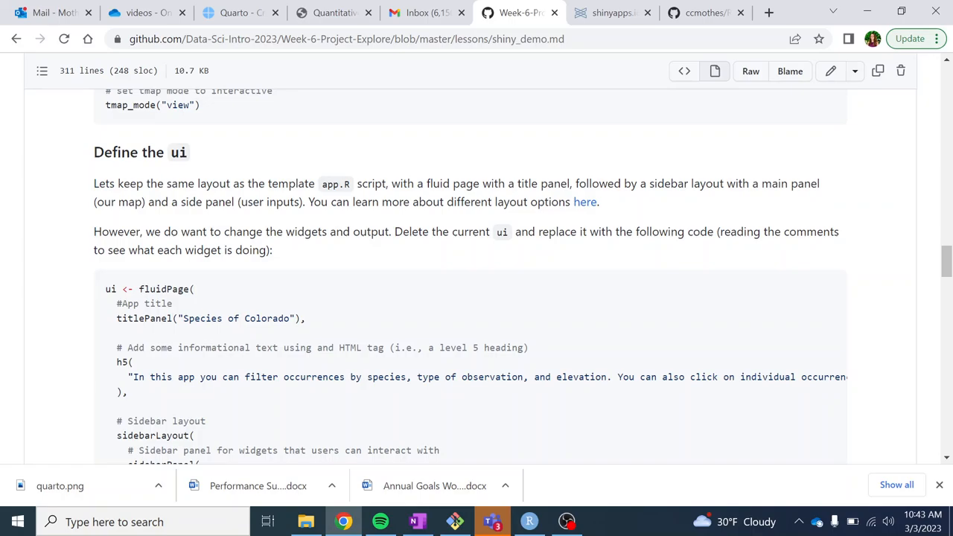
scroll(down, 3)
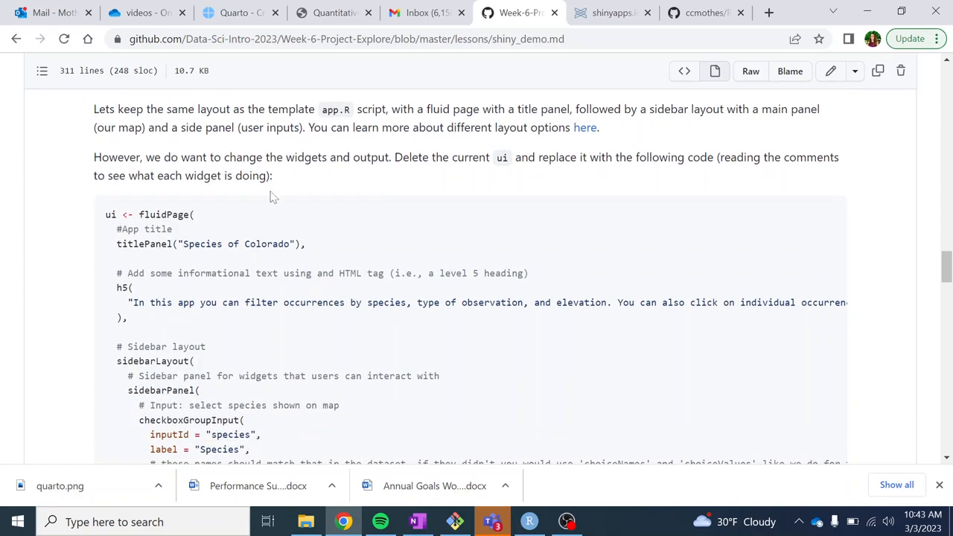
mouse_move(586, 127)
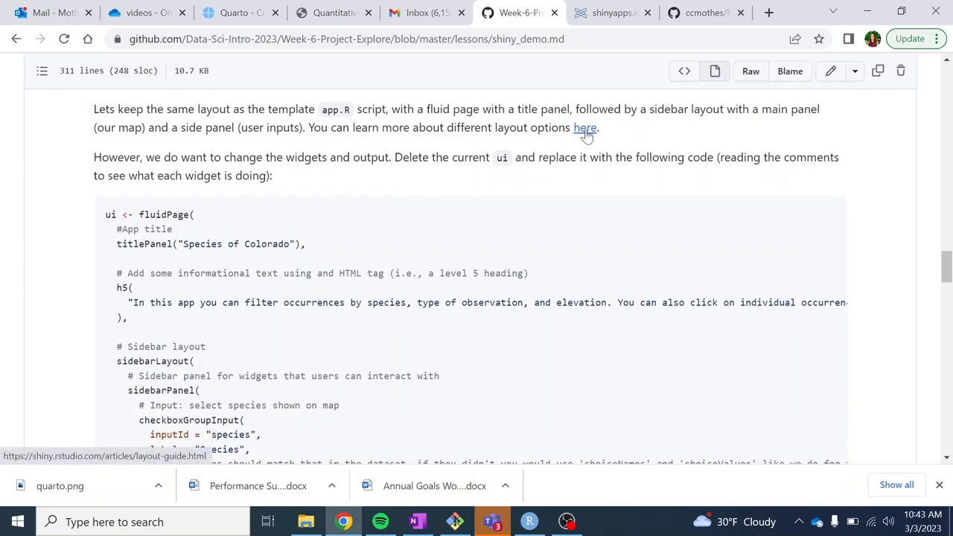
click(586, 128)
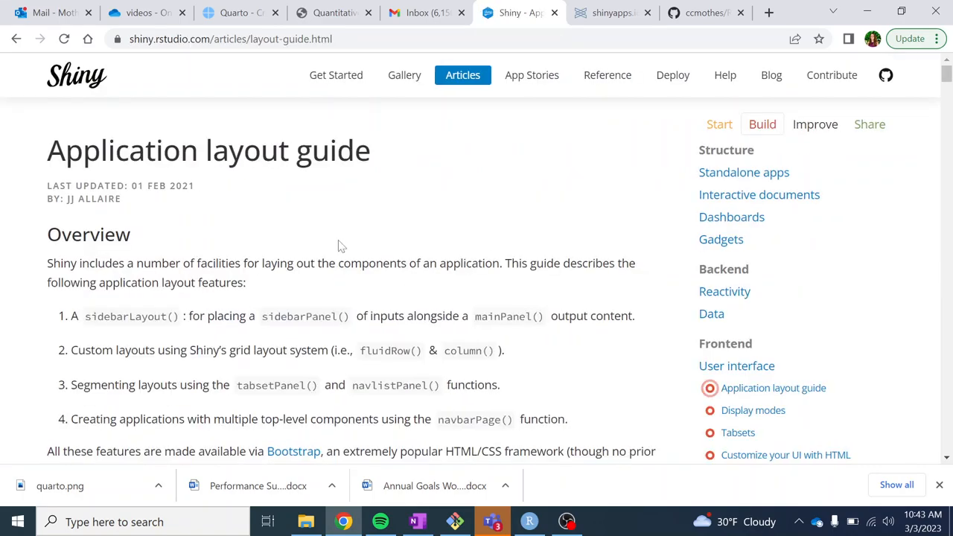
scroll(down, 3)
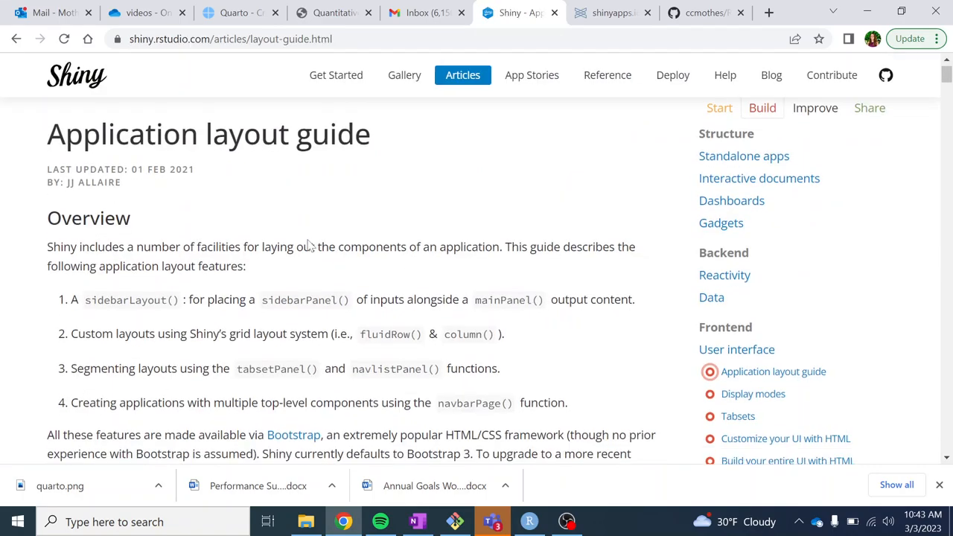
scroll(down, 3)
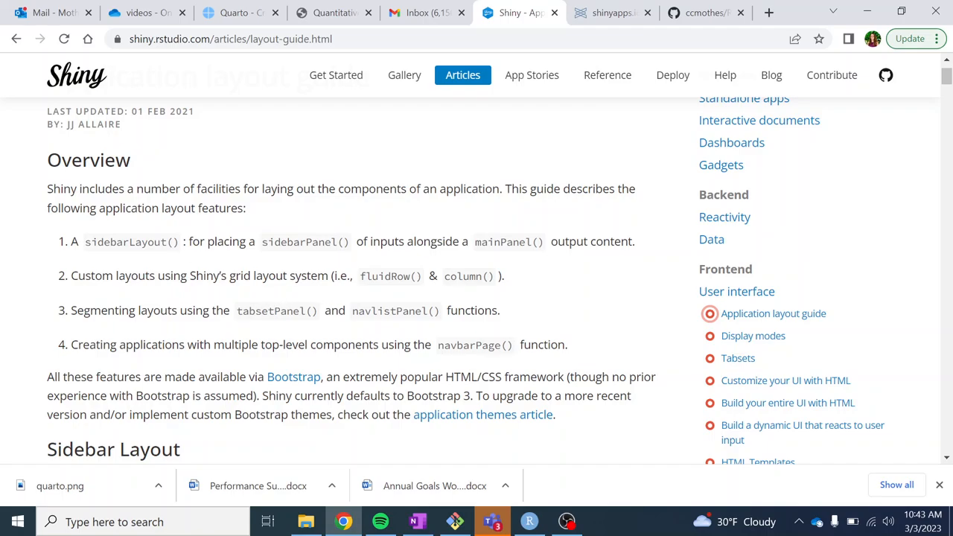
mouse_move(458, 266)
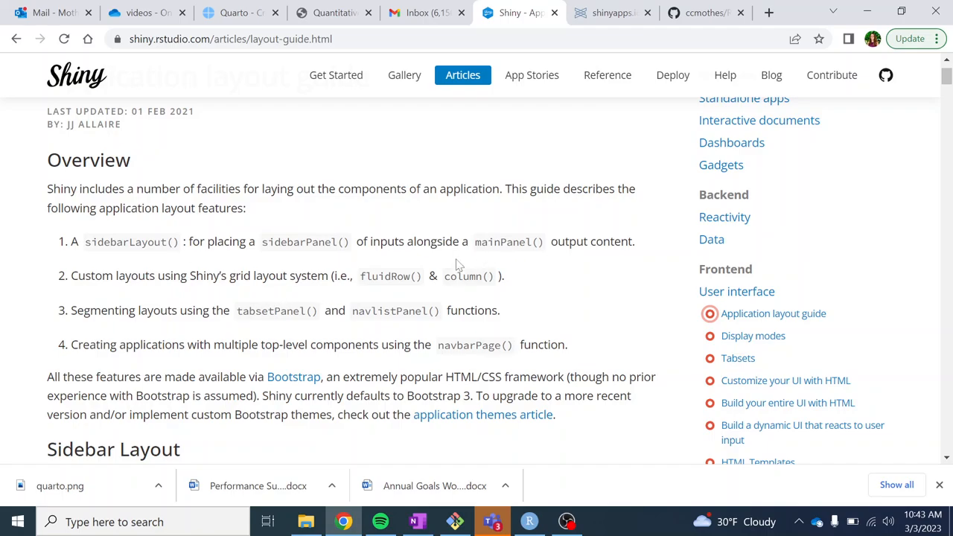
scroll(down, 3)
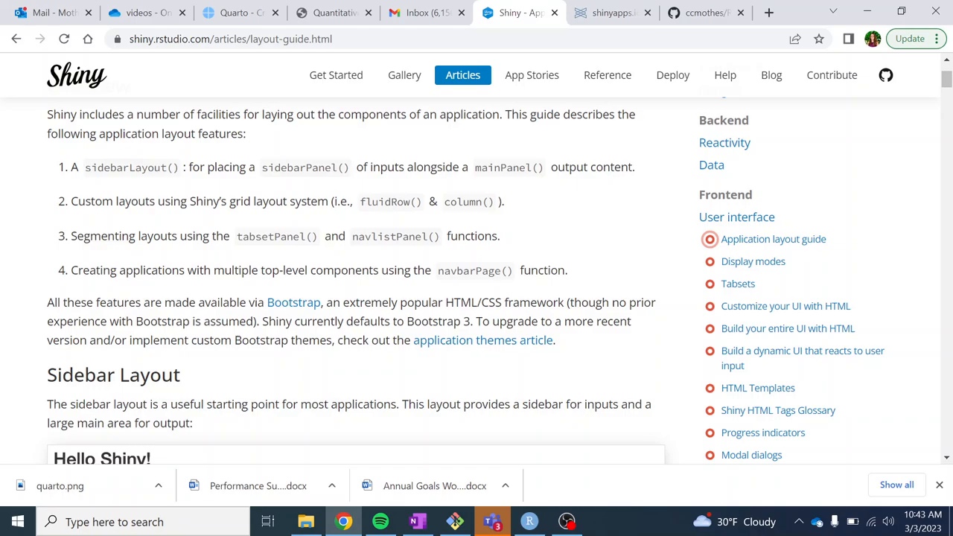
scroll(down, 3)
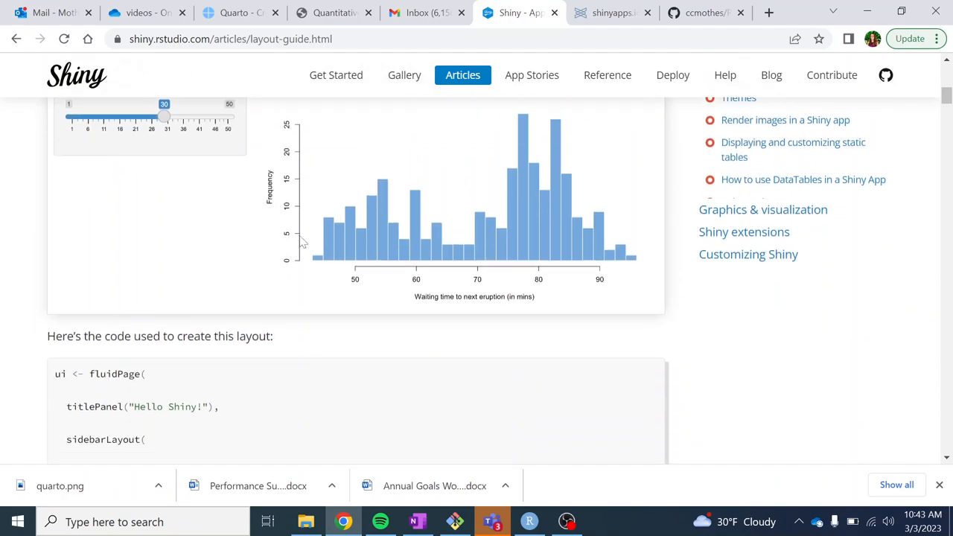
scroll(down, 3)
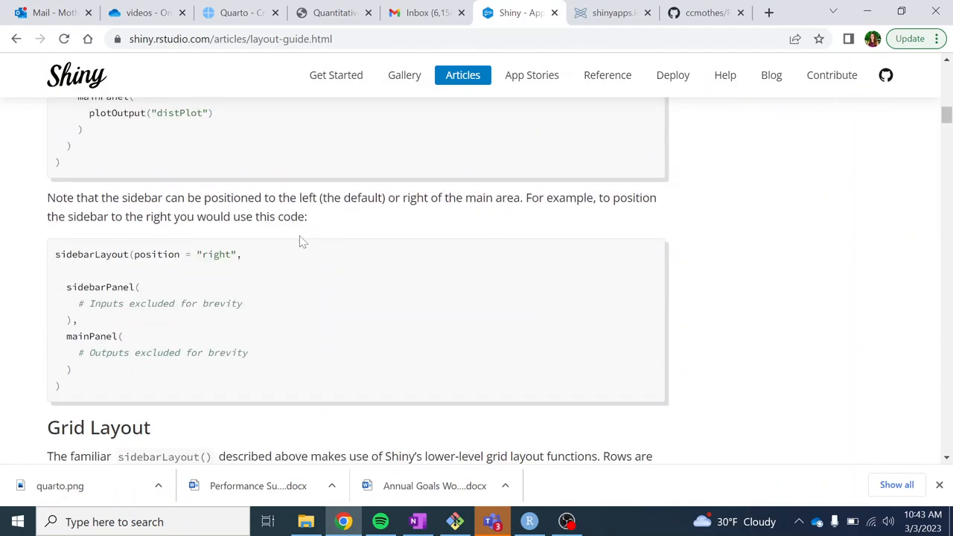
scroll(down, 3)
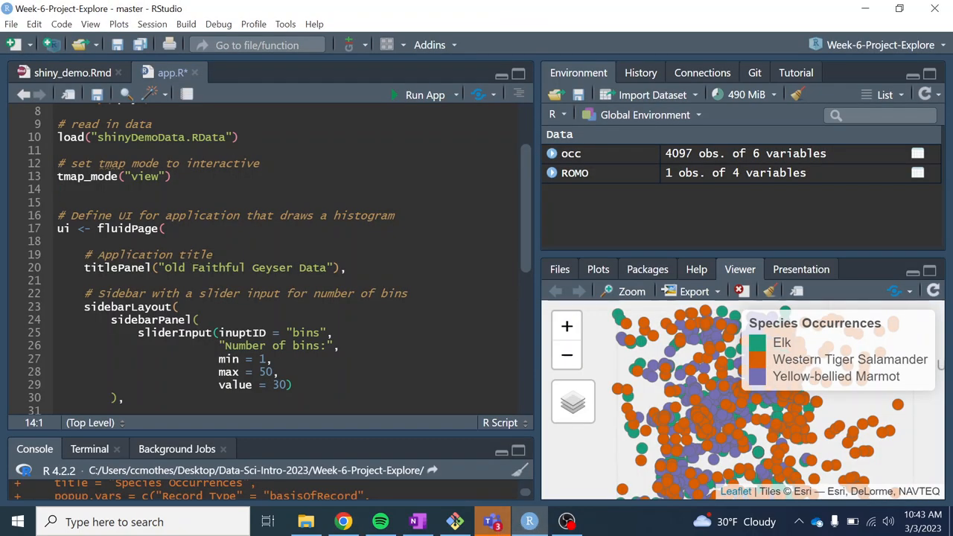
click(96, 228)
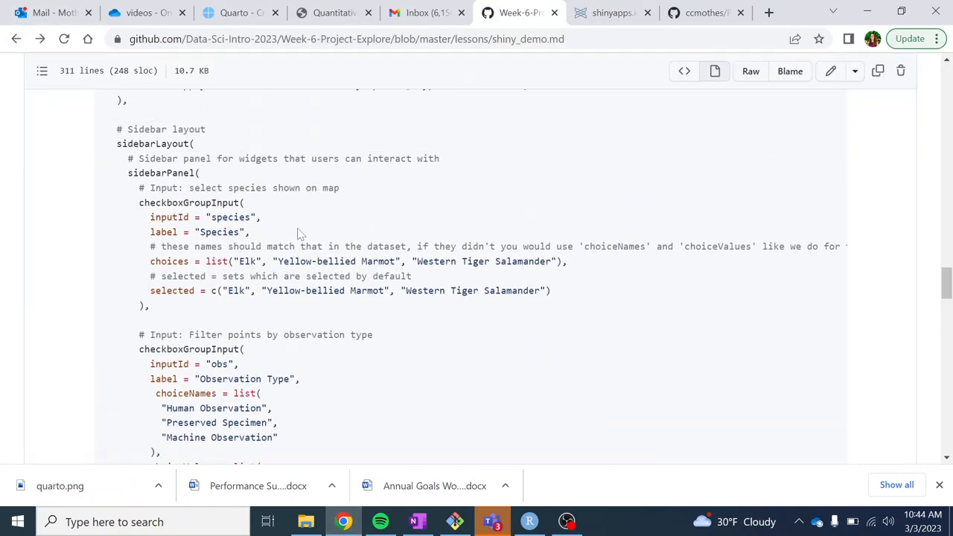
Scroll the ui code to the species and observation-type checkboxGroupInput choiceNames and choiceValues.
scroll(up, 3)
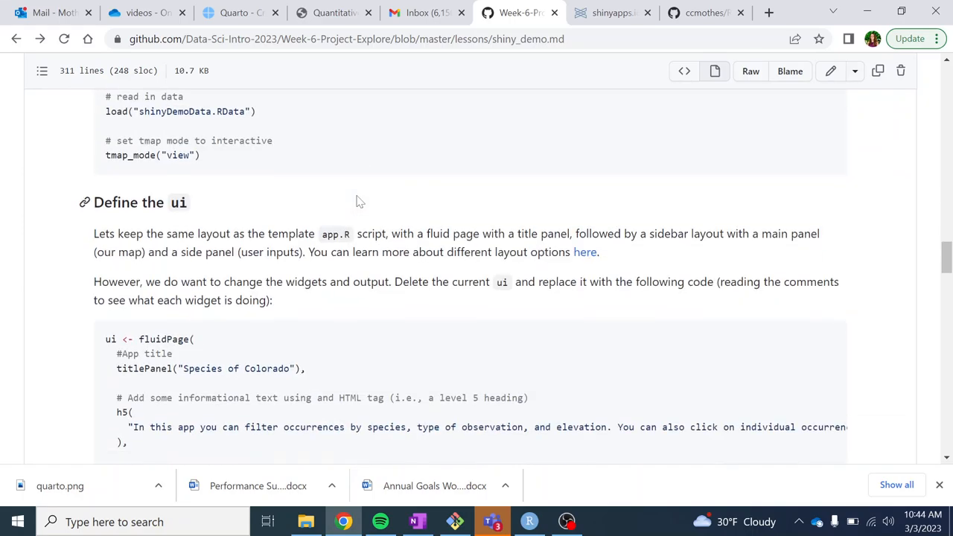
scroll(down, 3)
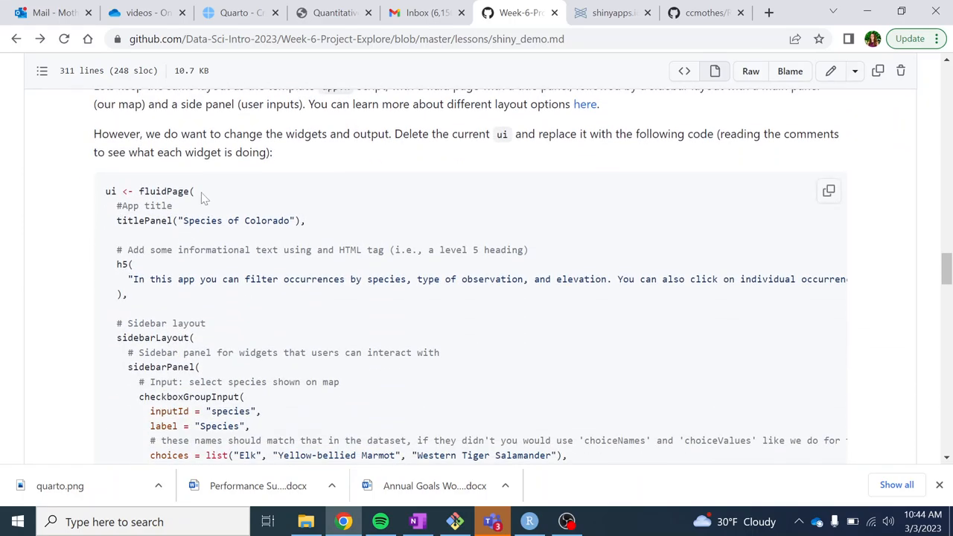
scroll(down, 3)
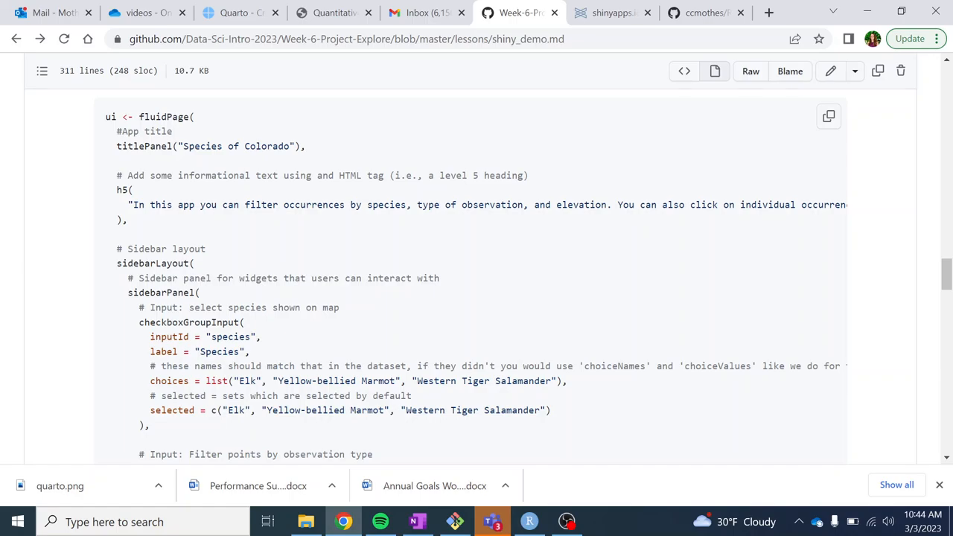
scroll(down, 3)
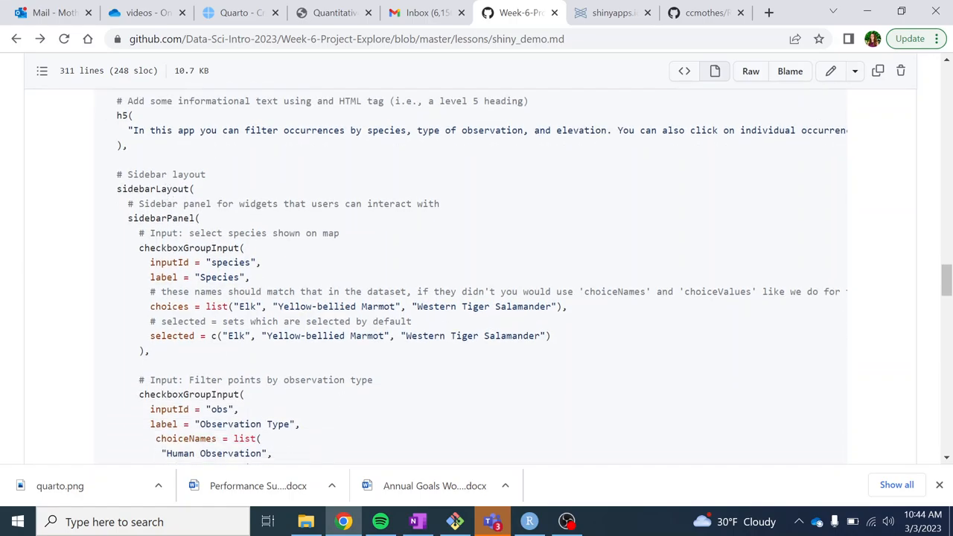
double_click(149, 188)
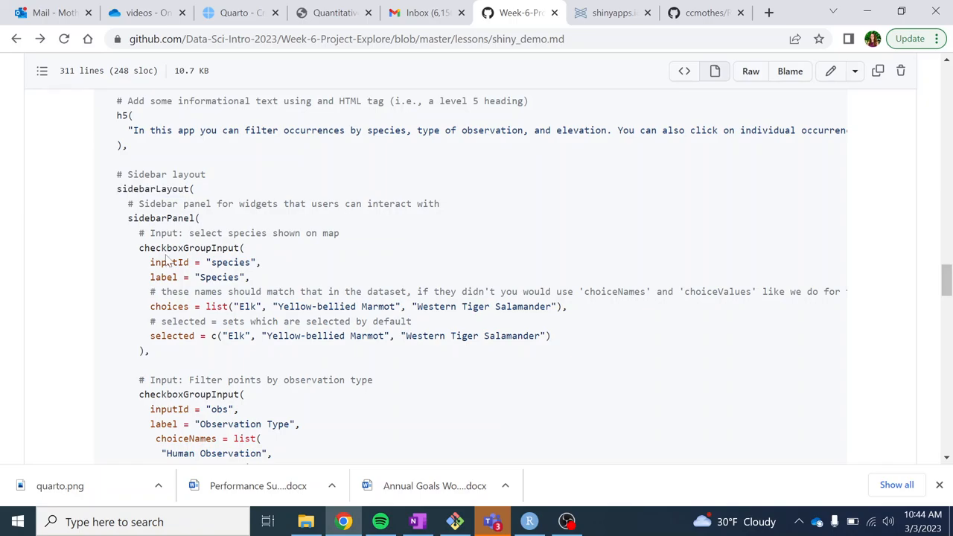
scroll(down, 3)
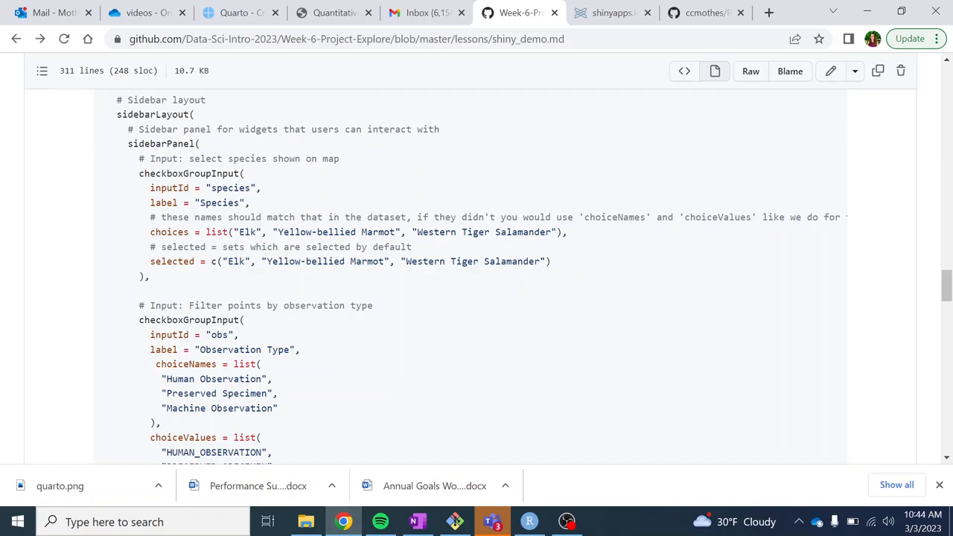
double_click(177, 173)
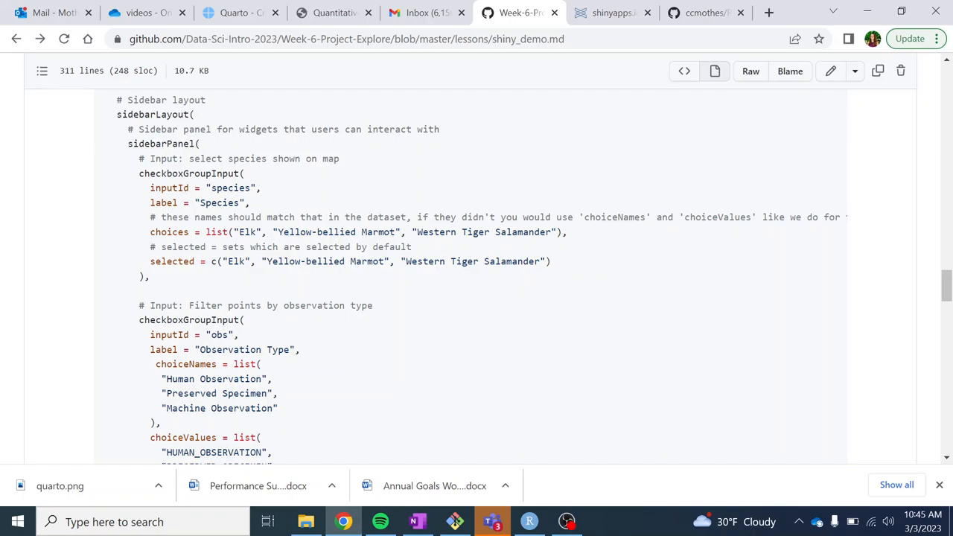
scroll(down, 3)
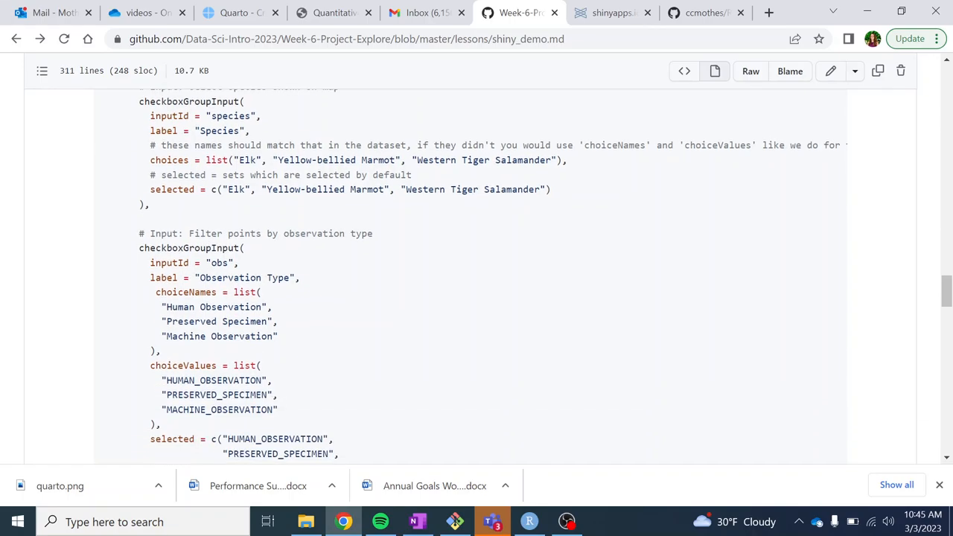
scroll(down, 3)
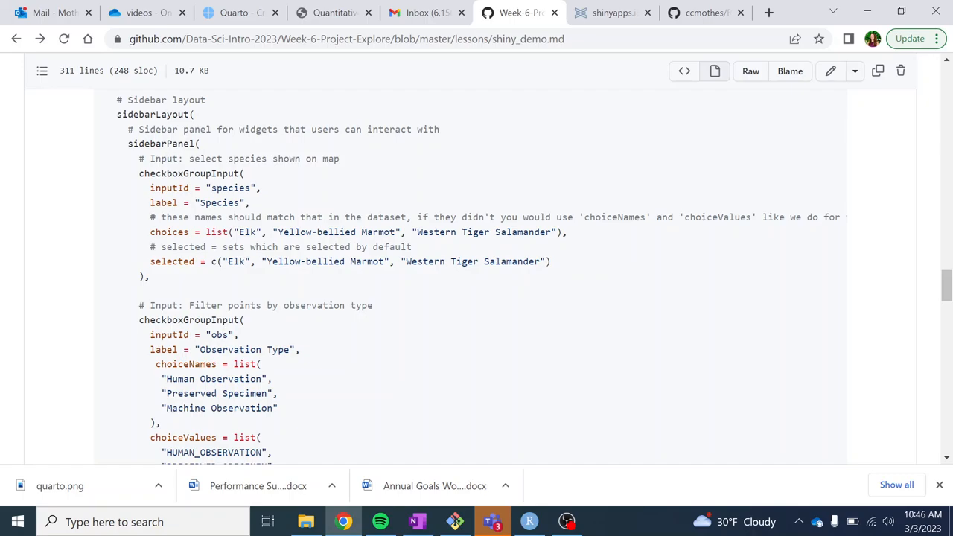
Read through the initially selected species and the elevation slider's default range.
drag(212, 261, 551, 260)
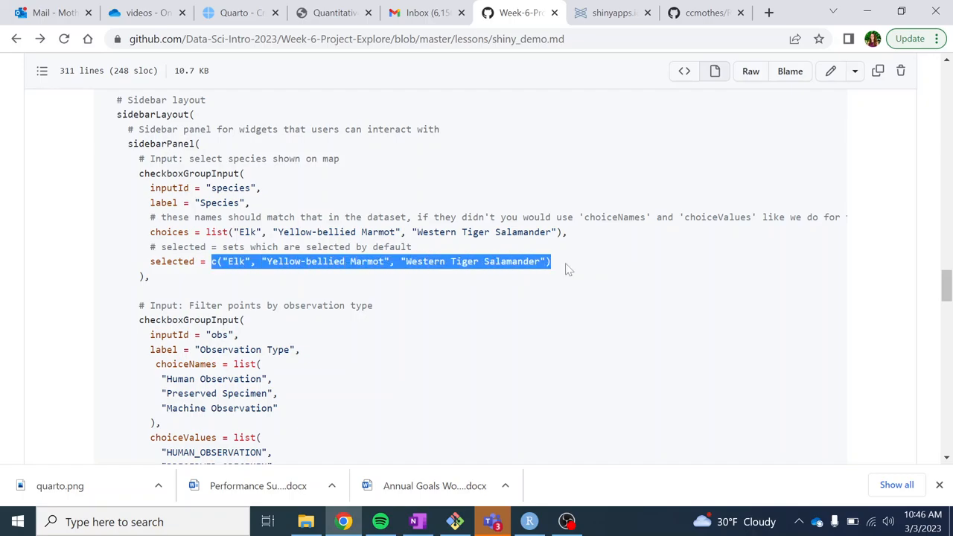
scroll(down, 3)
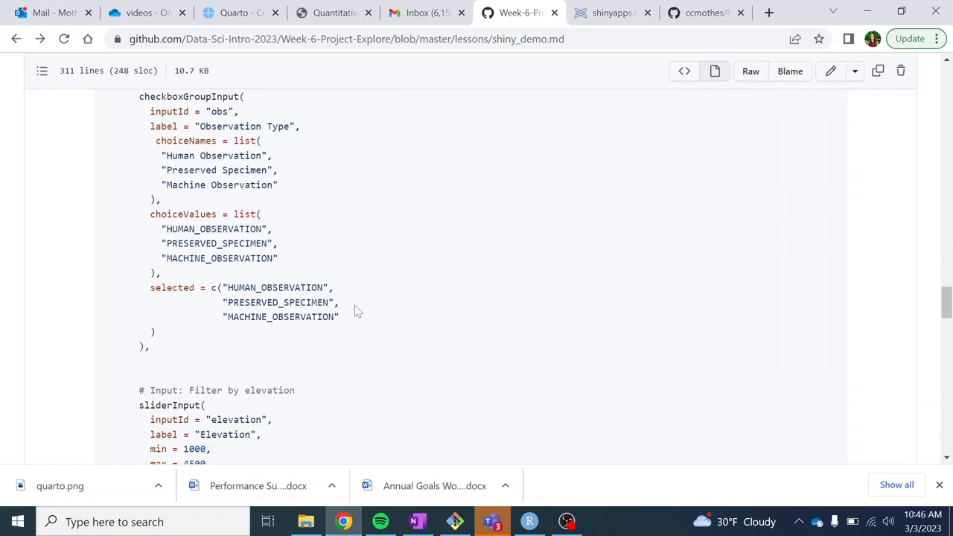
mouse_move(162, 342)
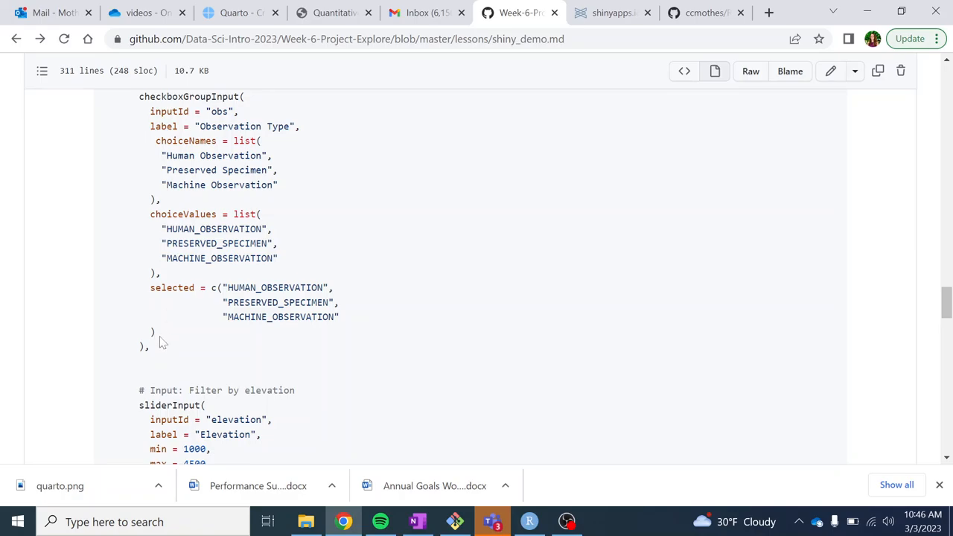
scroll(down, 3)
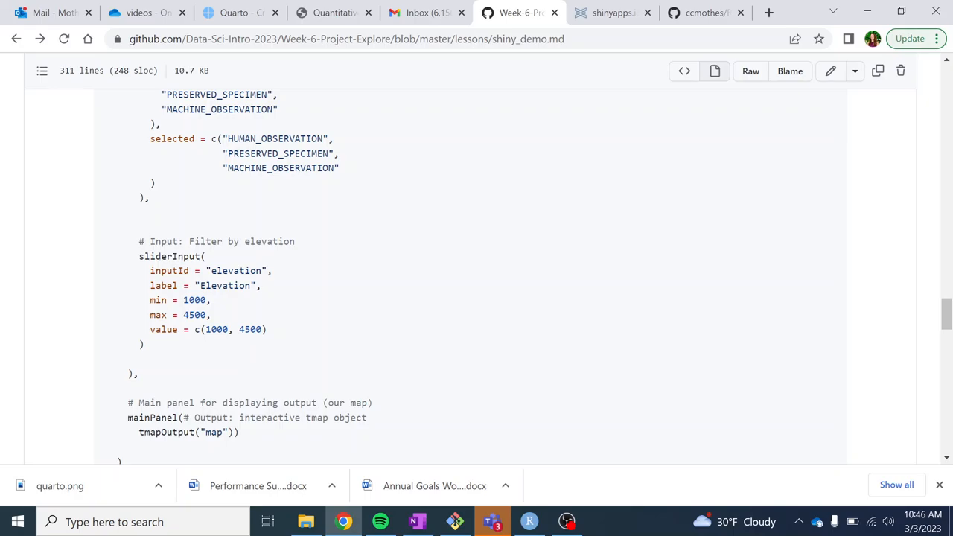
scroll(down, 3)
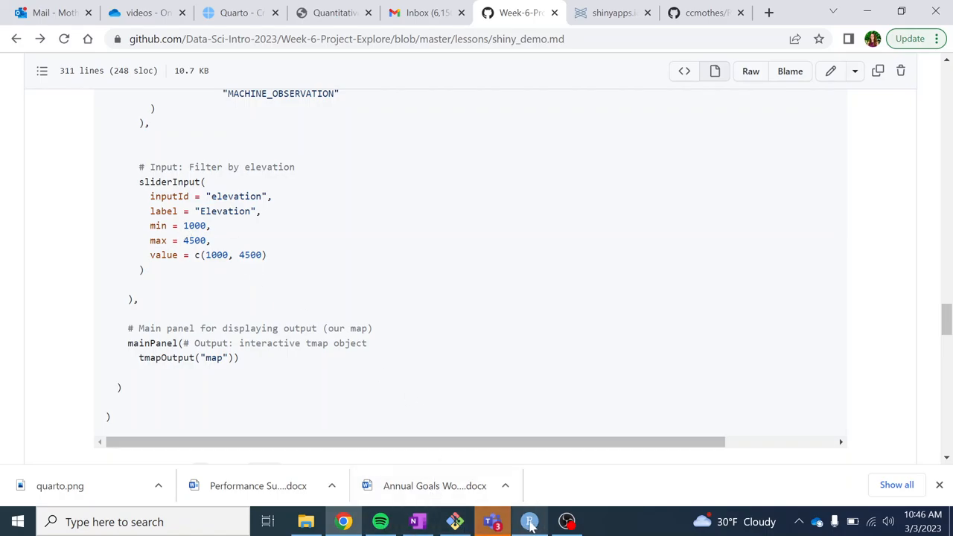
click(529, 521)
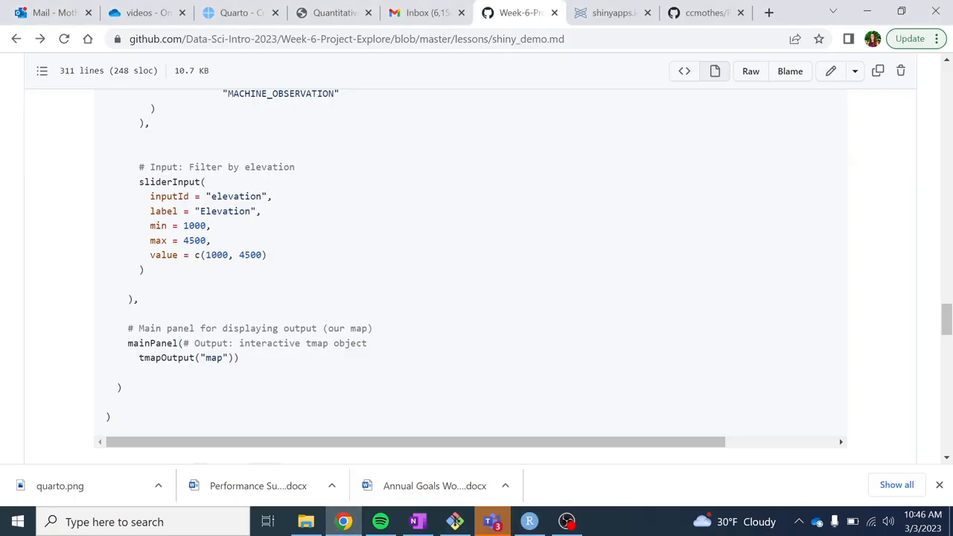
double_click(229, 255)
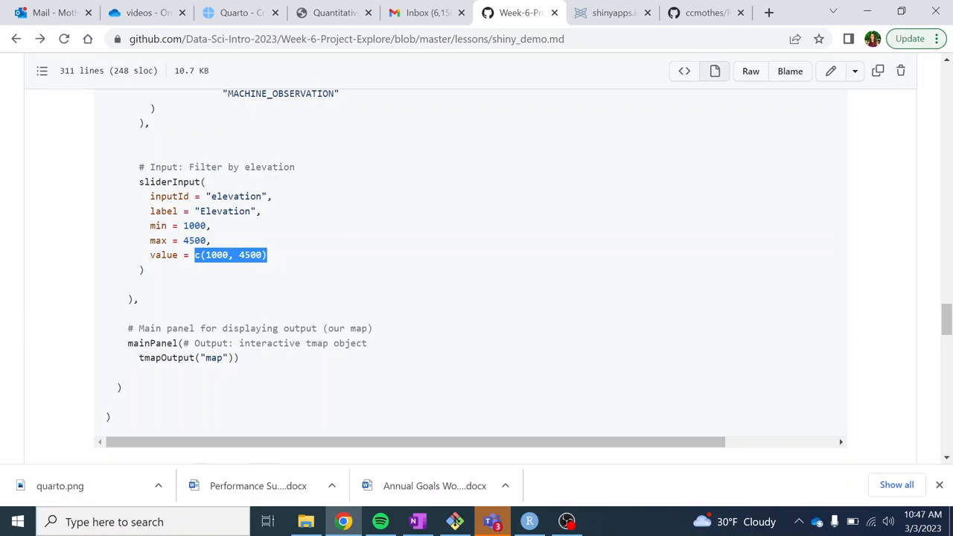
click(179, 281)
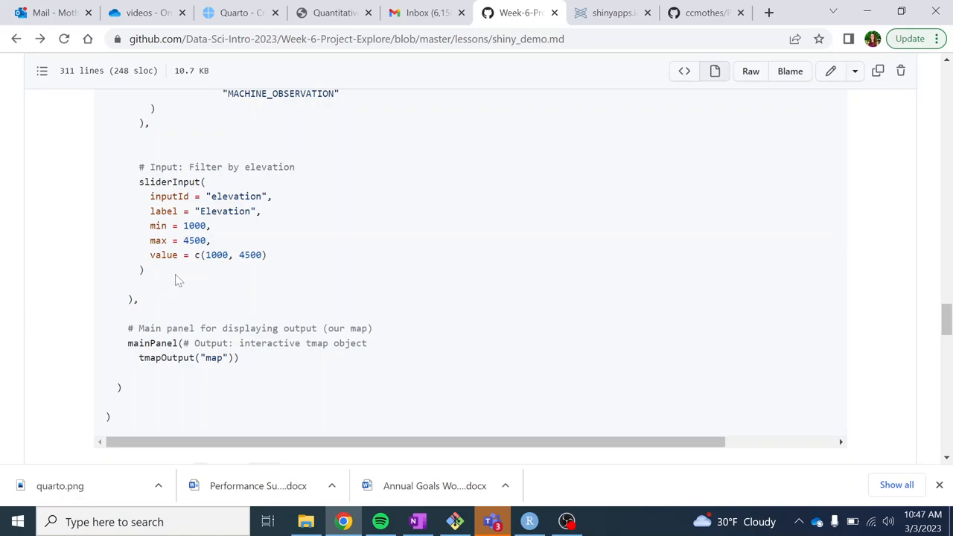
Review the tmapOutput map panel and copy the whole ui code block.
scroll(down, 3)
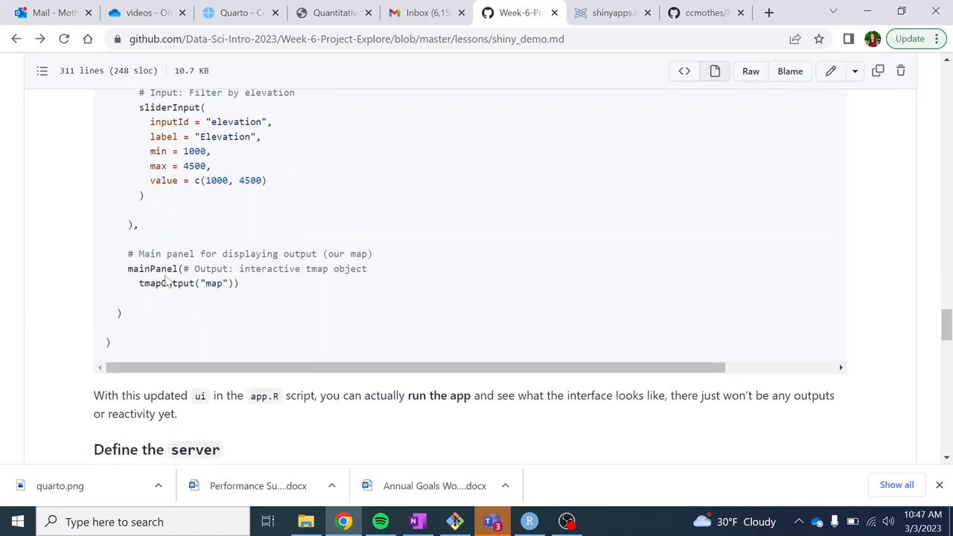
mouse_move(167, 282)
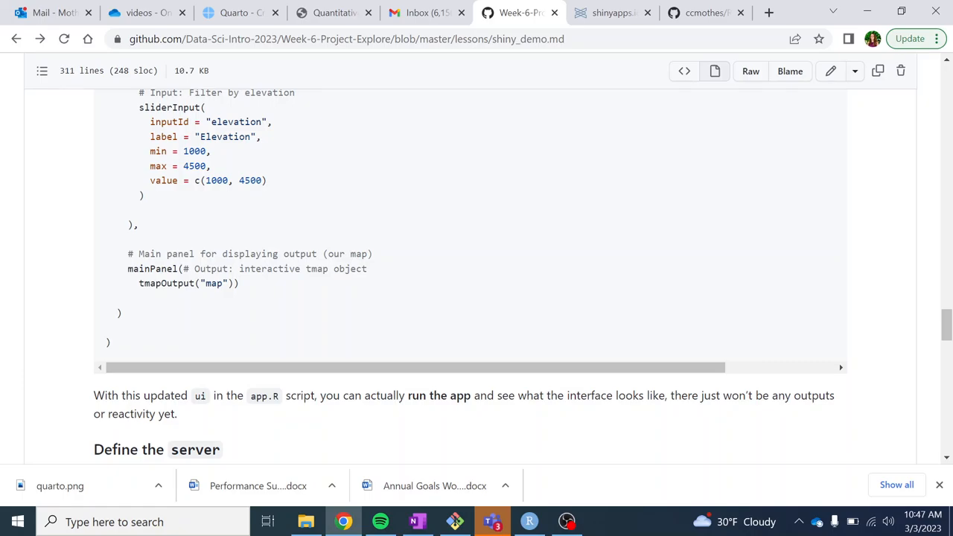
double_click(166, 283)
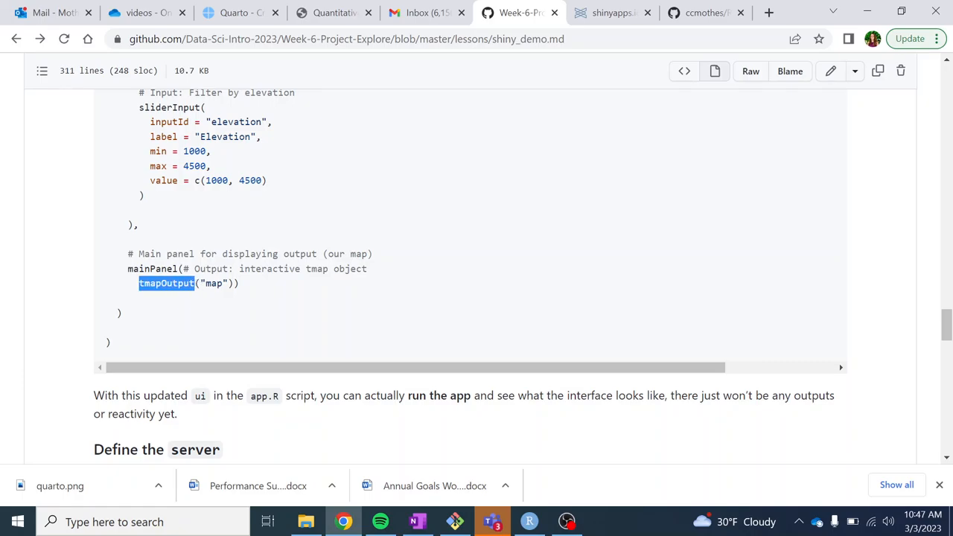
double_click(213, 283)
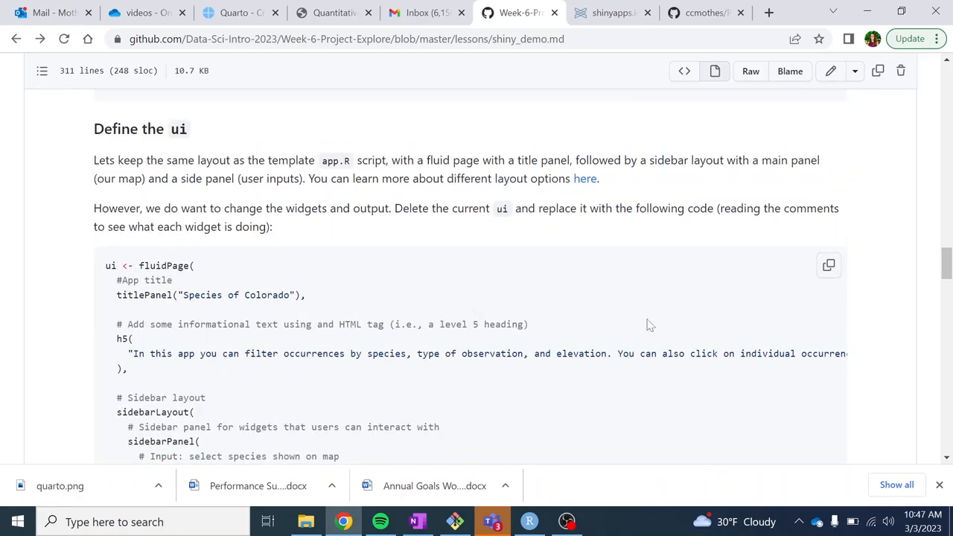
scroll(down, 3)
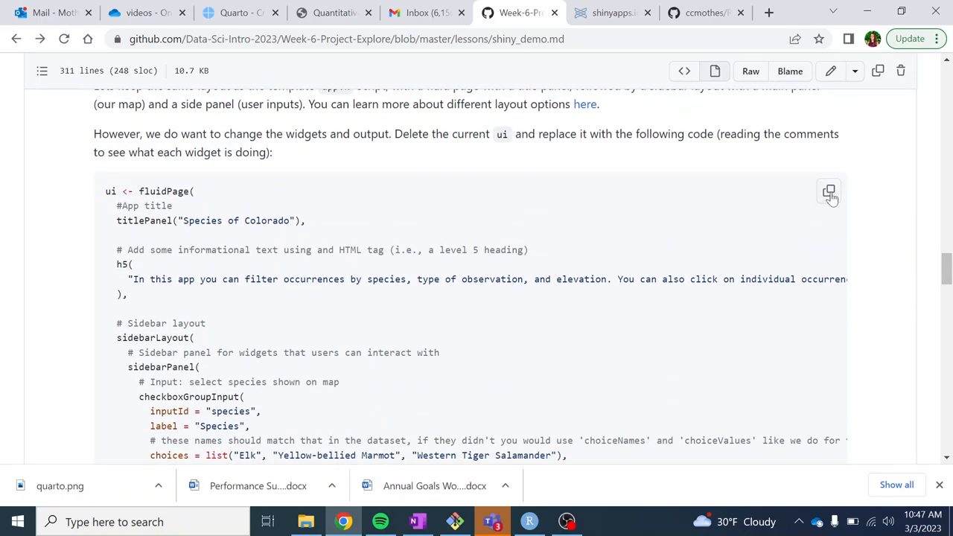
click(829, 192)
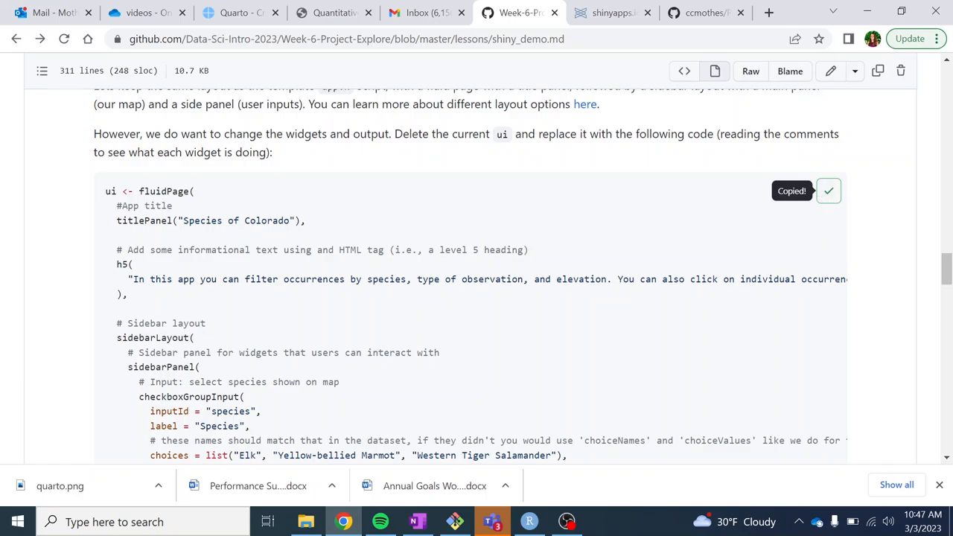
scroll(down, 3)
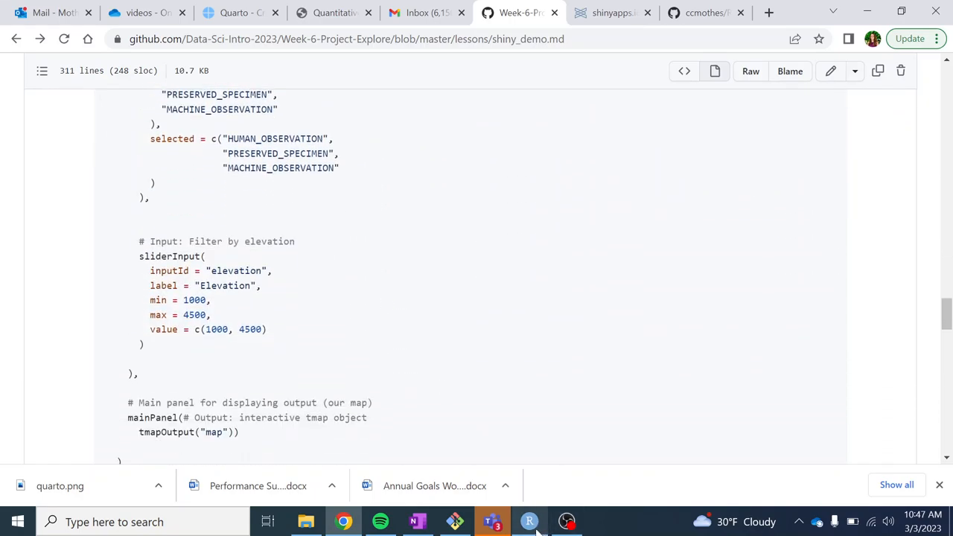
Swap app.R's template ui fluidPage block for the copied species ui code, then return to the lesson.
click(529, 522)
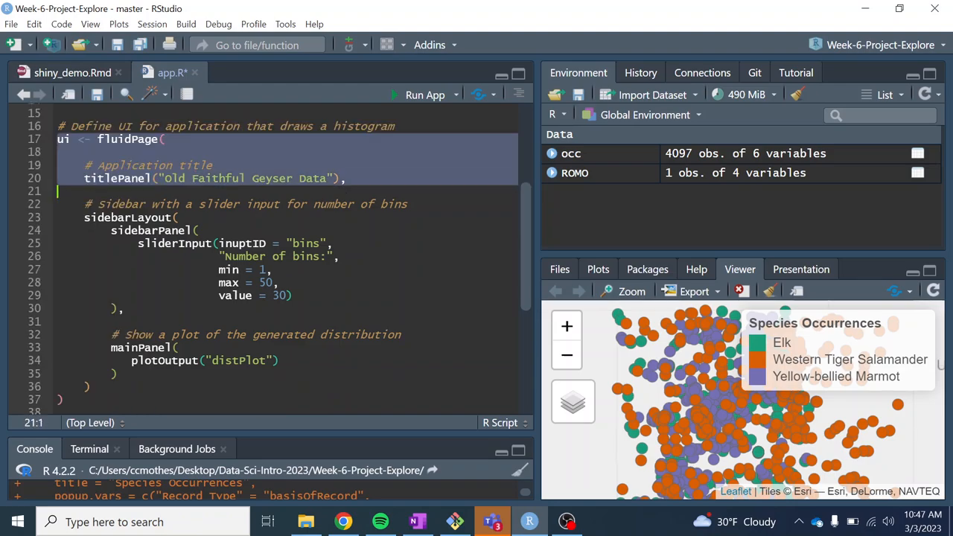
scroll(down, 3)
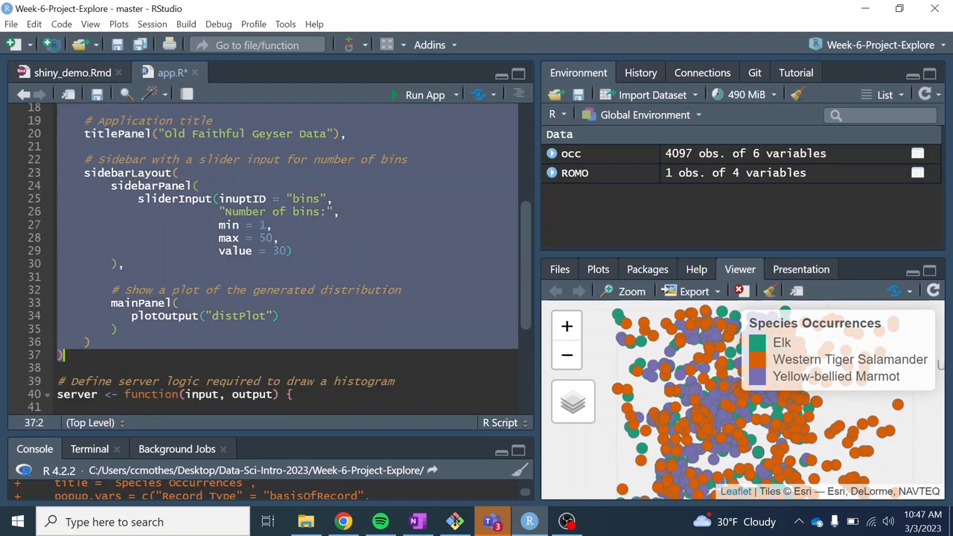
mouse_move(164, 339)
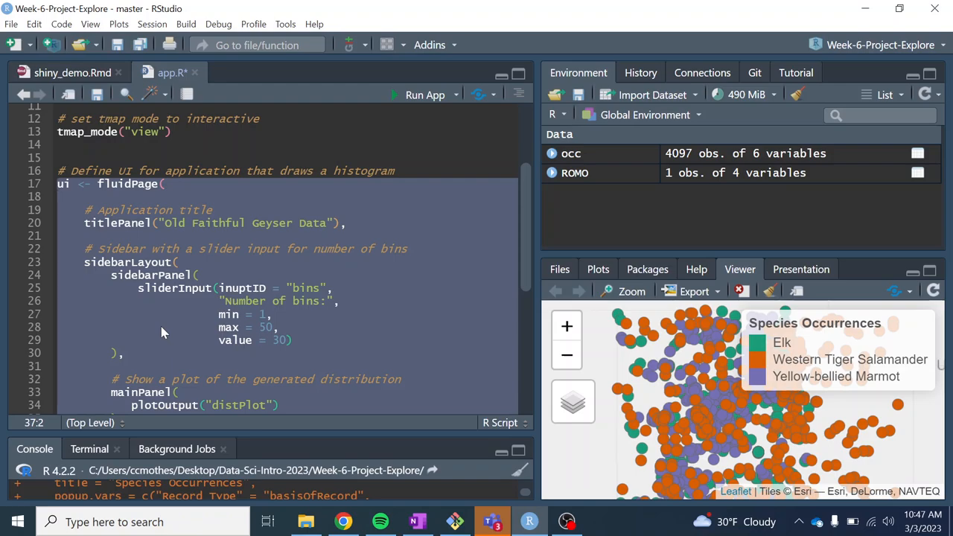
mouse_move(183, 228)
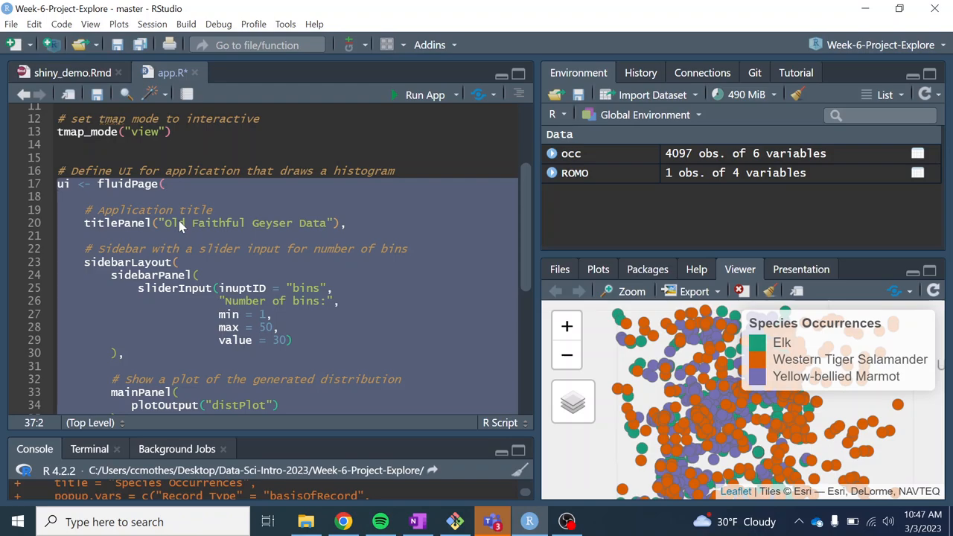
scroll(down, 3)
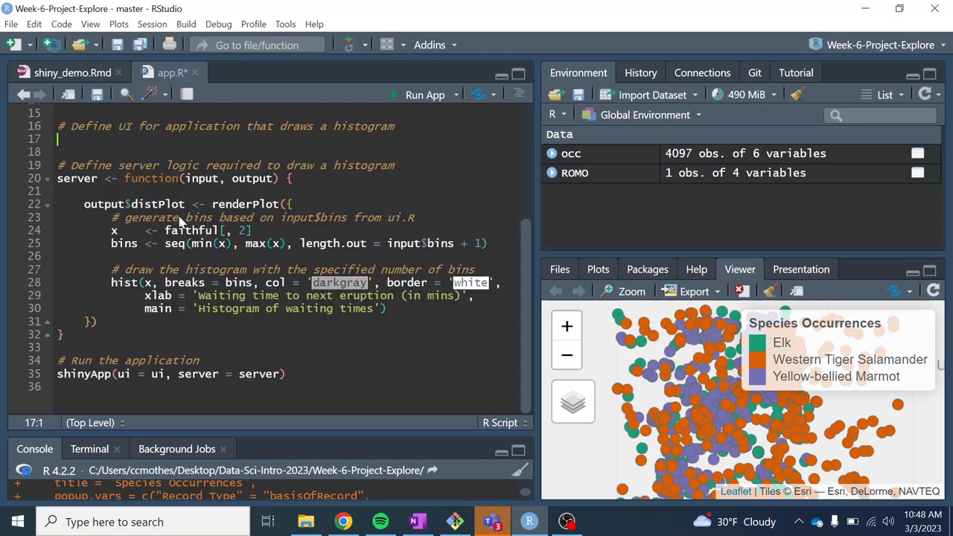
scroll(down, 3)
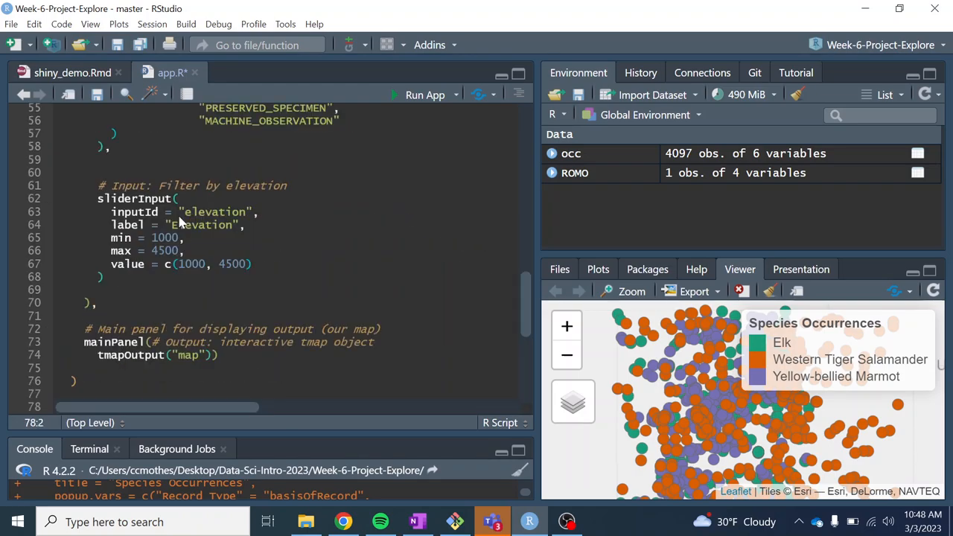
scroll(down, 3)
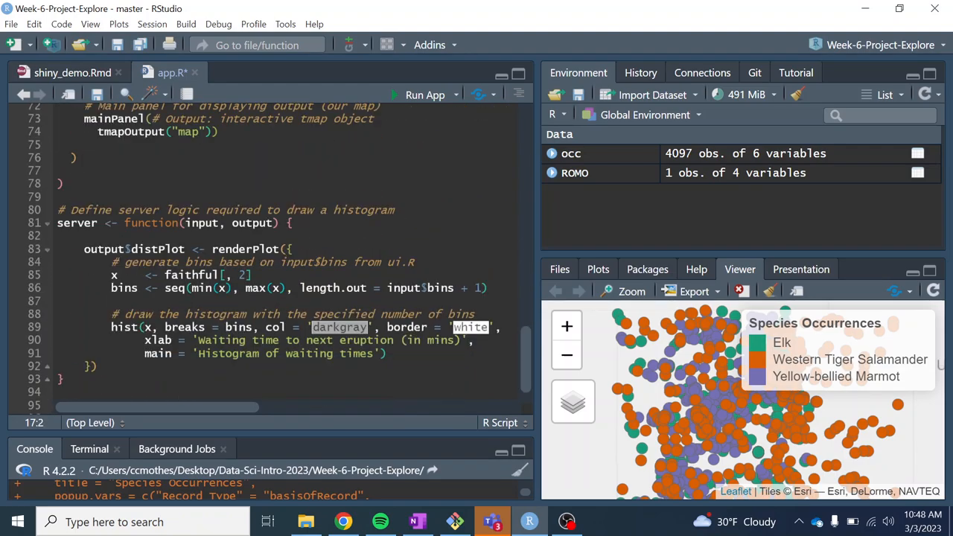
click(97, 222)
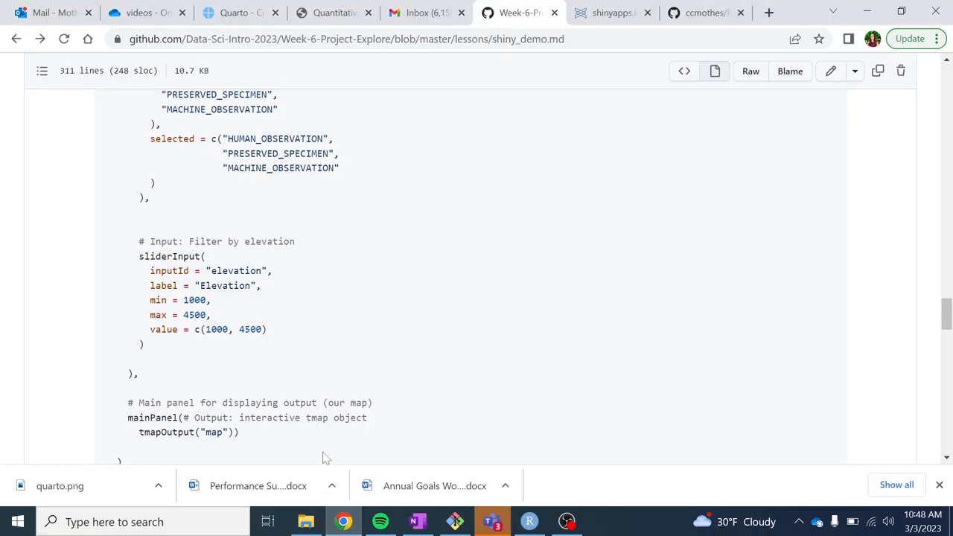
scroll(down, 3)
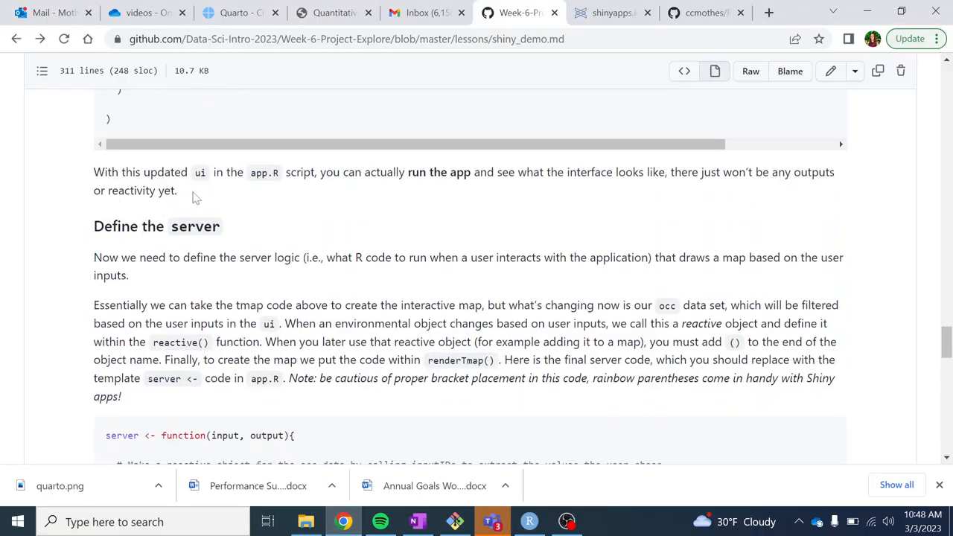
scroll(down, 3)
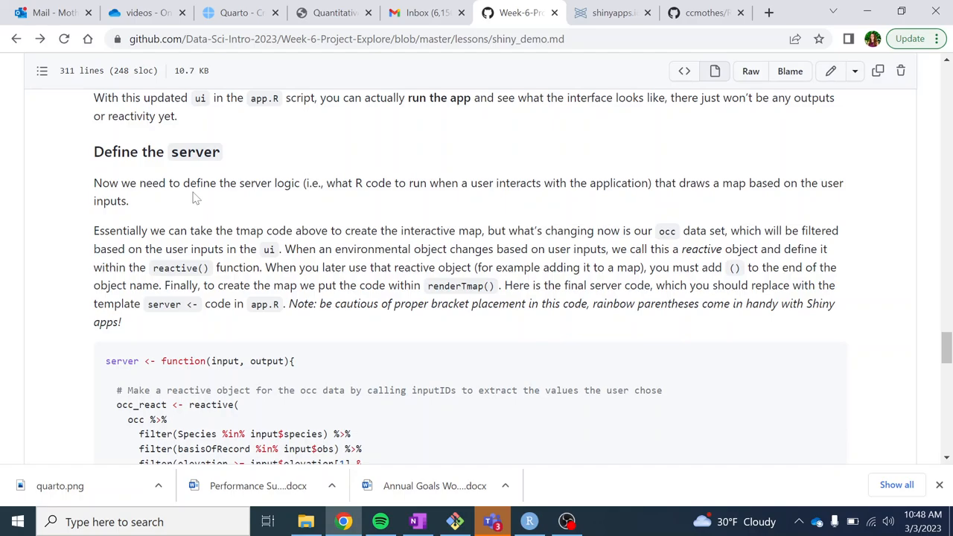
scroll(down, 3)
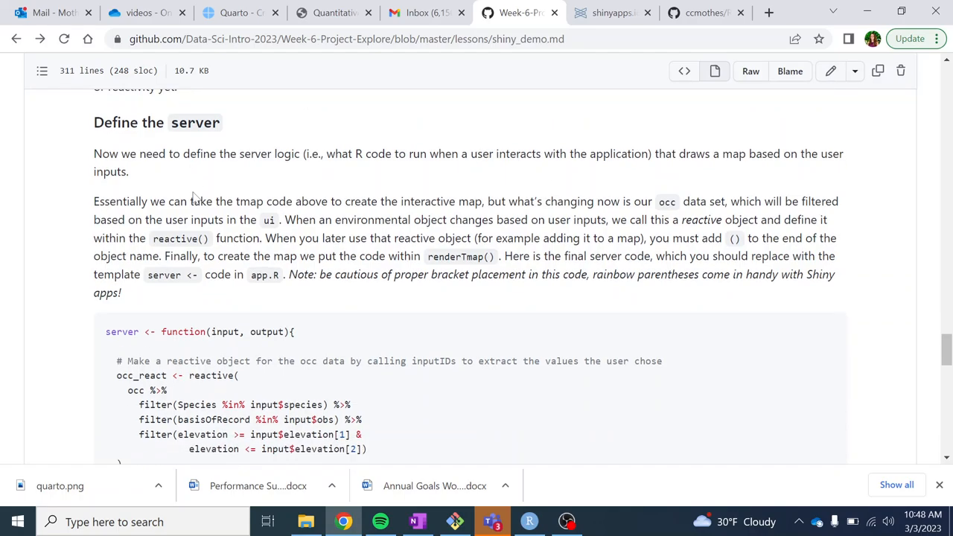
scroll(down, 3)
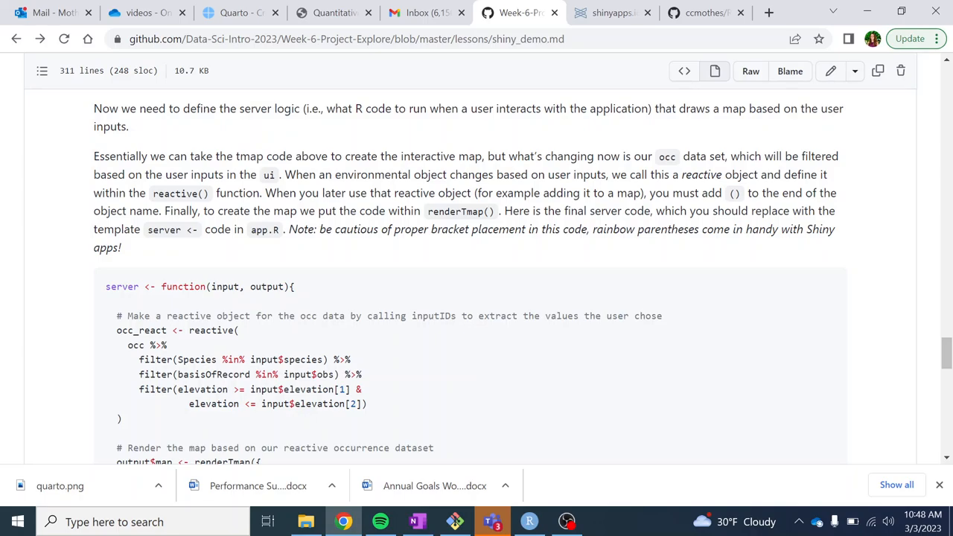
scroll(down, 3)
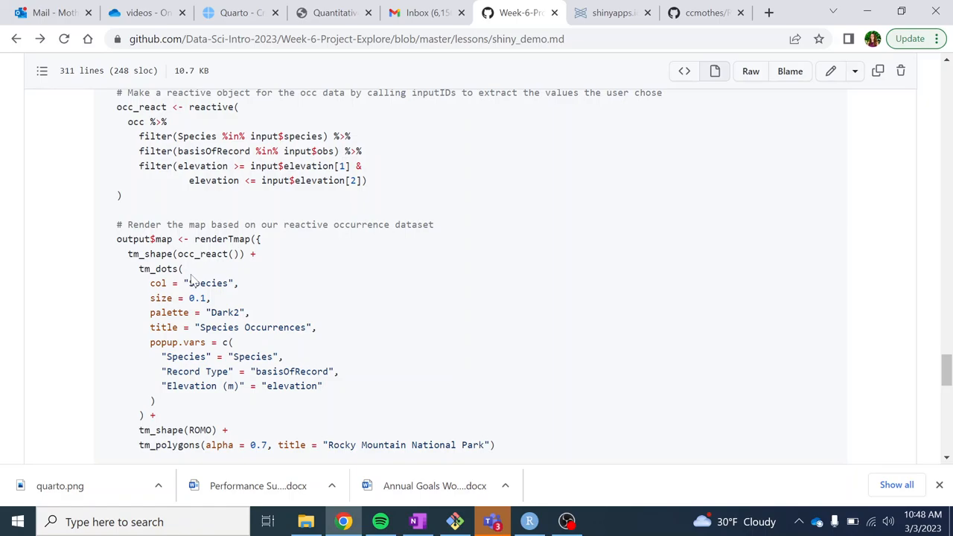
scroll(down, 3)
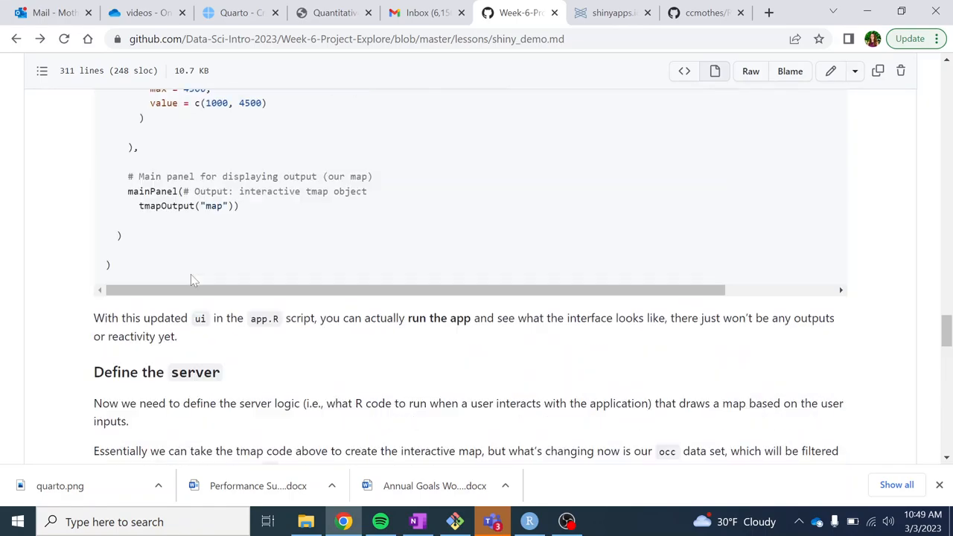
scroll(down, 3)
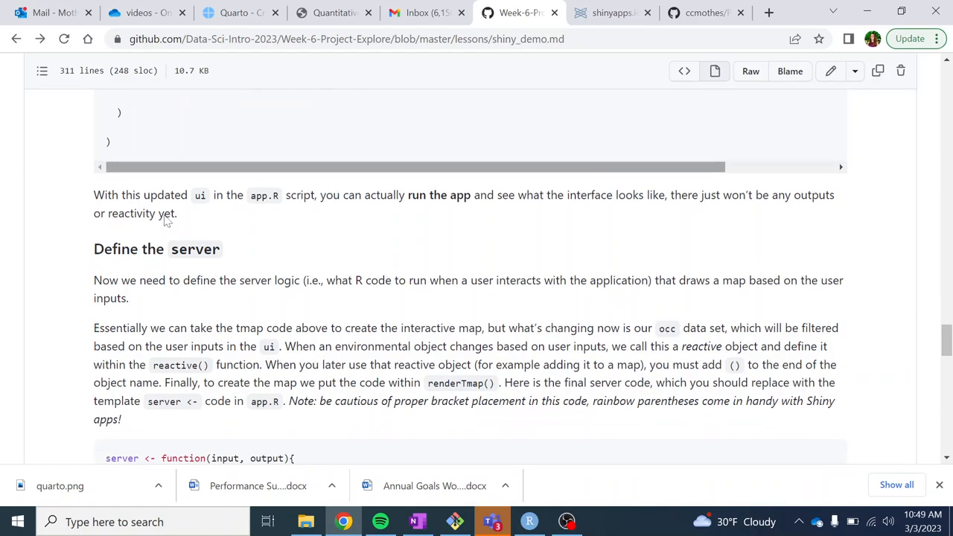
scroll(down, 3)
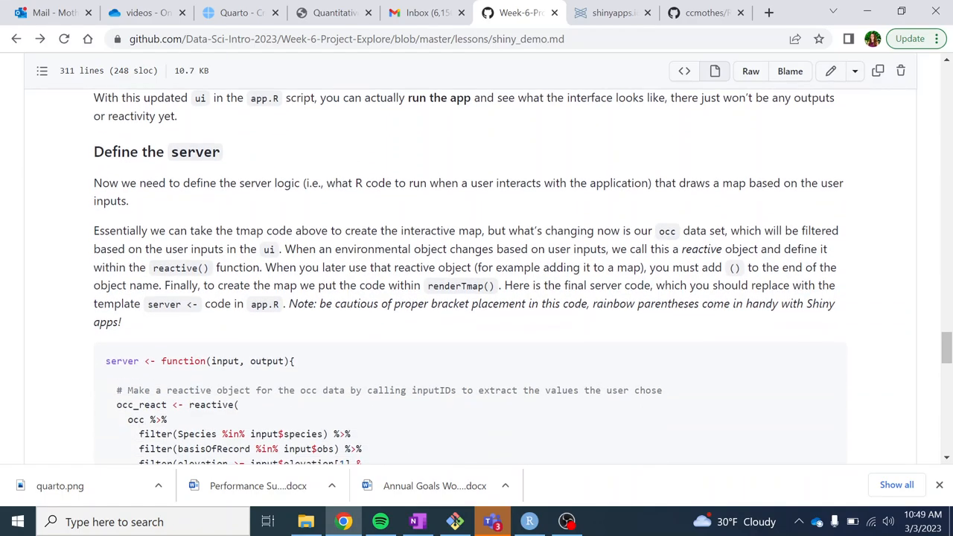
scroll(down, 3)
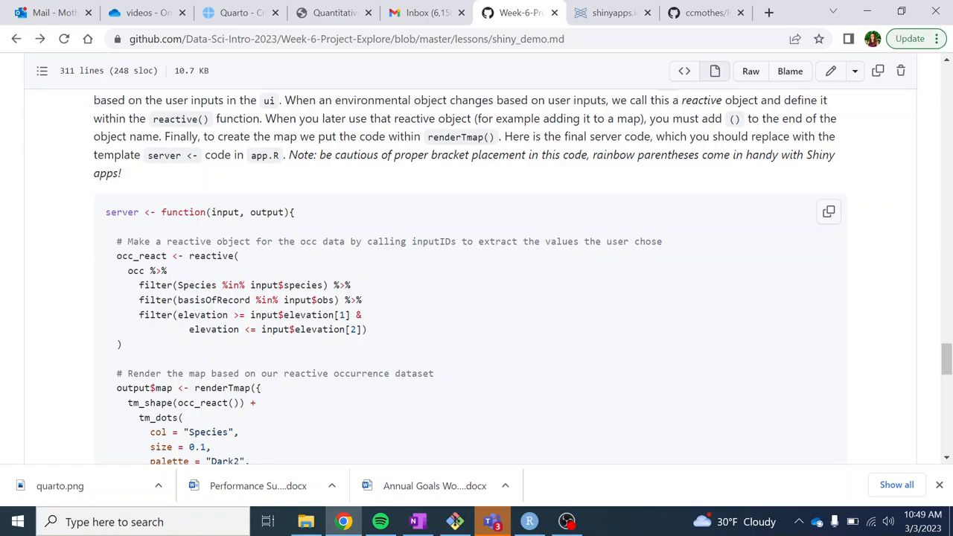
double_click(133, 270)
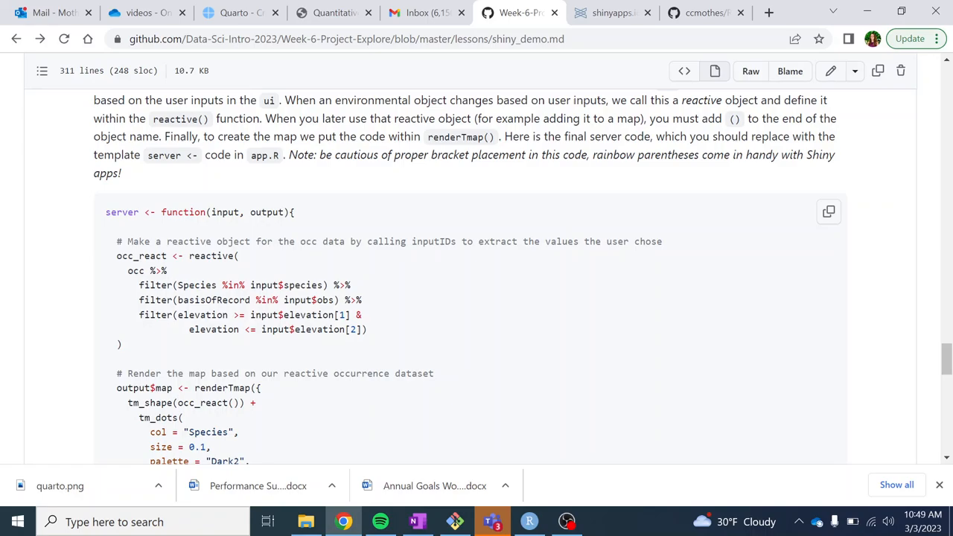
double_click(213, 256)
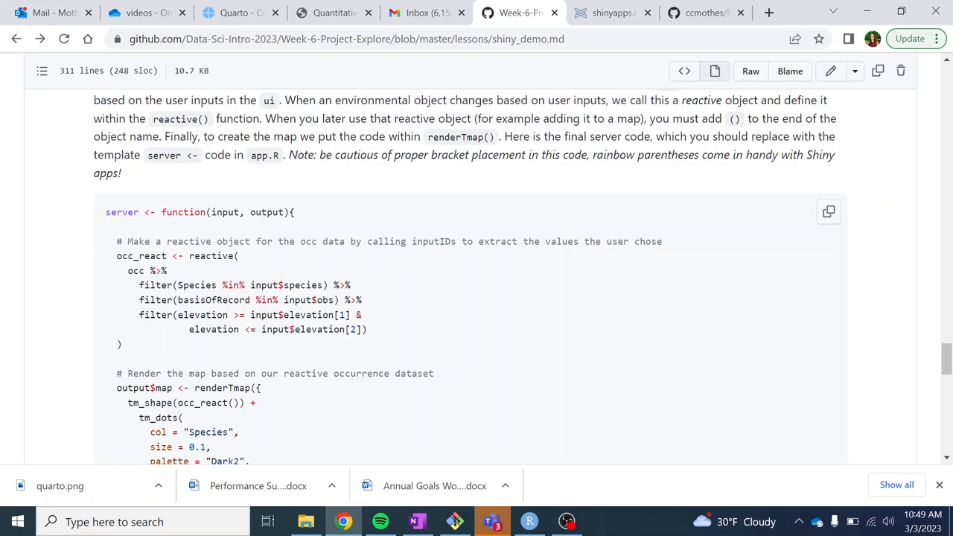
double_click(286, 286)
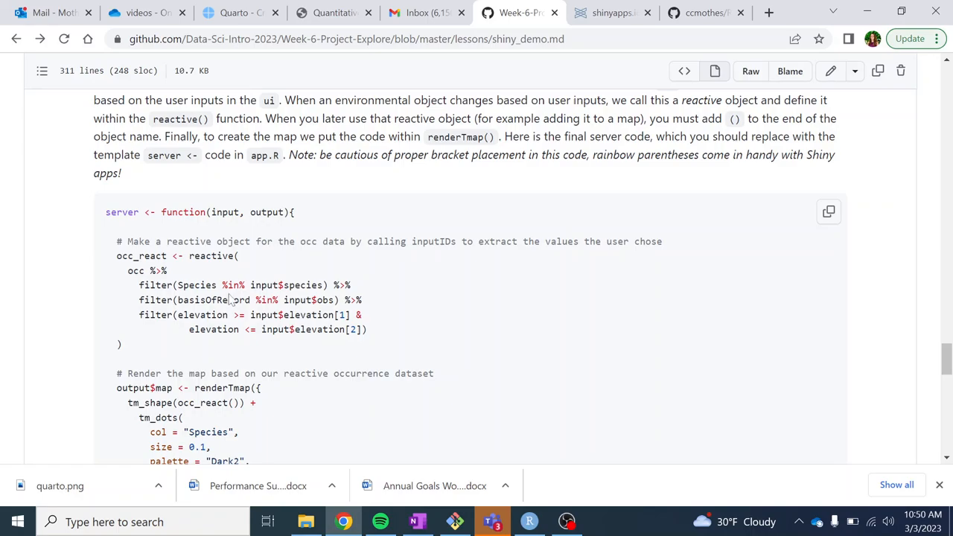
mouse_move(231, 299)
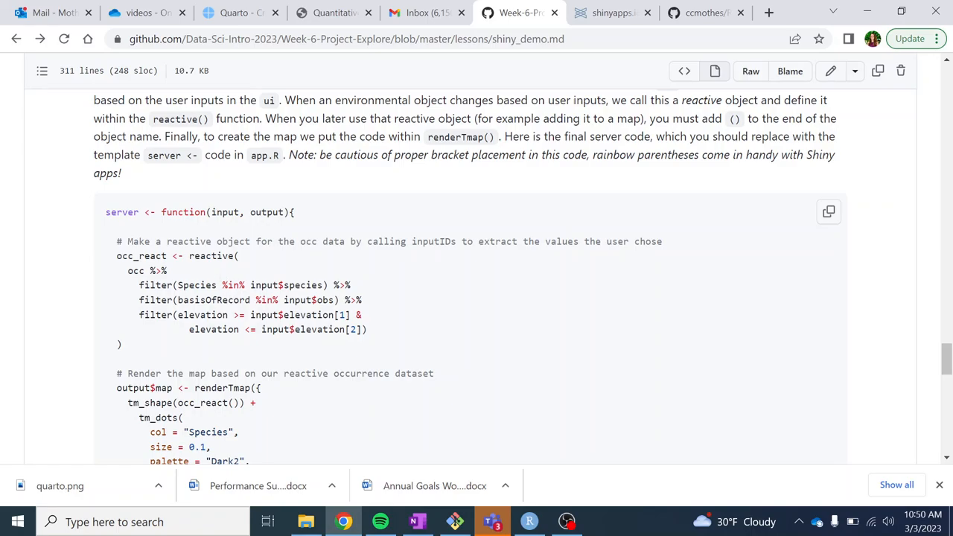
double_click(262, 285)
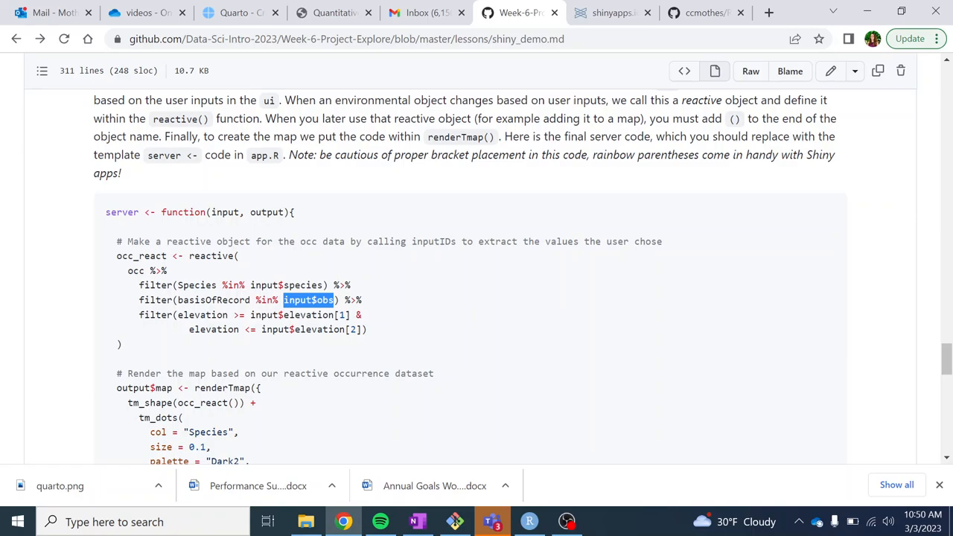
double_click(300, 315)
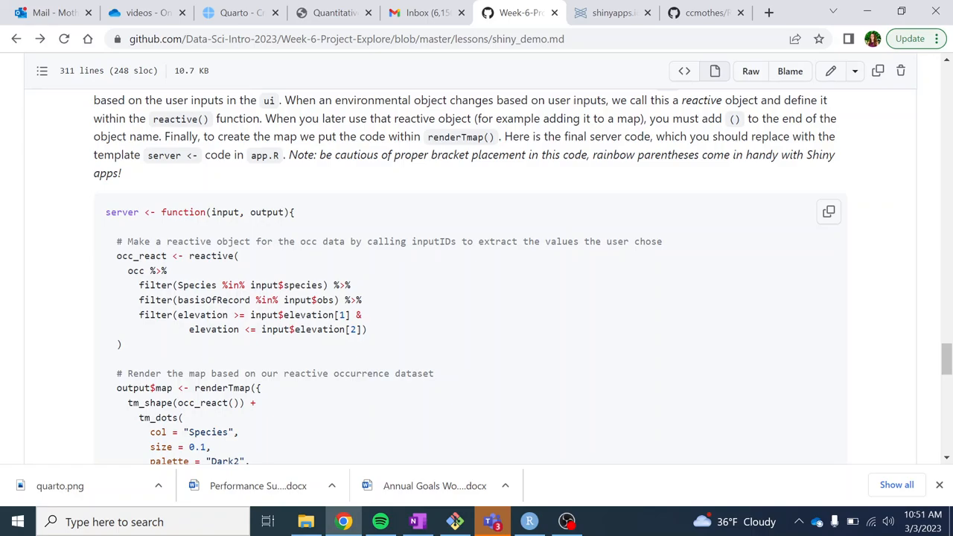
mouse_move(179, 283)
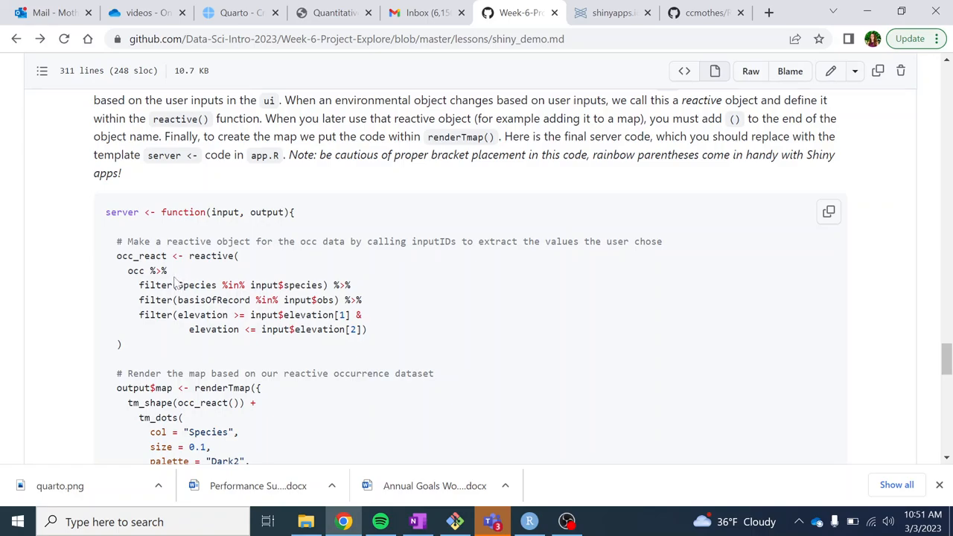
scroll(down, 3)
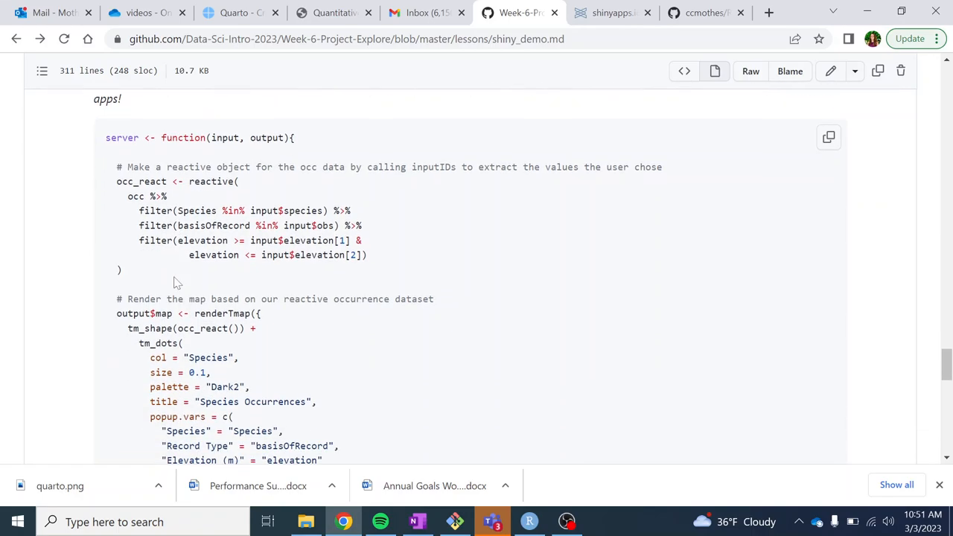
scroll(down, 3)
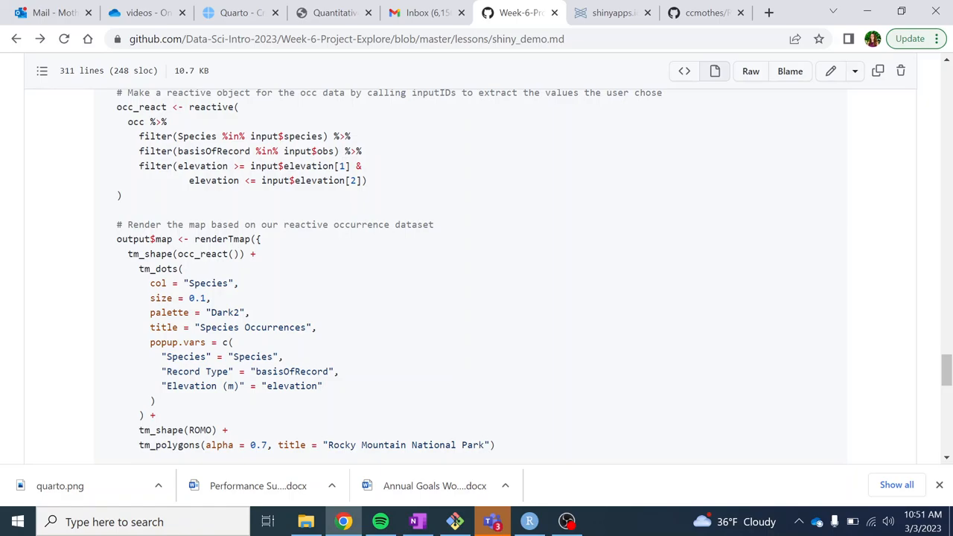
double_click(162, 239)
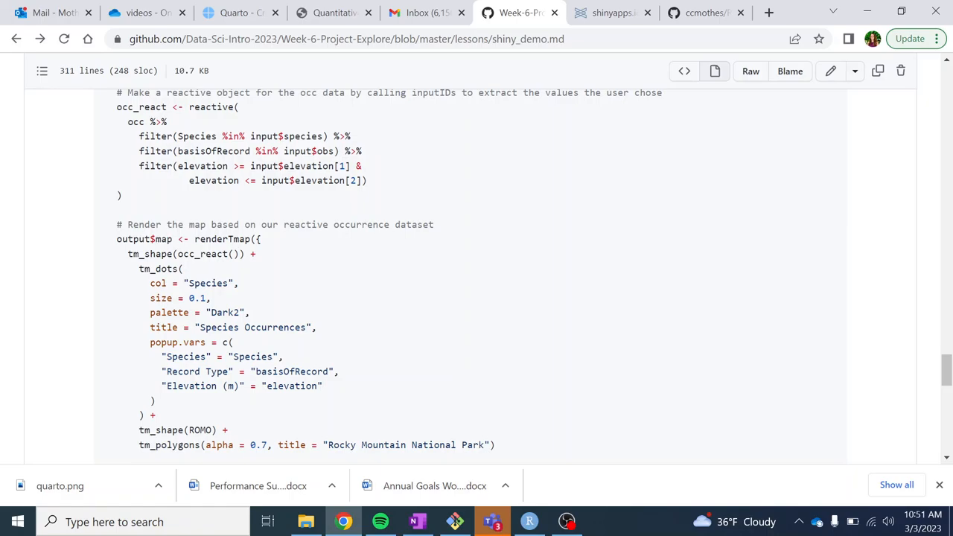
double_click(211, 239)
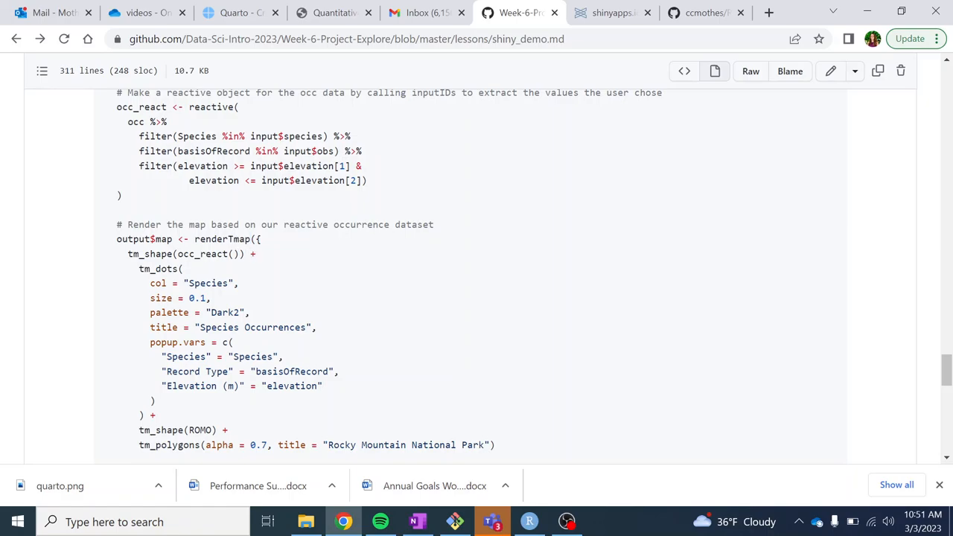
double_click(238, 239)
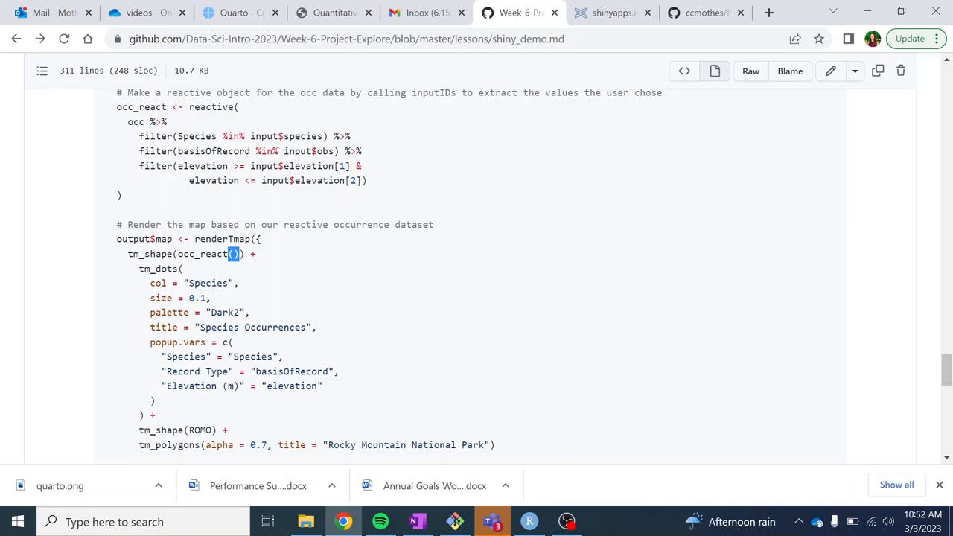
scroll(down, 3)
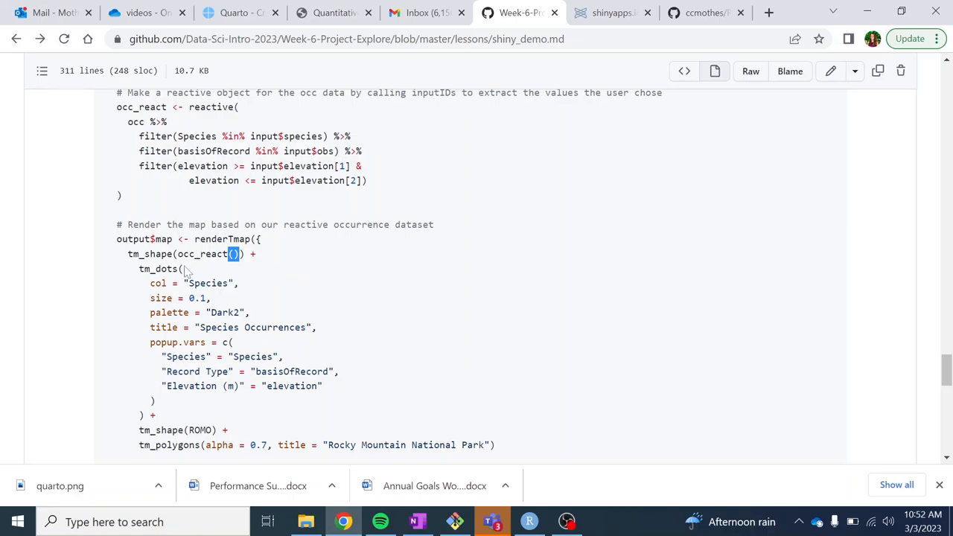
scroll(down, 3)
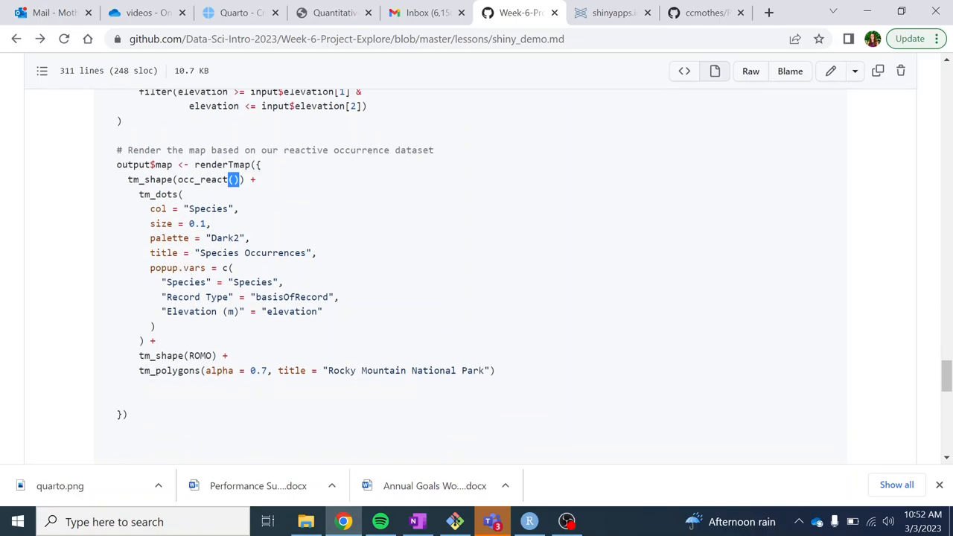
drag(237, 180, 179, 268)
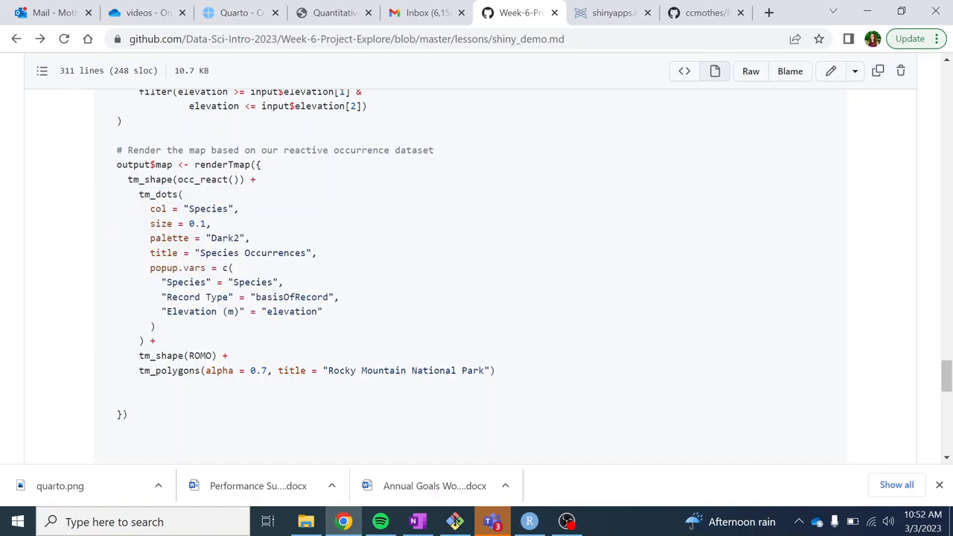
double_click(209, 180)
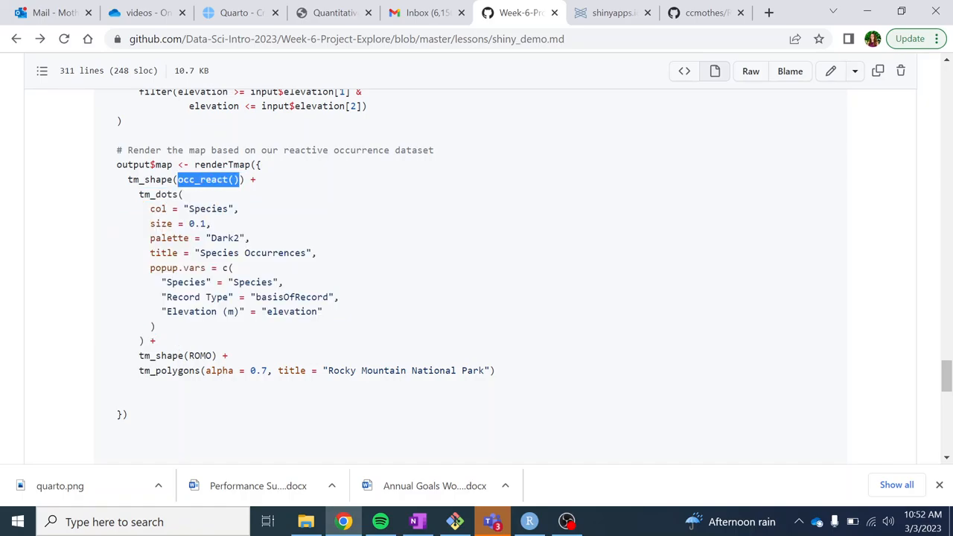
click(209, 179)
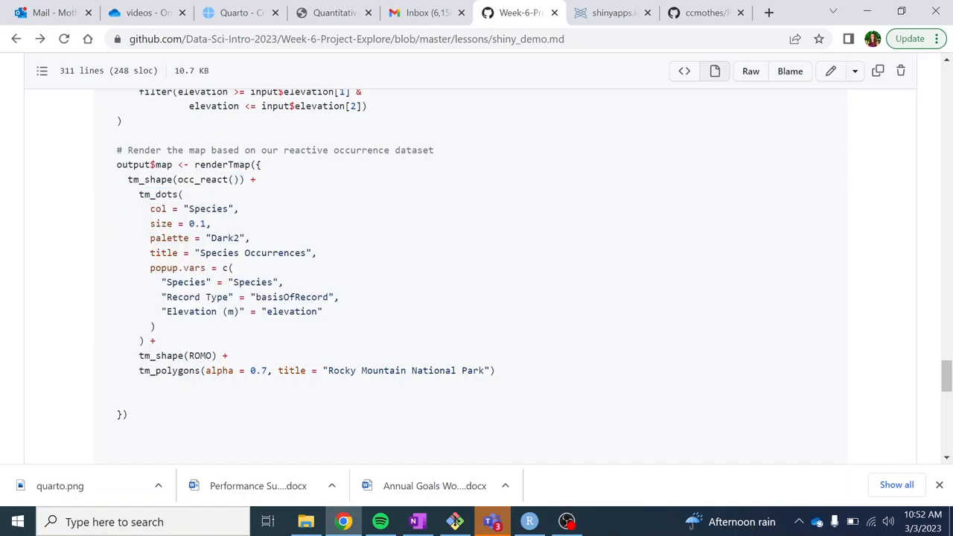
double_click(199, 355)
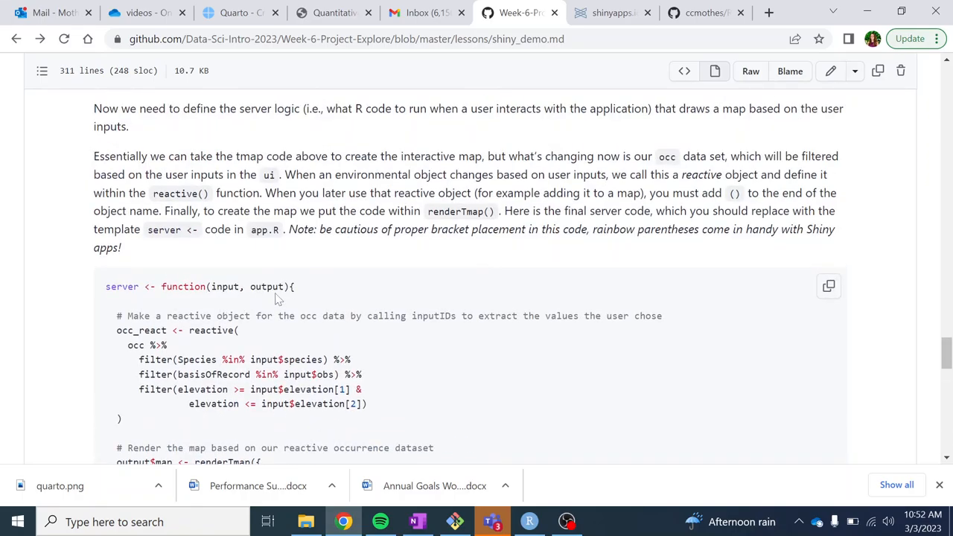
Paste the lesson's renderTmap server code over the template server in app.R and save.
scroll(down, 3)
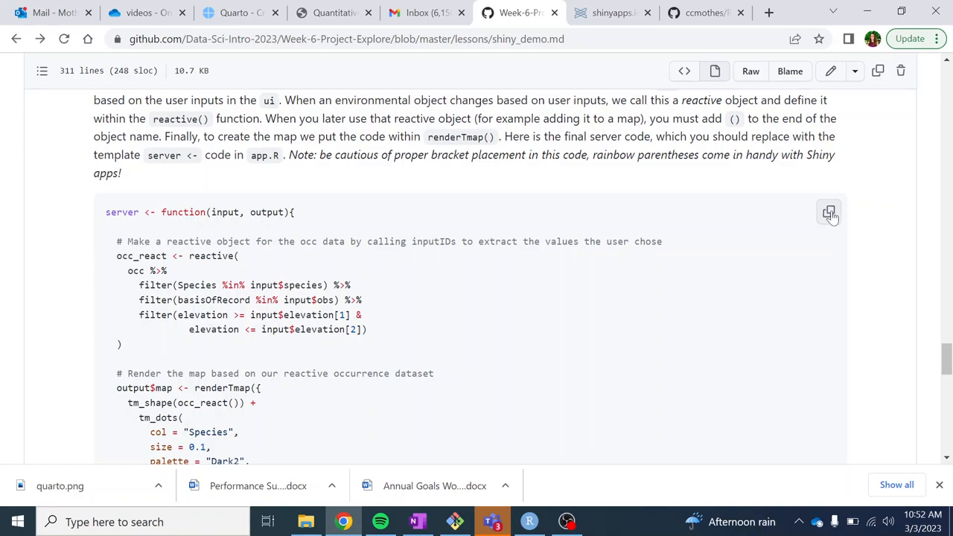
scroll(down, 3)
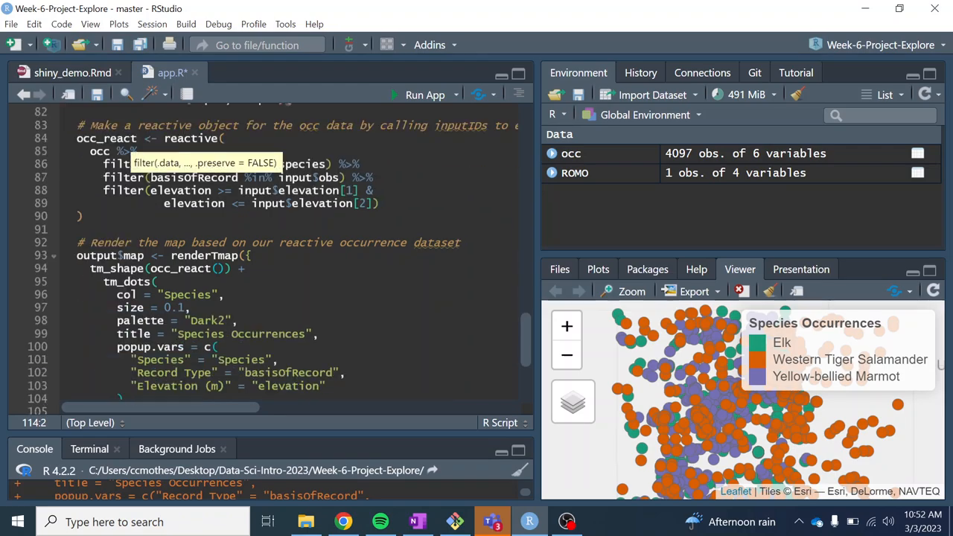
scroll(down, 3)
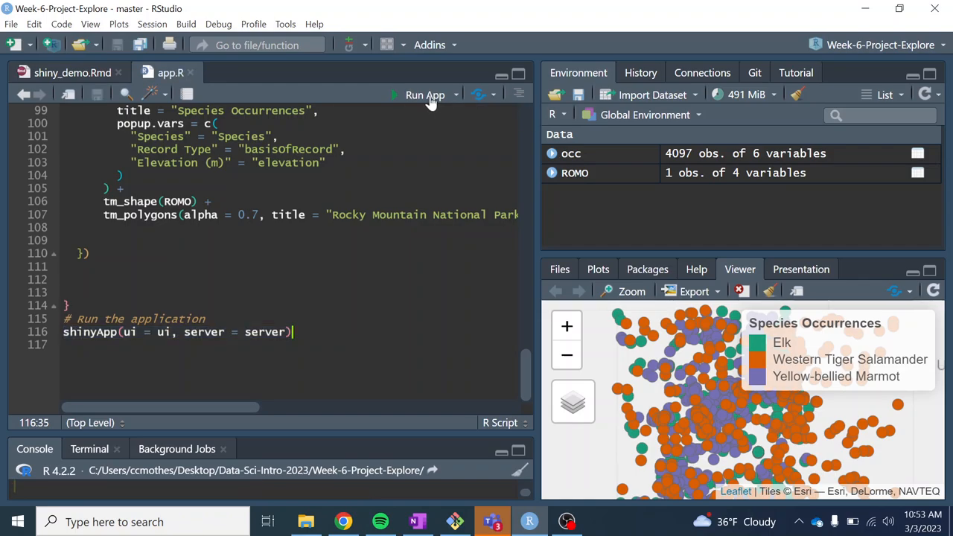
Run and maximize the app, uncheck Salamander and Marmot, and set minimum elevation to 3,078.
click(425, 94)
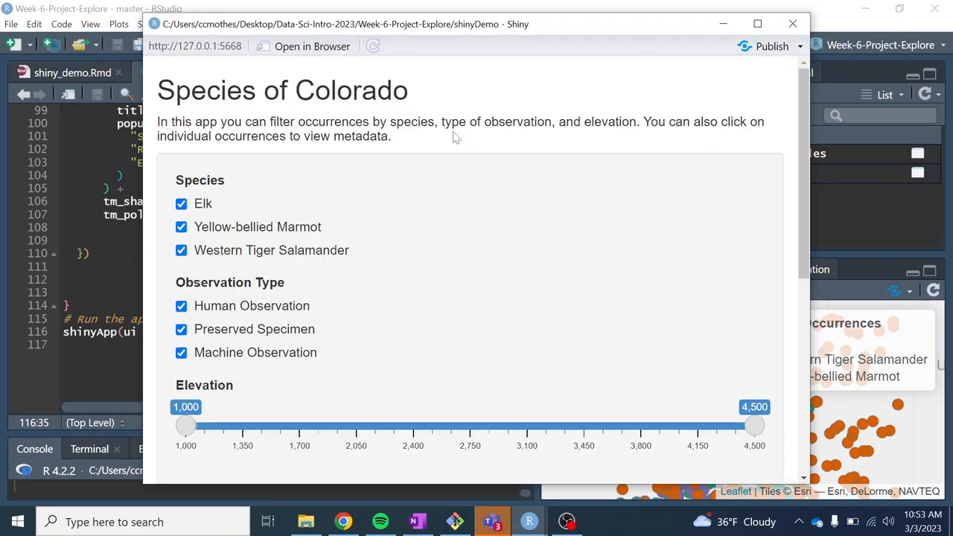
click(757, 23)
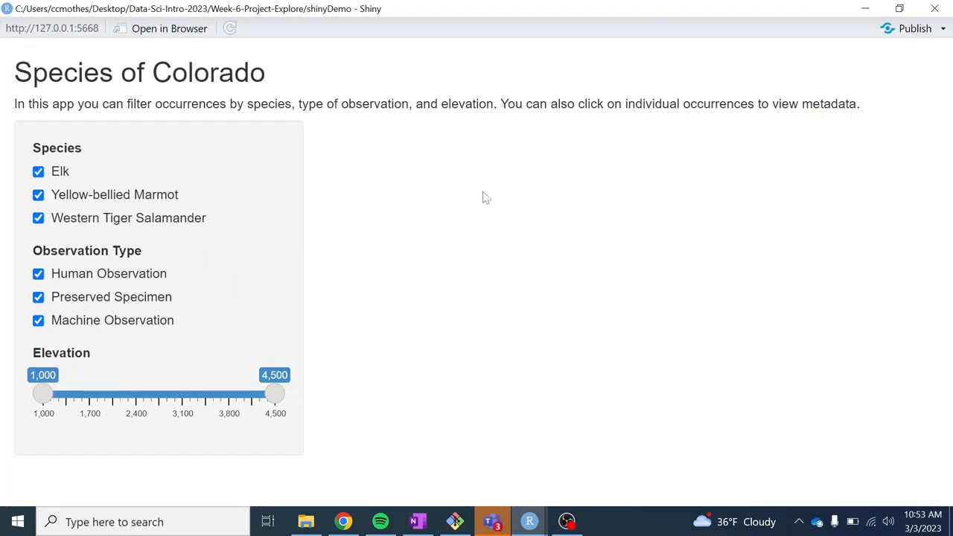
mouse_move(462, 216)
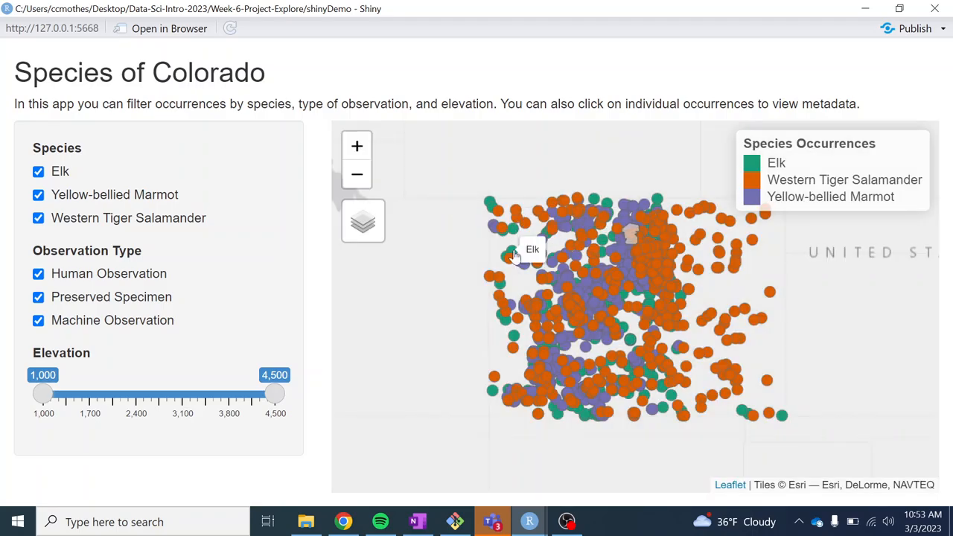
mouse_move(40, 237)
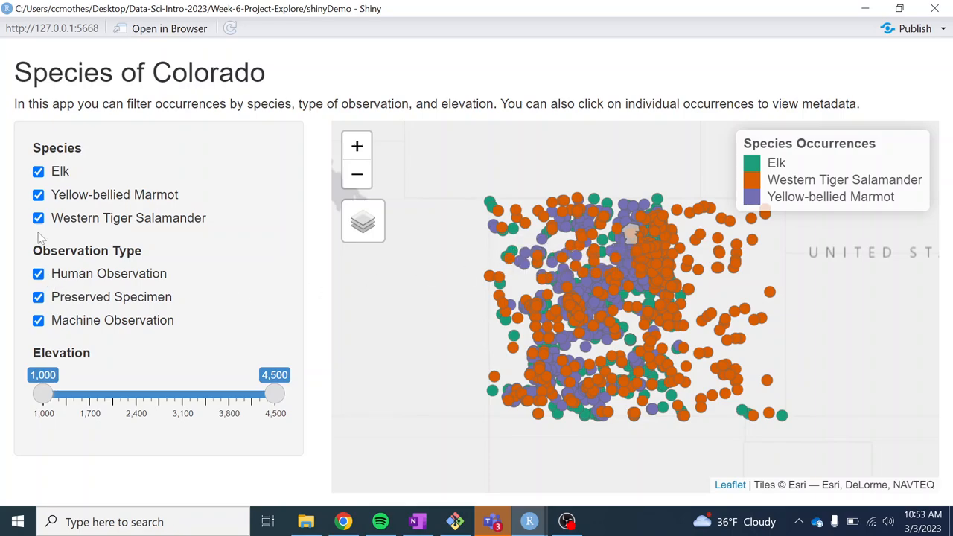
click(38, 218)
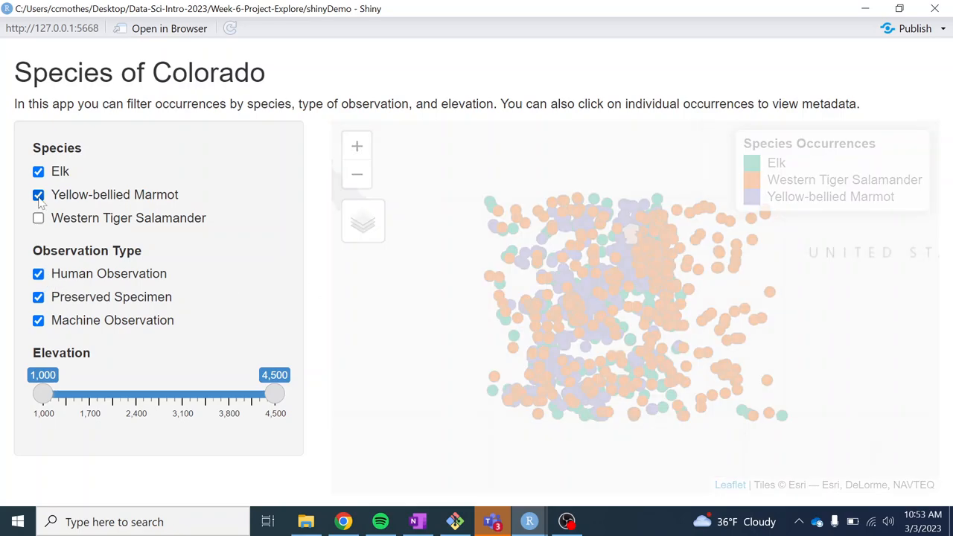
click(38, 195)
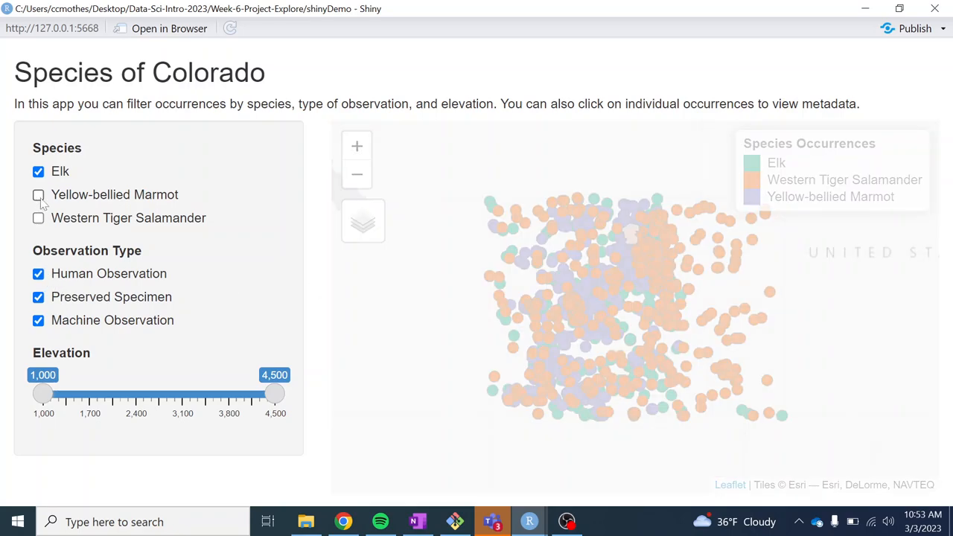
click(38, 217)
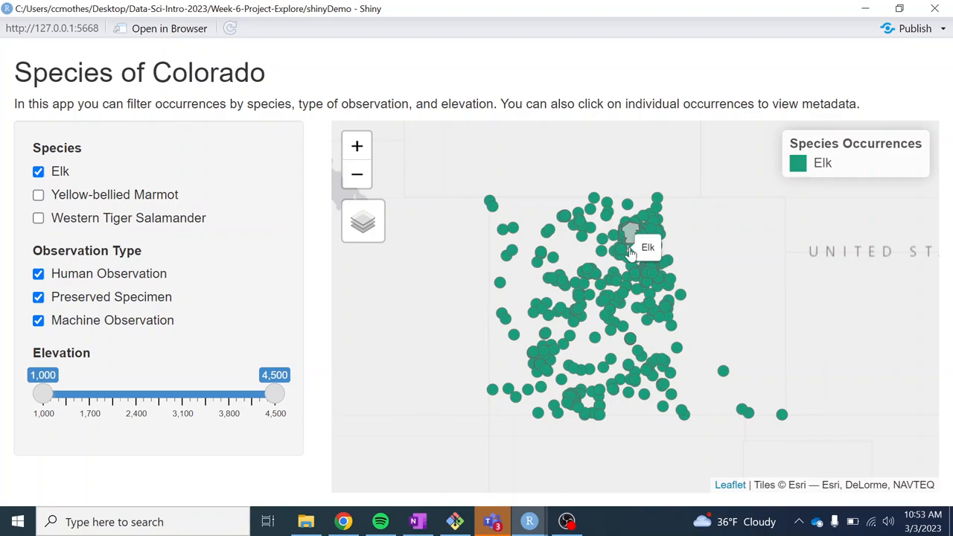
mouse_move(631, 244)
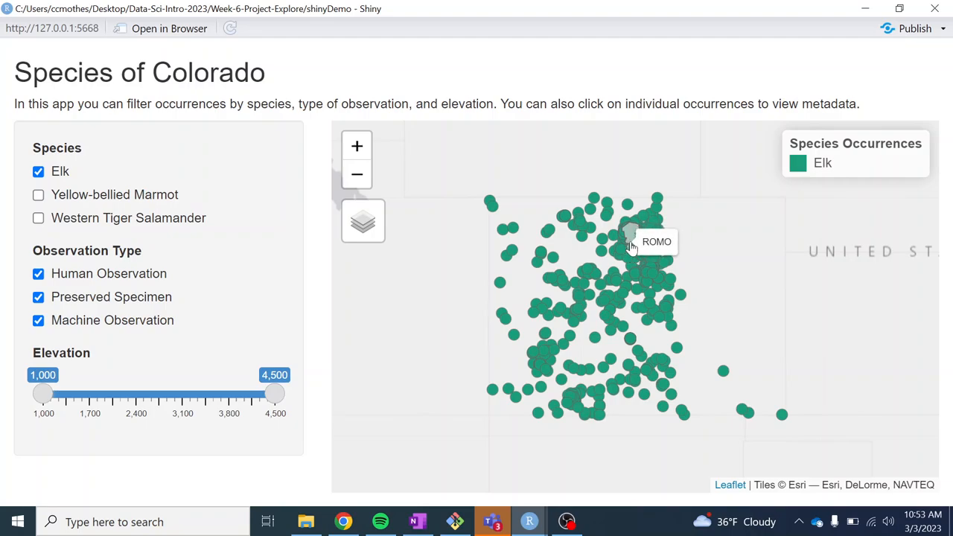
mouse_move(631, 244)
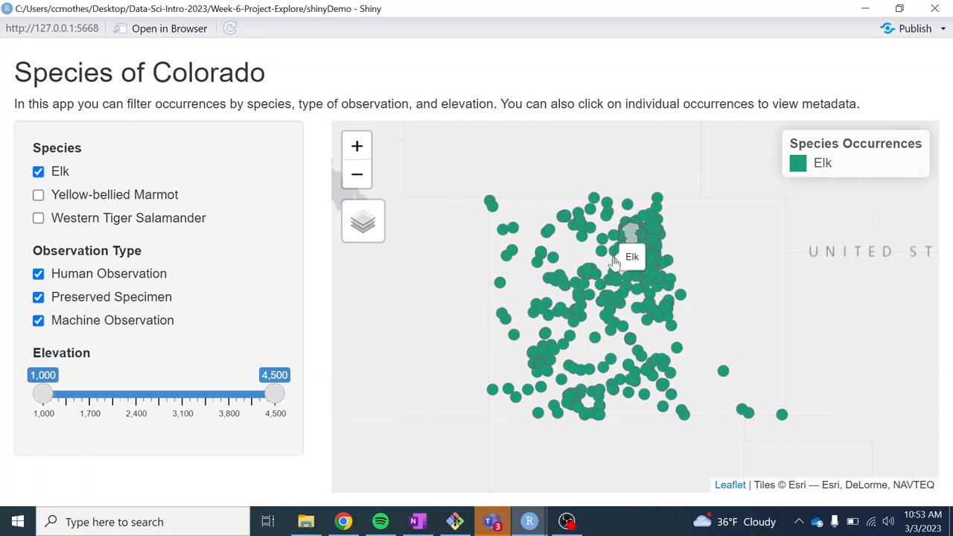
drag(42, 394, 91, 394)
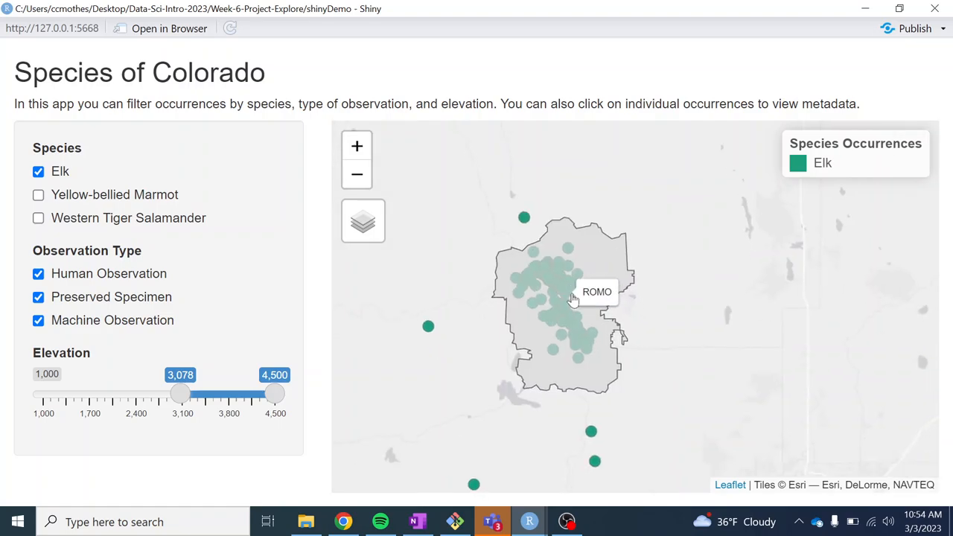
mouse_move(570, 291)
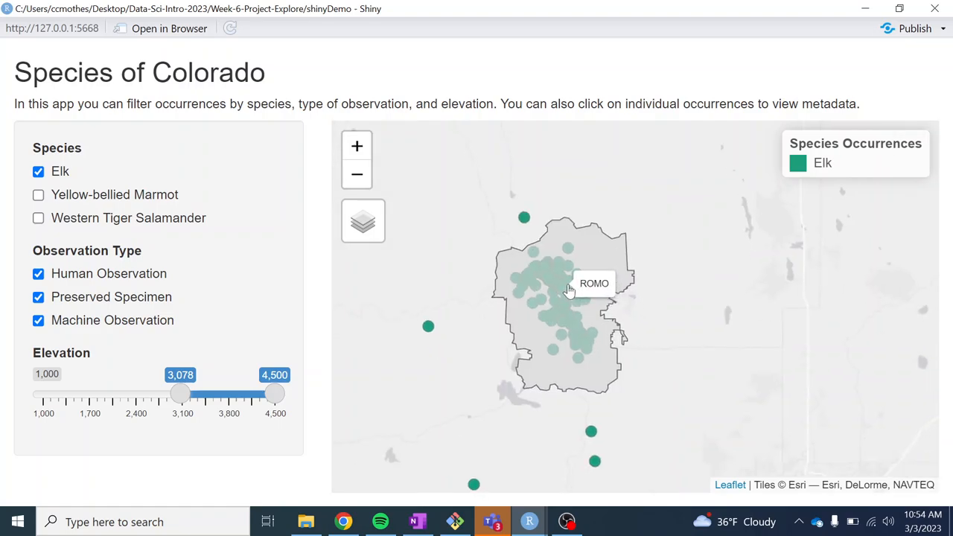
mouse_move(497, 498)
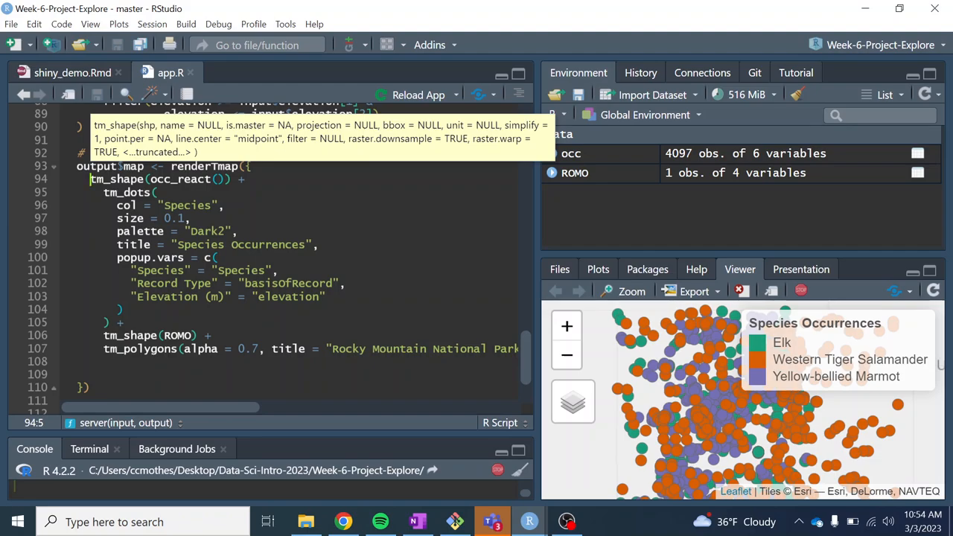
mouse_move(46, 341)
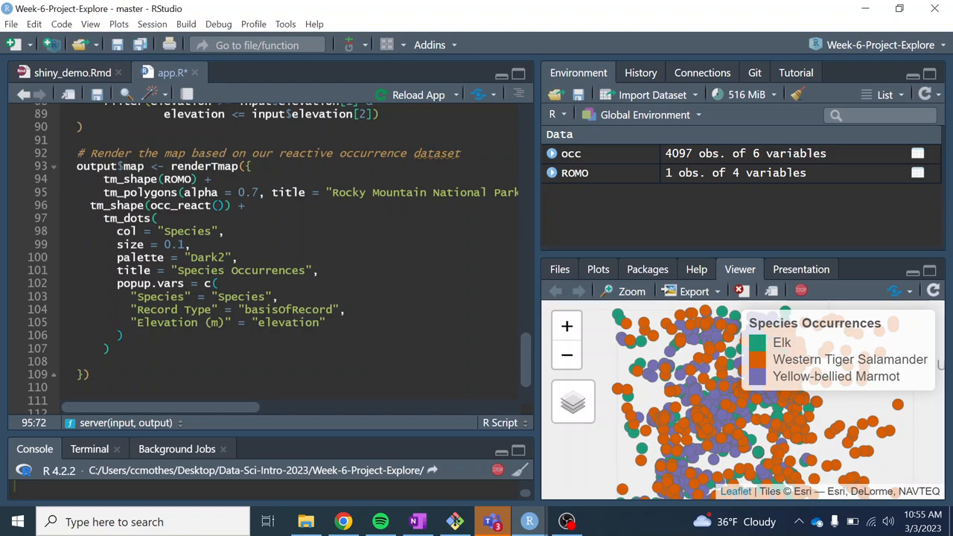
Fix the indentation of the ROMO polygon lines moved above tm_shape(occ_react()).
click(64, 349)
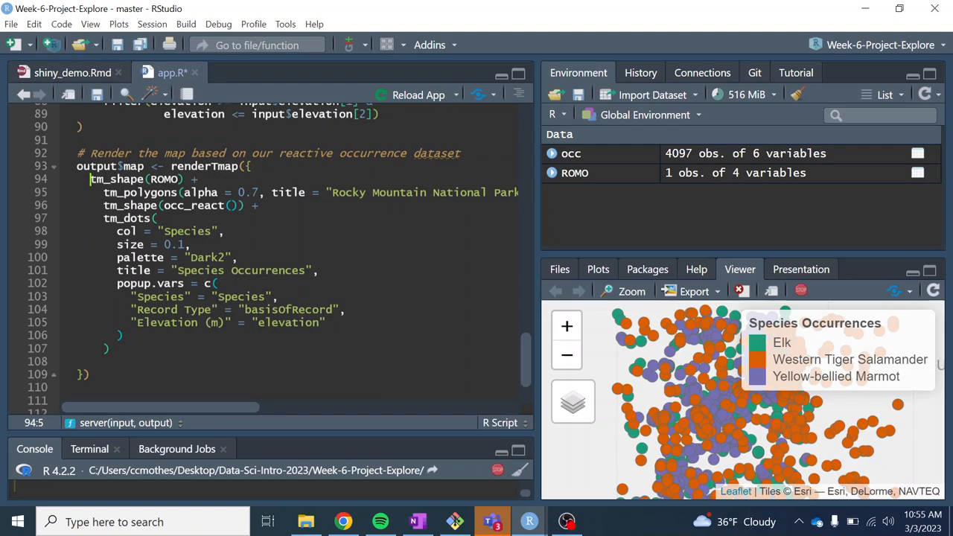
mouse_move(171, 72)
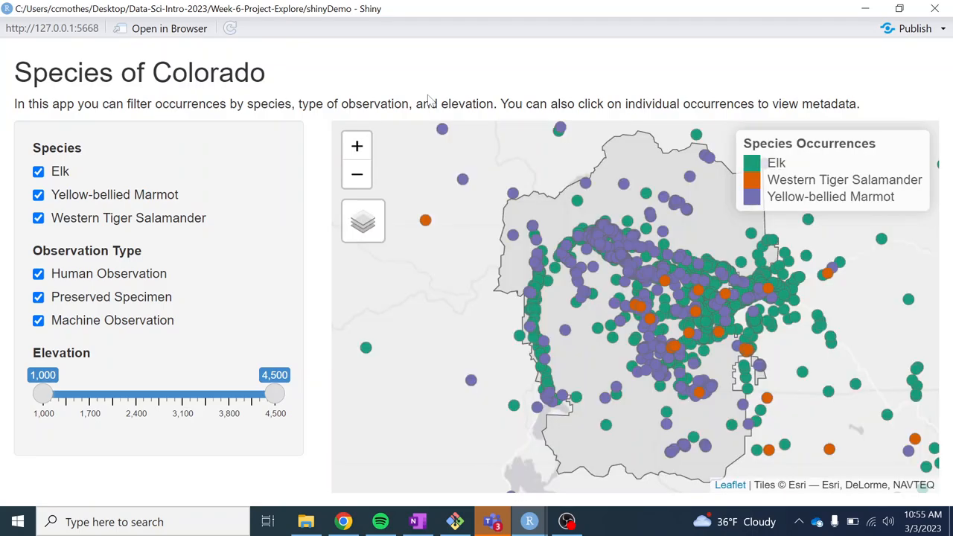
mouse_move(603, 238)
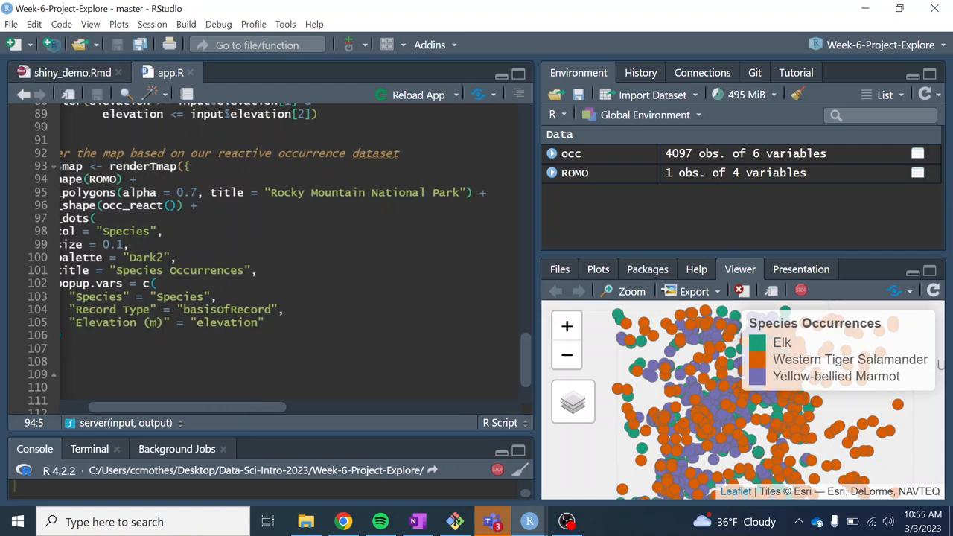
Relaunch the saved app and confirm the park outline sits beneath the occurrence dots.
click(482, 192)
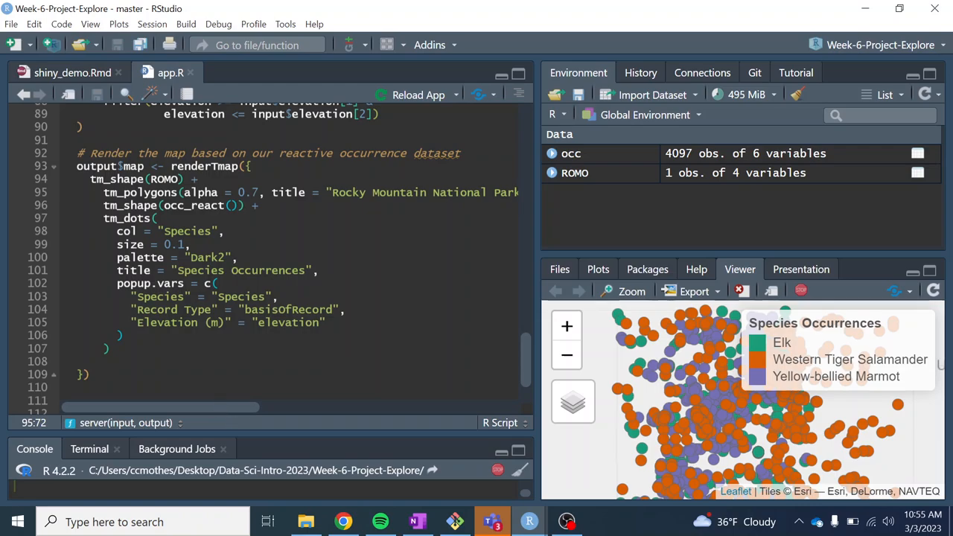
drag(149, 408, 282, 407)
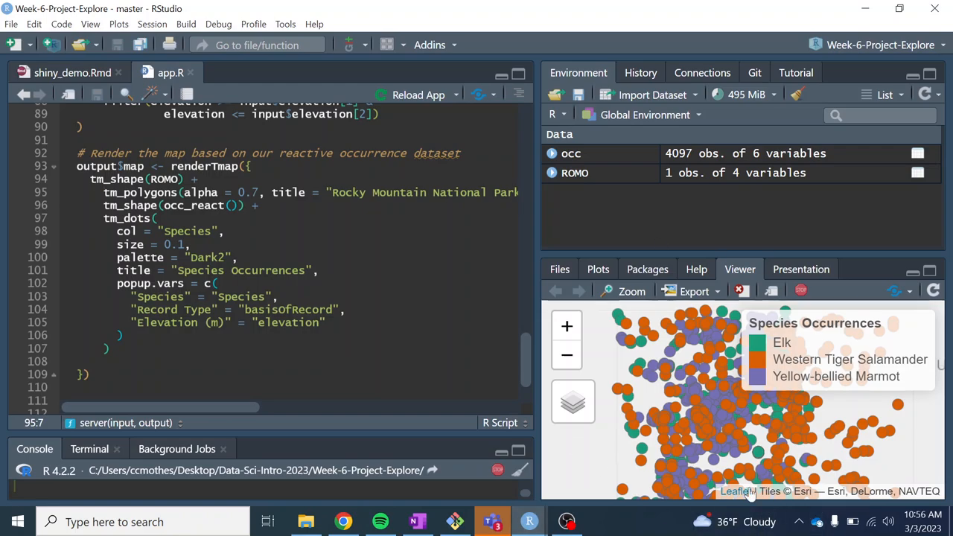
mouse_move(736, 492)
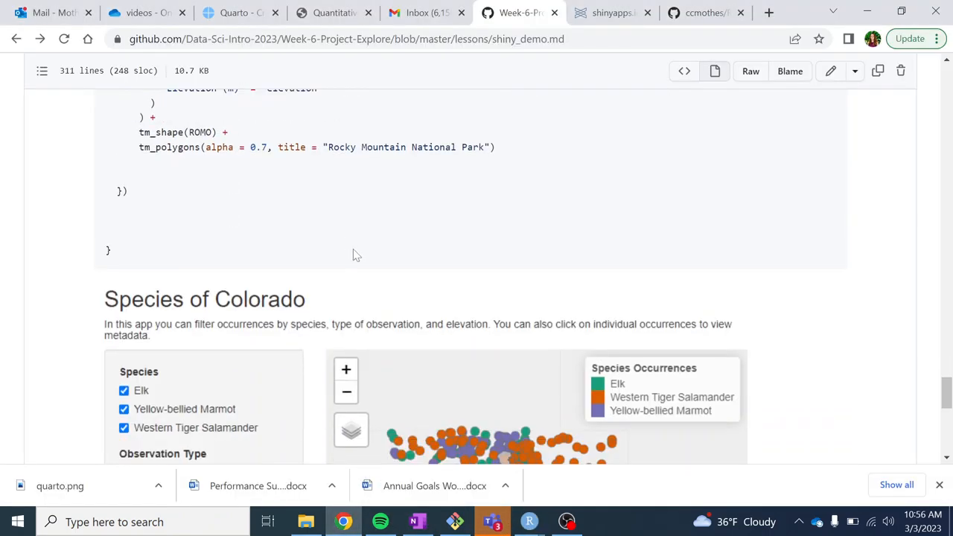
Scroll the lesson to the Sharing your application and Further exploration sections.
scroll(down, 3)
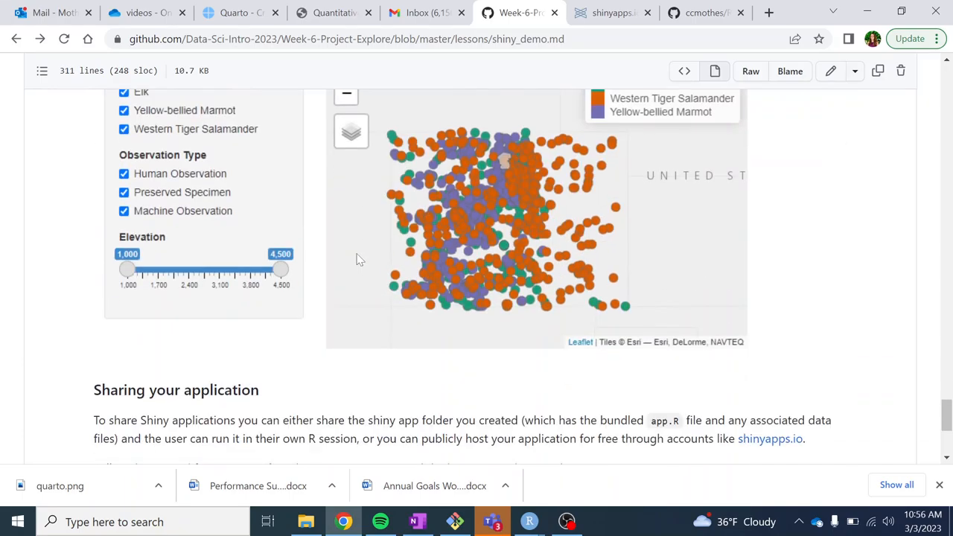
scroll(down, 3)
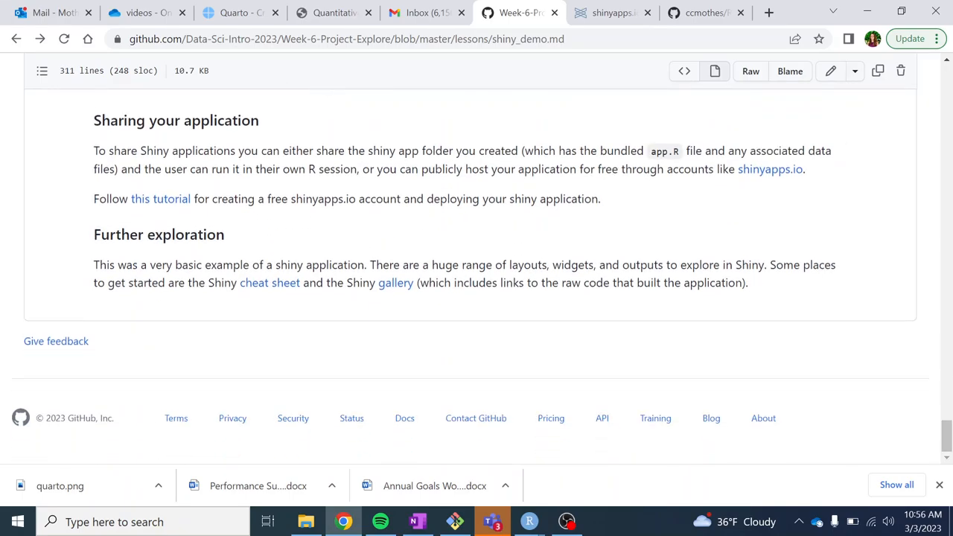
mouse_move(356, 299)
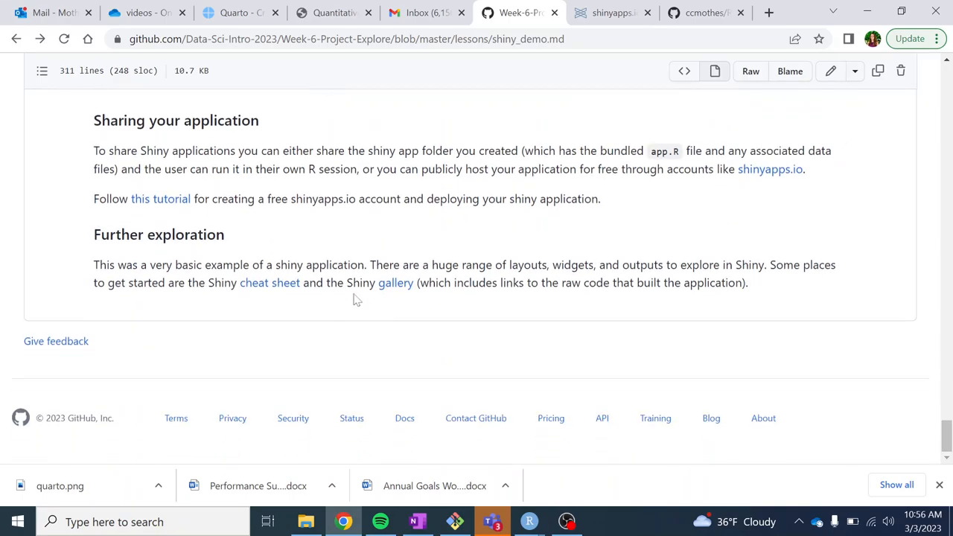
mouse_move(267, 296)
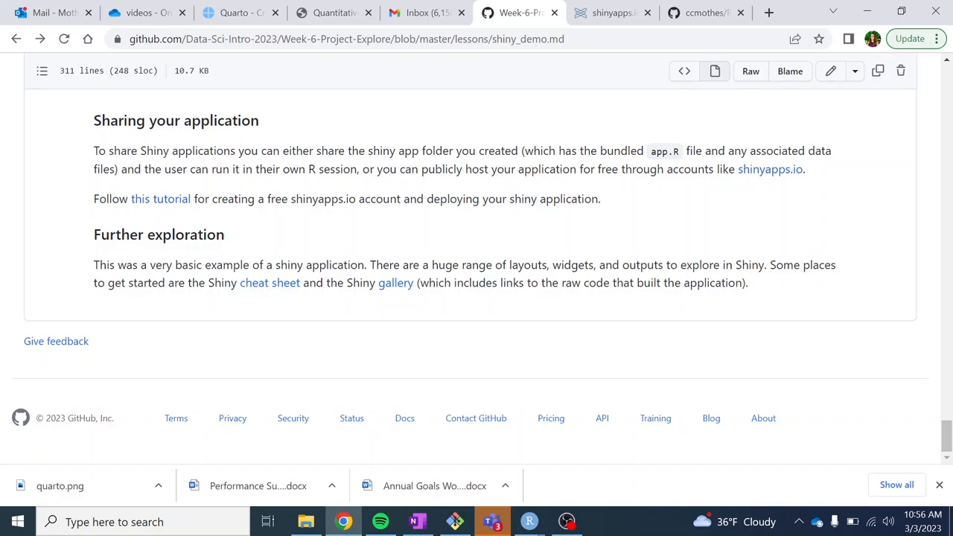
mouse_move(396, 283)
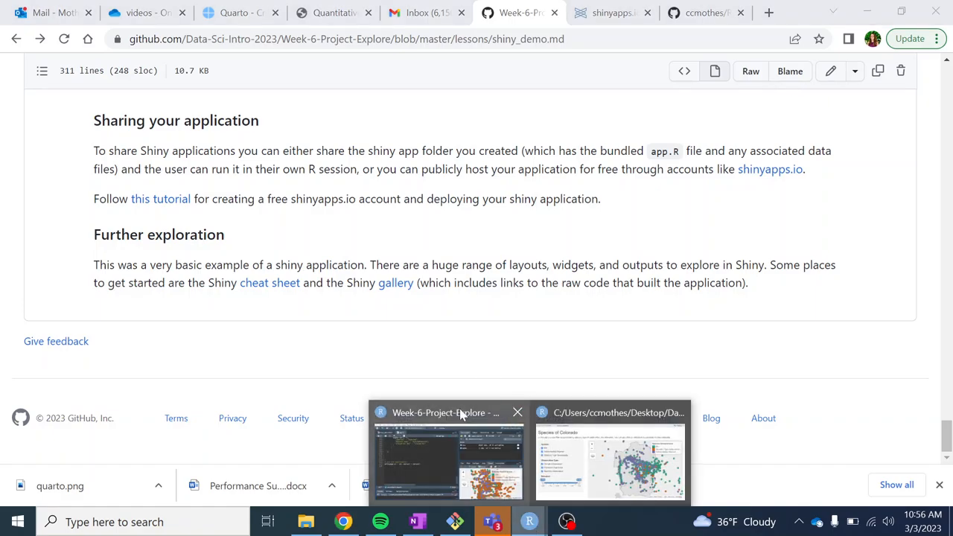
Return to RStudio's Files pane and check the shinyDemo folder's checkbox.
click(444, 447)
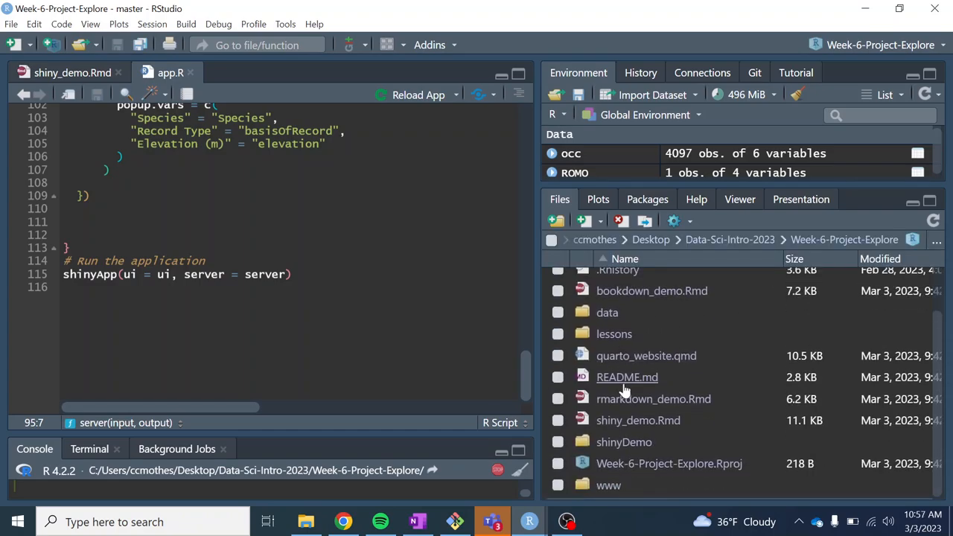
click(557, 442)
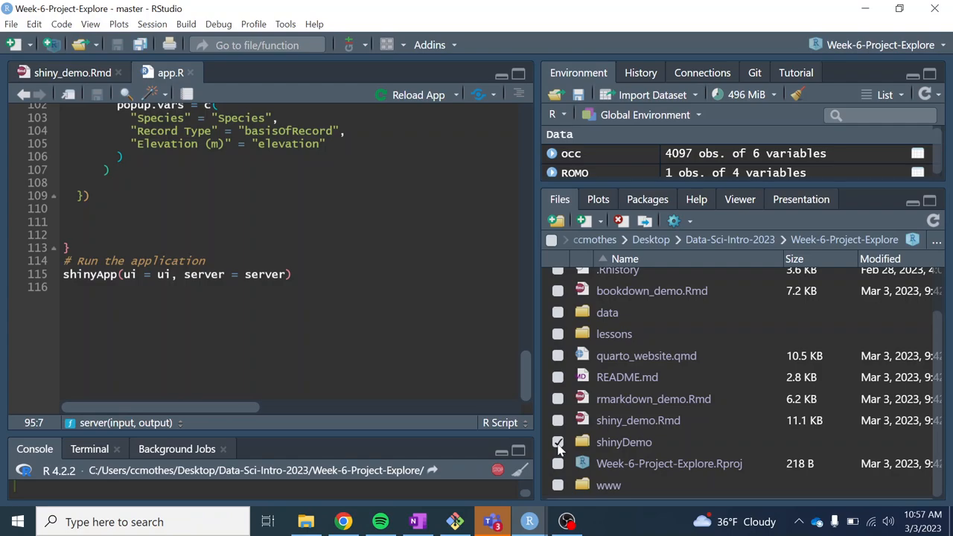
click(558, 442)
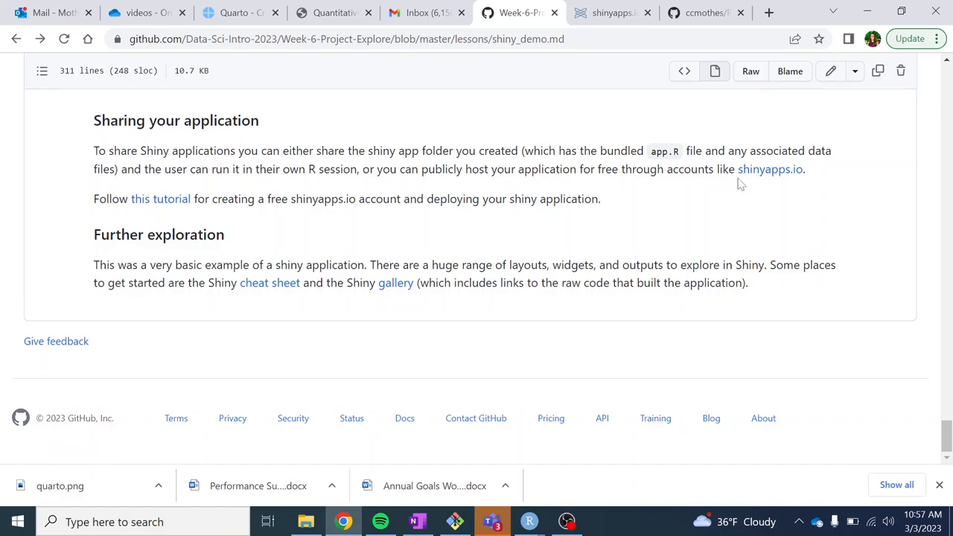
mouse_move(769, 170)
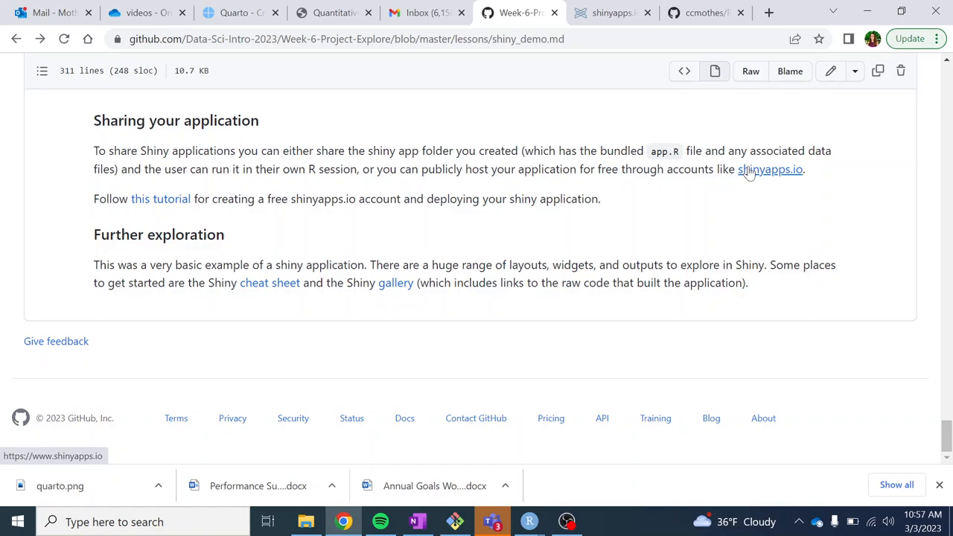
mouse_move(160, 199)
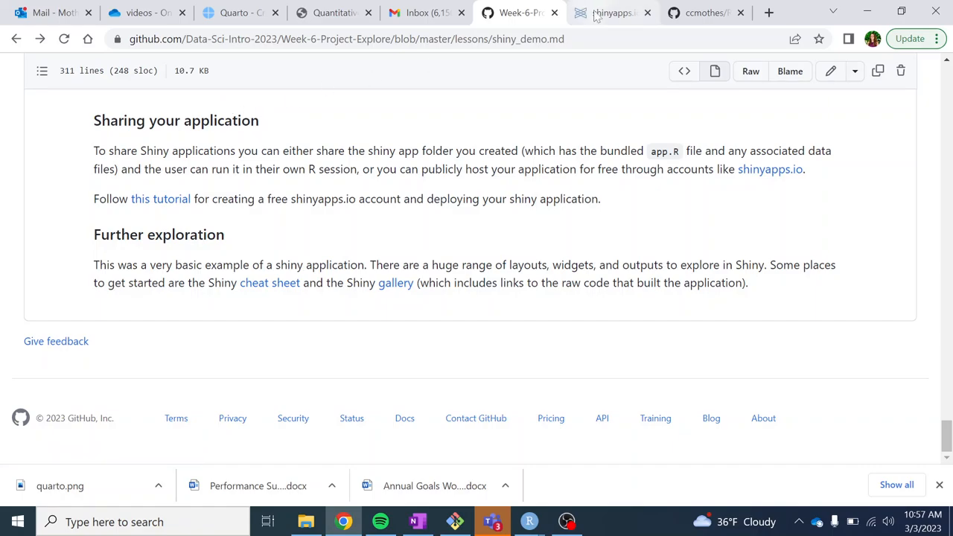
Switch to the shinyapps.io tab showing the poudreportal application dashboard.
click(610, 13)
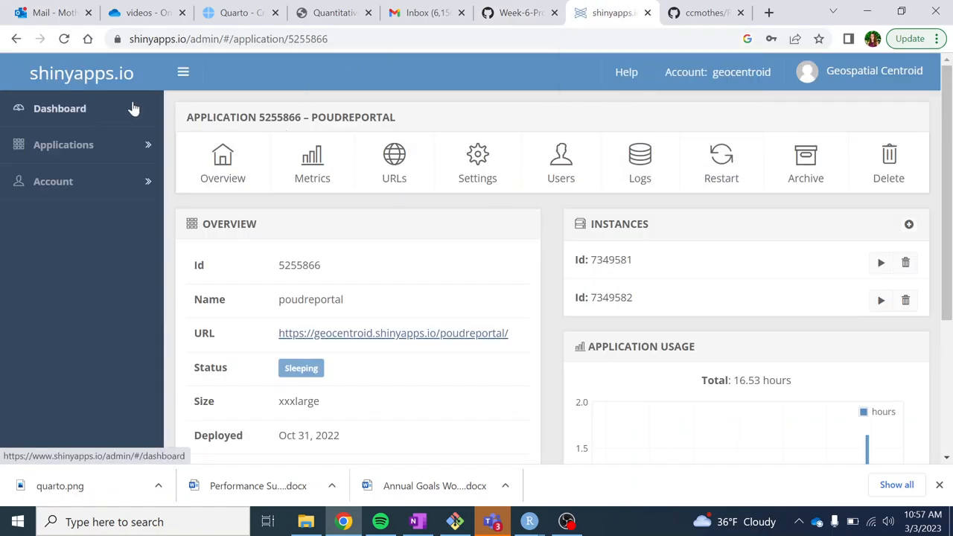
mouse_move(380, 209)
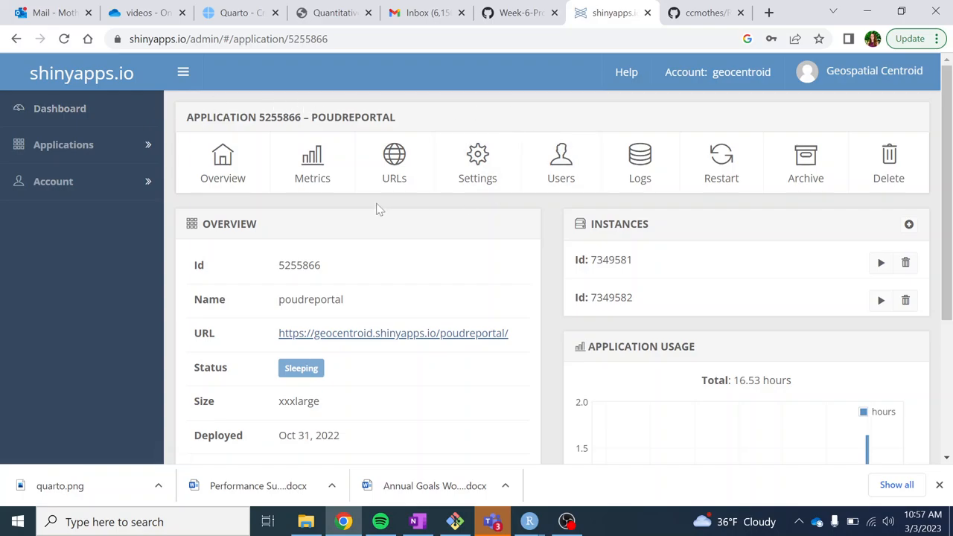
Return to the shinyapps.io dashboard of nine apps, then bring back the Species of Colorado app.
click(60, 108)
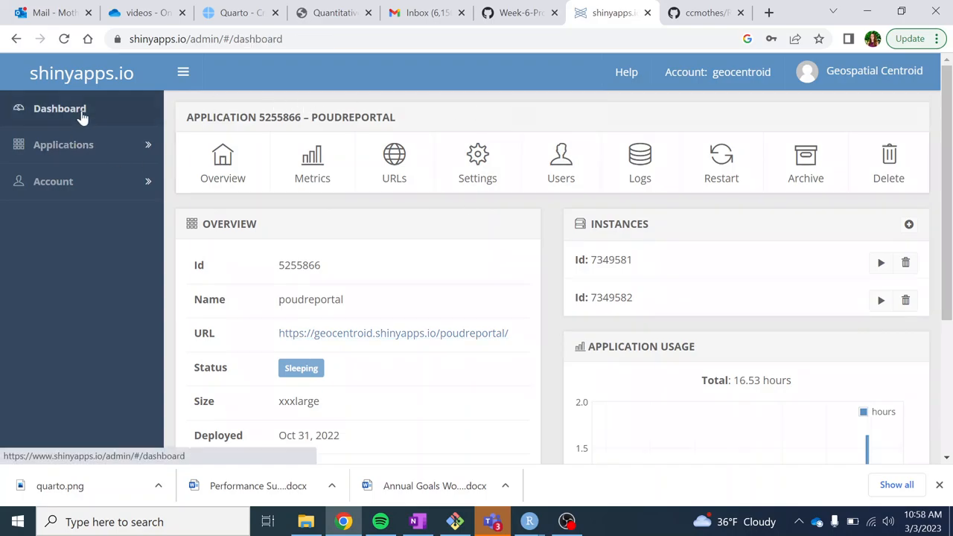
click(60, 108)
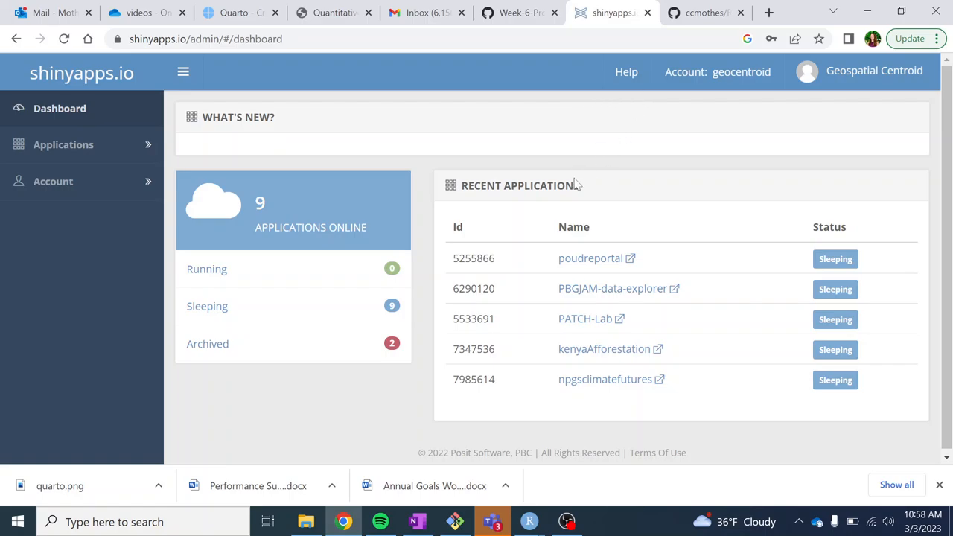
mouse_move(683, 72)
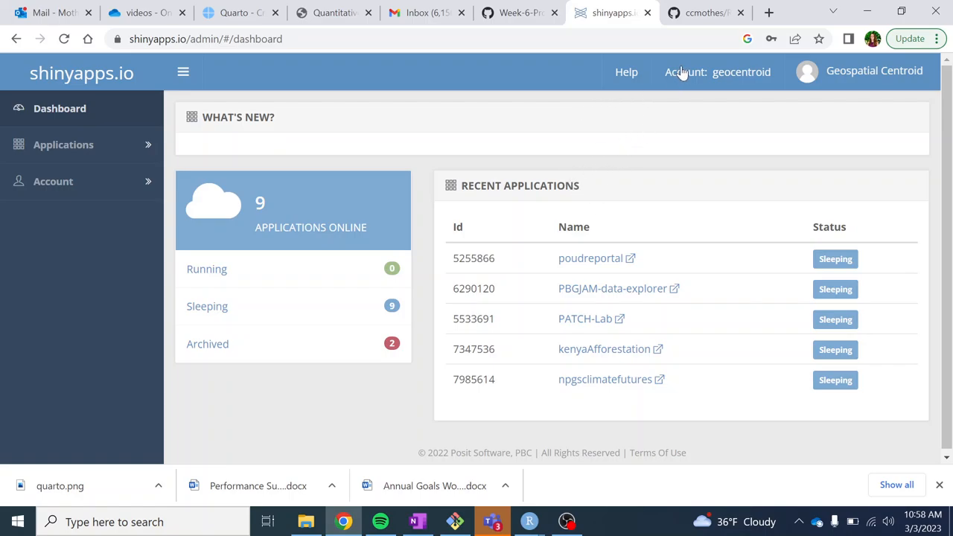
mouse_move(149, 182)
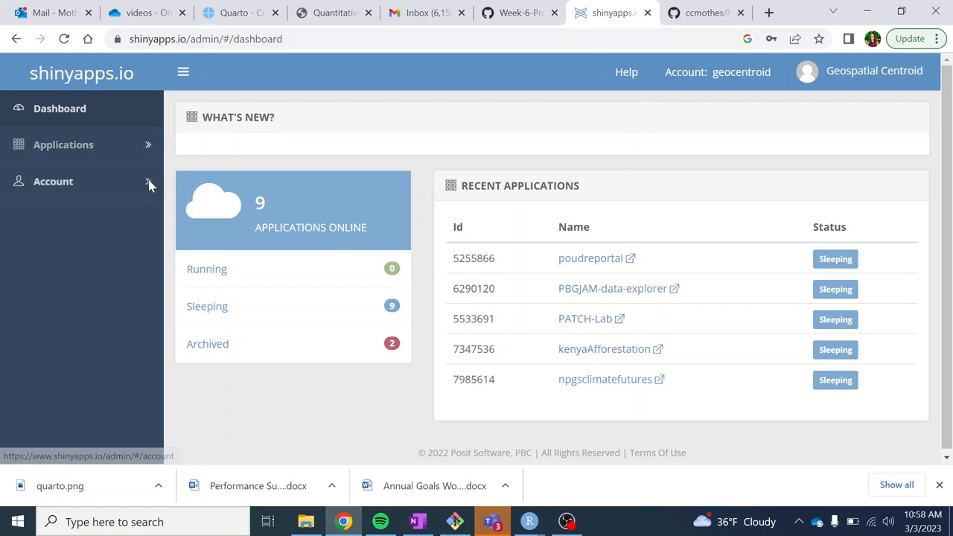
mouse_move(152, 187)
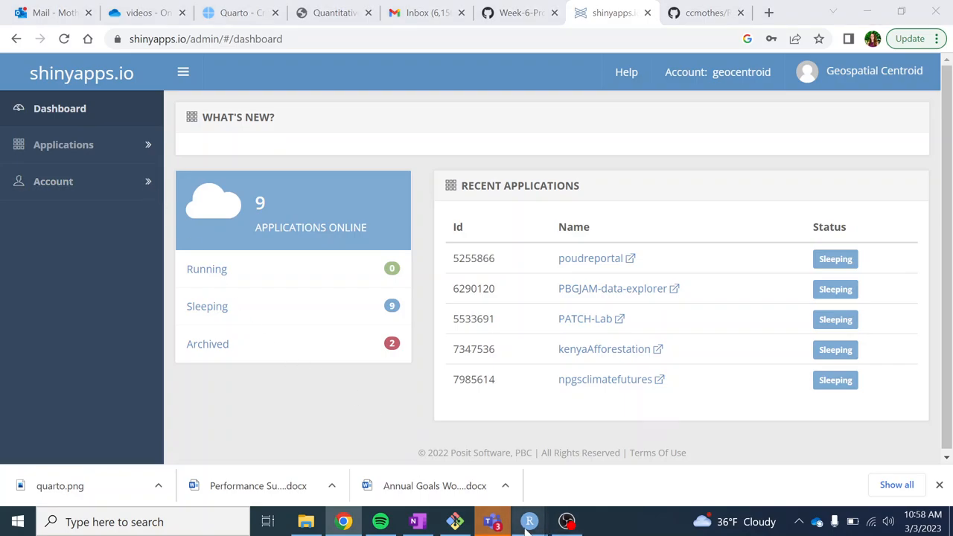
click(529, 521)
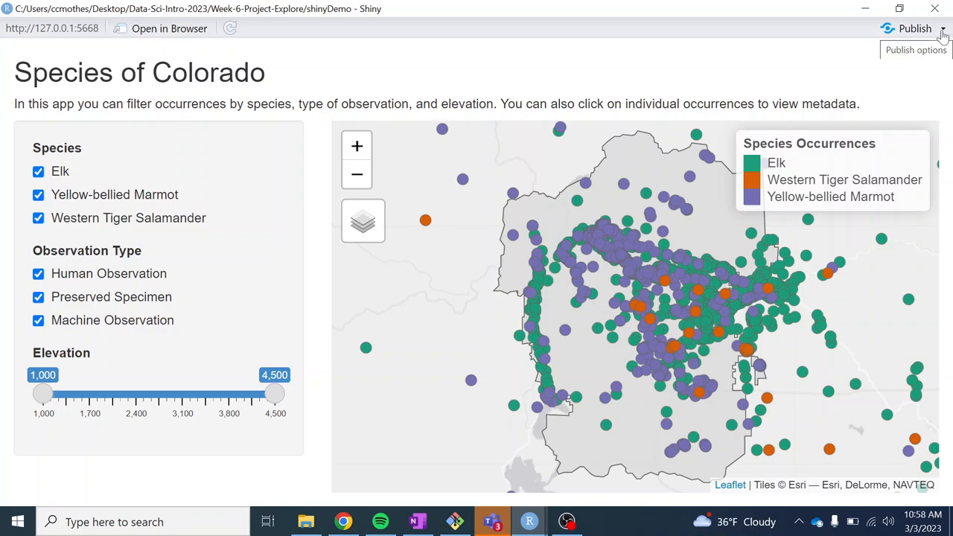
View the Species of Colorado app's Publish choices, then bring RStudio's app.R editor forward.
click(943, 28)
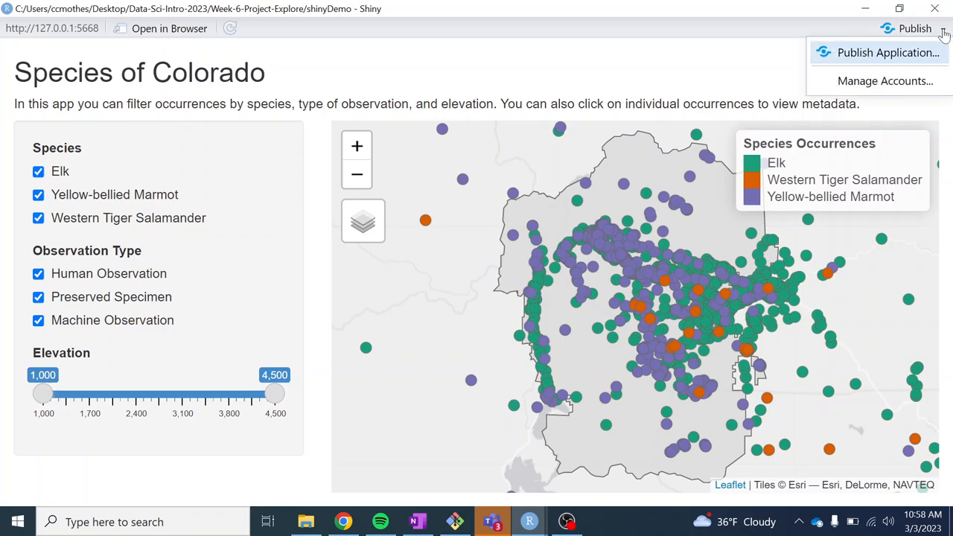
mouse_move(885, 81)
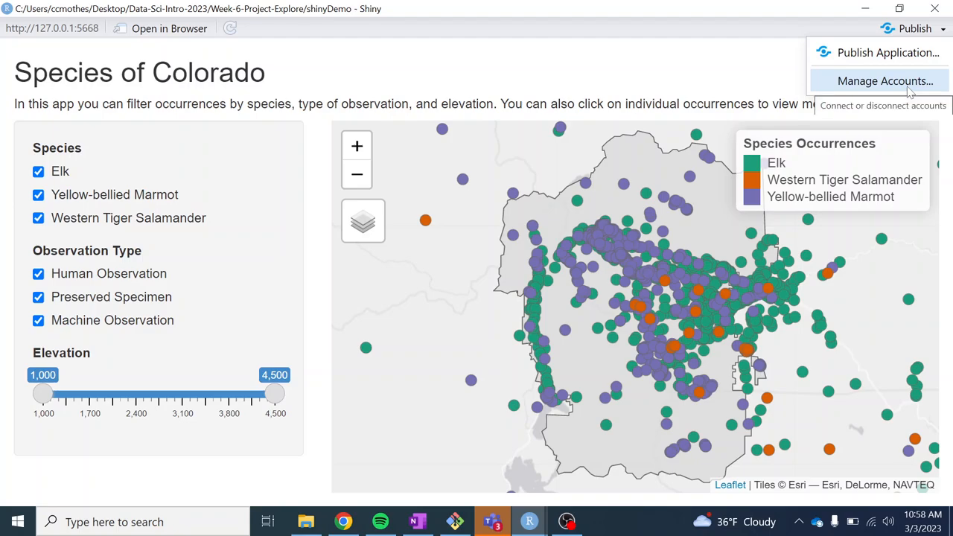
mouse_move(901, 86)
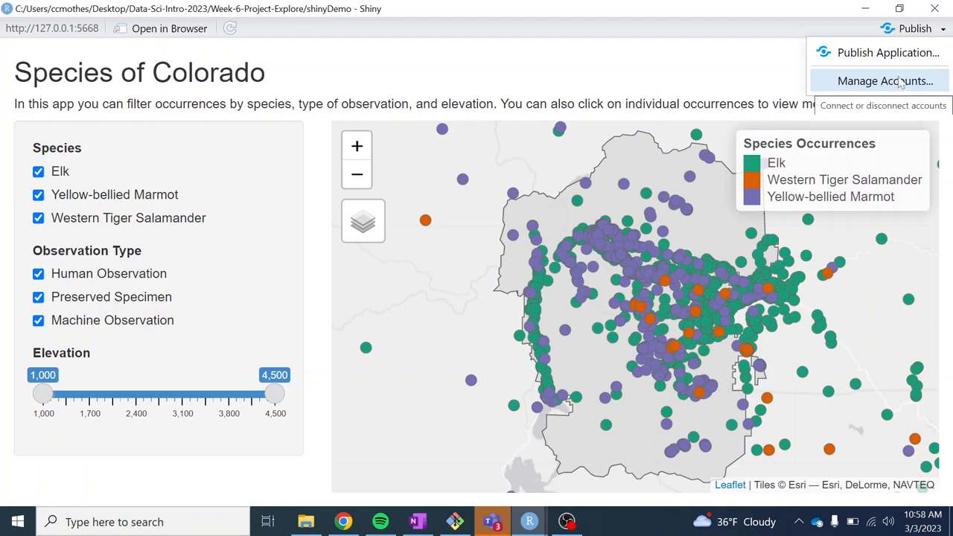
mouse_move(525, 514)
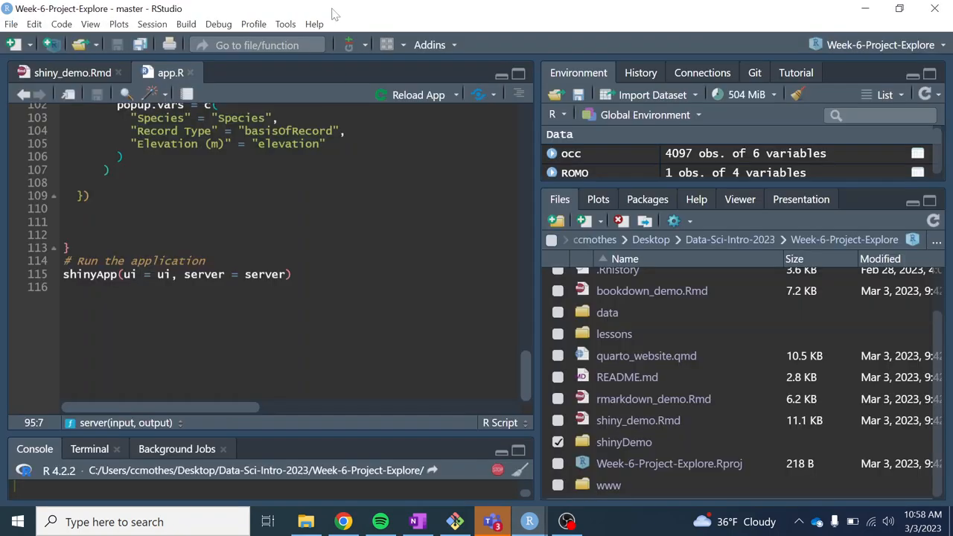
click(315, 24)
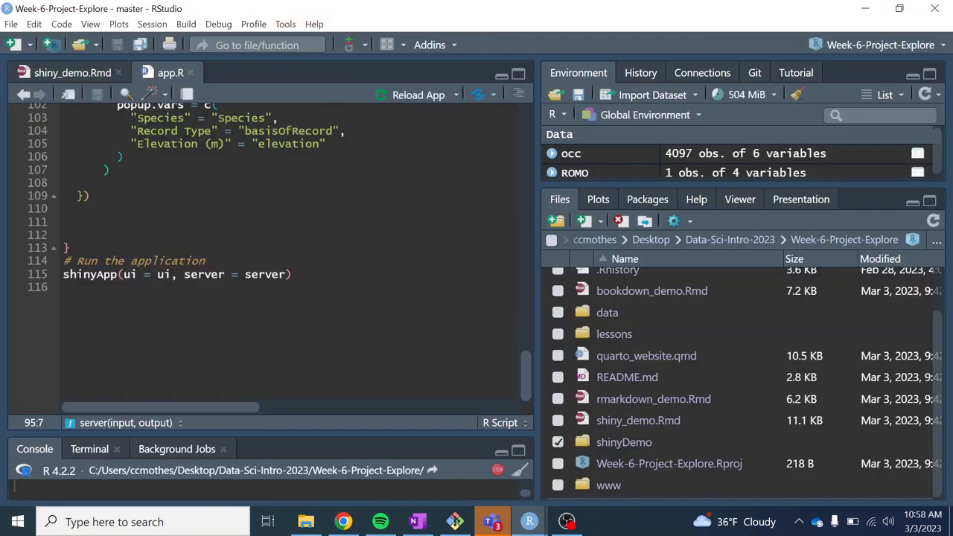
Review the geocentroid account and ShinyApps.io token steps in Publishing options, then cancel.
click(286, 24)
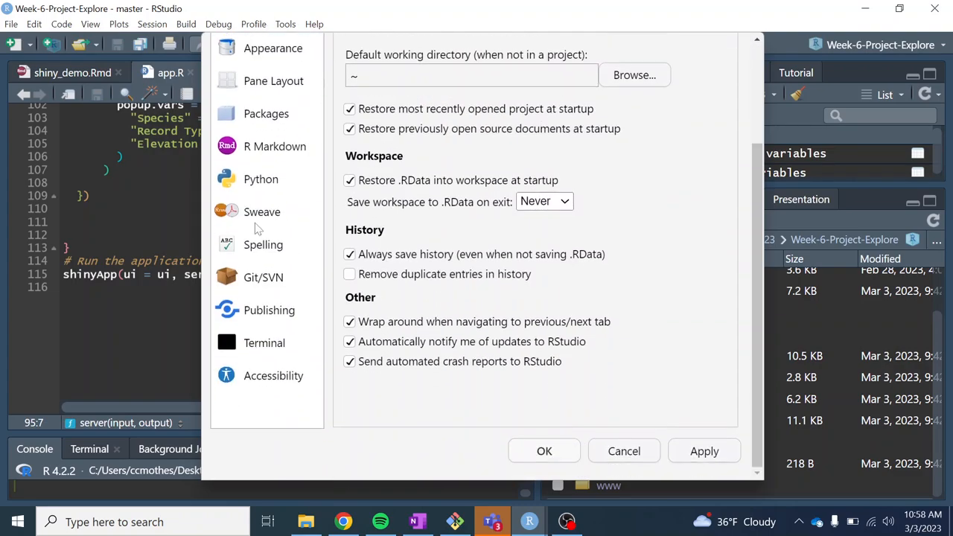
click(269, 310)
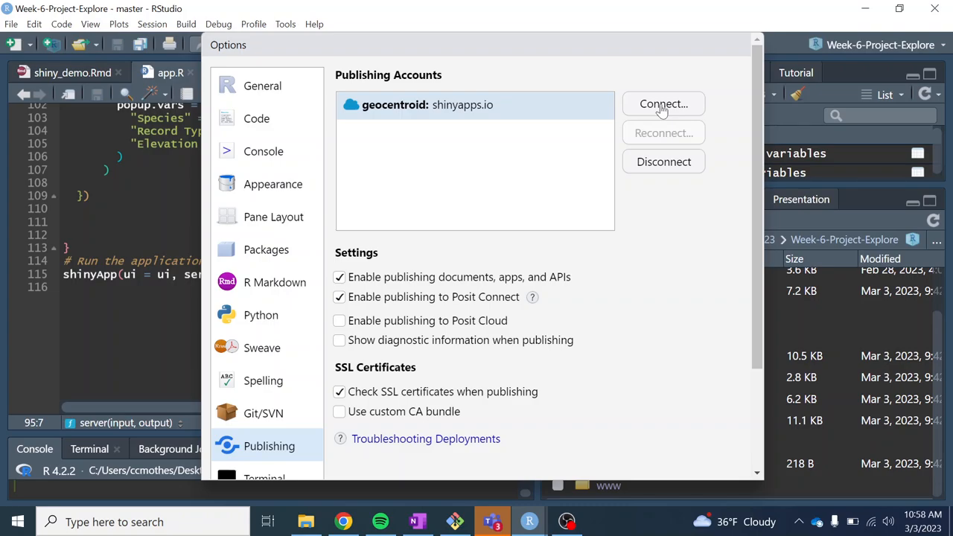
mouse_move(662, 112)
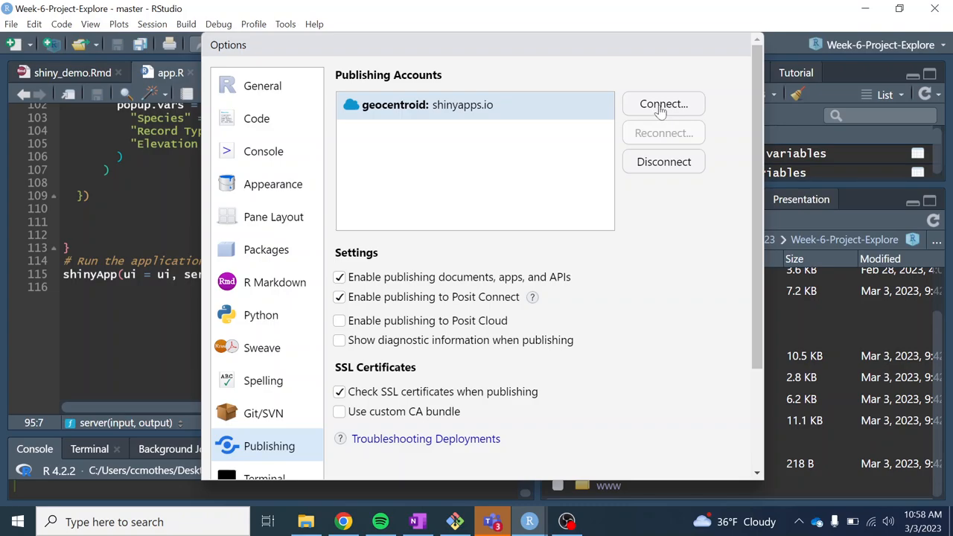
click(662, 104)
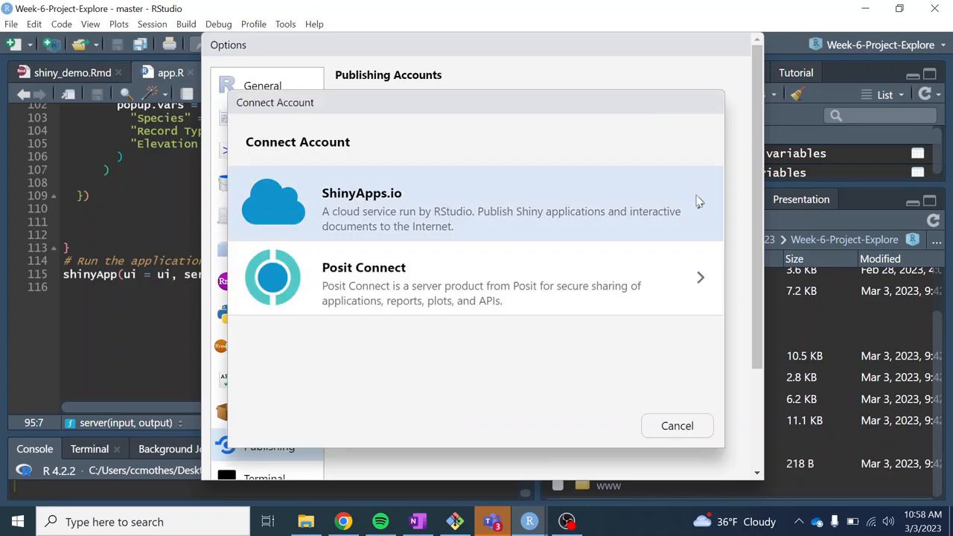
click(361, 201)
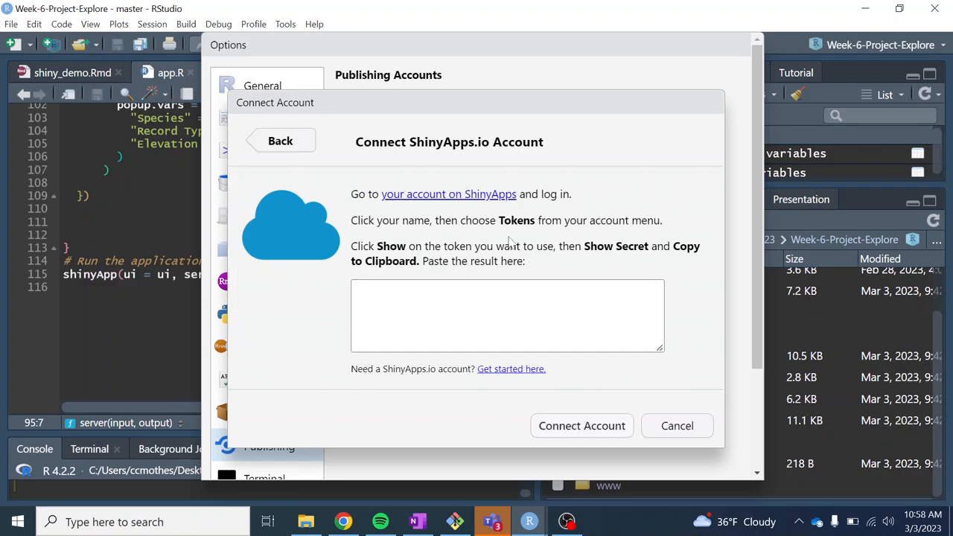
mouse_move(460, 187)
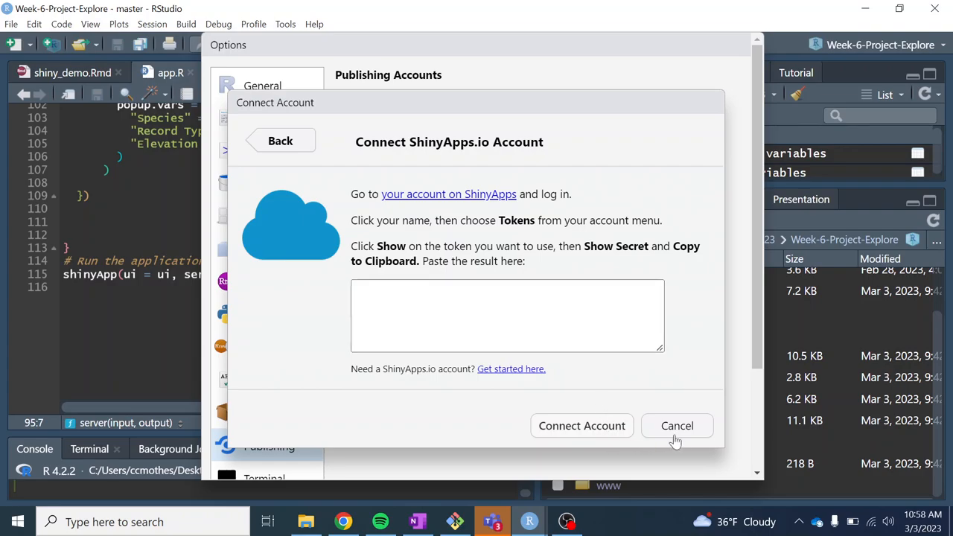
click(677, 426)
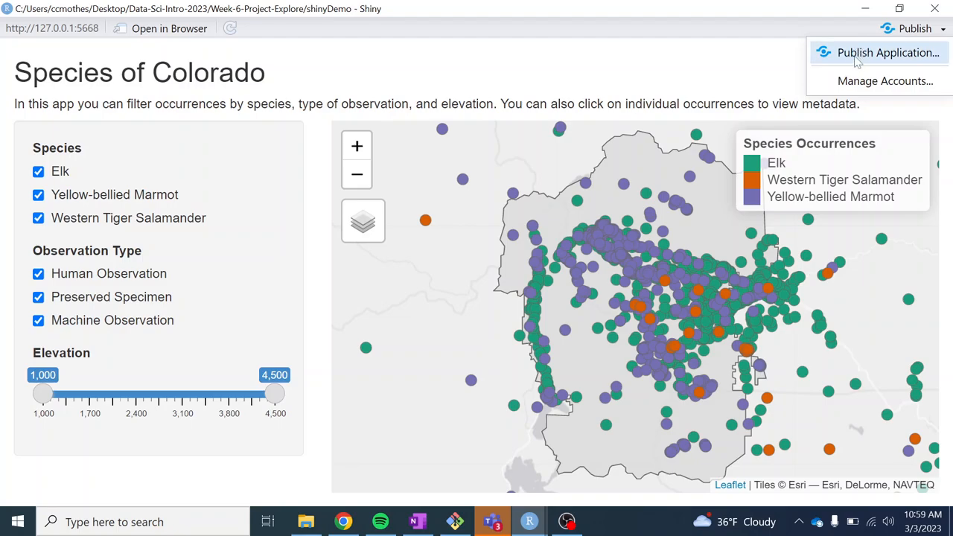
mouse_move(860, 61)
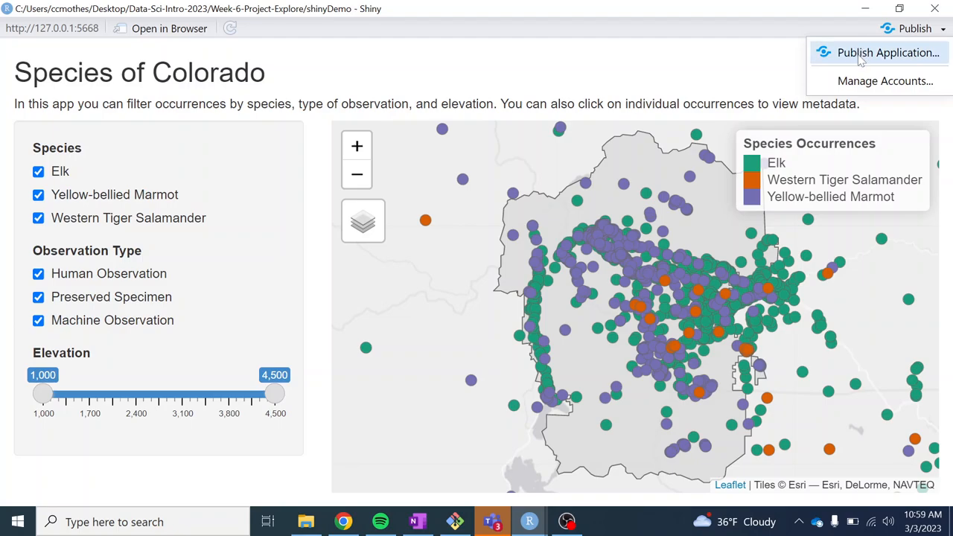
mouse_move(746, 58)
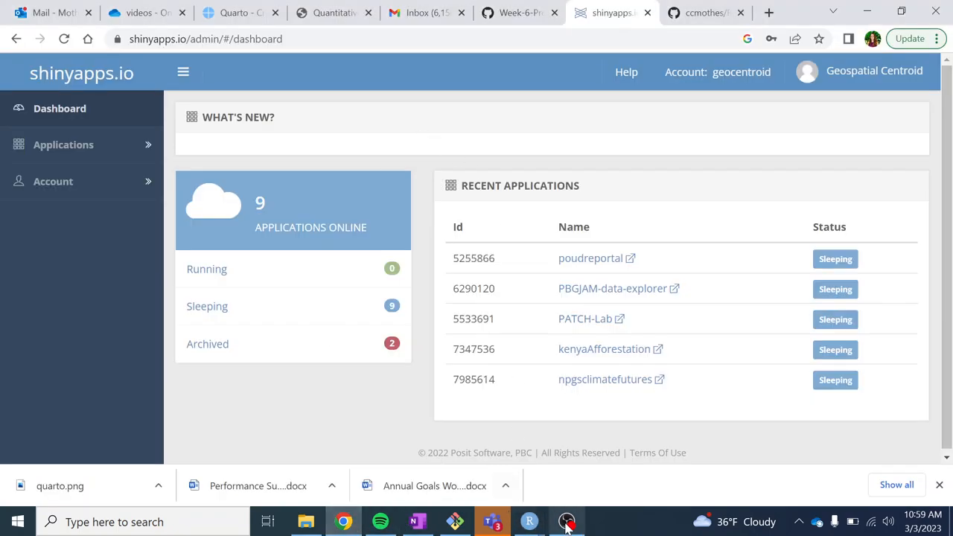
Switch to the shiny_demo.md GitHub lesson's Sharing your application section in Chrome.
click(519, 12)
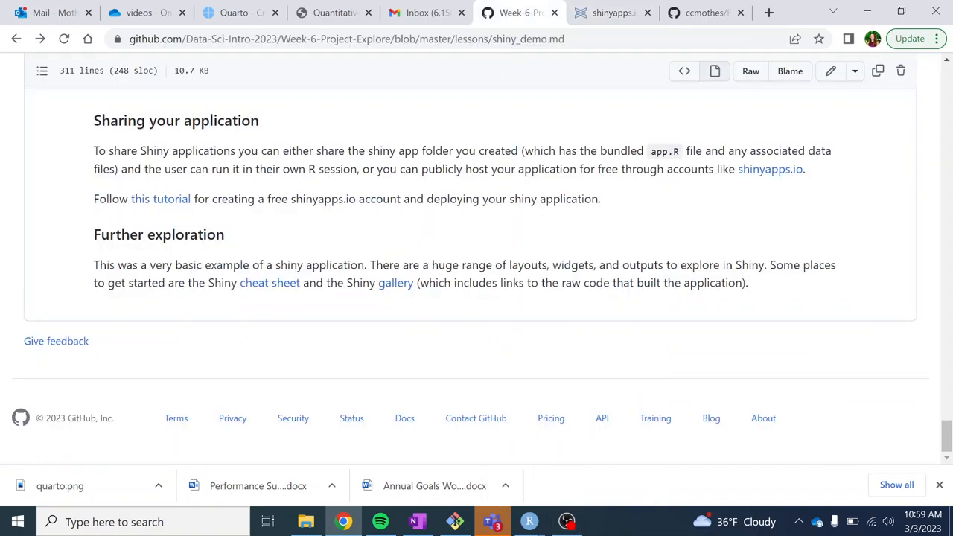